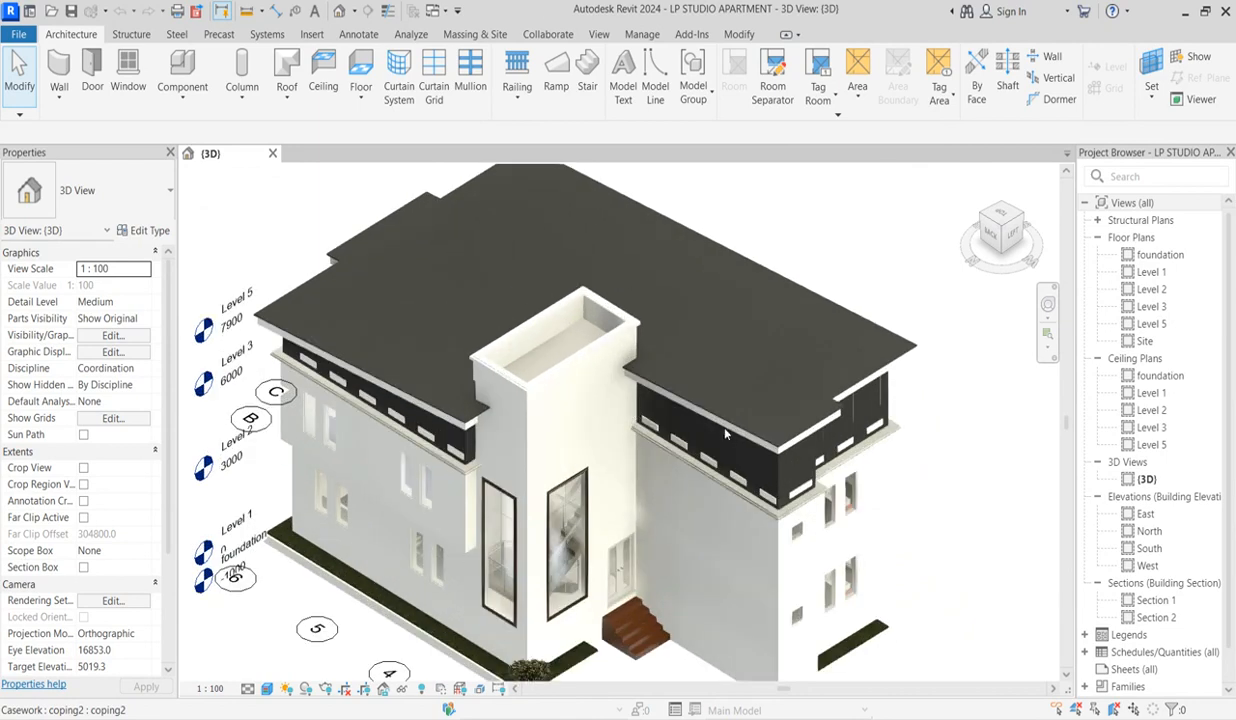
Orbit and zoom toward the entrance facade, then bring up the Insert tools.
drag(724, 436, 636, 464)
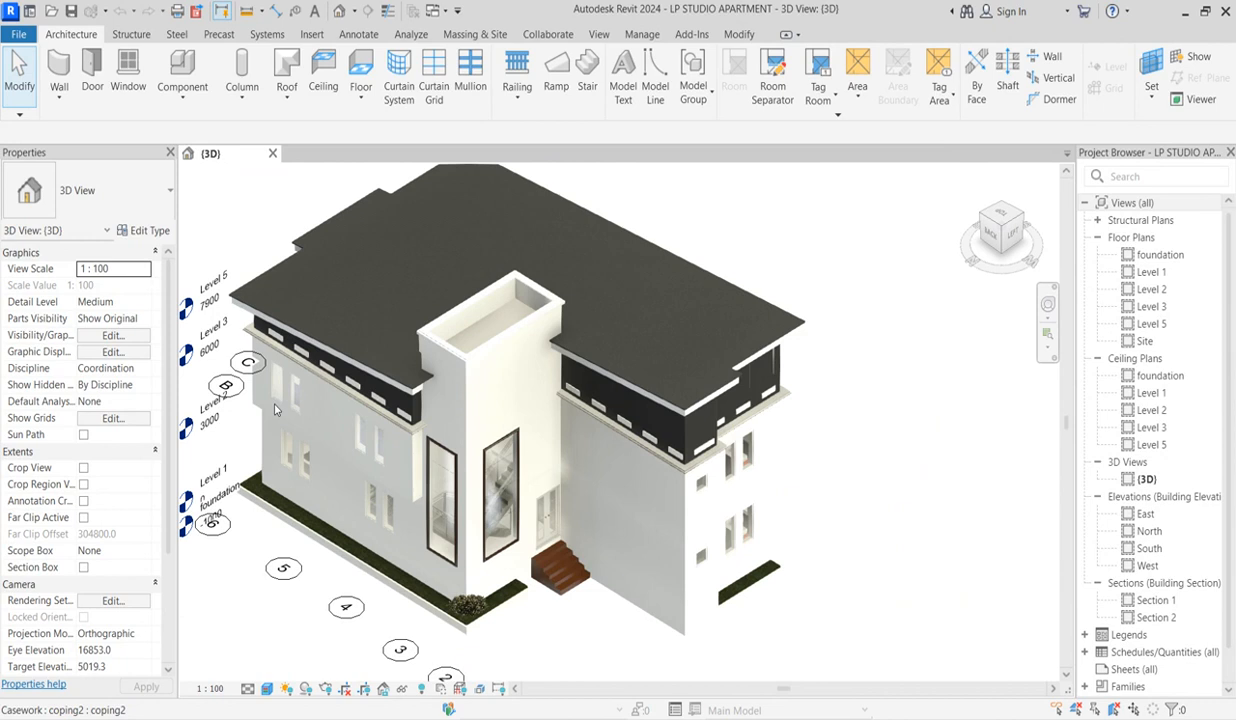
mouse_move(686, 540)
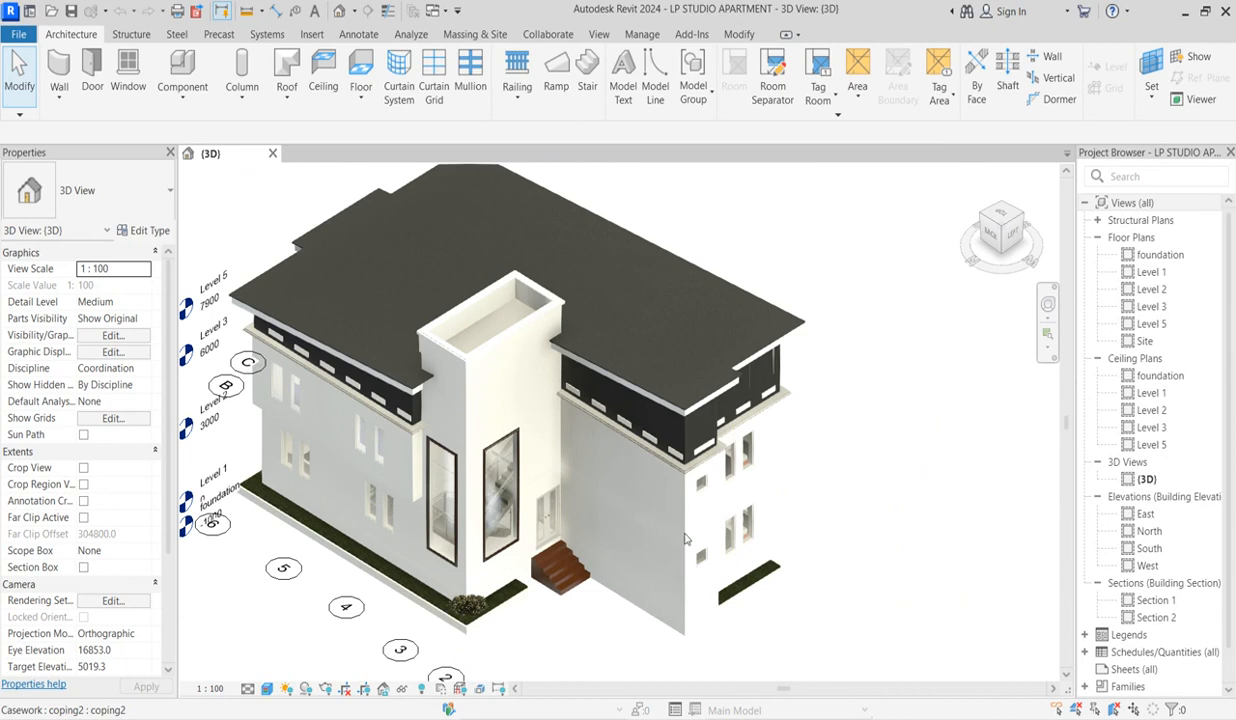
mouse_move(700, 540)
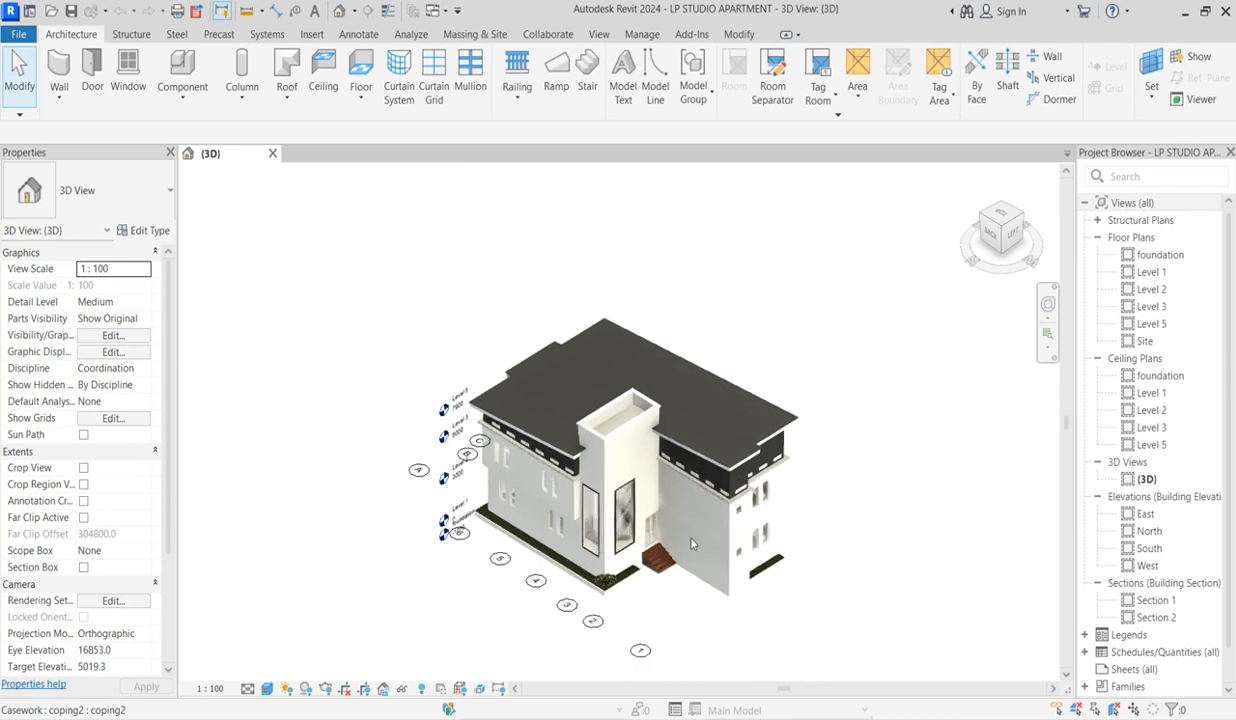
drag(690, 544, 790, 520)
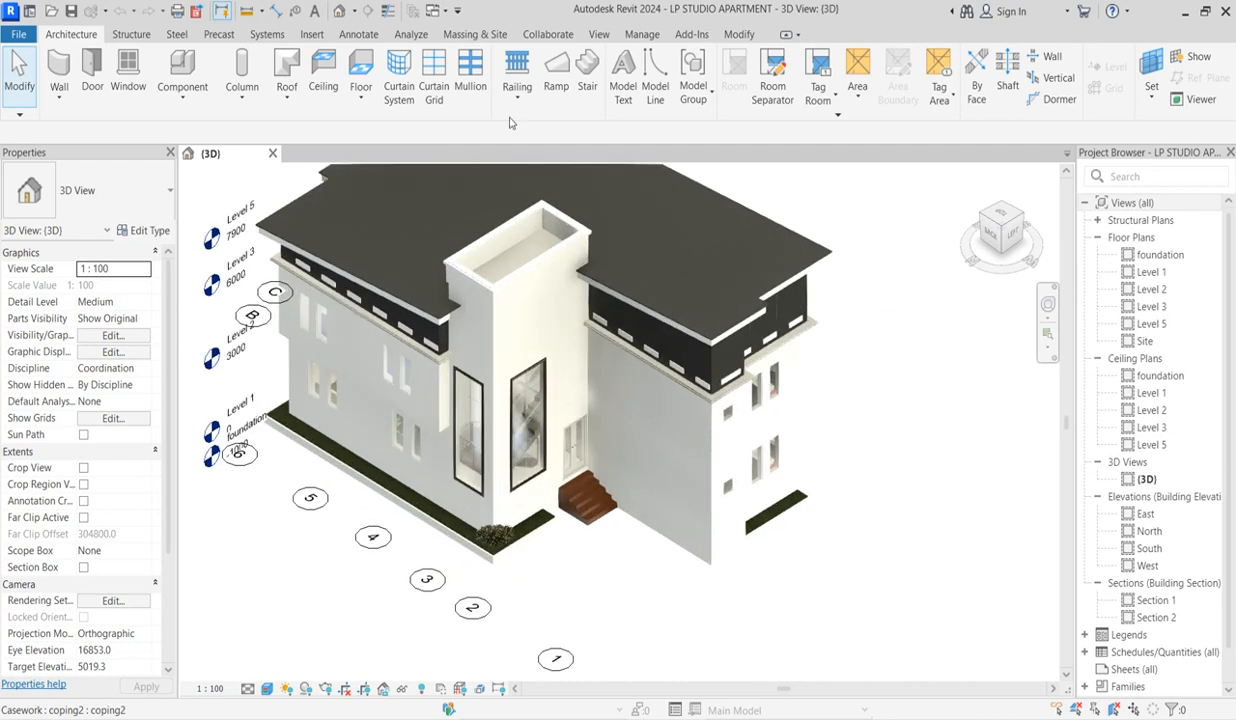
mouse_move(628, 18)
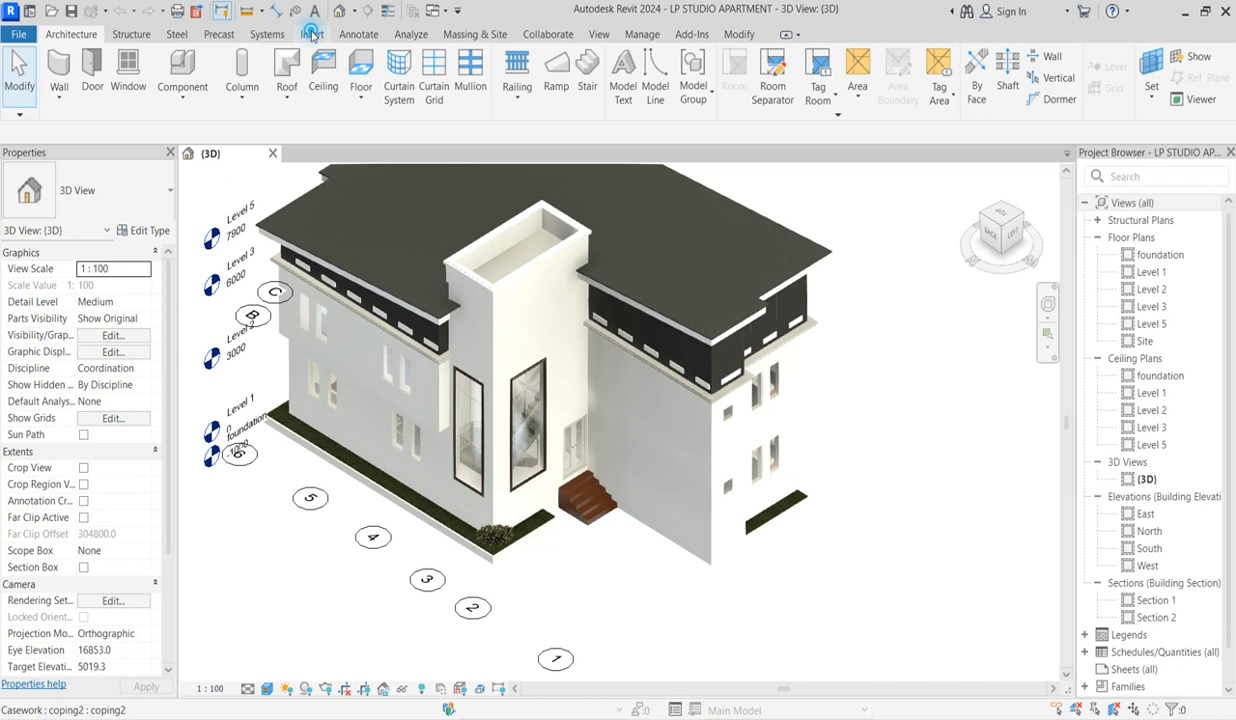
click(312, 32)
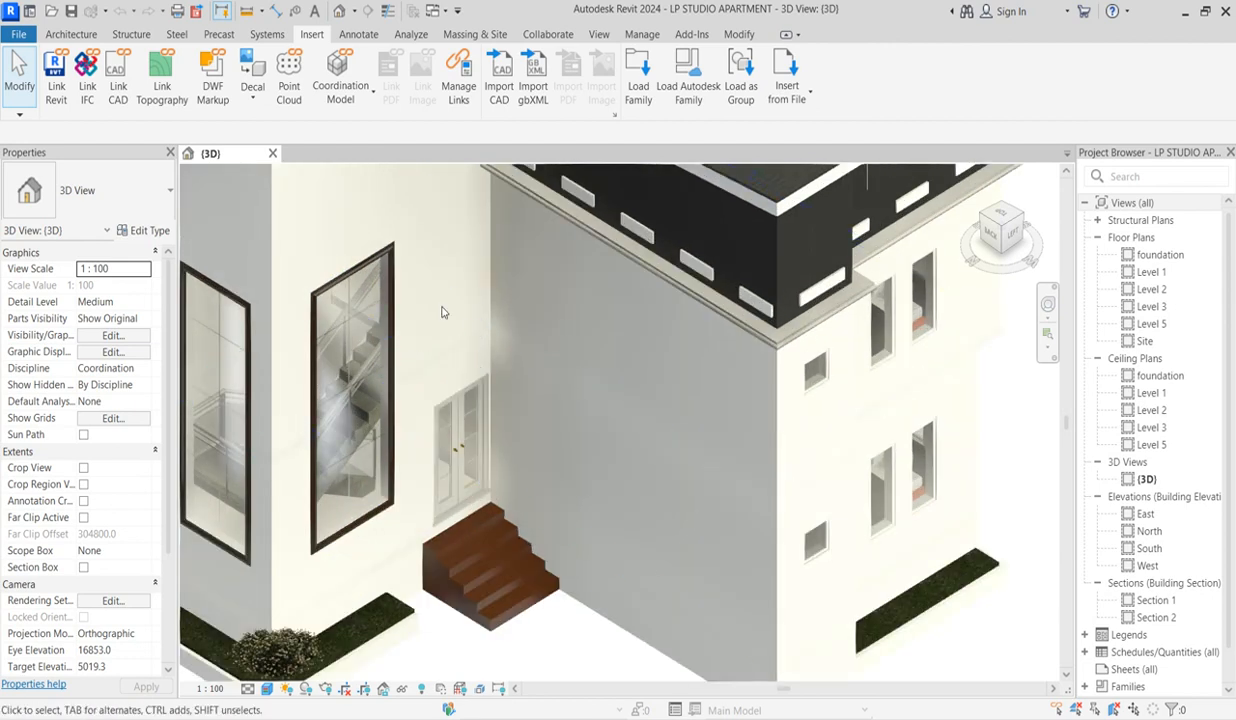
click(650, 378)
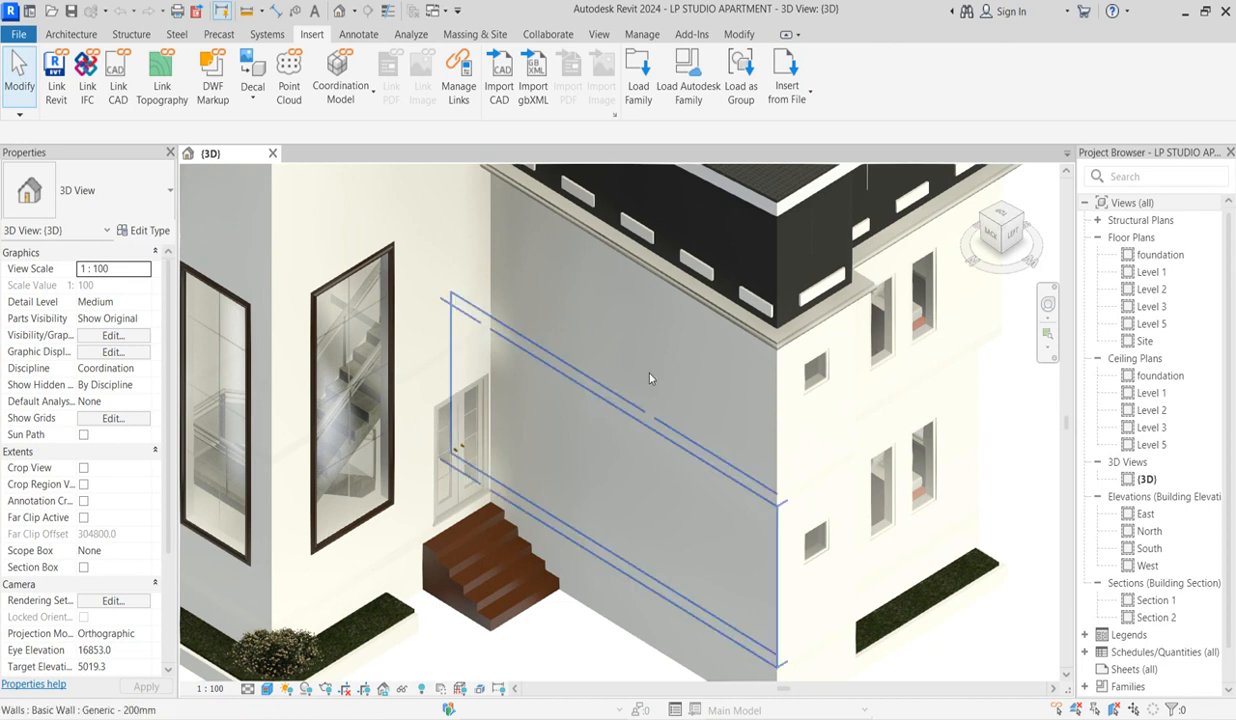
click(604, 464)
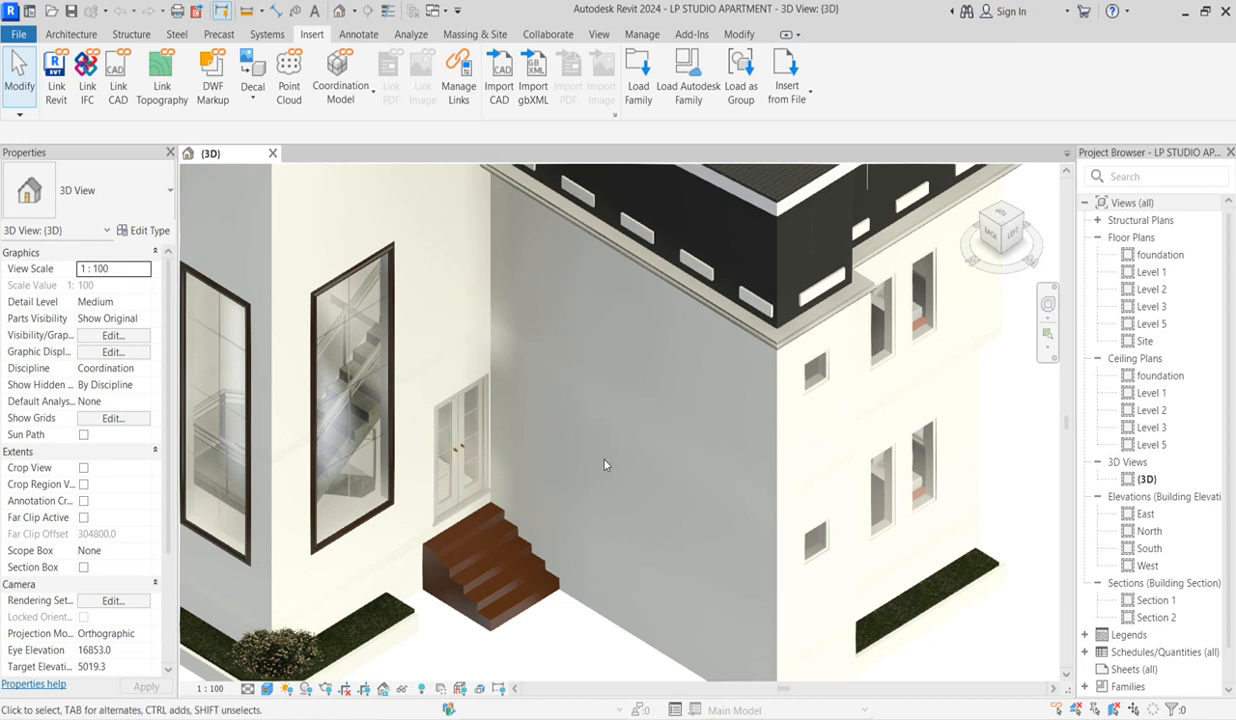
drag(604, 464, 628, 468)
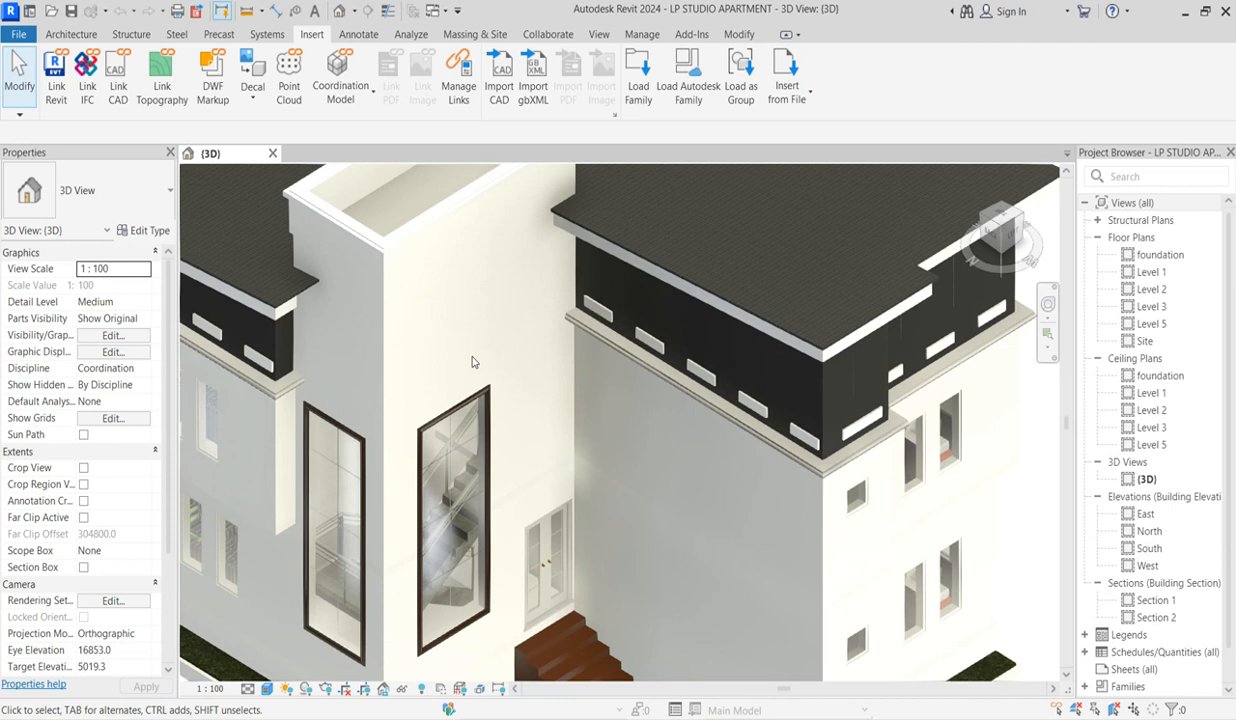
mouse_move(402, 364)
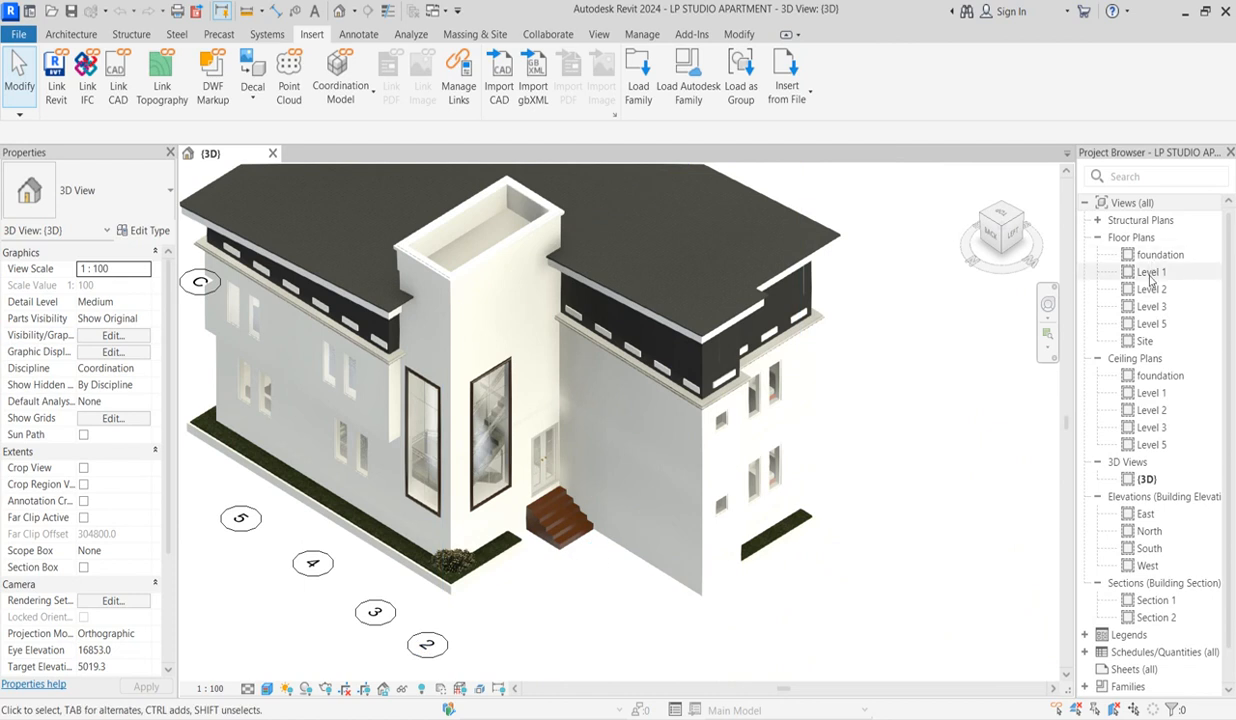
From the Level 1 plan, start a Model In-Place component in the Casework category.
double_click(1148, 272)
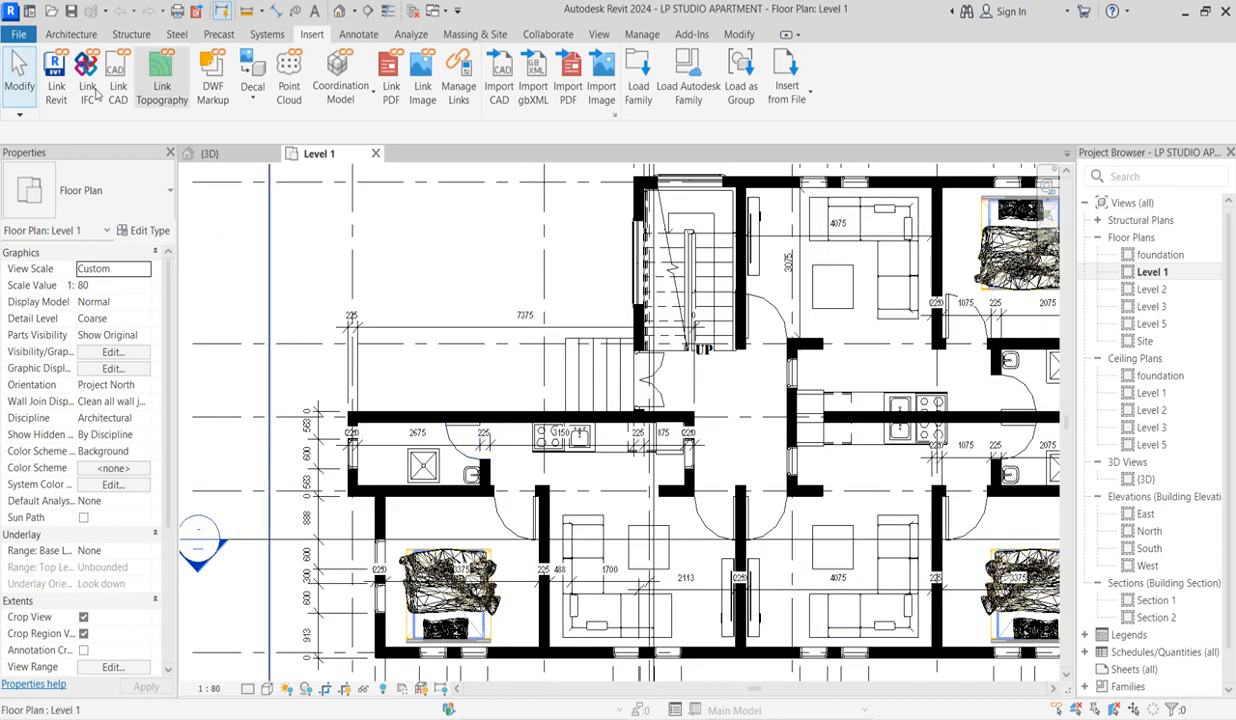
click(72, 32)
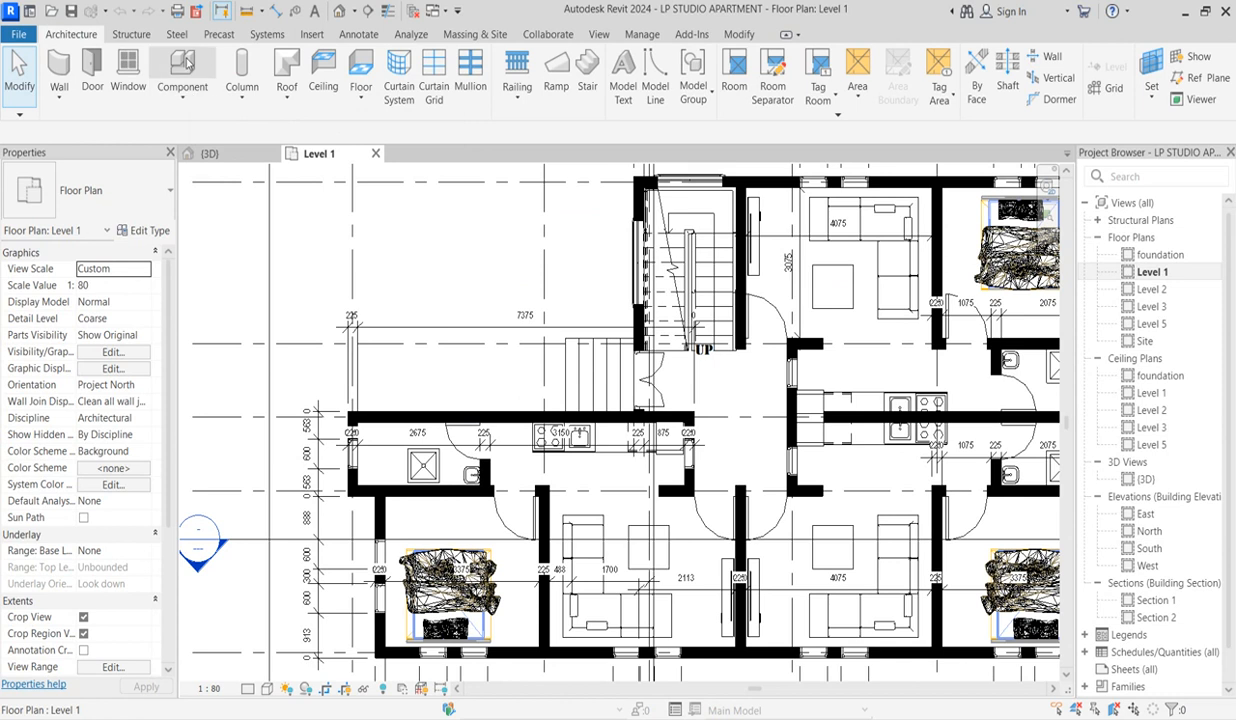
click(182, 76)
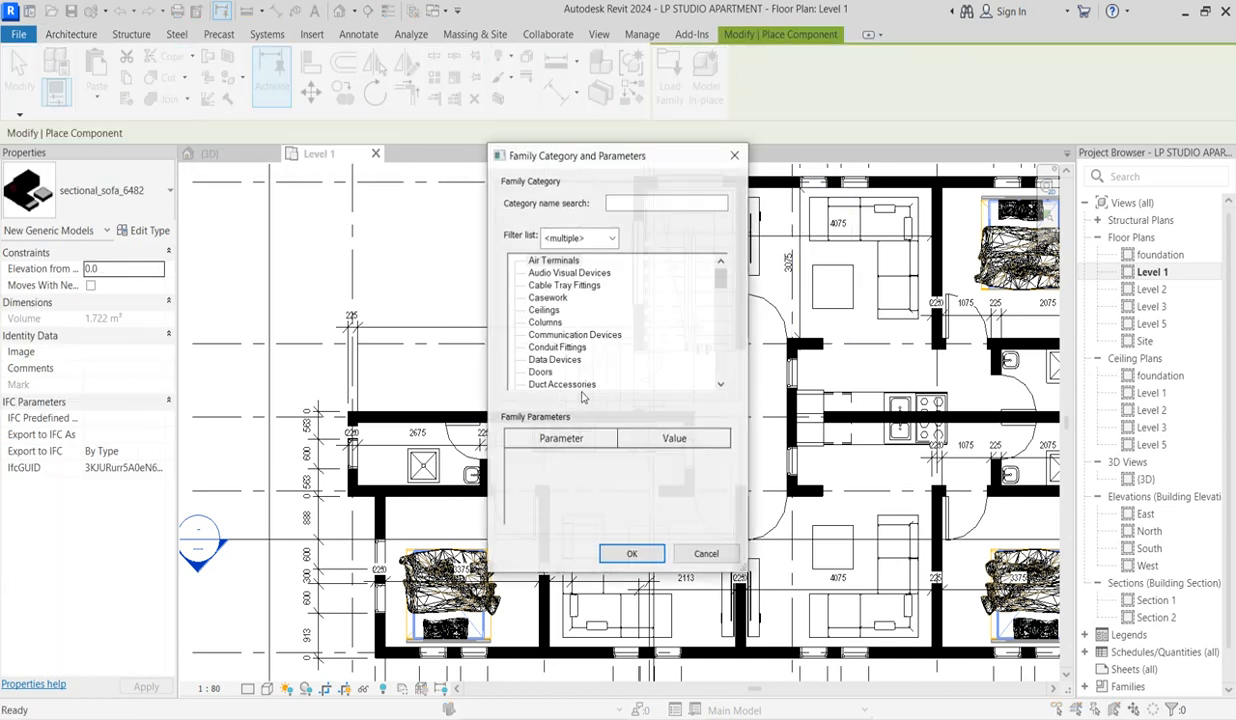
click(548, 296)
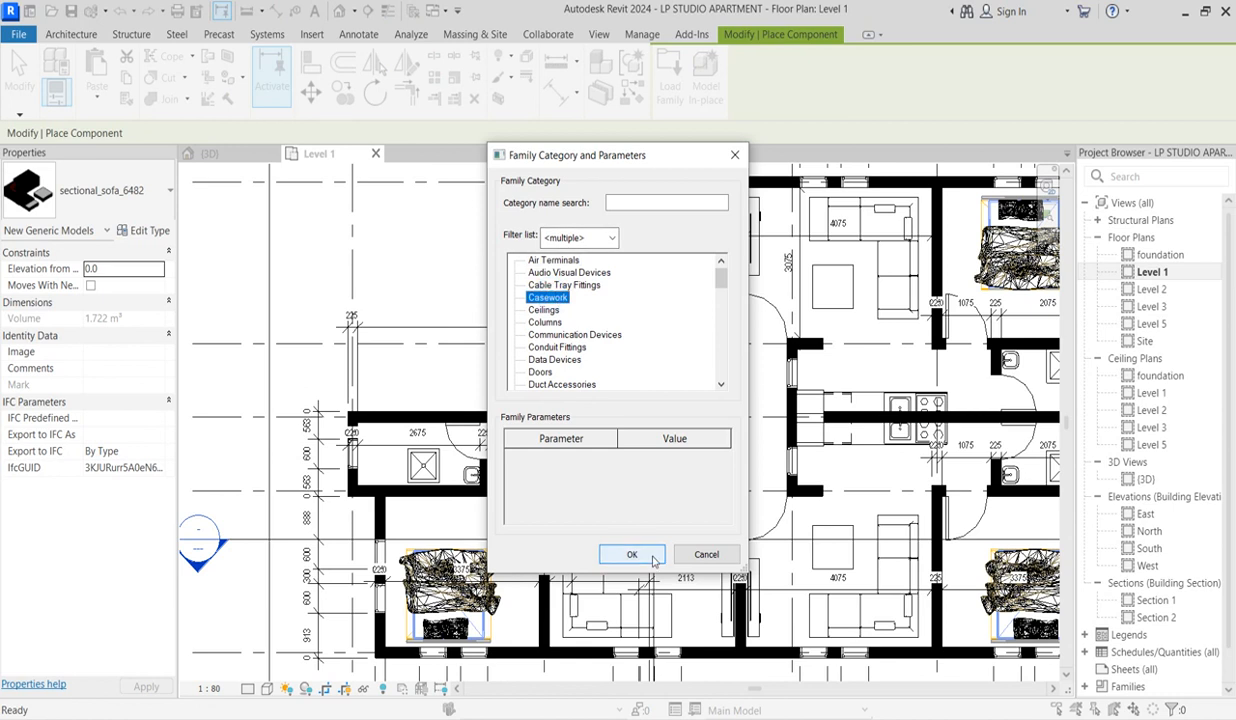
click(632, 556)
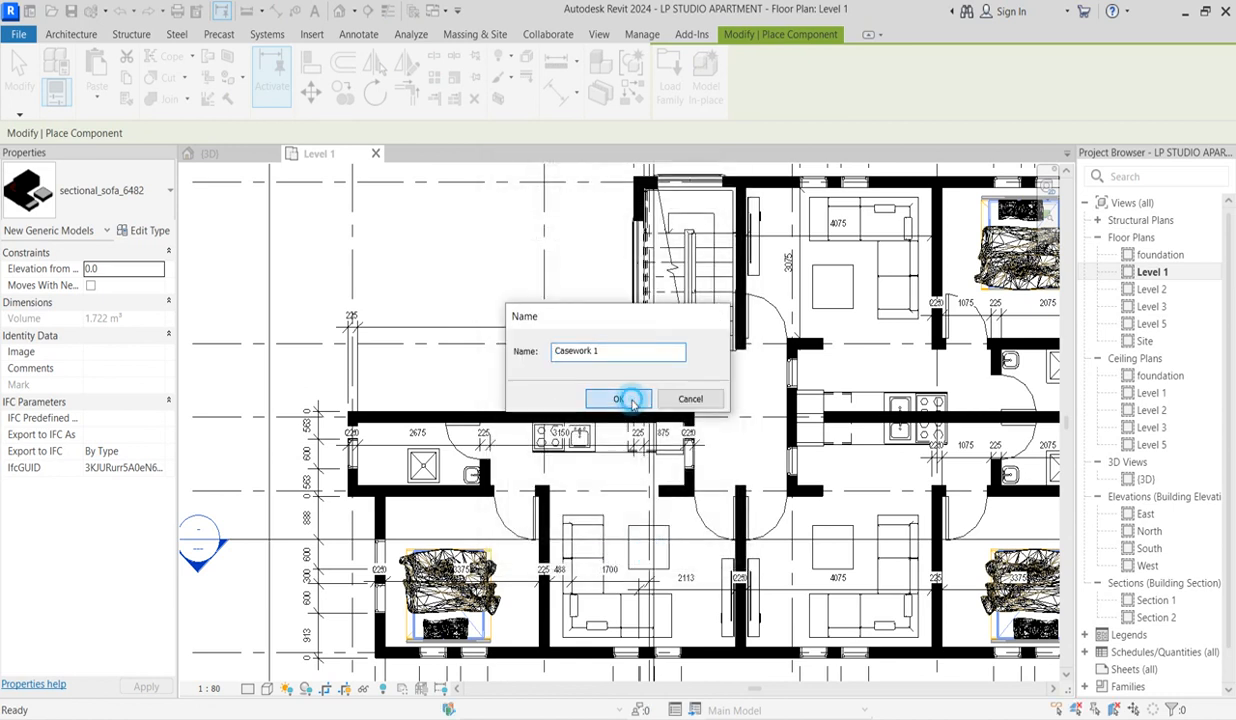
Name it Casework 1 and sketch an extrusion of two thin rectangles along the wall, depth 250.
click(618, 398)
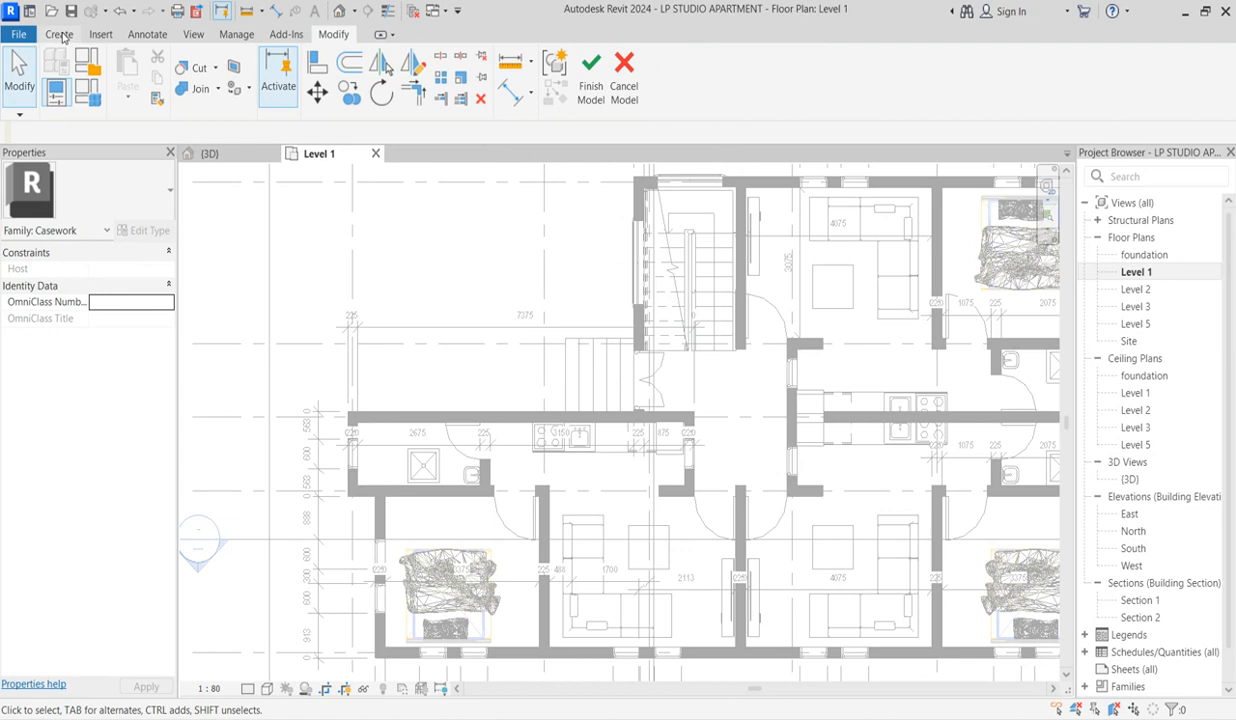
click(60, 32)
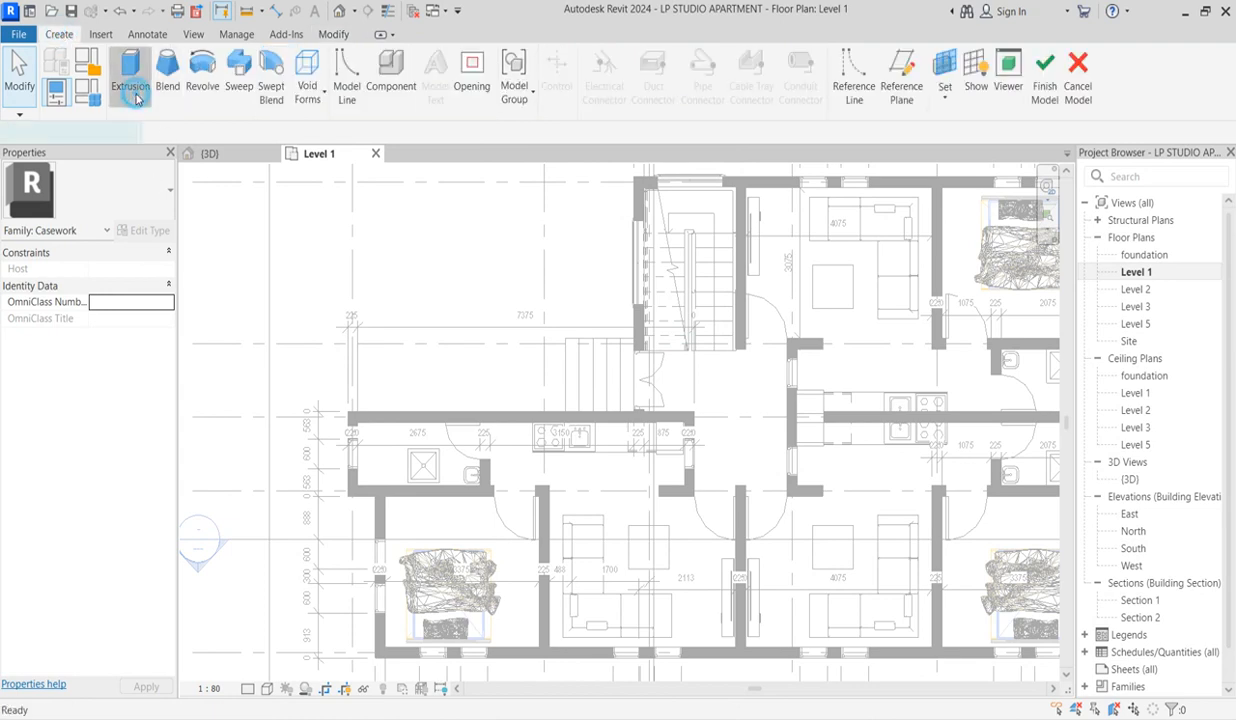
click(130, 76)
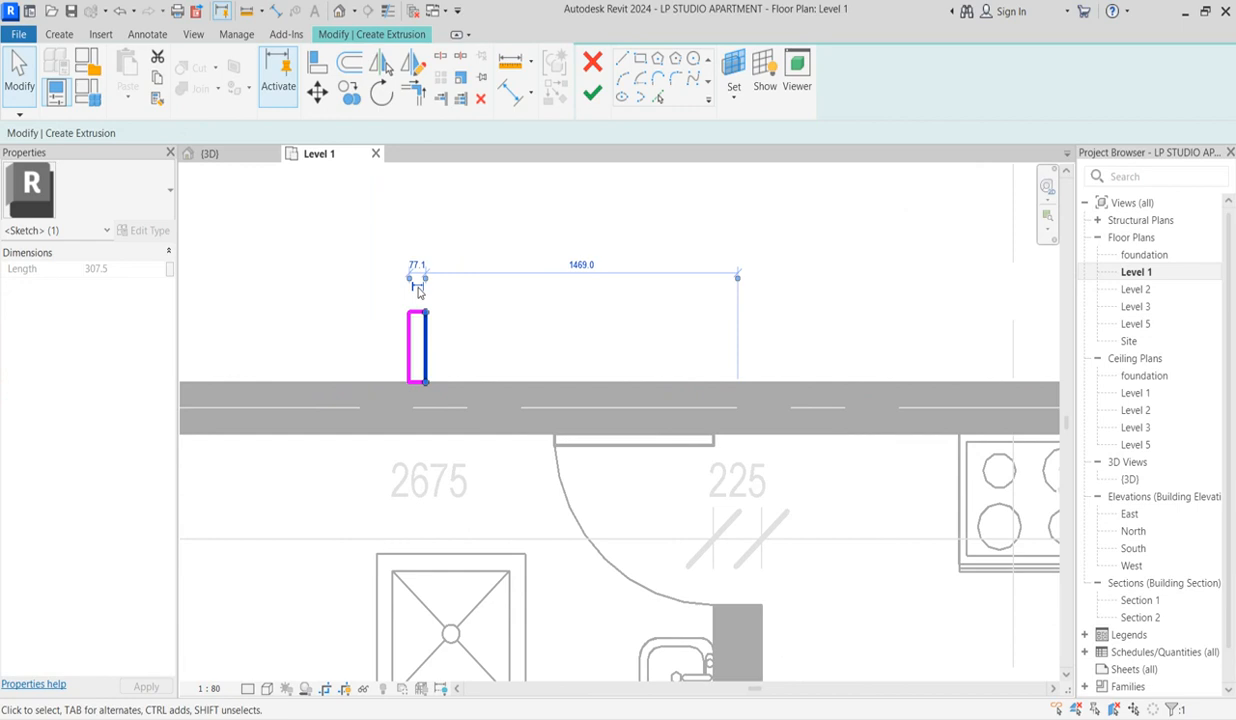
click(416, 264)
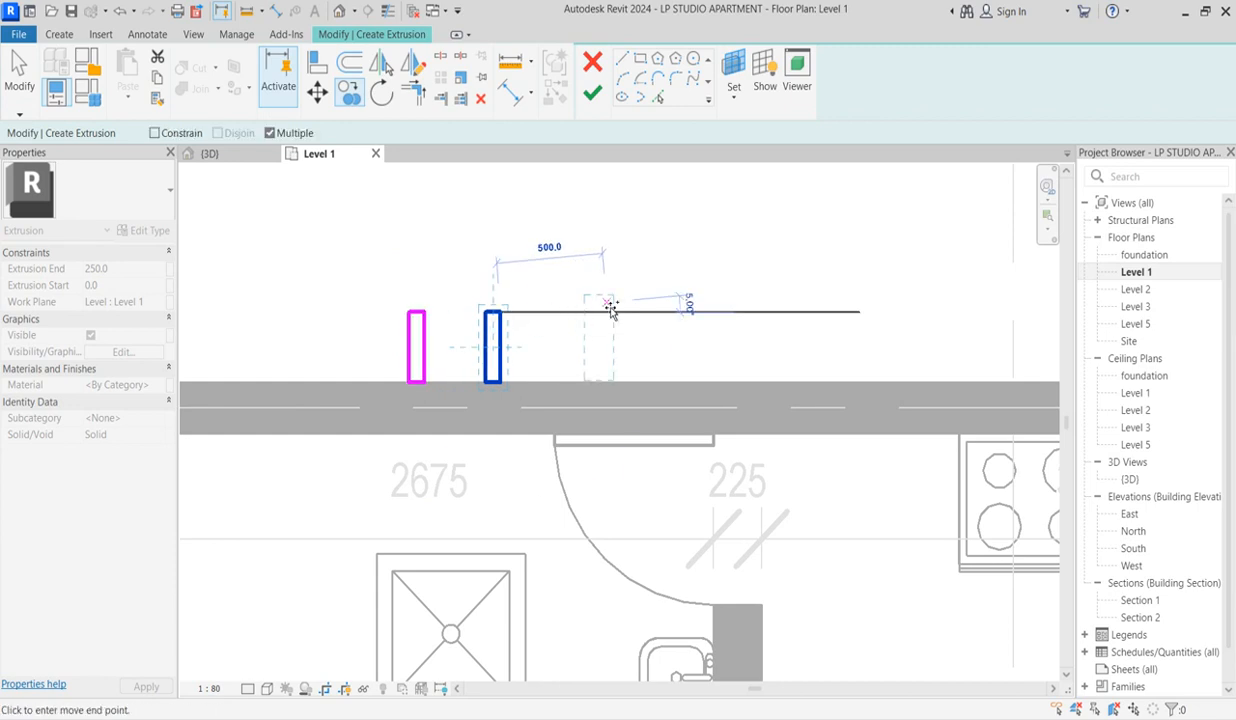
click(592, 96)
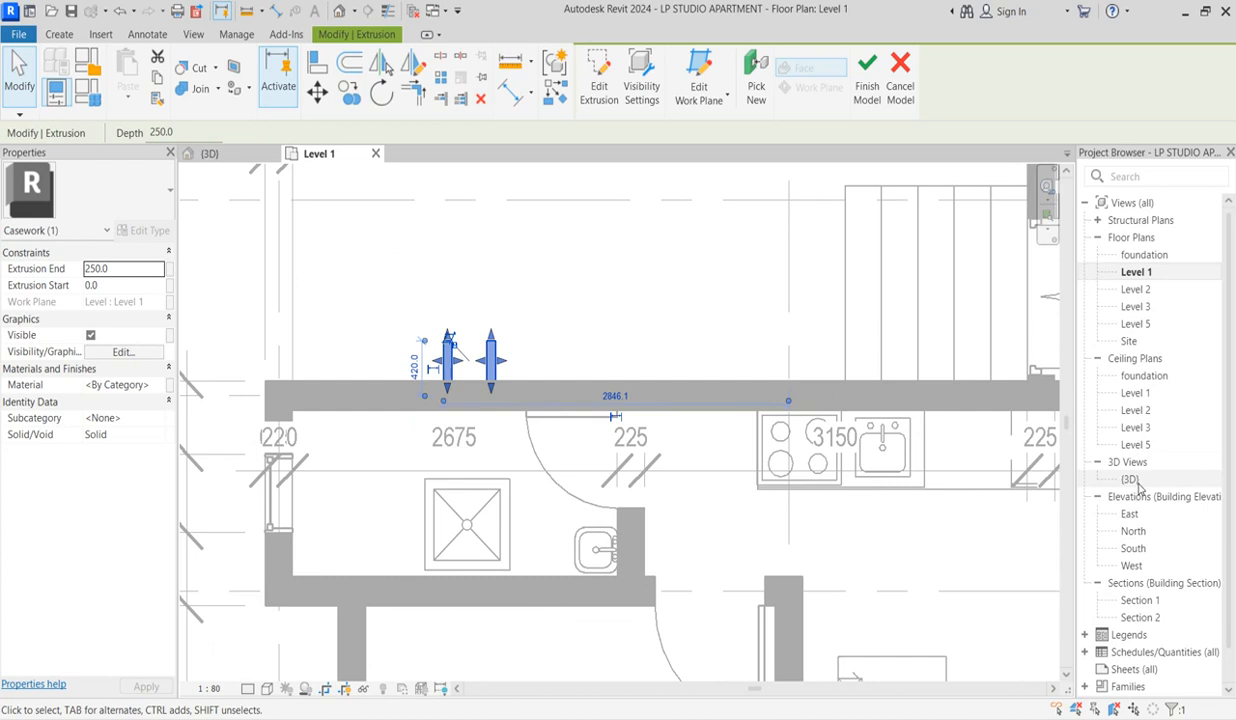
Set the extrusion to run from -1000 to 6850 in 3D and open its material choices.
double_click(1130, 480)
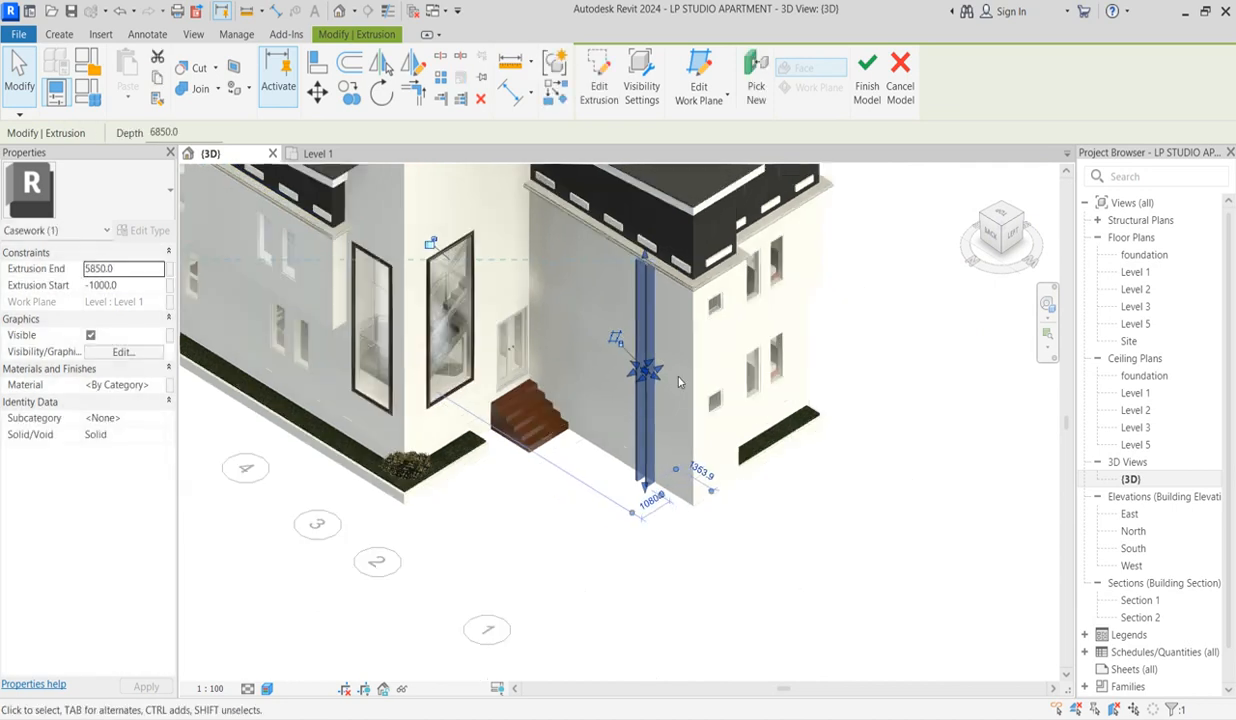
click(590, 76)
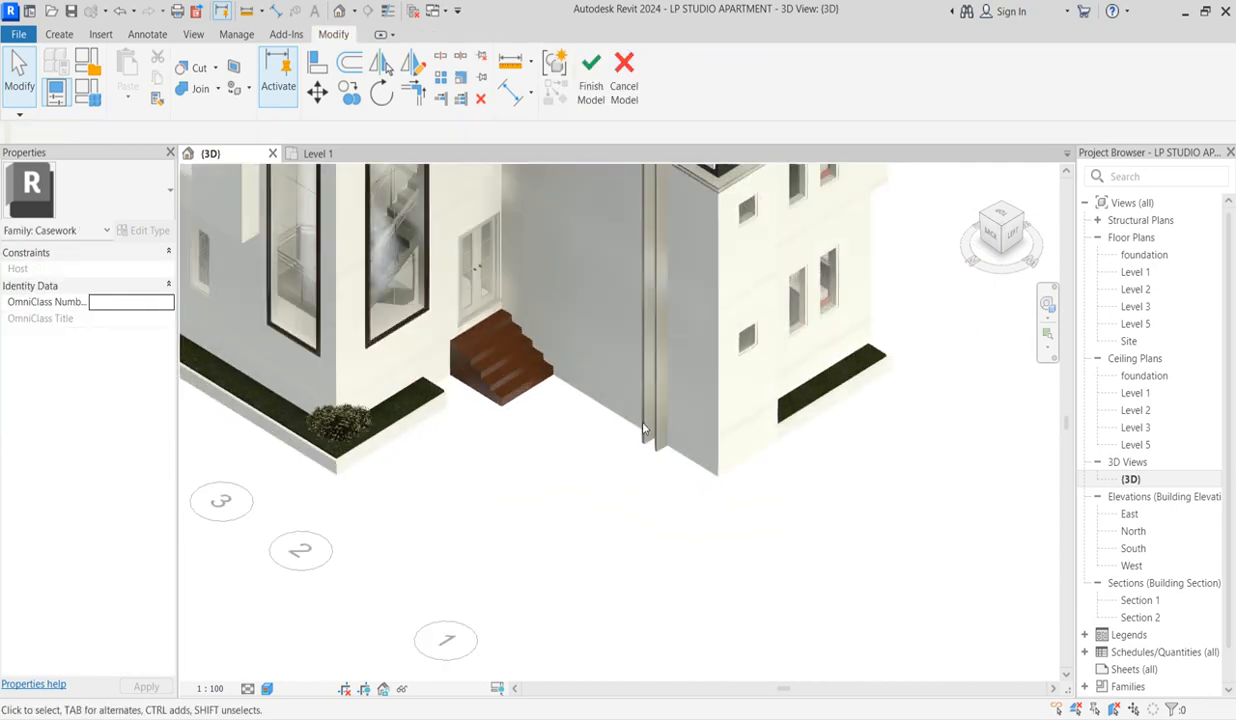
click(654, 300)
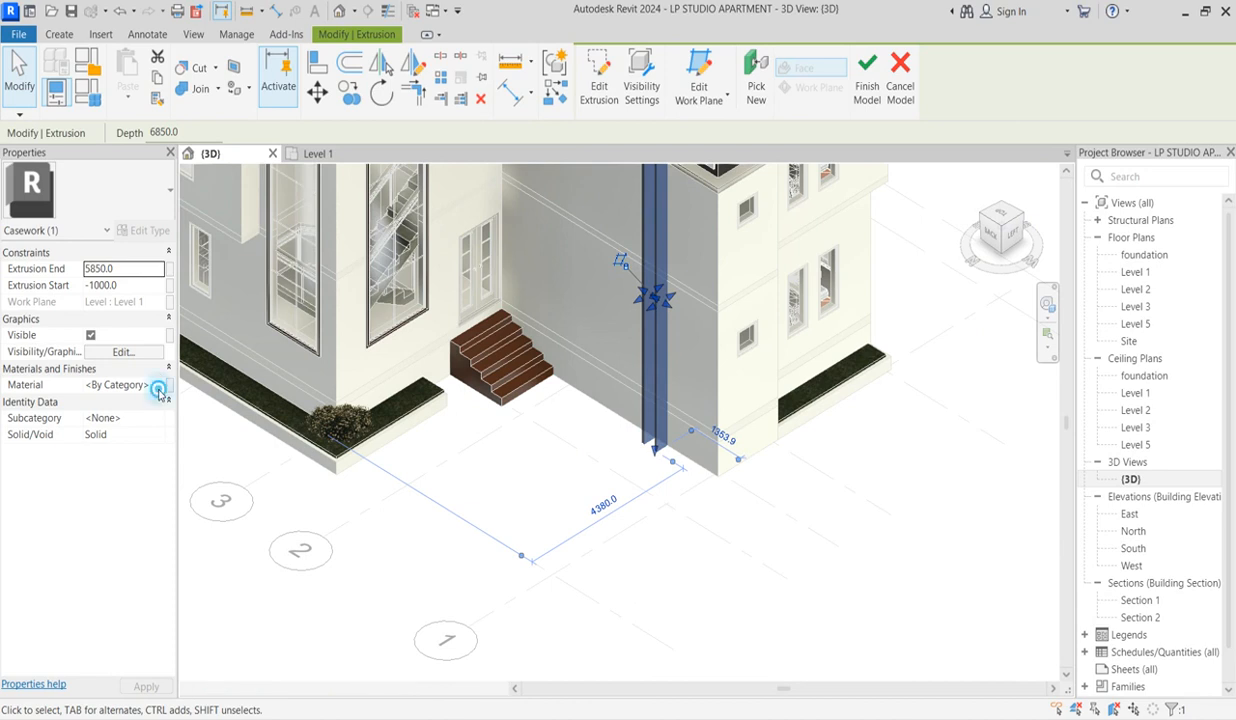
click(160, 384)
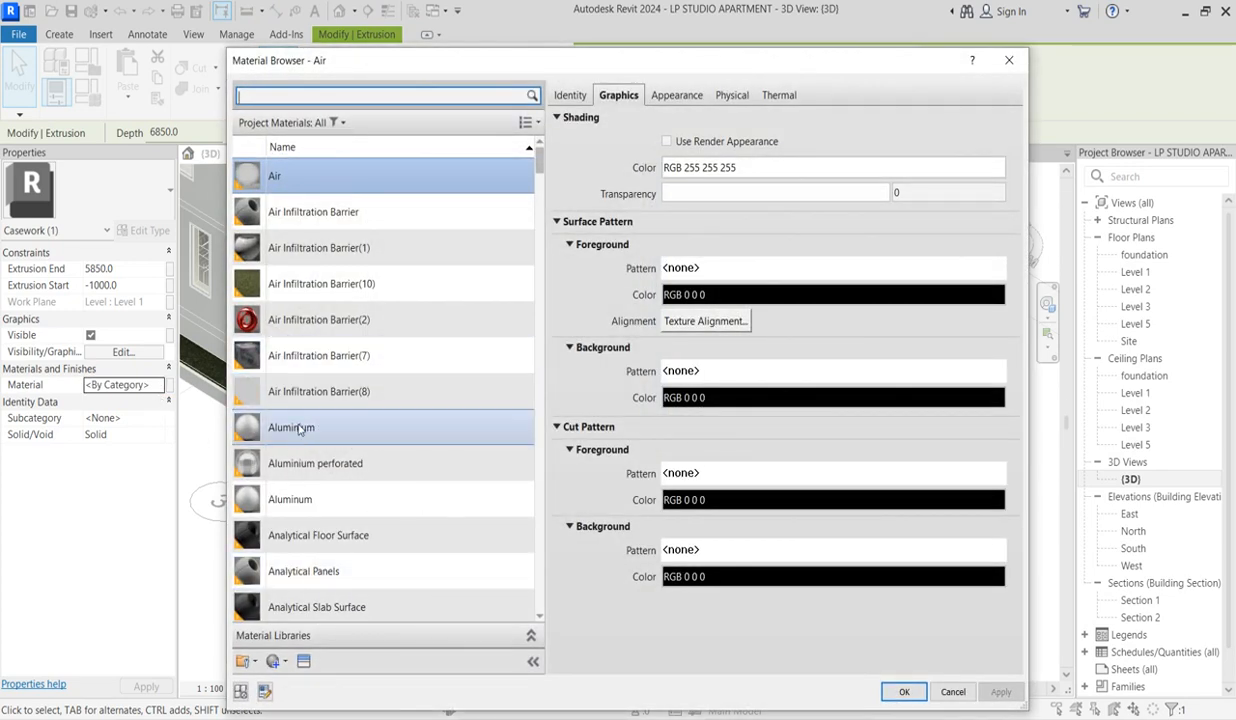
Duplicate the Aluminium material with its assets and open the appearance asset library.
right_click(292, 428)
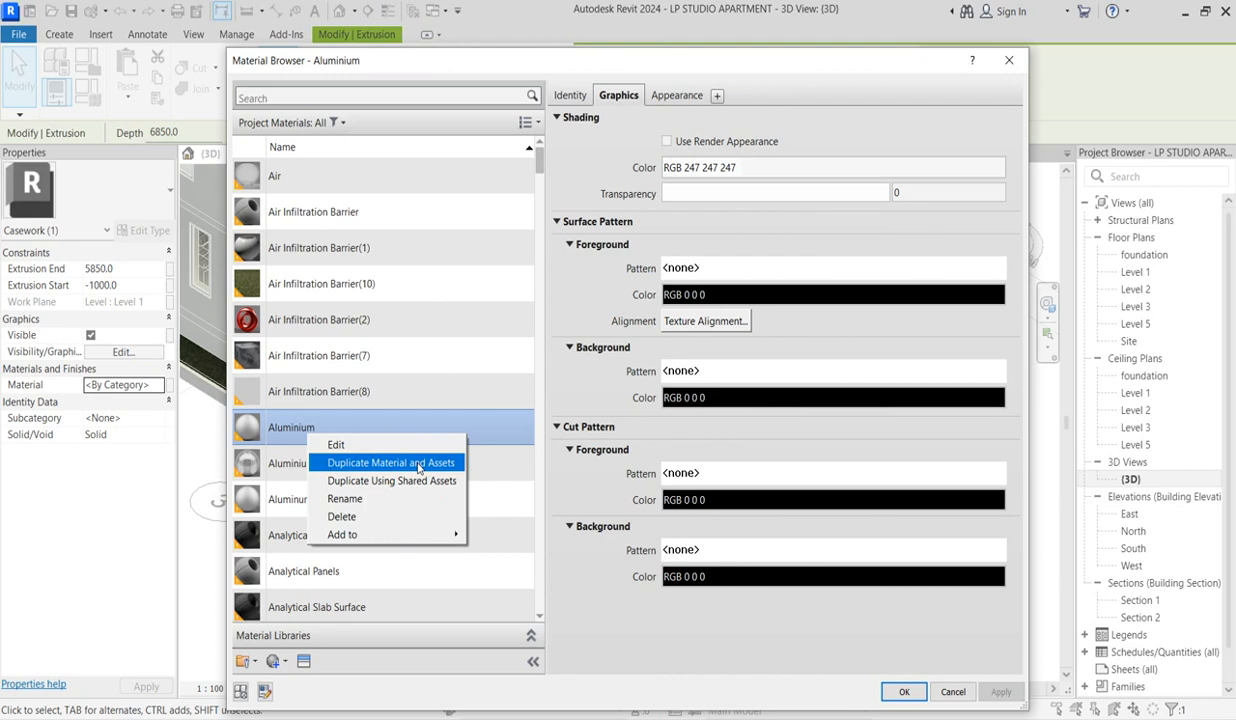
click(388, 462)
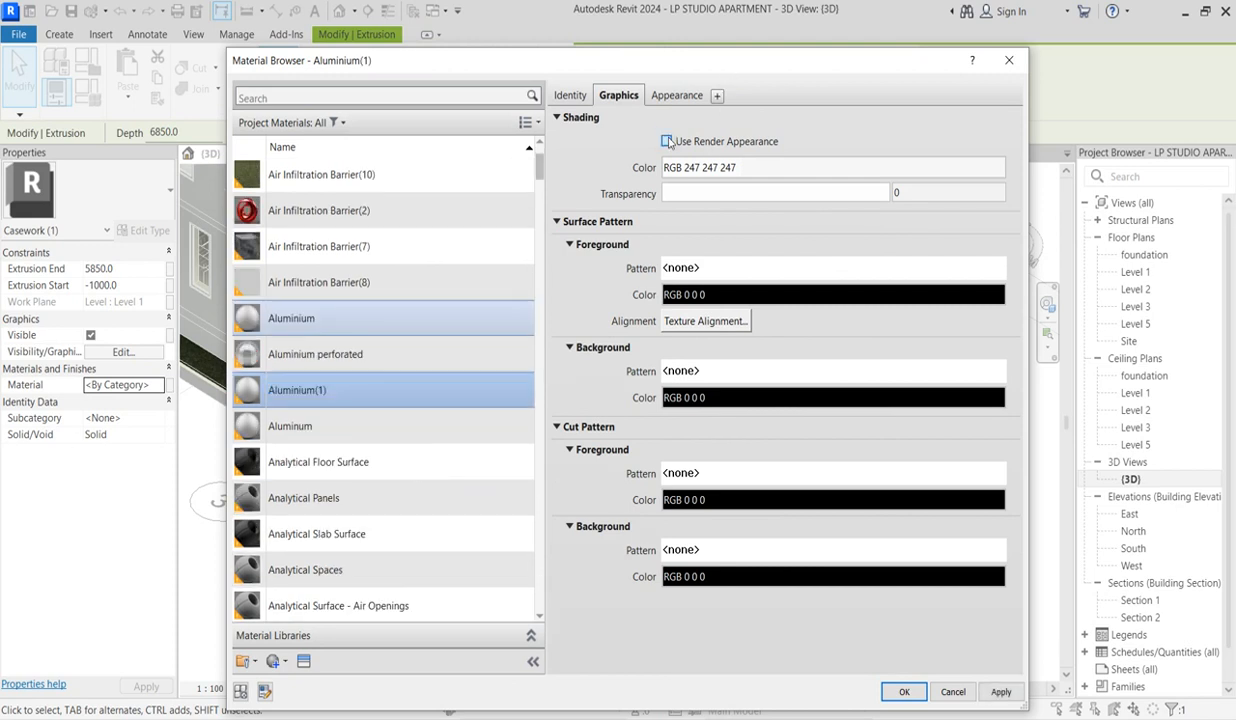
click(676, 96)
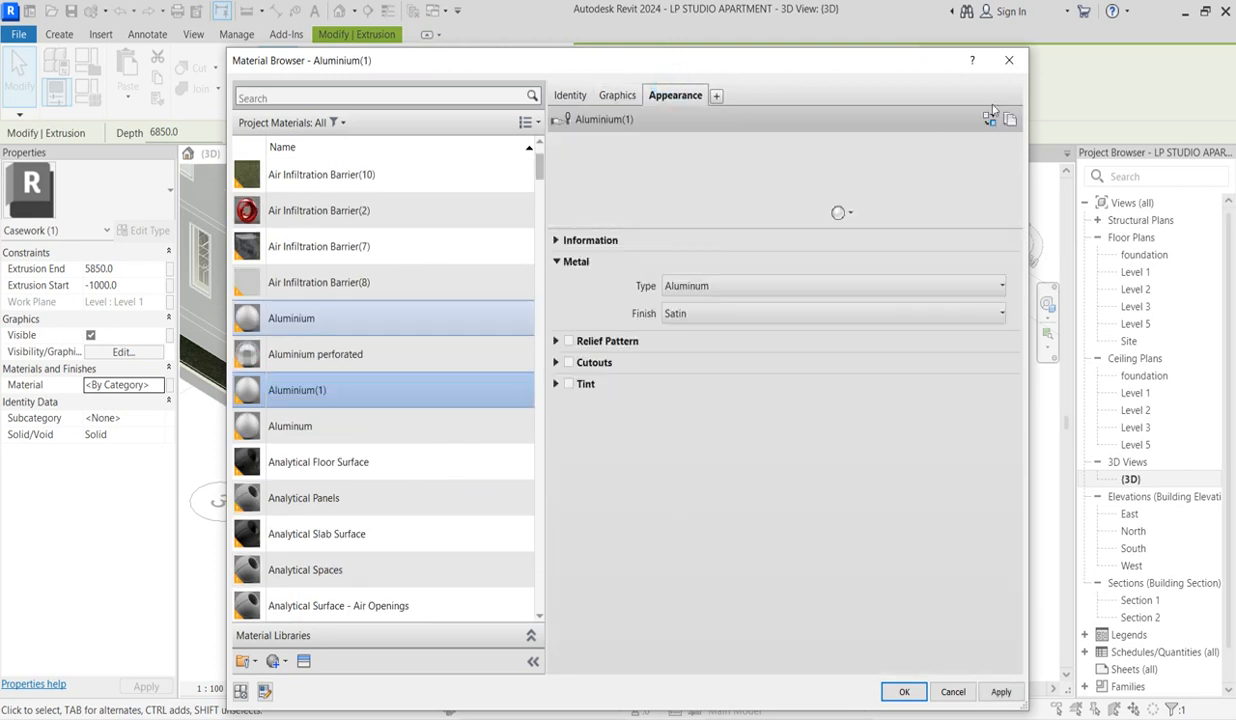
click(988, 120)
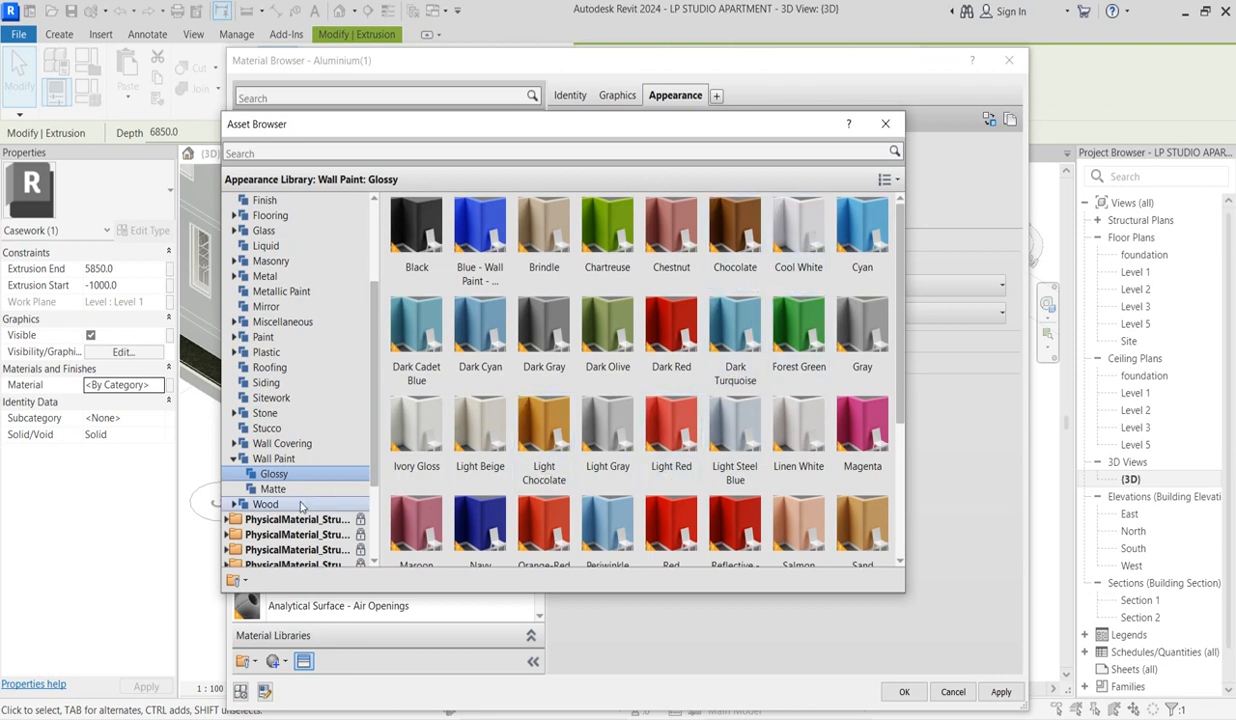
Browse the appearance libraries to Wall Paint > Glossy and apply the Yellow paint asset.
click(272, 488)
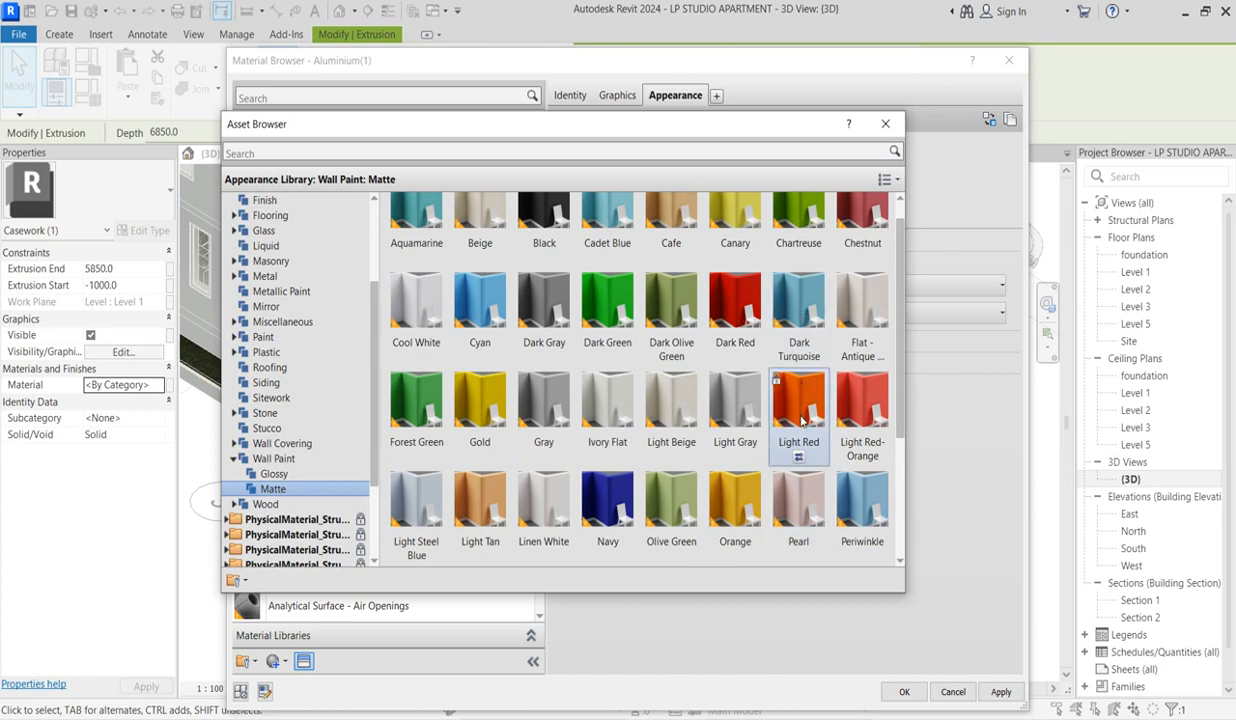
scroll(down, 3)
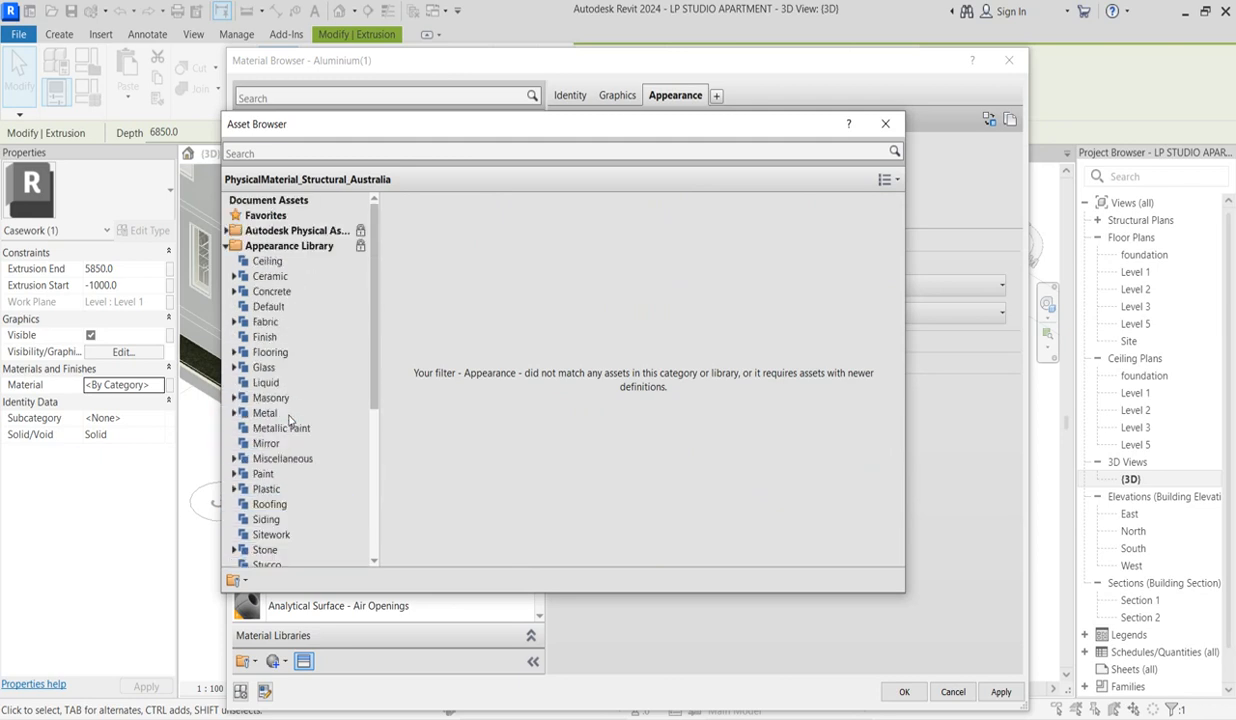
click(296, 232)
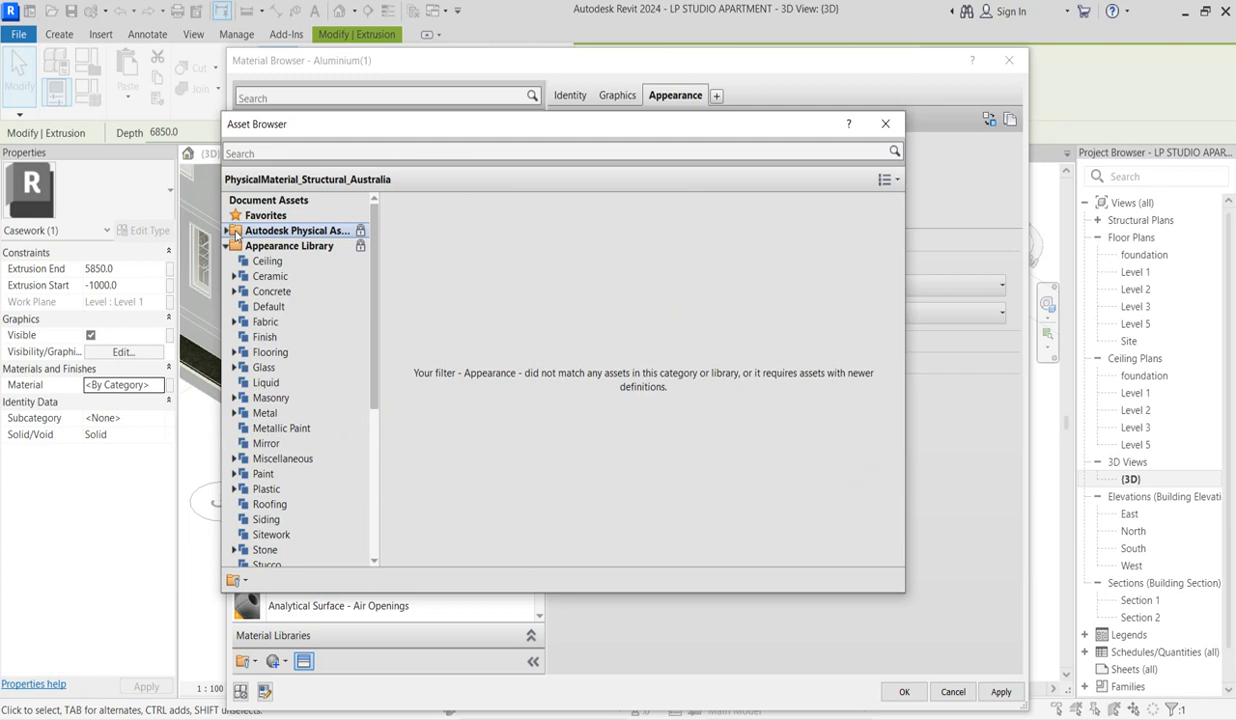
click(296, 230)
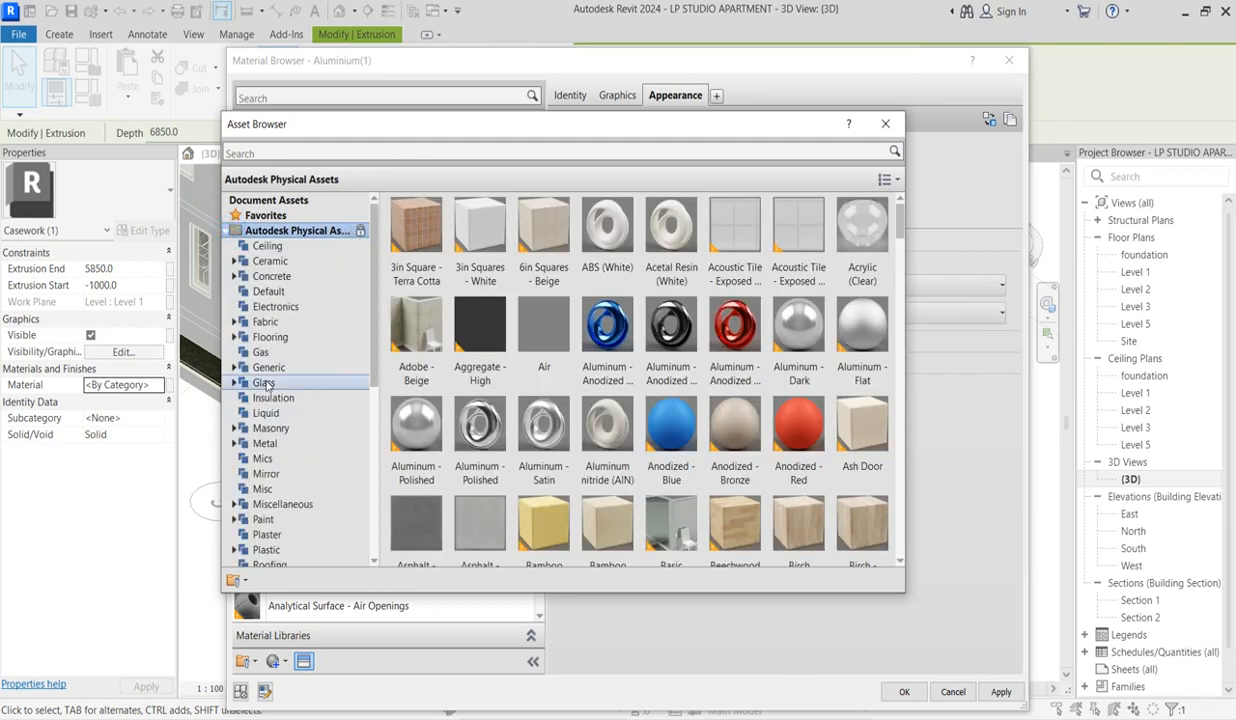
scroll(down, 3)
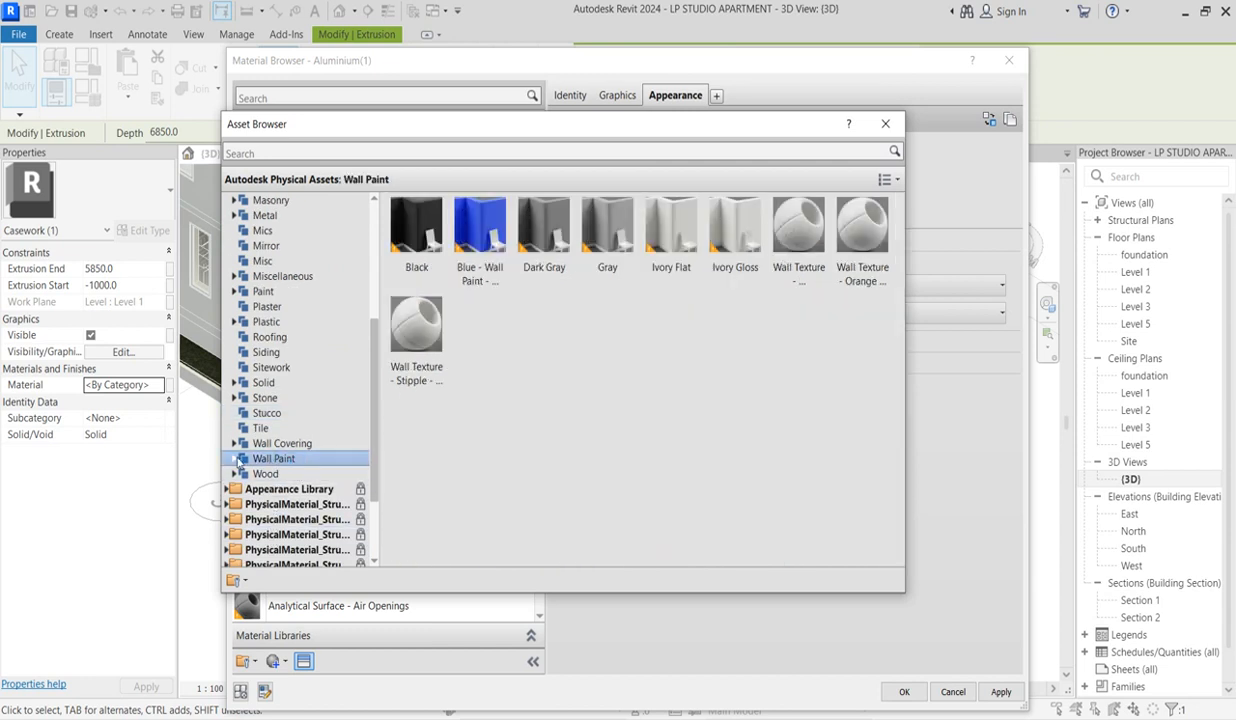
click(274, 472)
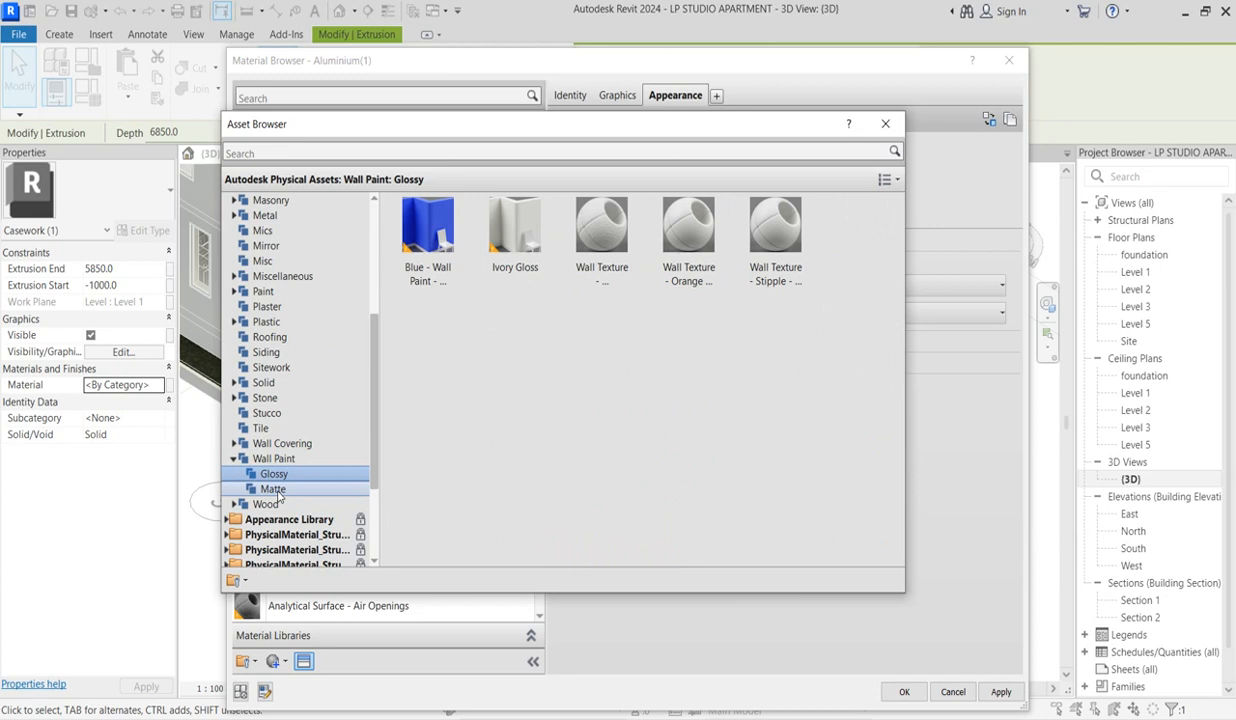
click(272, 488)
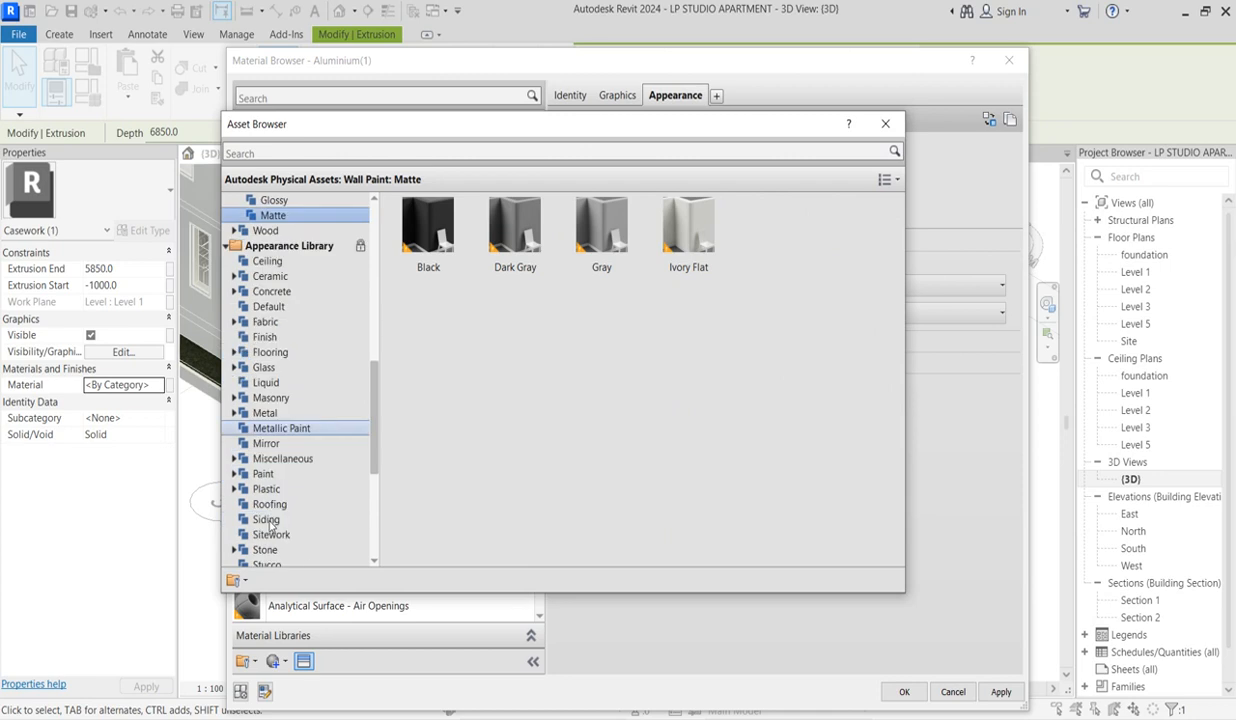
click(236, 368)
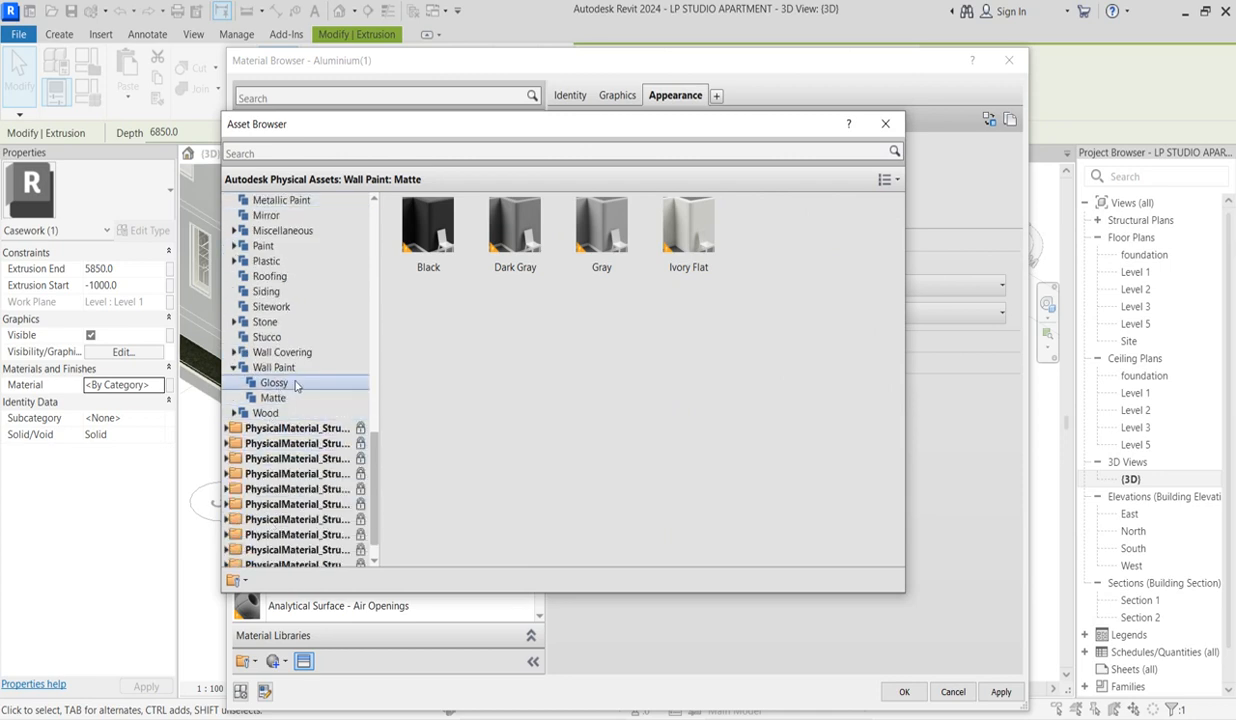
click(272, 382)
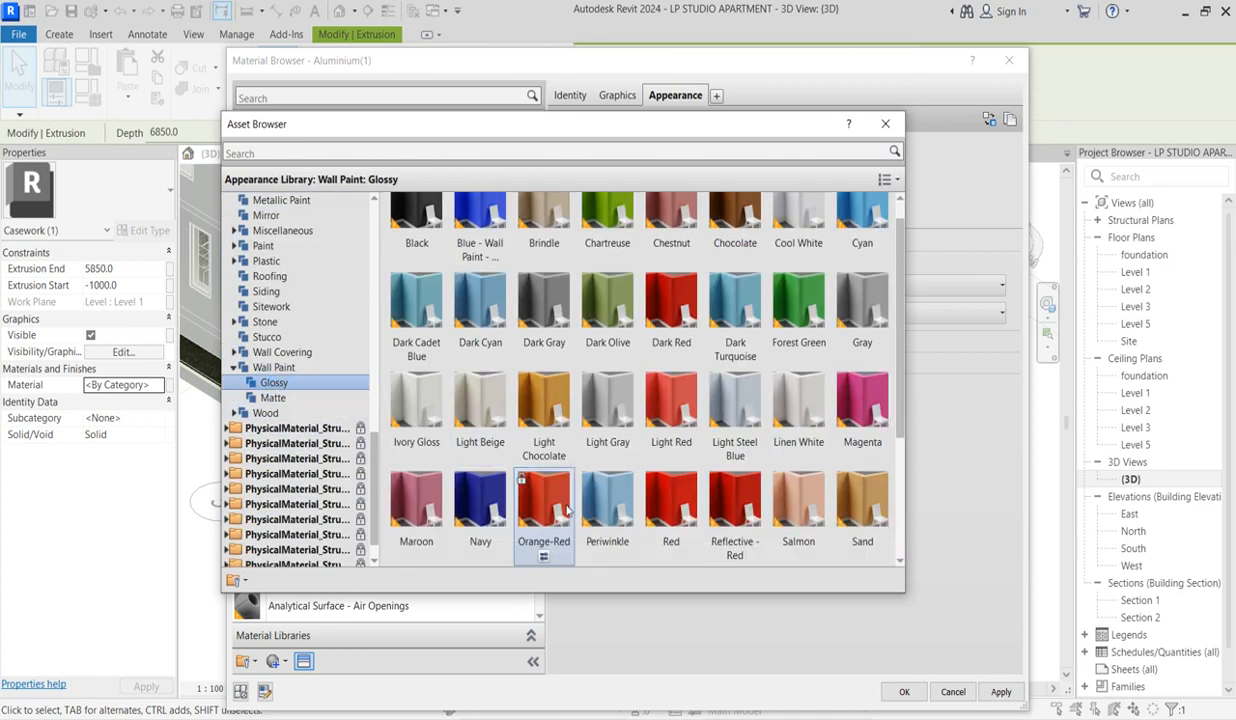
click(862, 400)
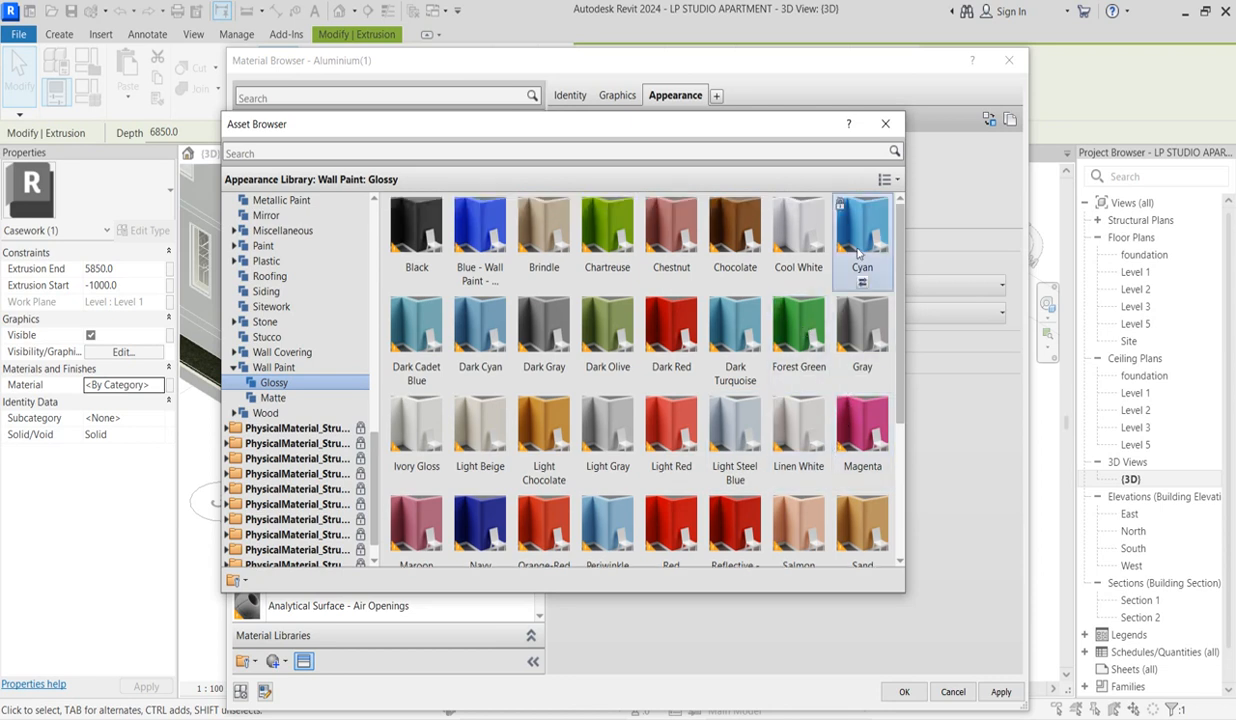
scroll(down, 3)
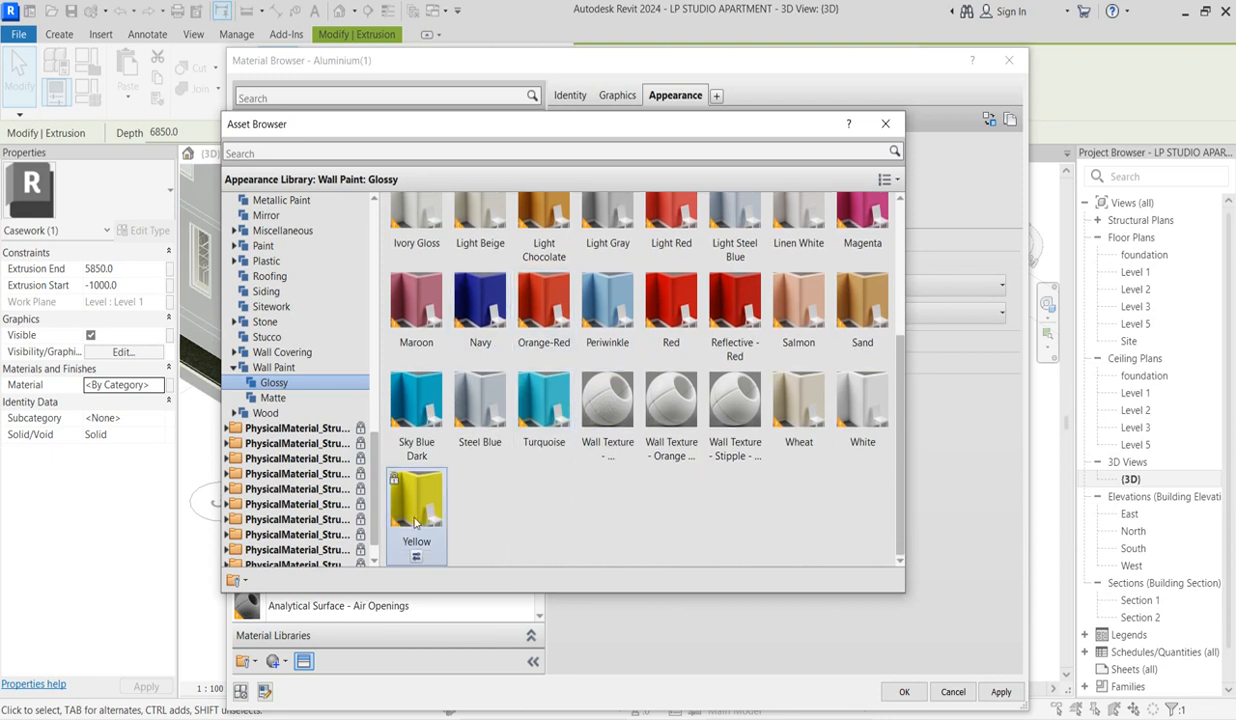
double_click(416, 500)
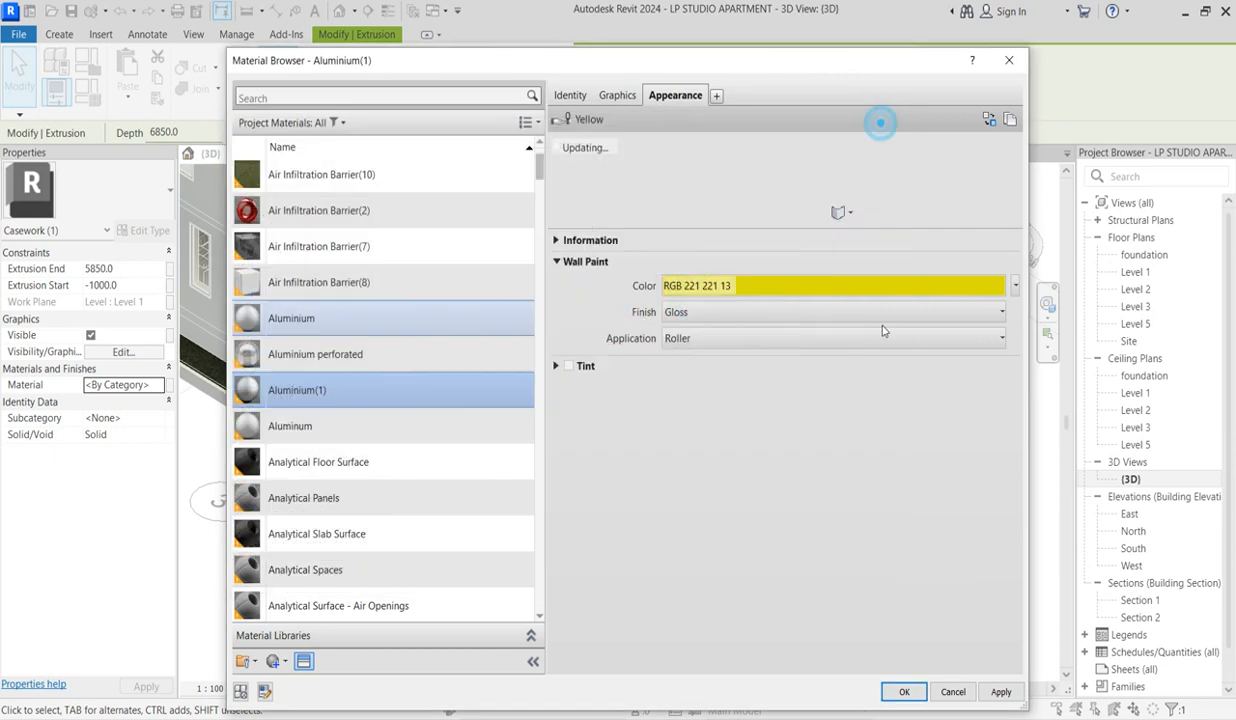
Tint the paint colour to a warm golden yellow-orange, RGB 239-181-027.
click(832, 284)
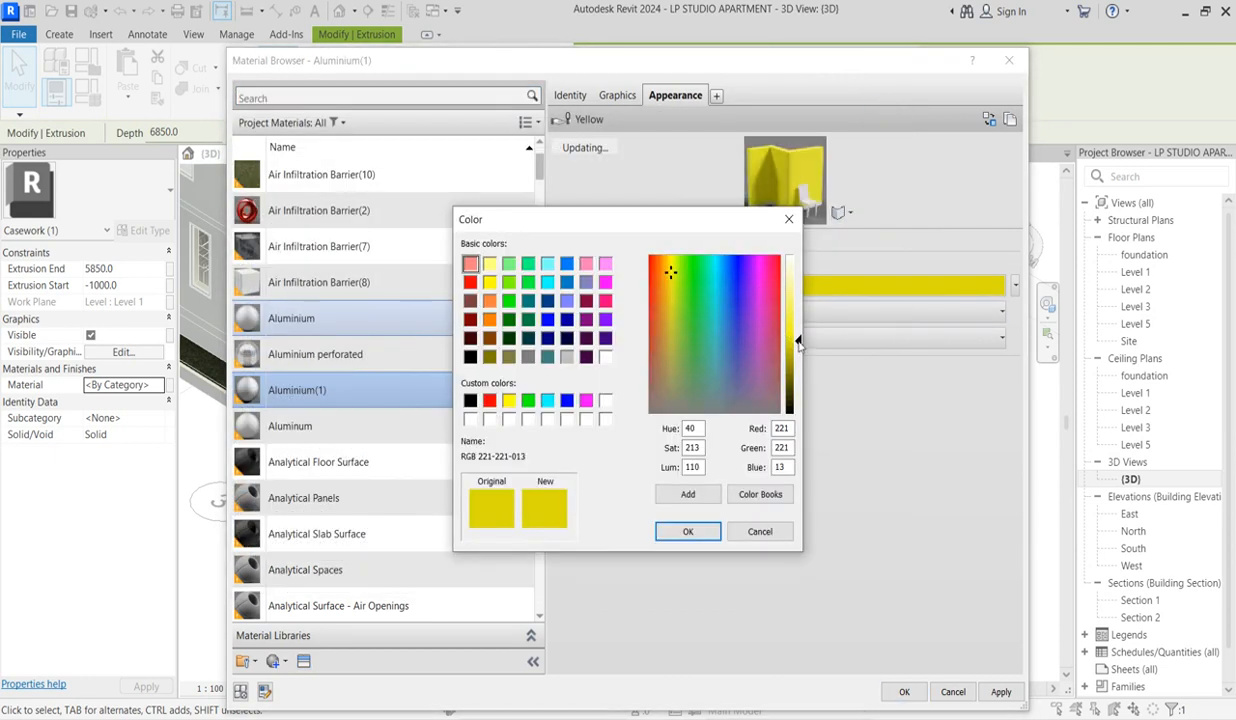
click(666, 280)
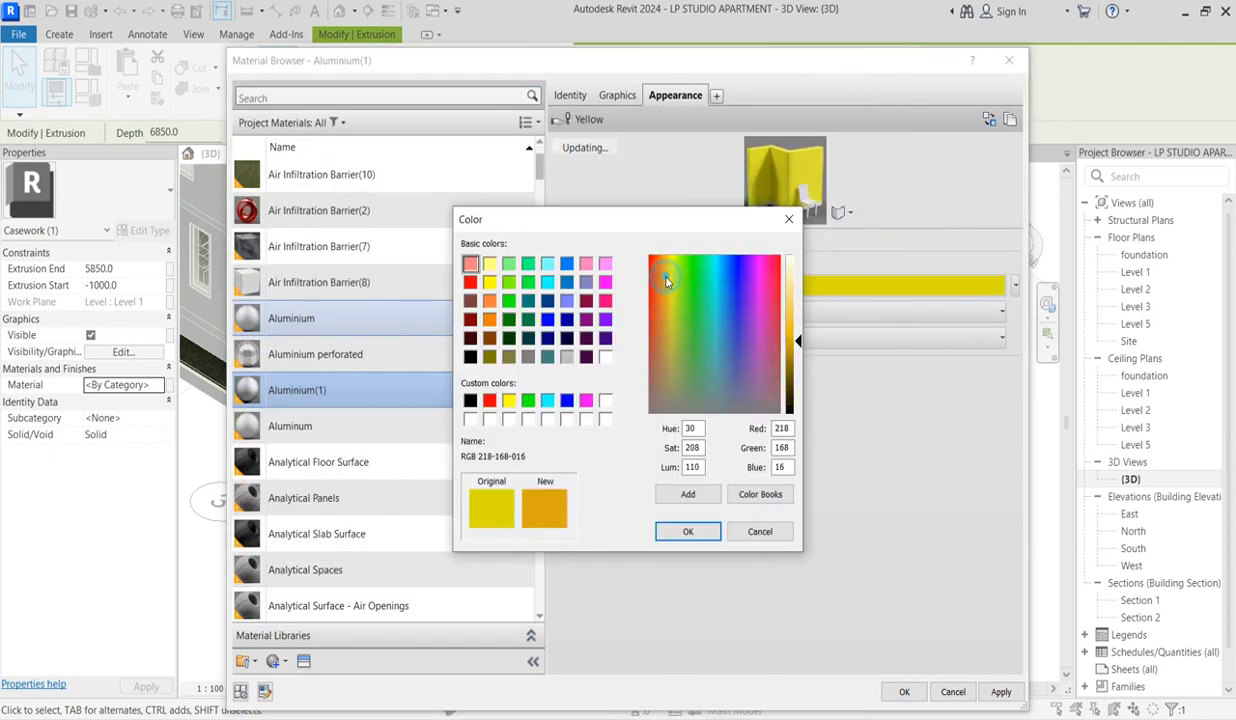
click(664, 276)
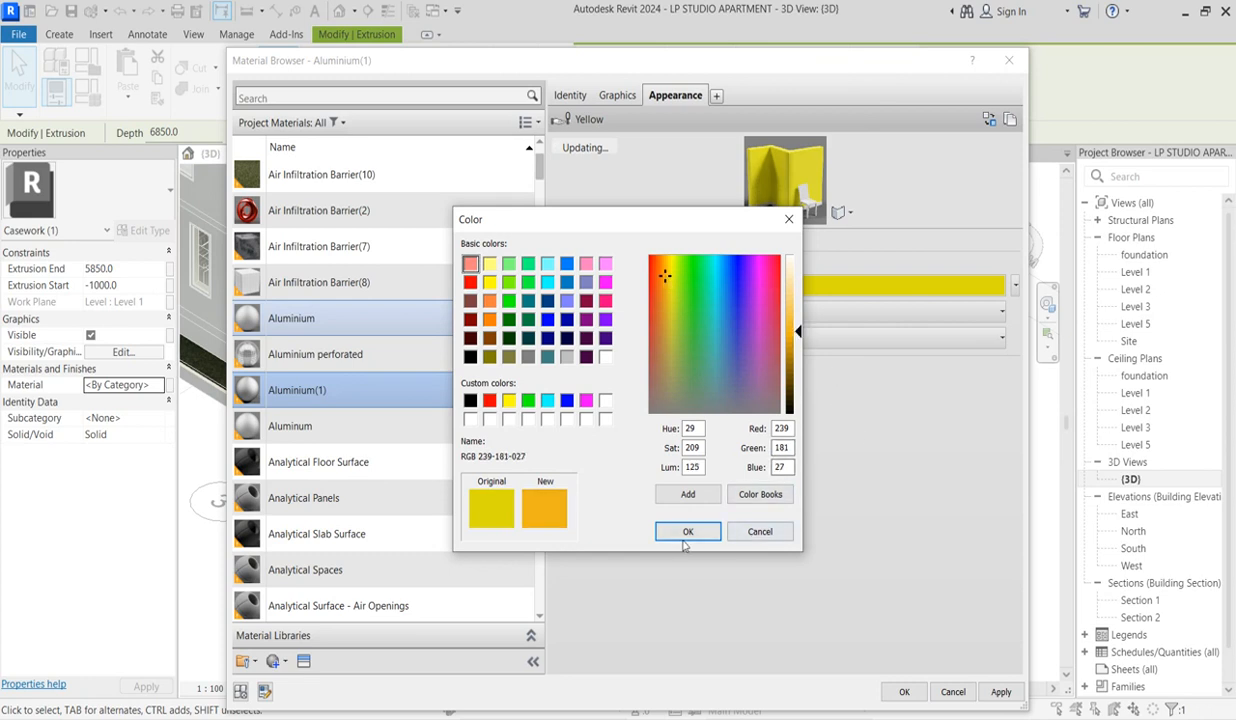
click(688, 532)
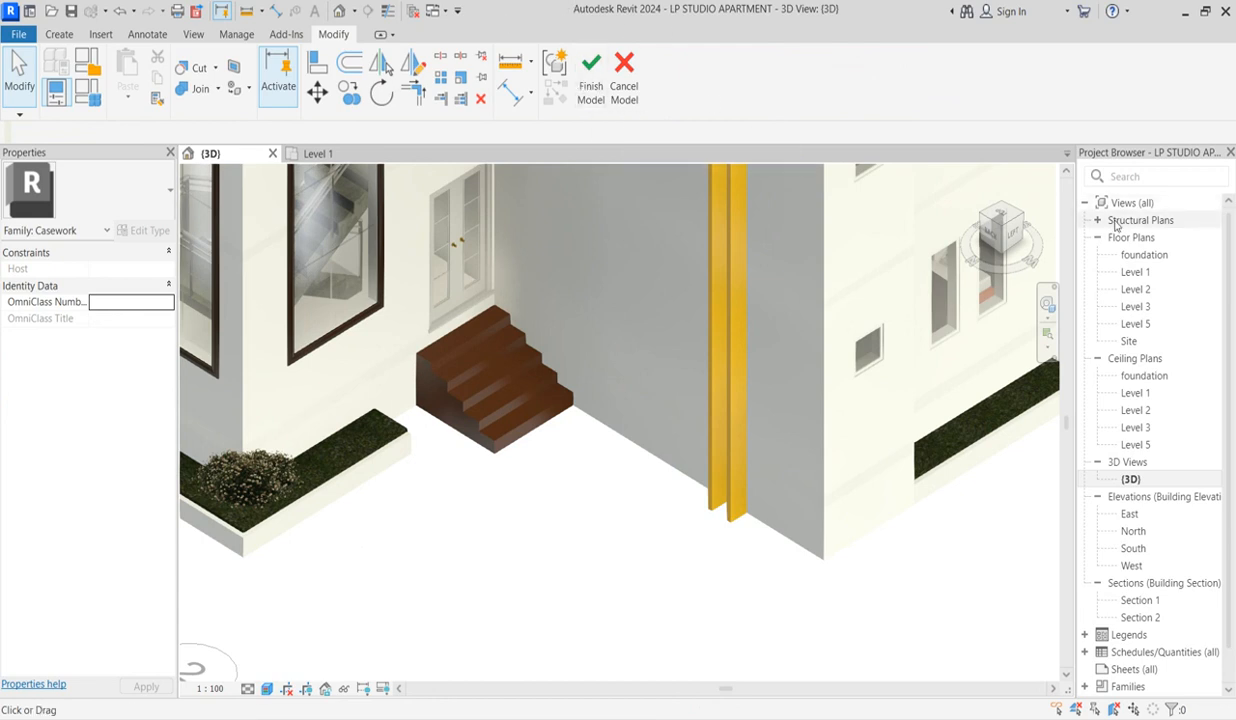
Start a new extrusion on the foundation plan and begin its outline, cancelling a misdrawn line.
double_click(1136, 272)
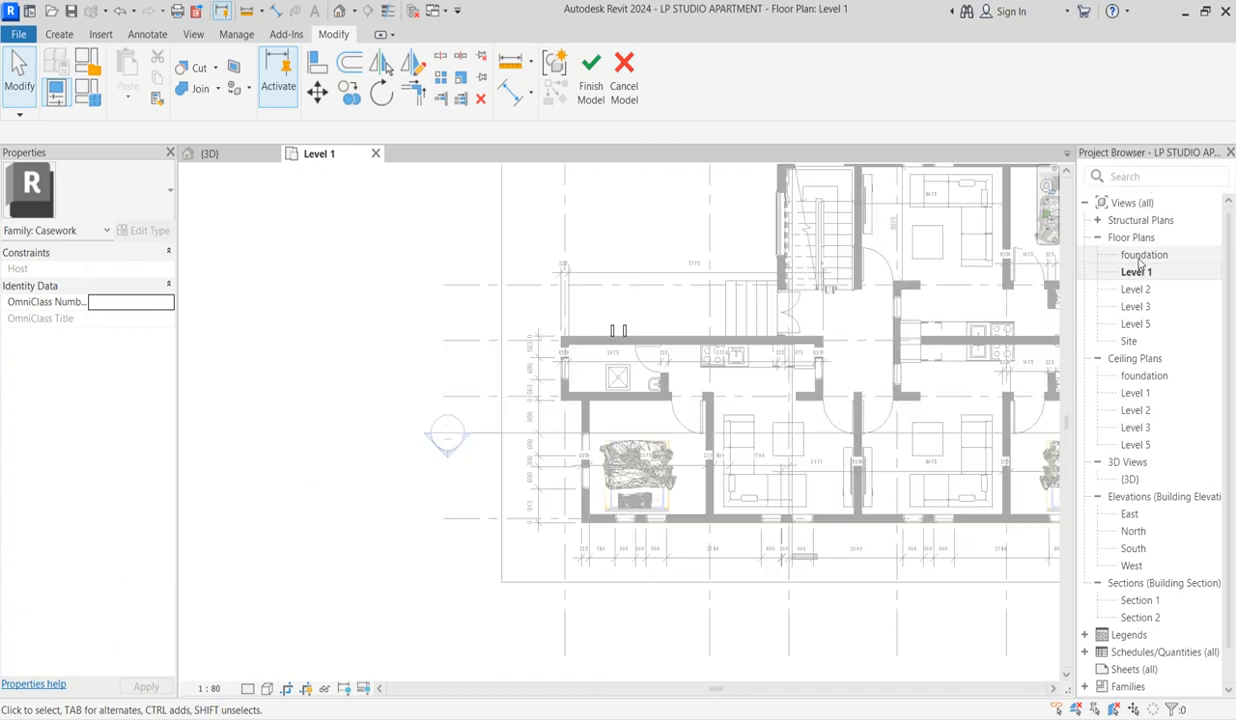
double_click(1144, 254)
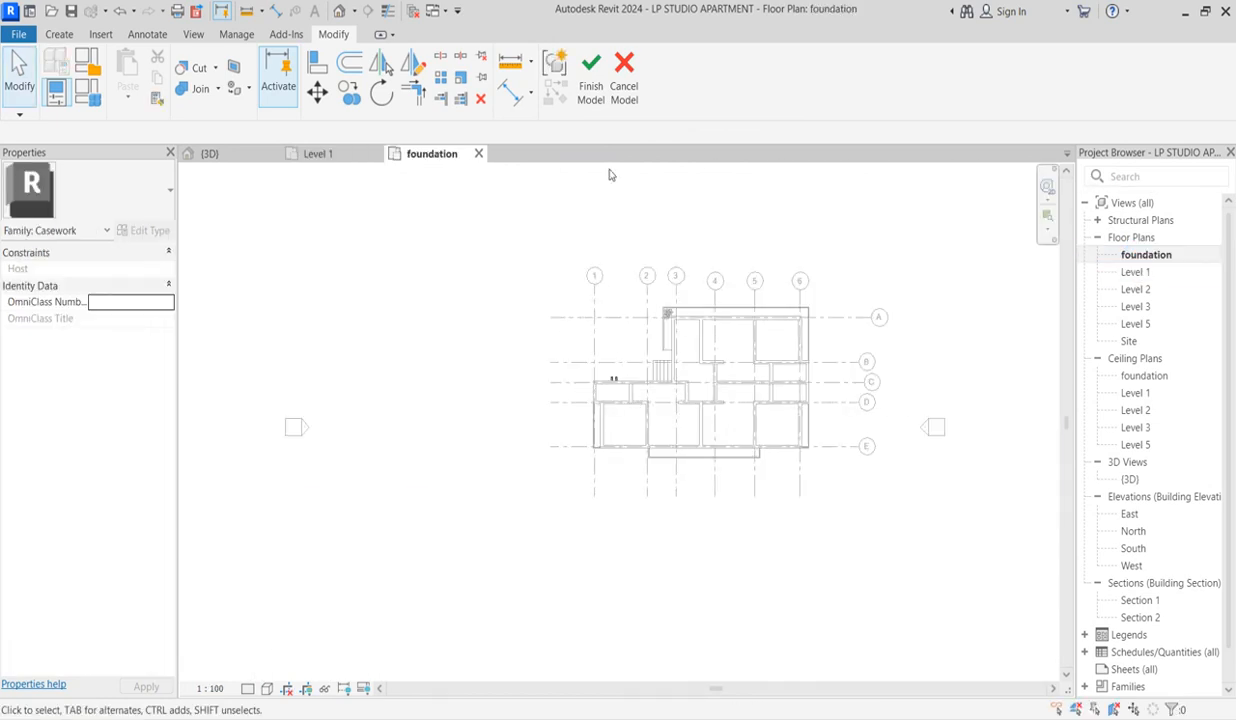
click(58, 32)
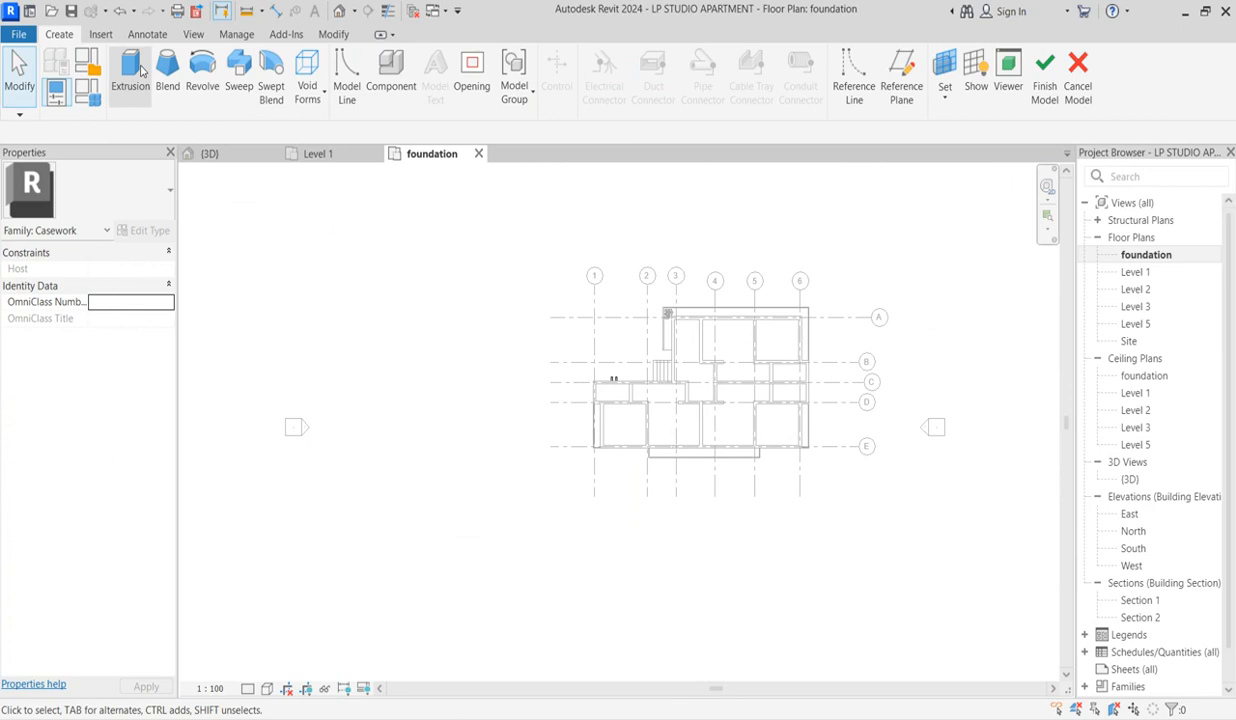
click(130, 76)
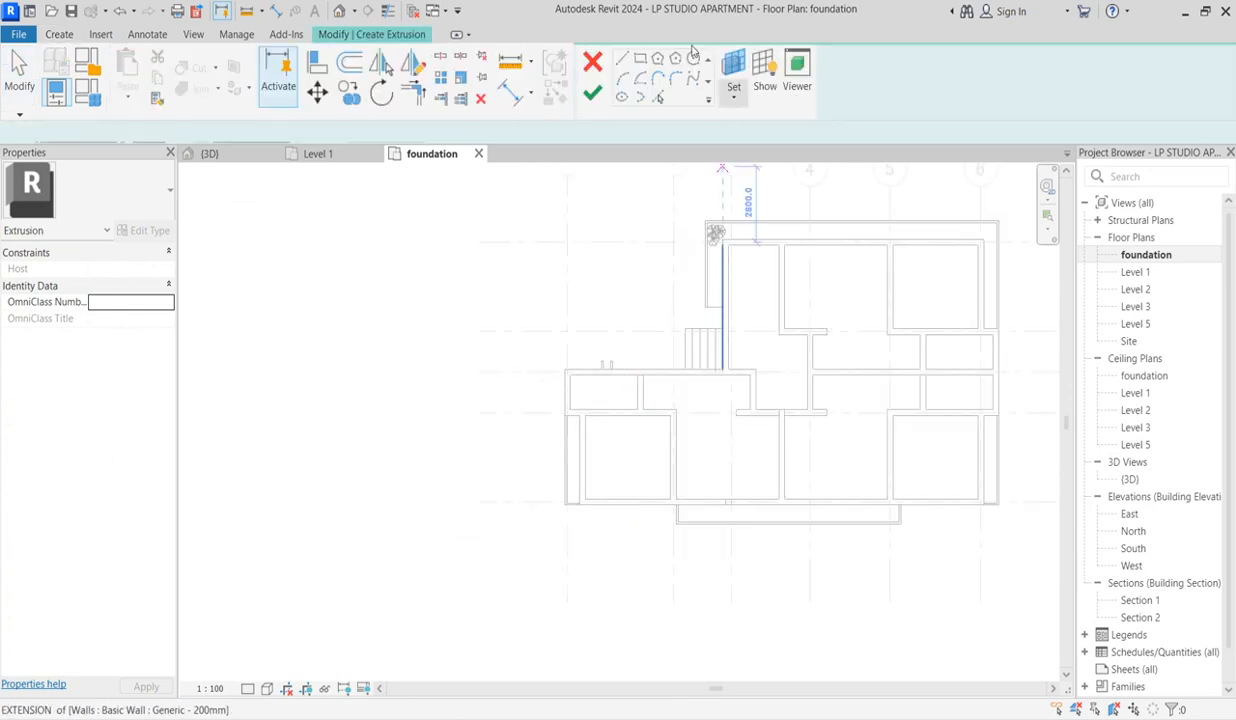
click(620, 58)
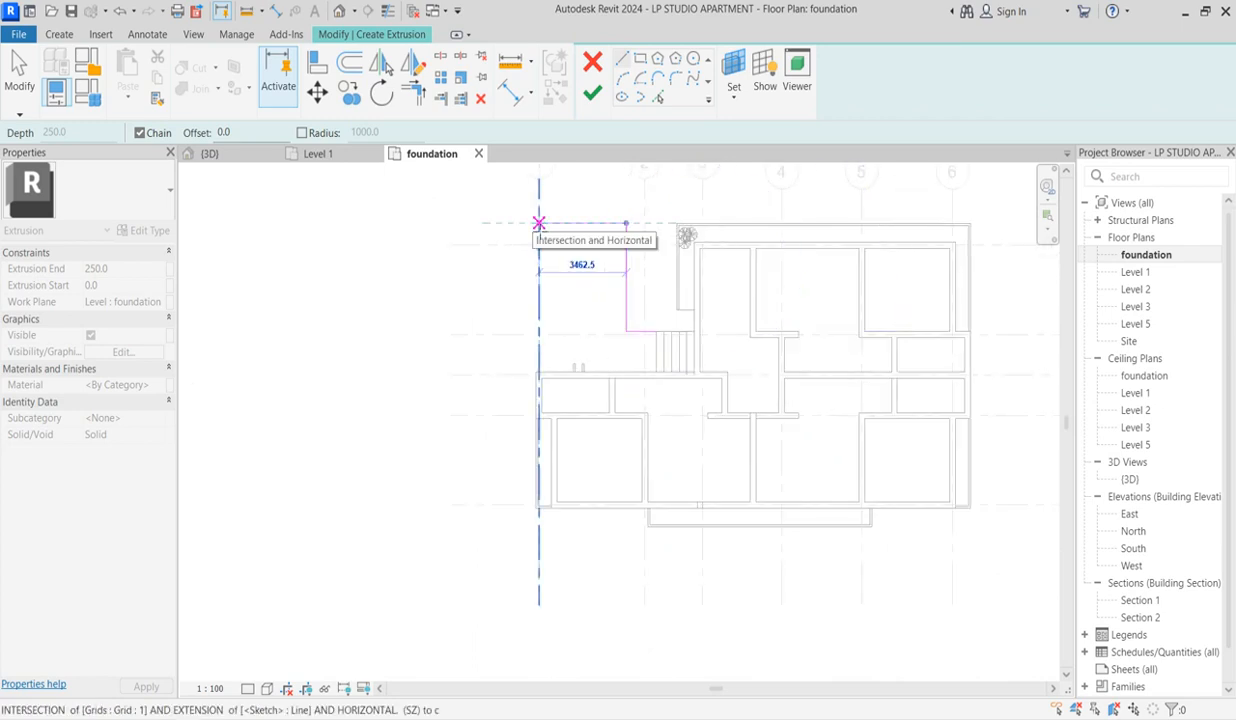
right_click(562, 272)
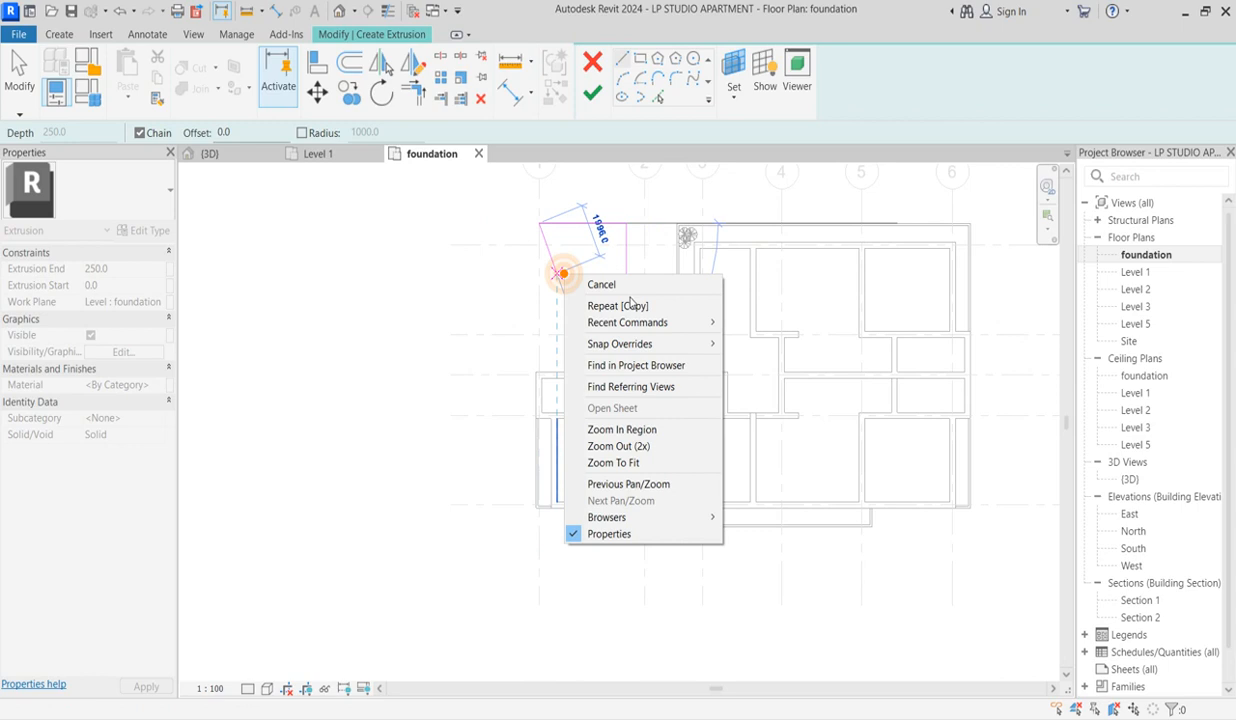
click(600, 284)
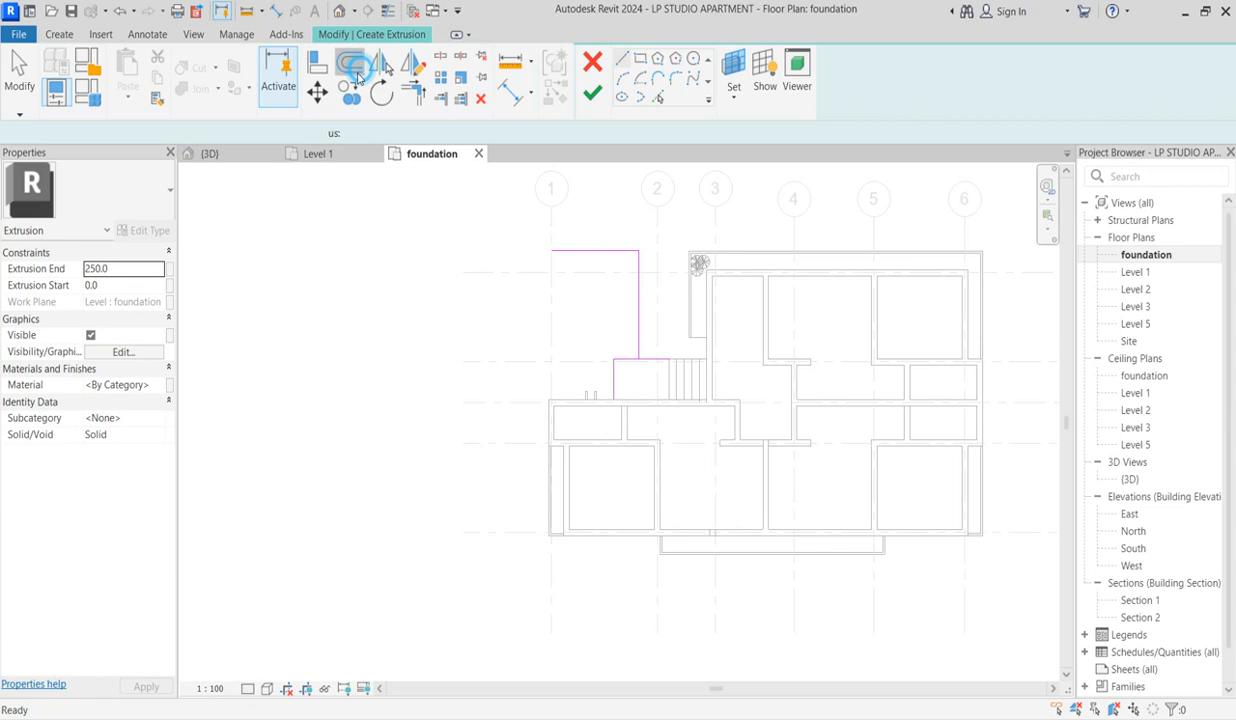
Sketch the stepped outline over the upper-left foundation area and finish the 250-deep extrusion.
click(350, 66)
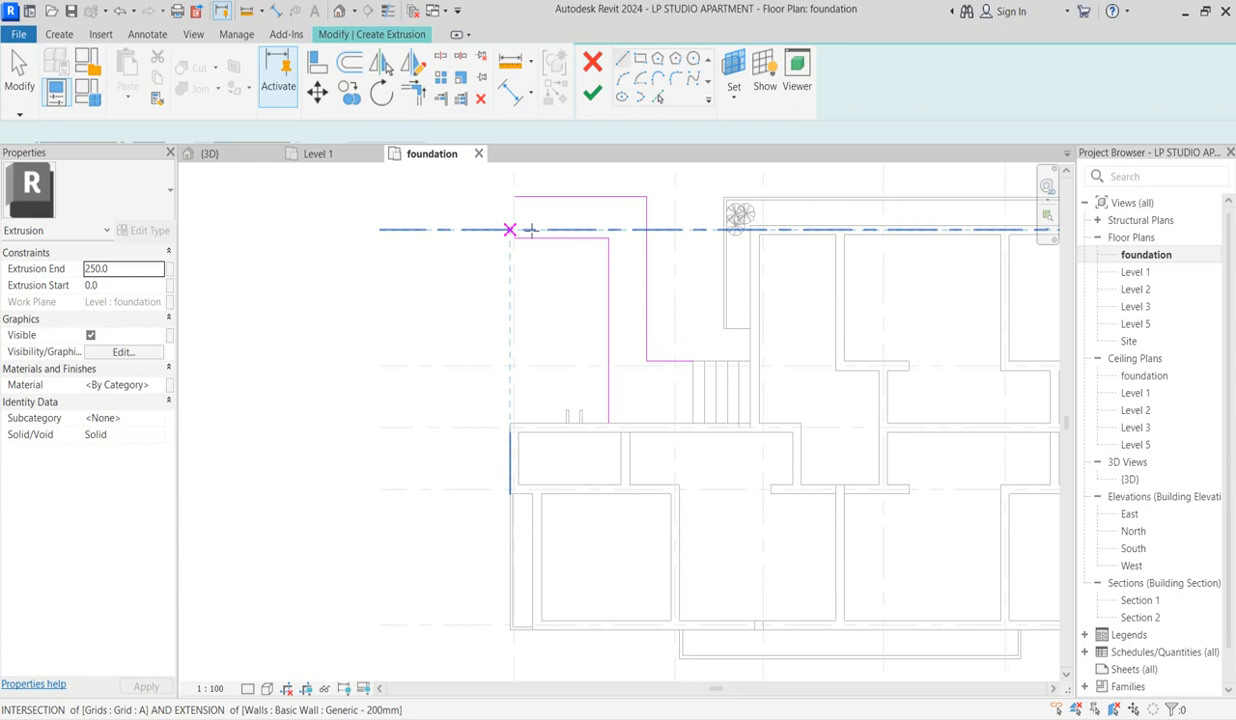
click(510, 230)
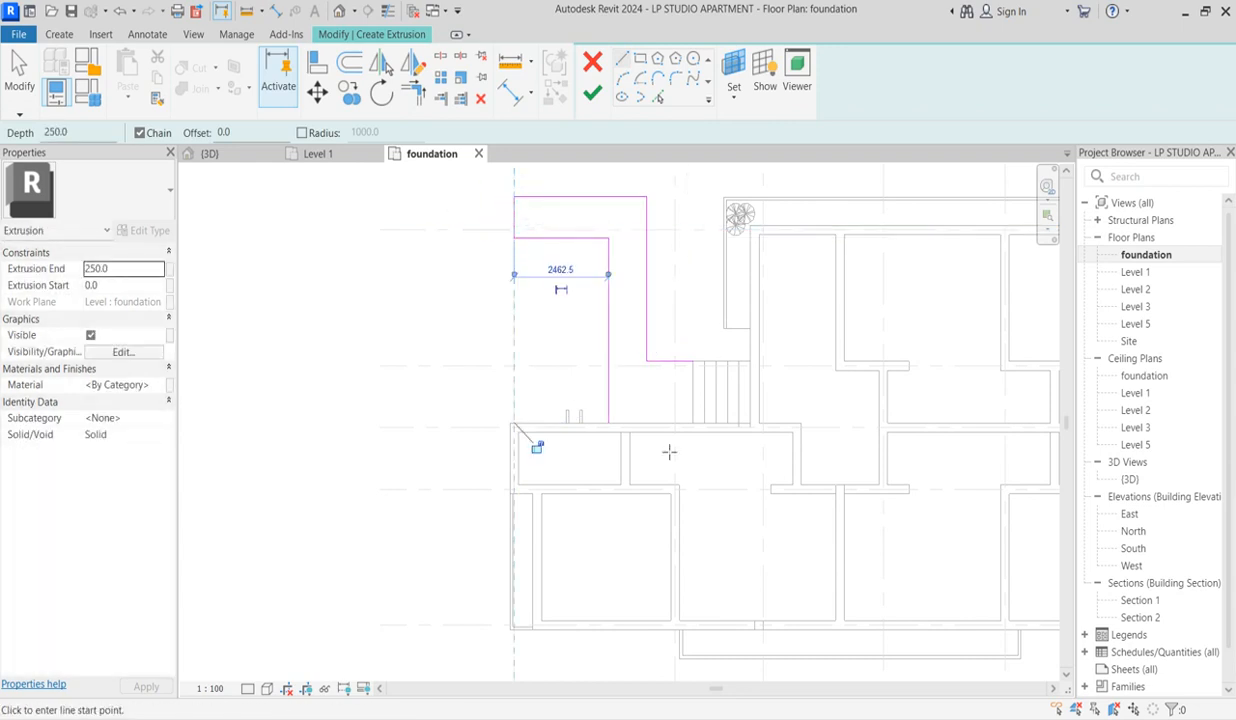
click(670, 420)
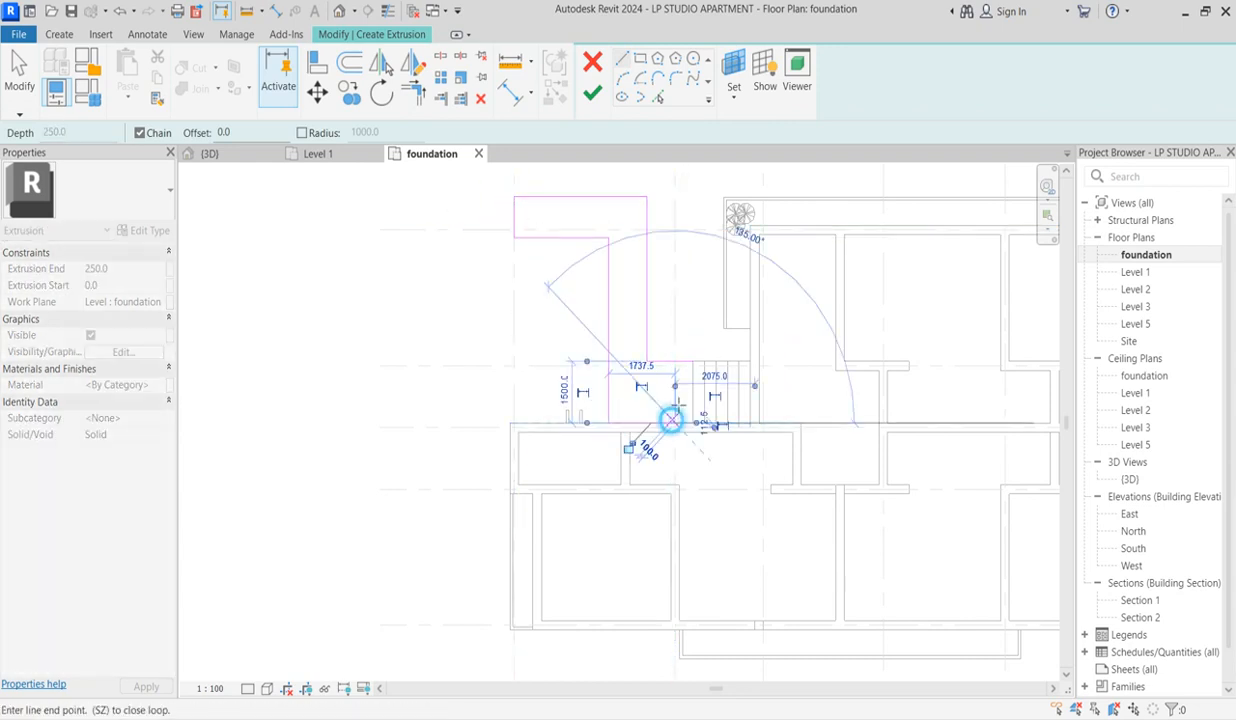
click(710, 424)
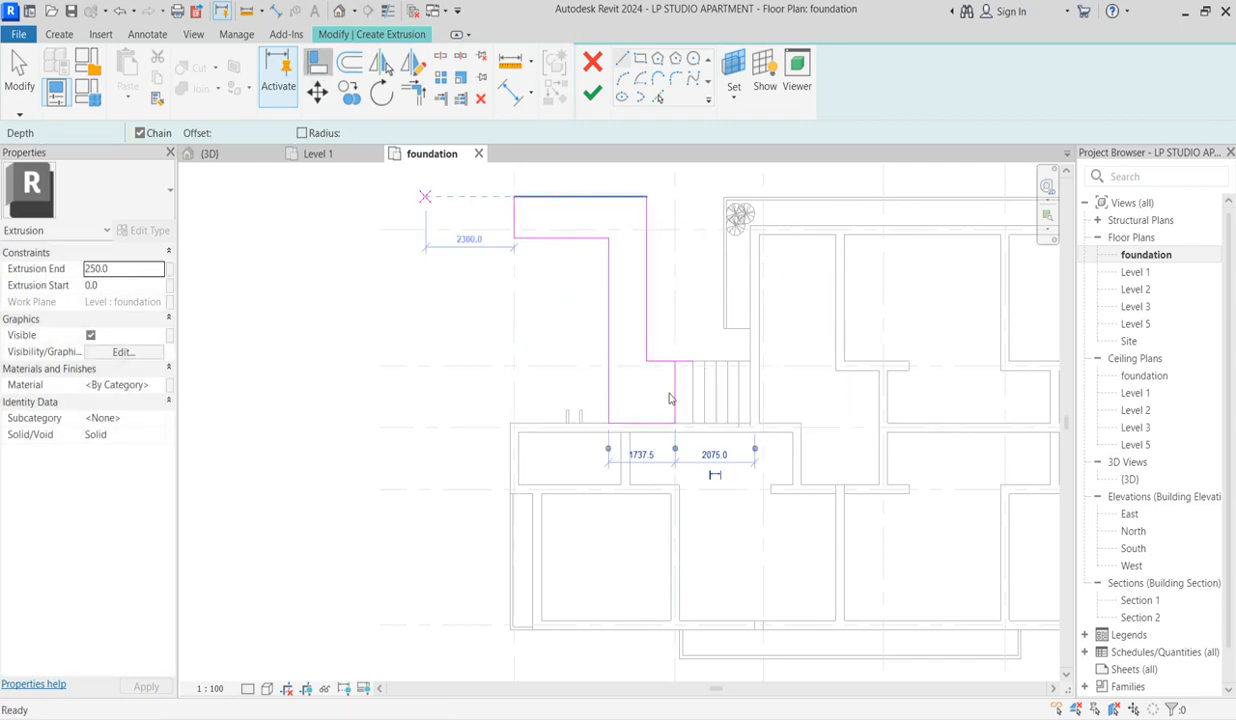
click(452, 34)
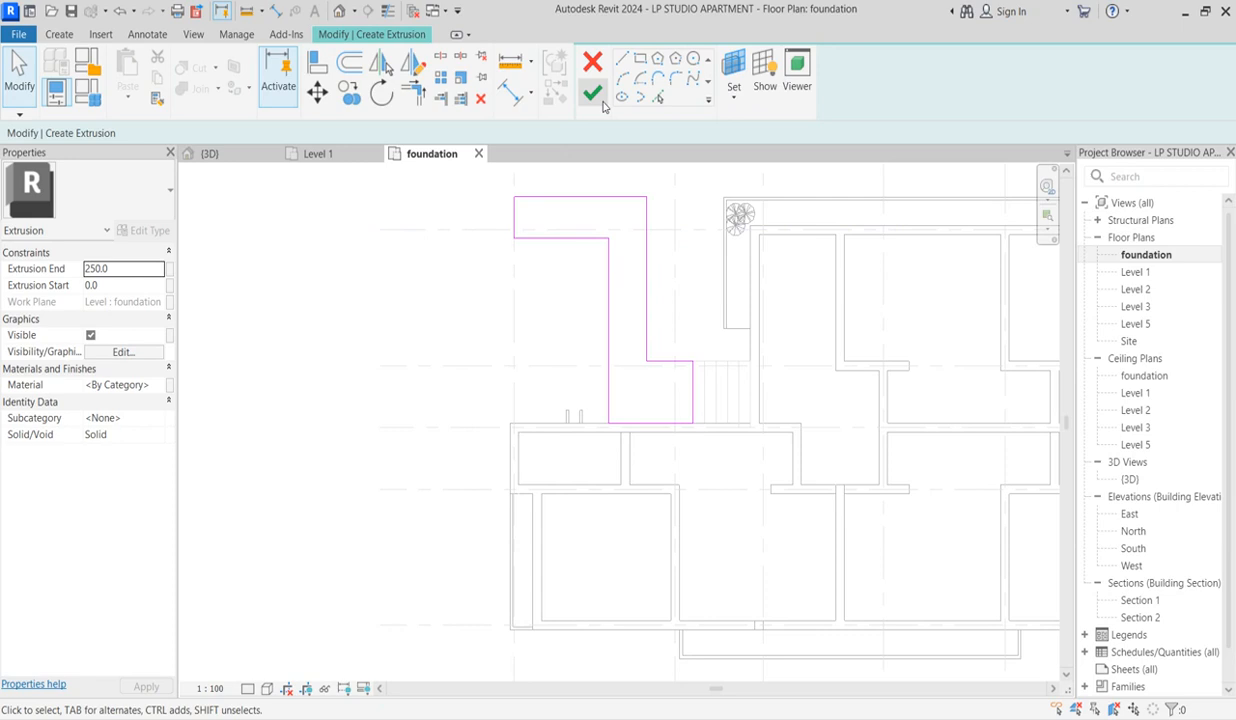
click(592, 92)
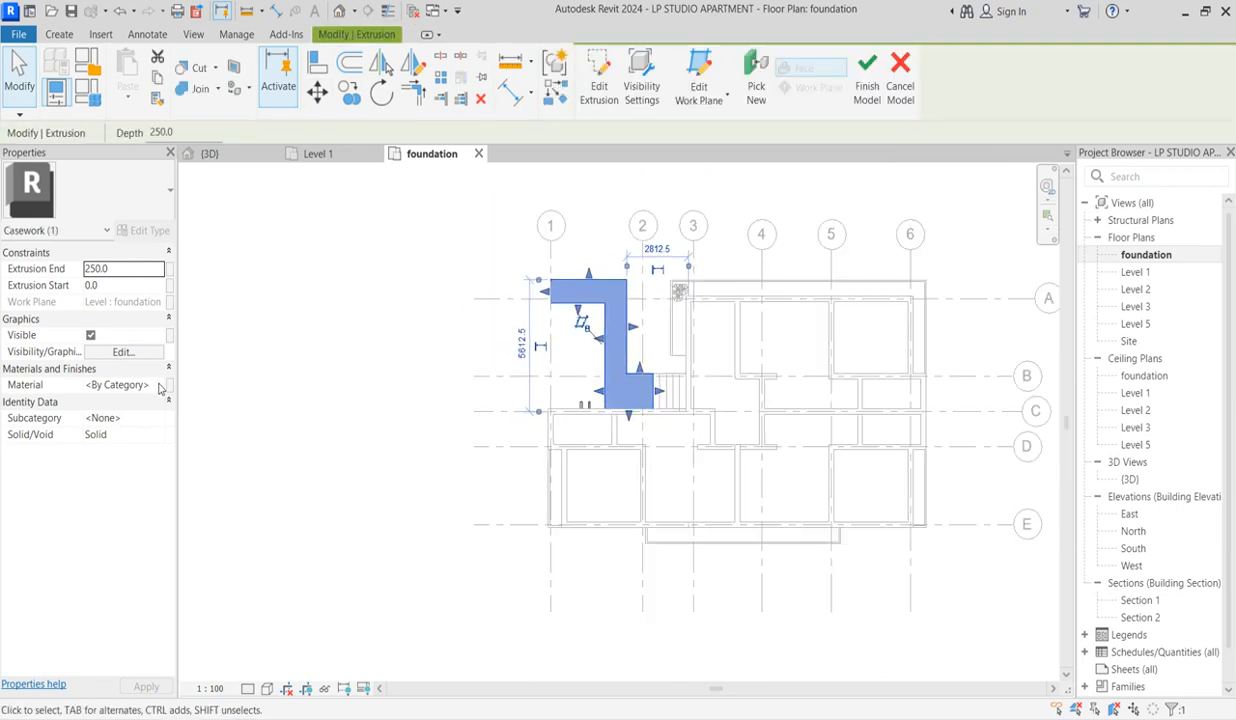
Browse the Sitework assets for the walkway material and close the asset browser.
click(160, 384)
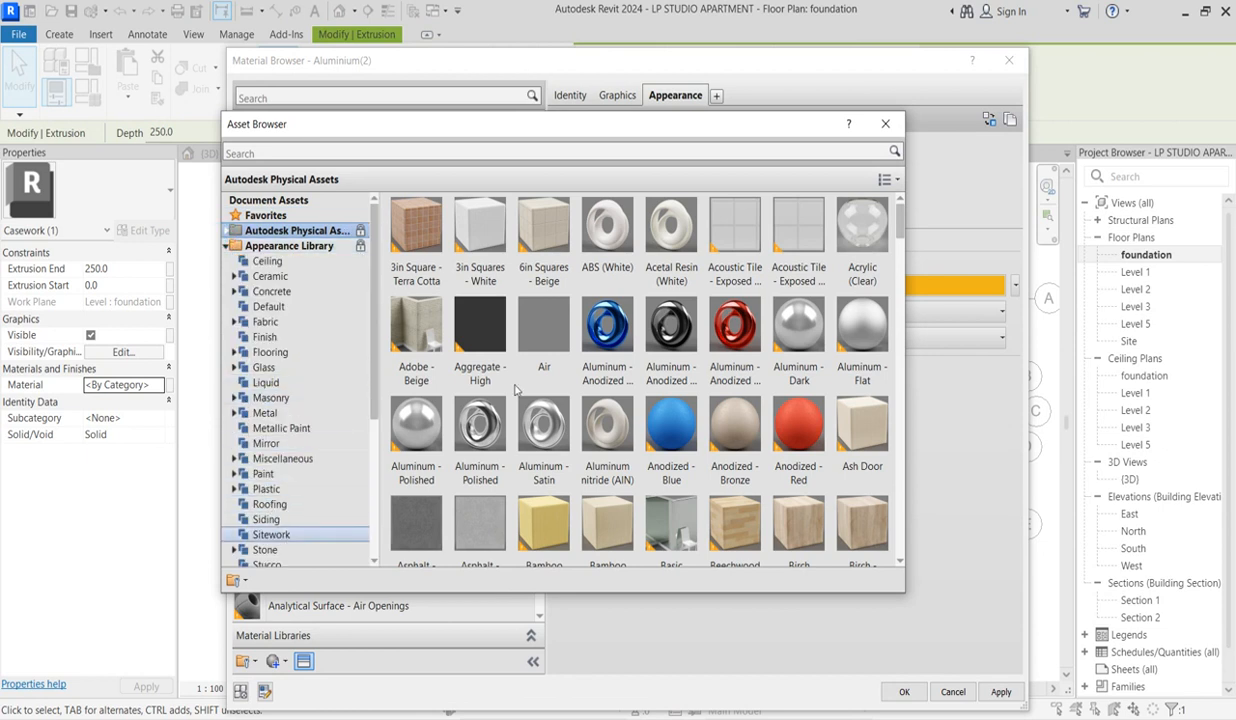
click(272, 534)
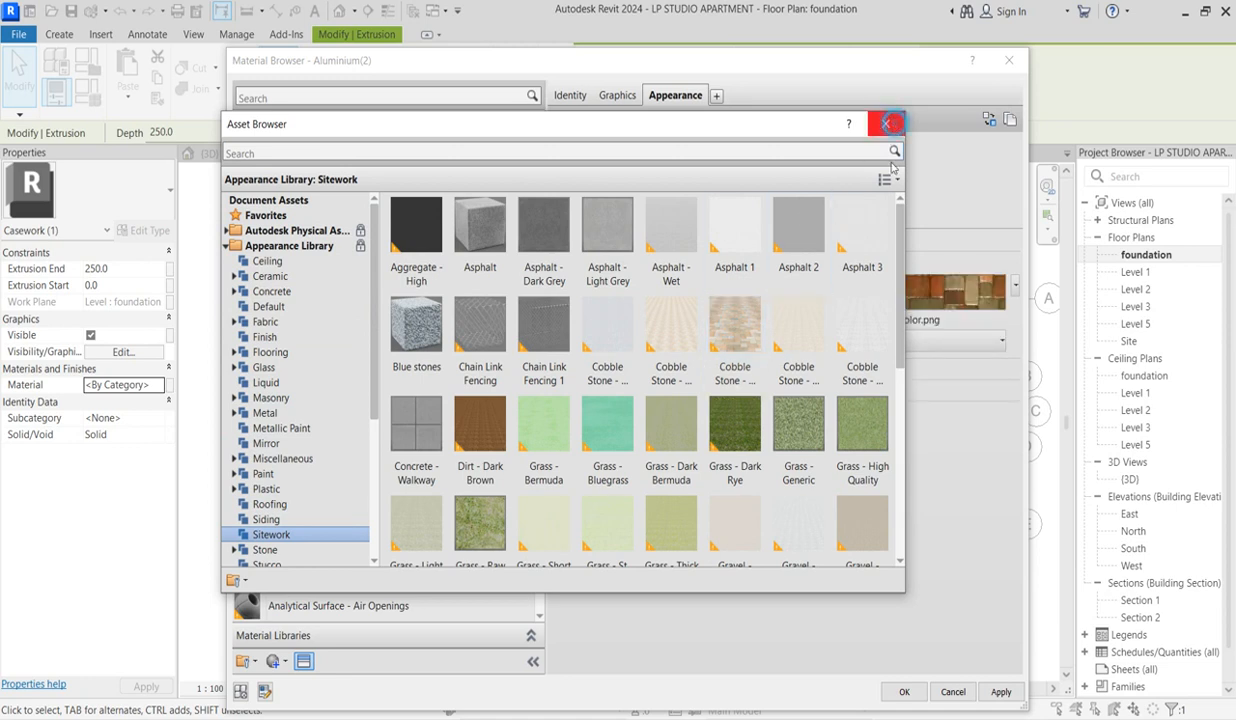
click(886, 122)
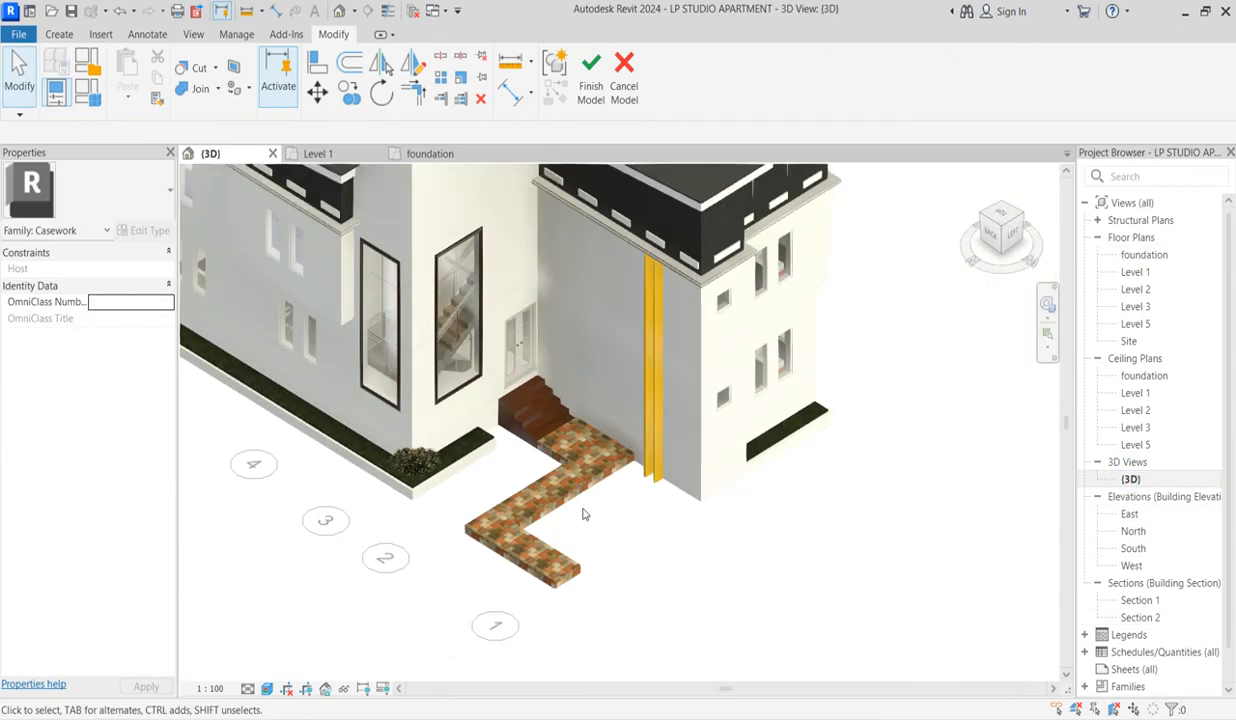
Select the walkway extrusion and finish the in-place model.
click(540, 480)
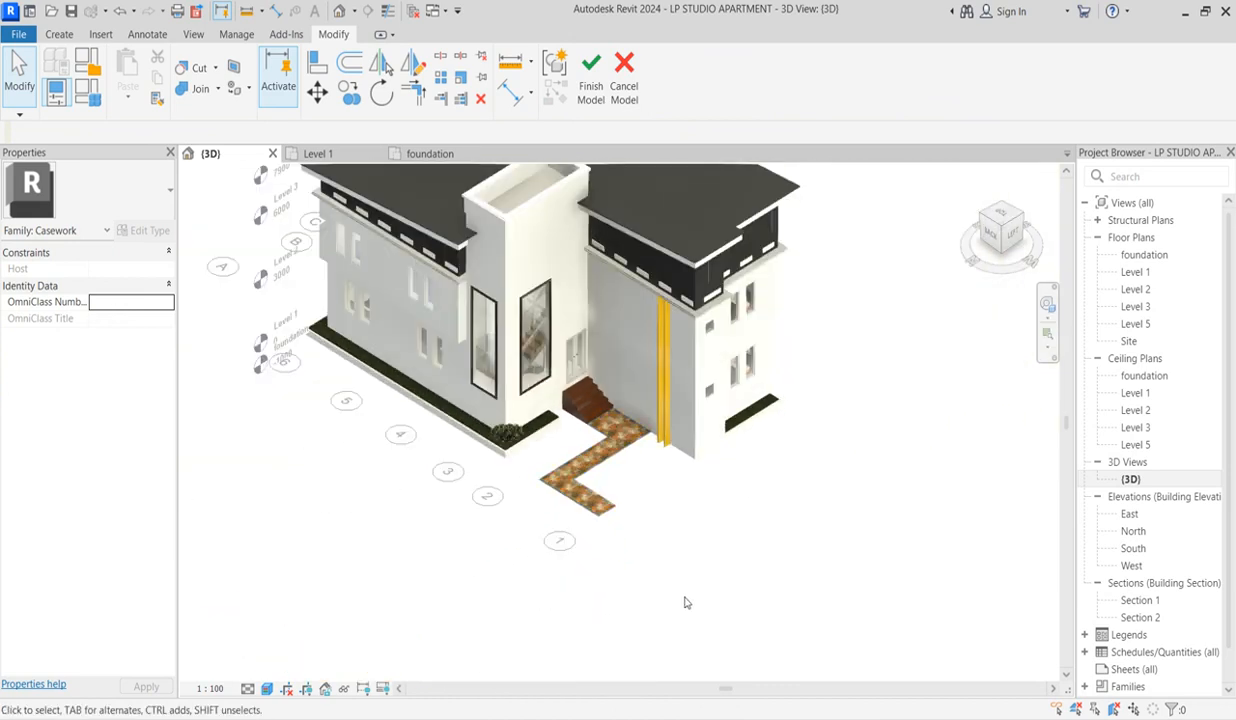
click(600, 470)
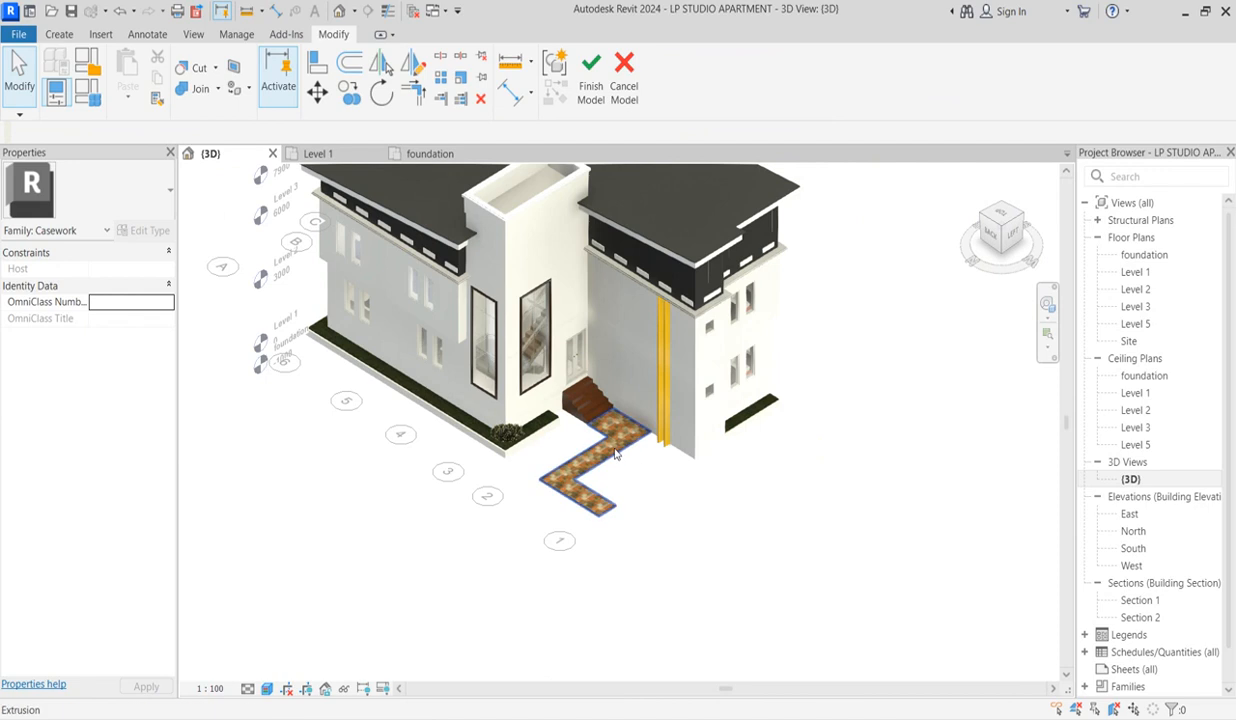
click(596, 470)
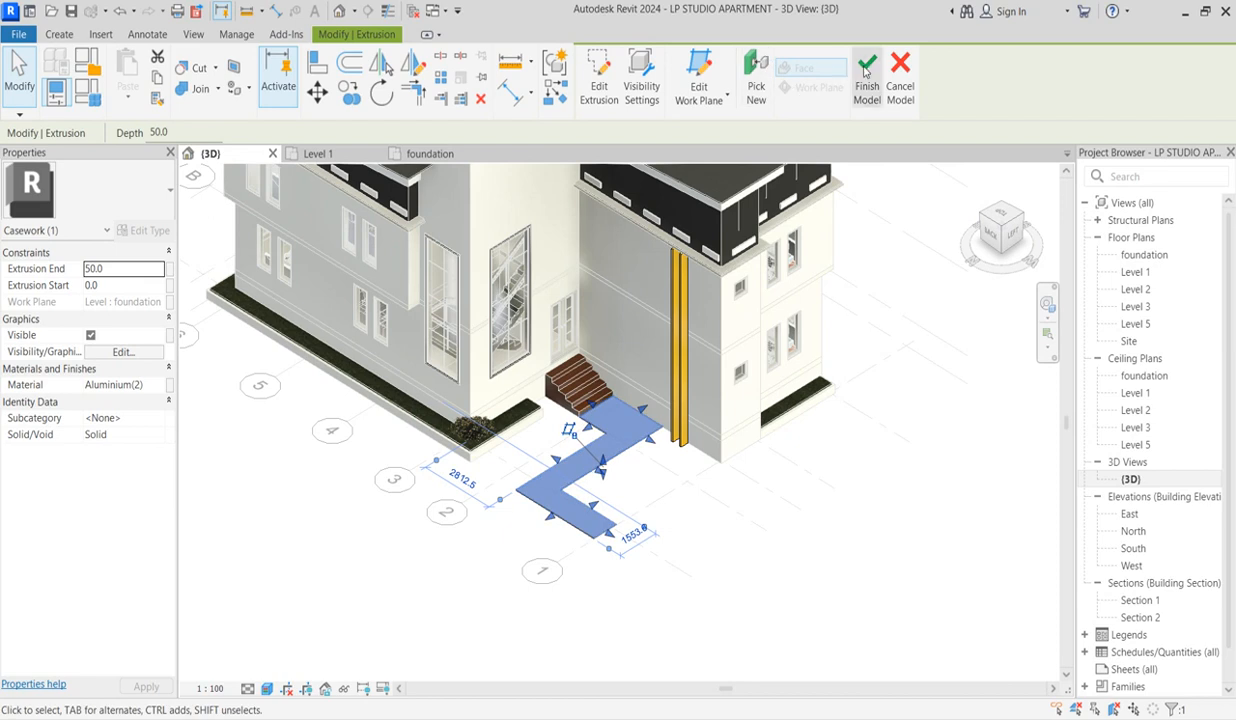
click(866, 64)
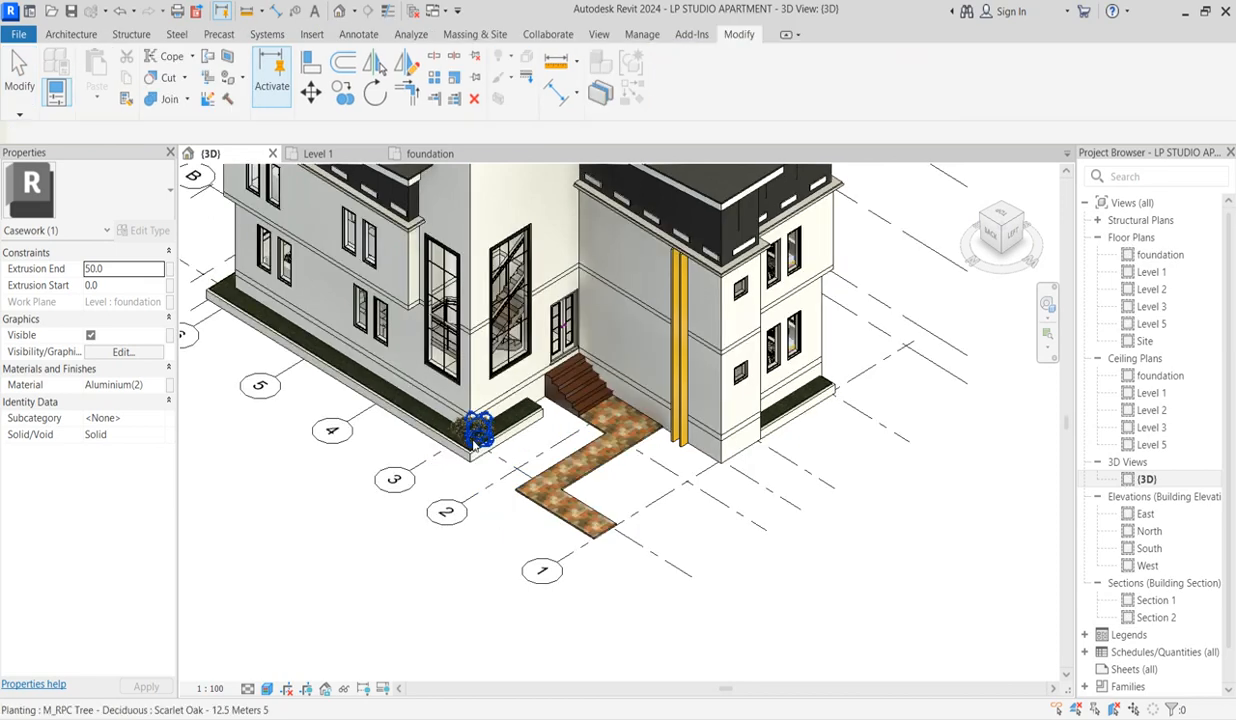
Select the corner tree and open the foundation floor plan.
click(470, 430)
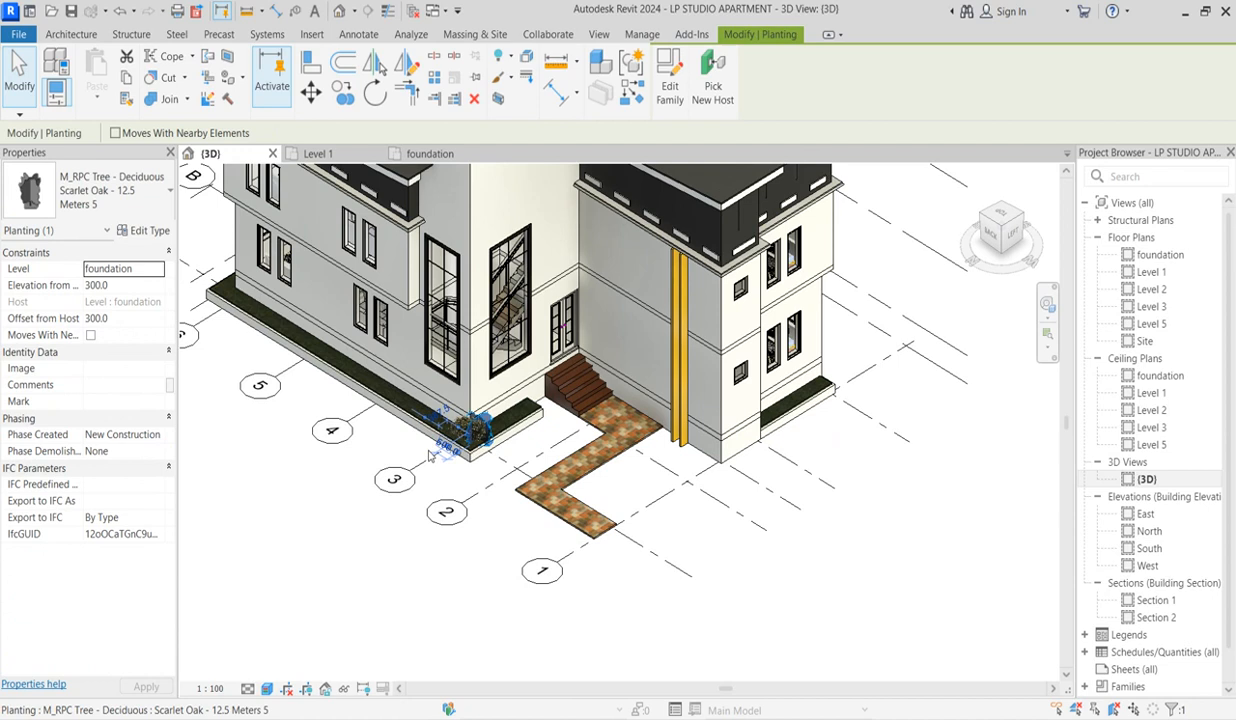
click(1160, 254)
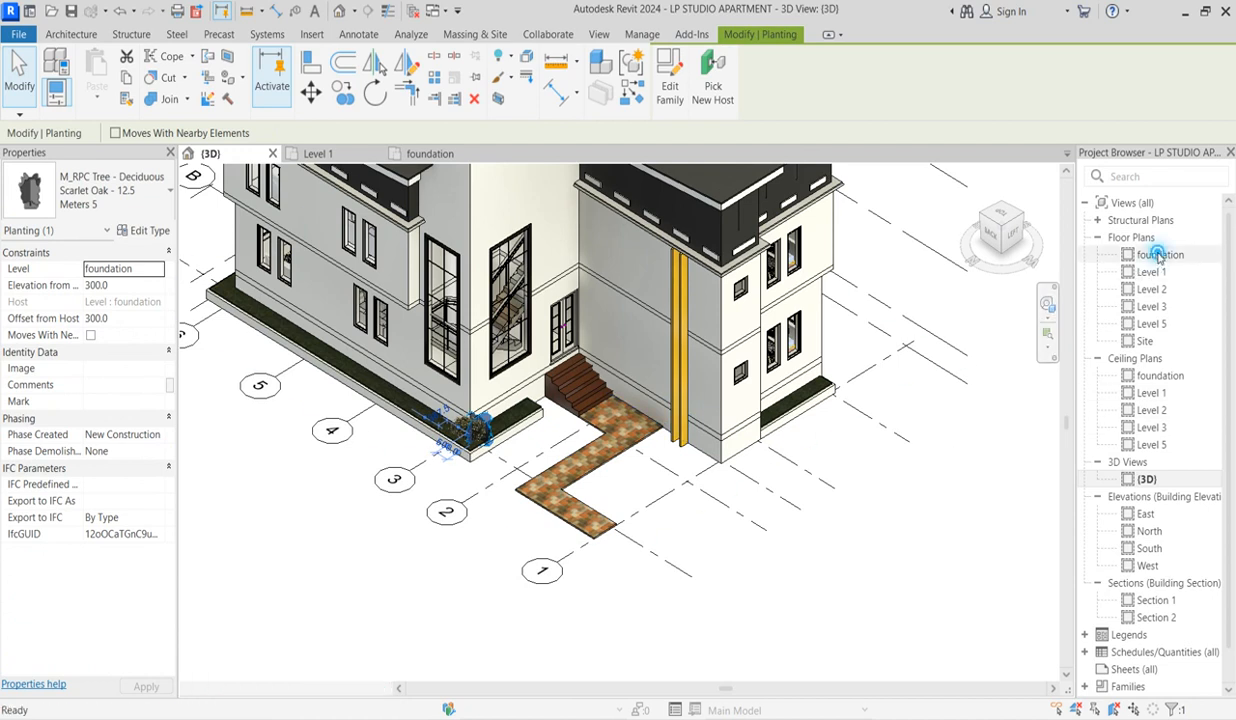
double_click(1160, 254)
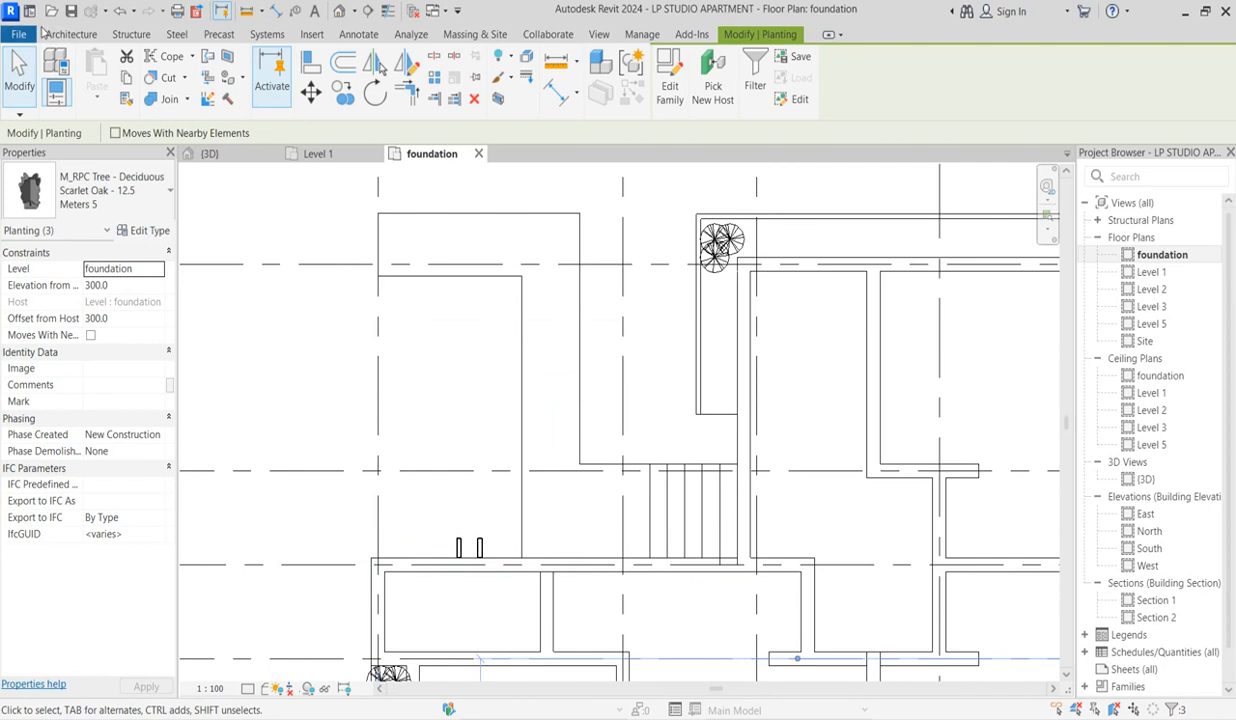
Place a Street Light beside the walkway and check it in the 3D view.
click(72, 32)
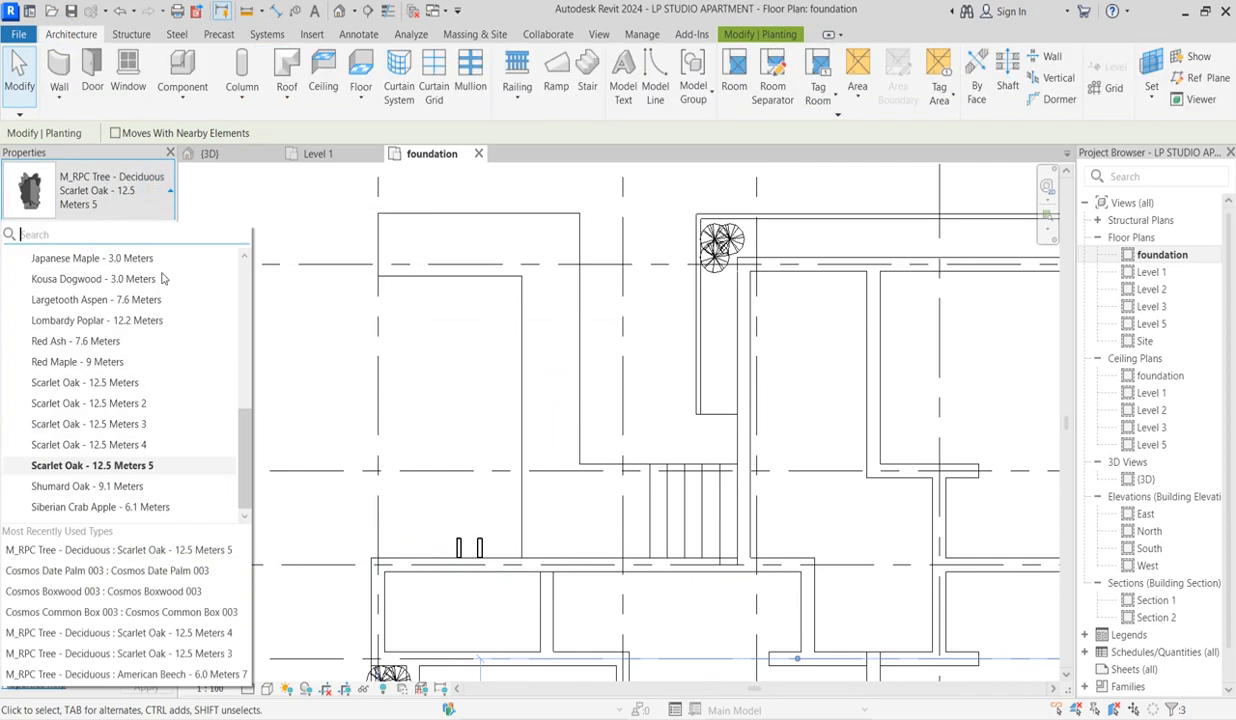
scroll(up, 3)
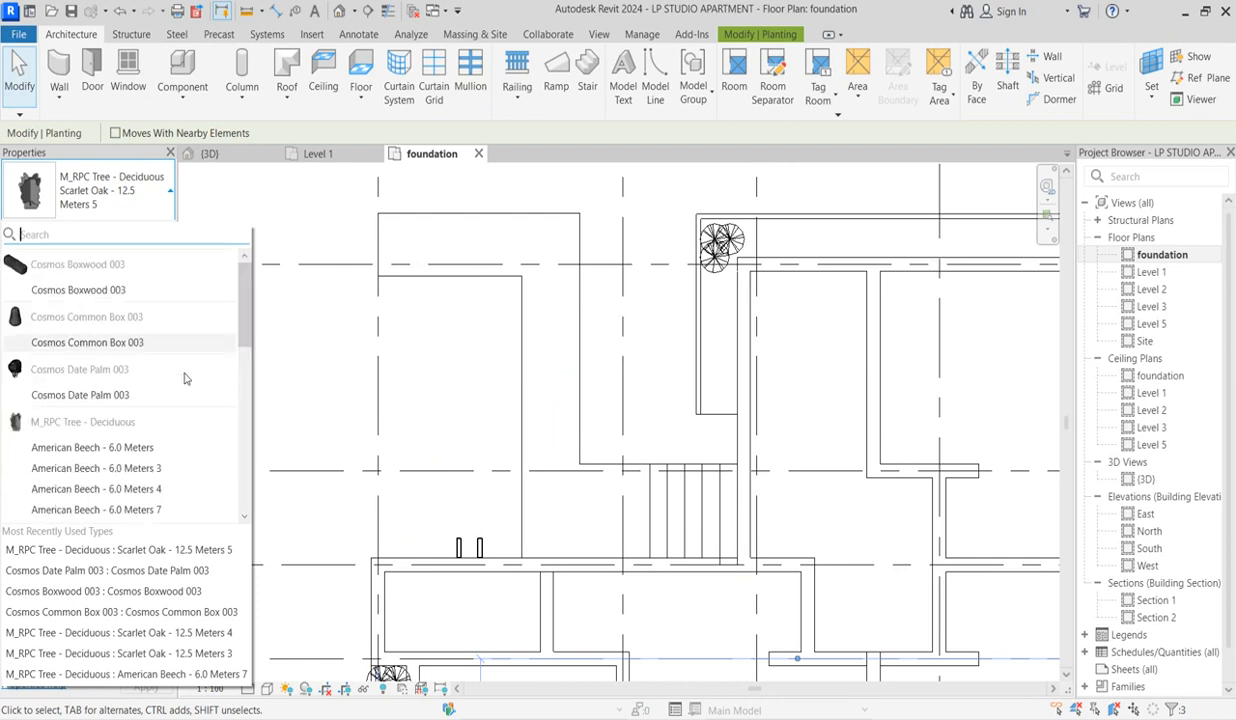
scroll(down, 3)
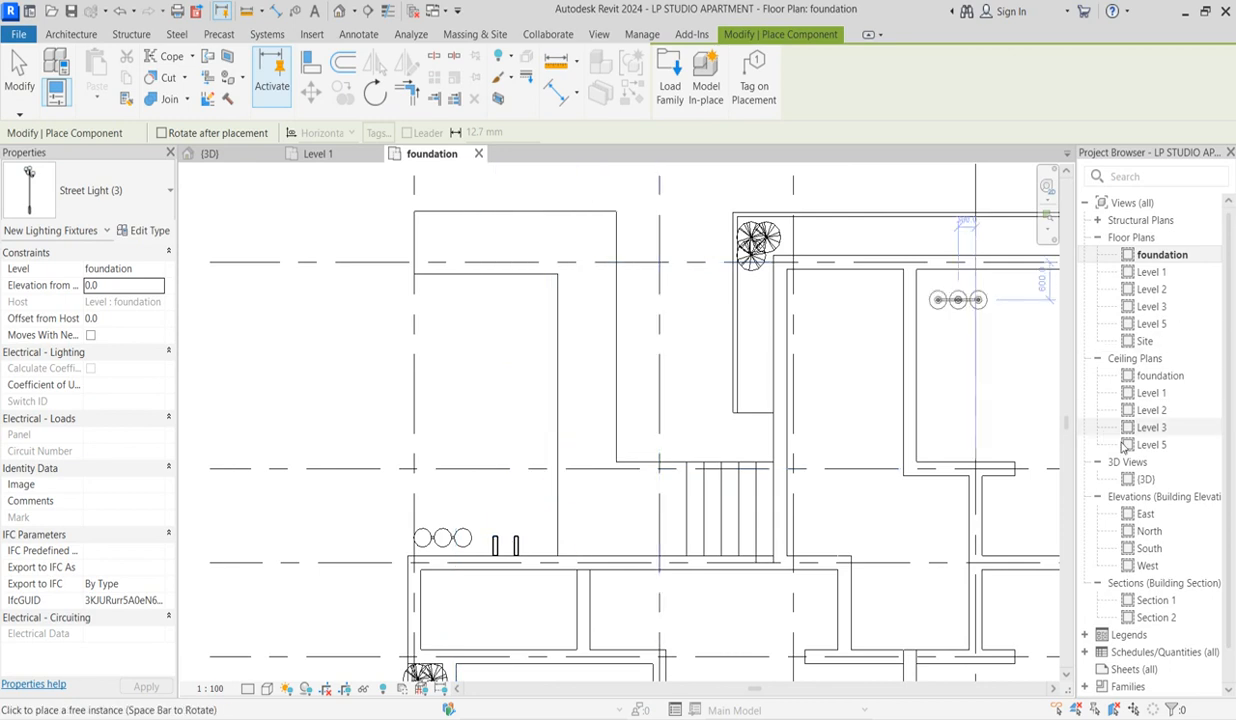
double_click(1144, 480)
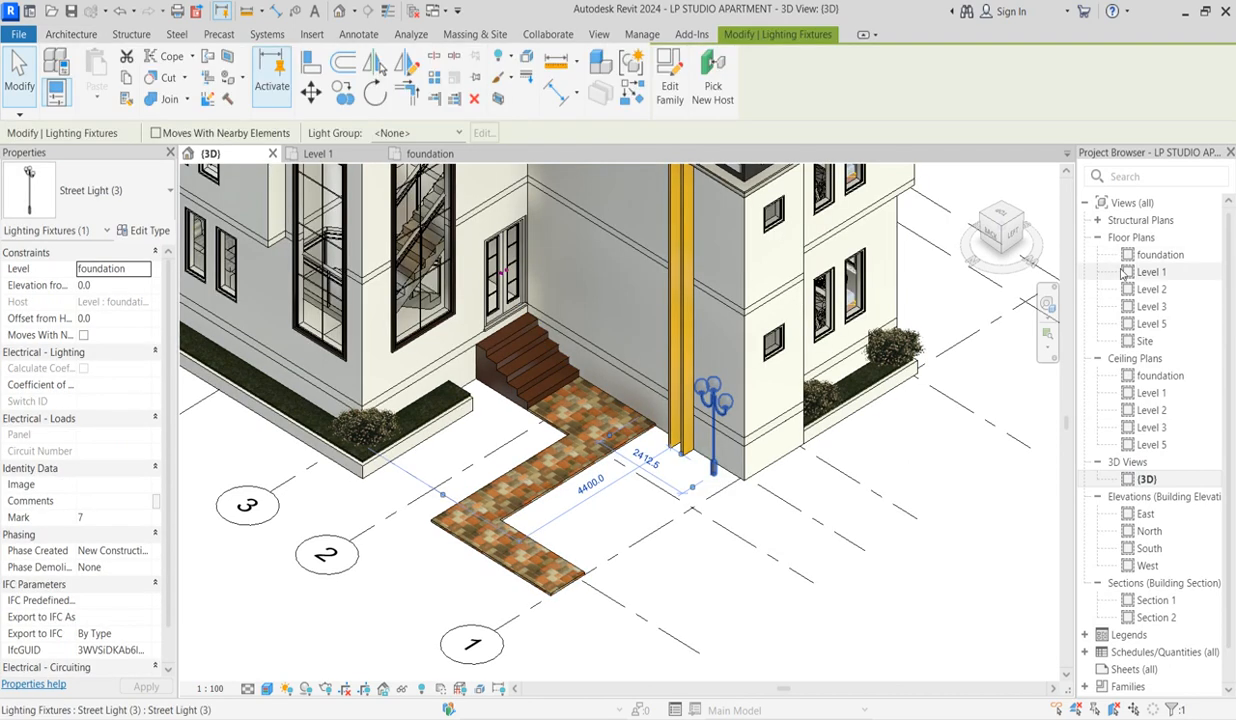
double_click(1162, 254)
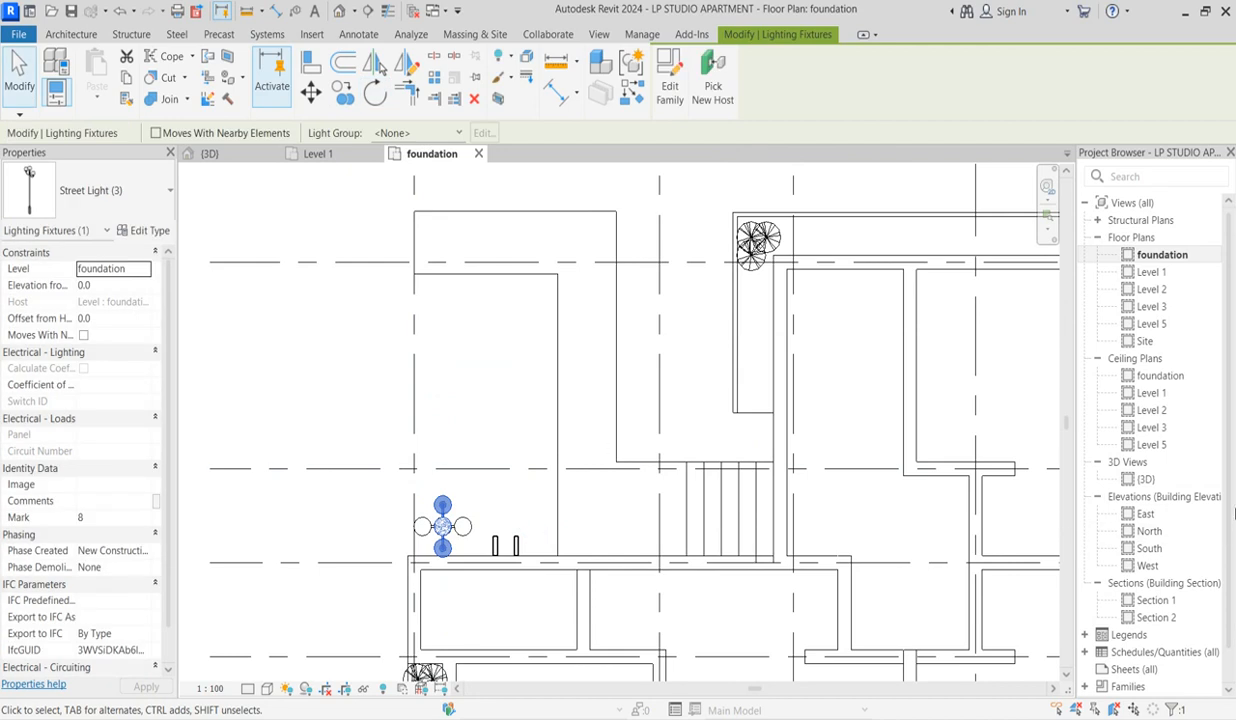
click(210, 152)
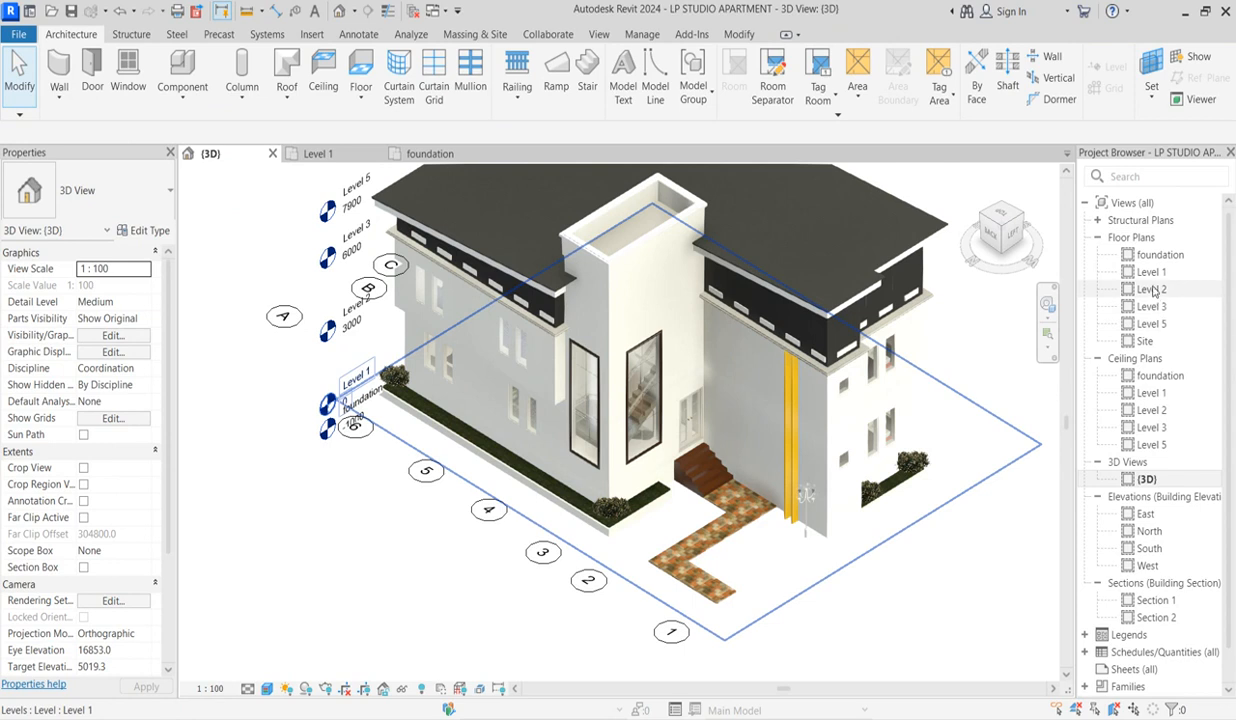
Copy the Scarlet Oak planting to form a row of three trees along the top wall.
double_click(1160, 254)
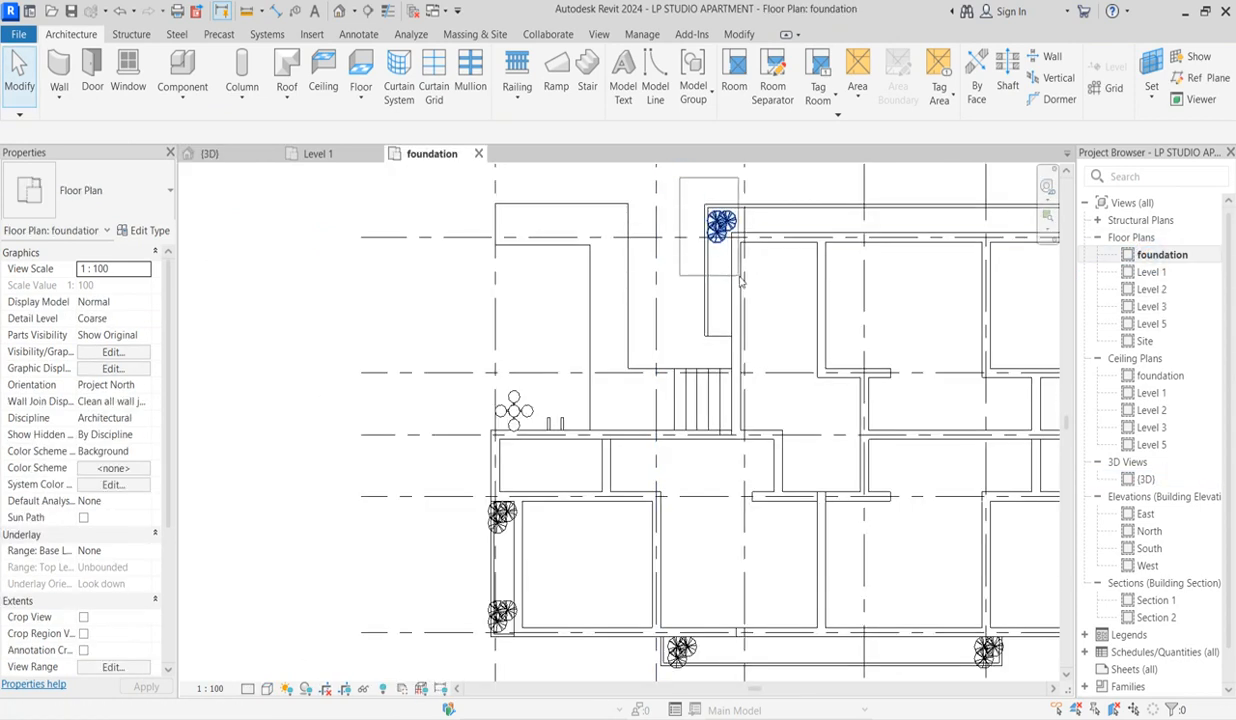
click(720, 224)
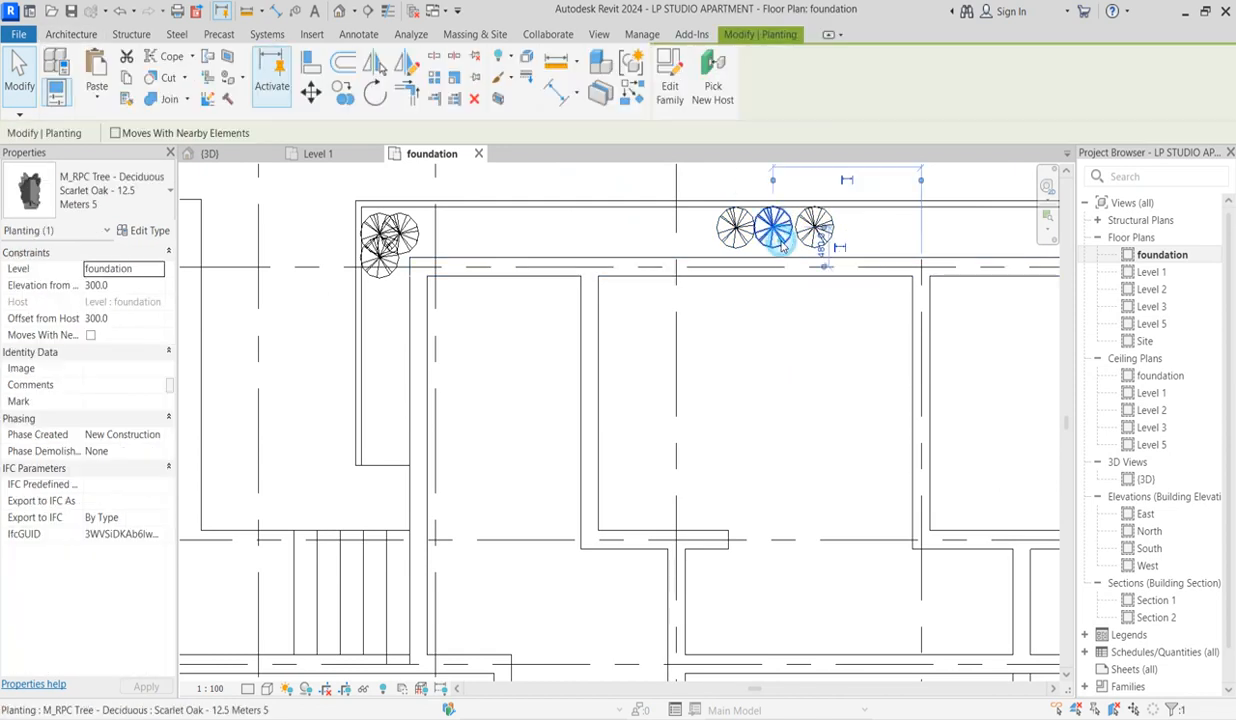
click(792, 348)
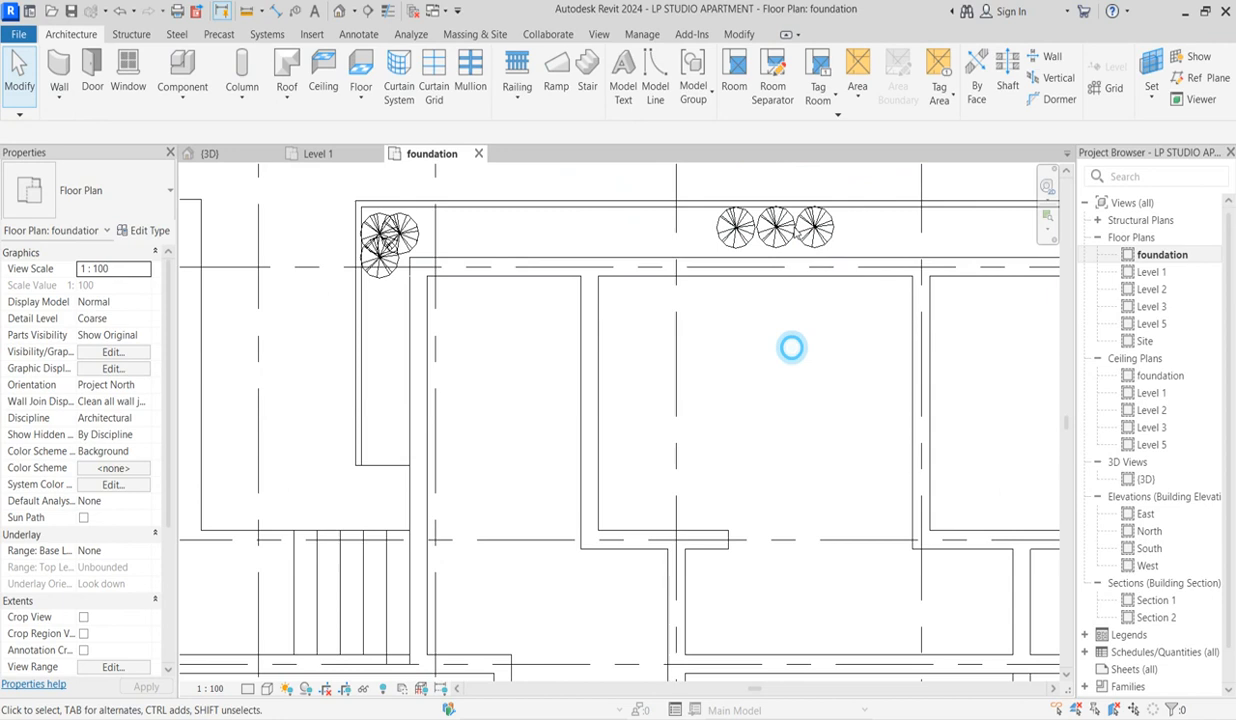
Duplicate the tree type as Scarlet Oak - 12.5 Meters 6 with Height 1400.
click(776, 228)
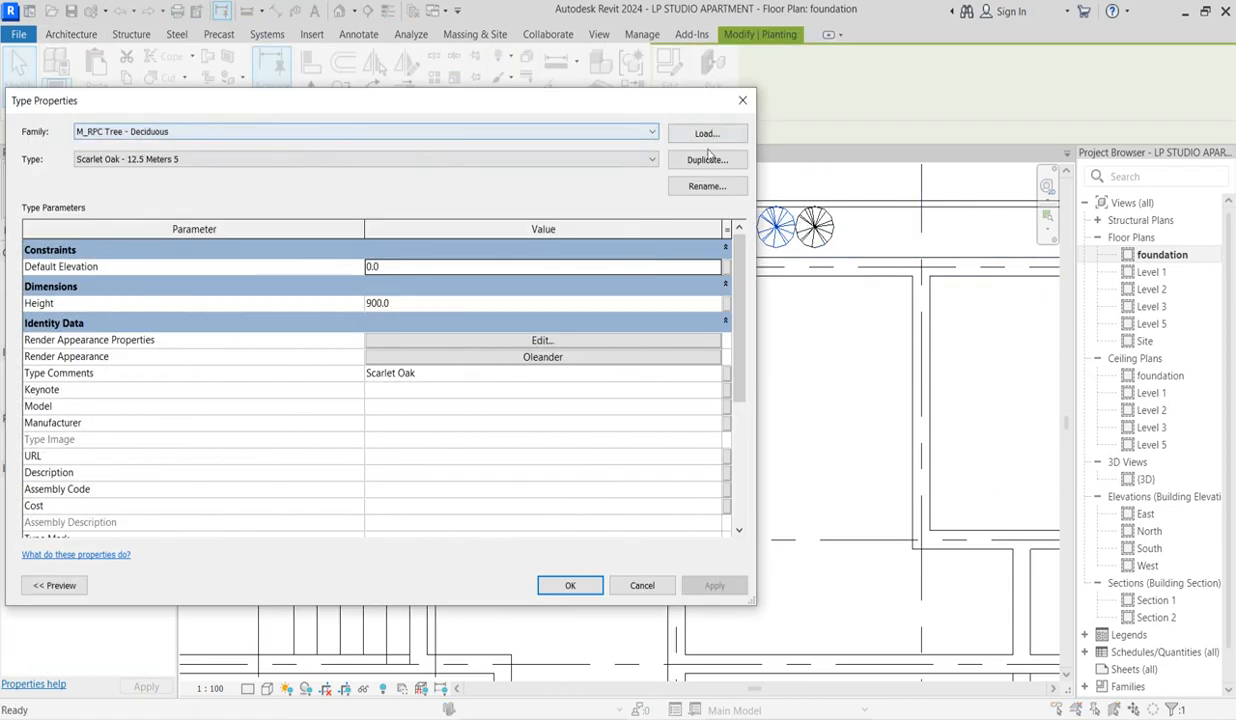
click(708, 160)
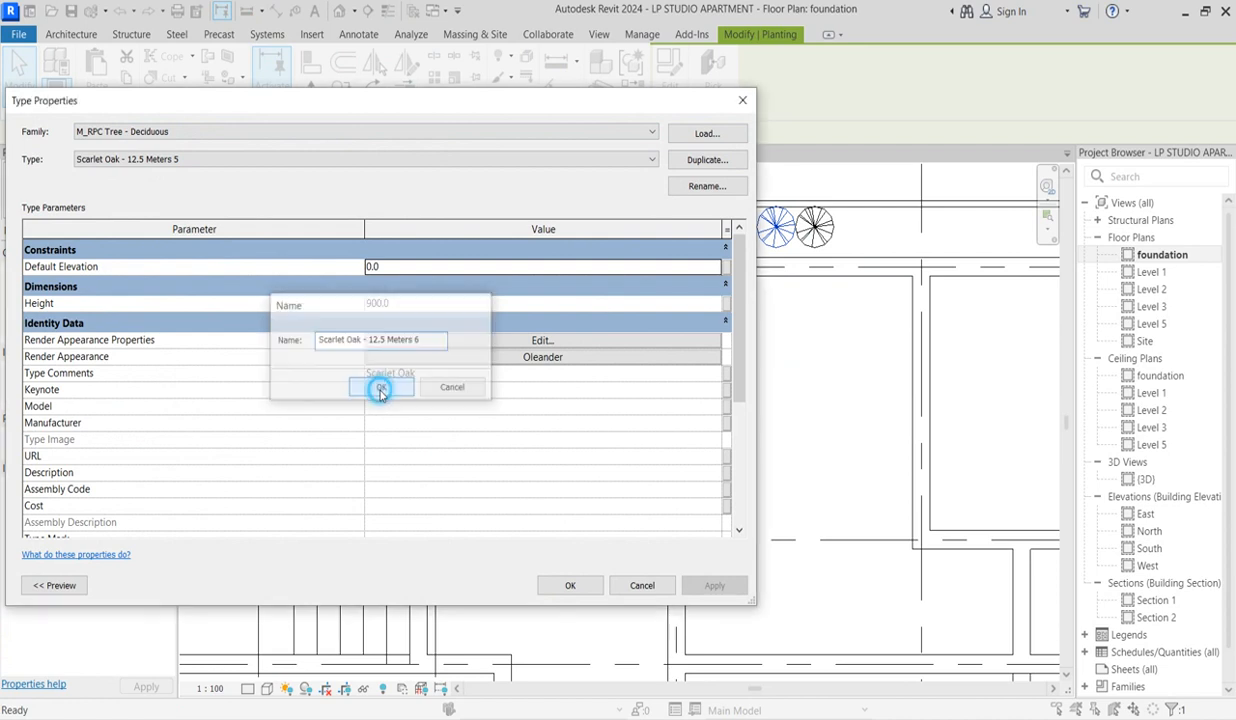
click(380, 388)
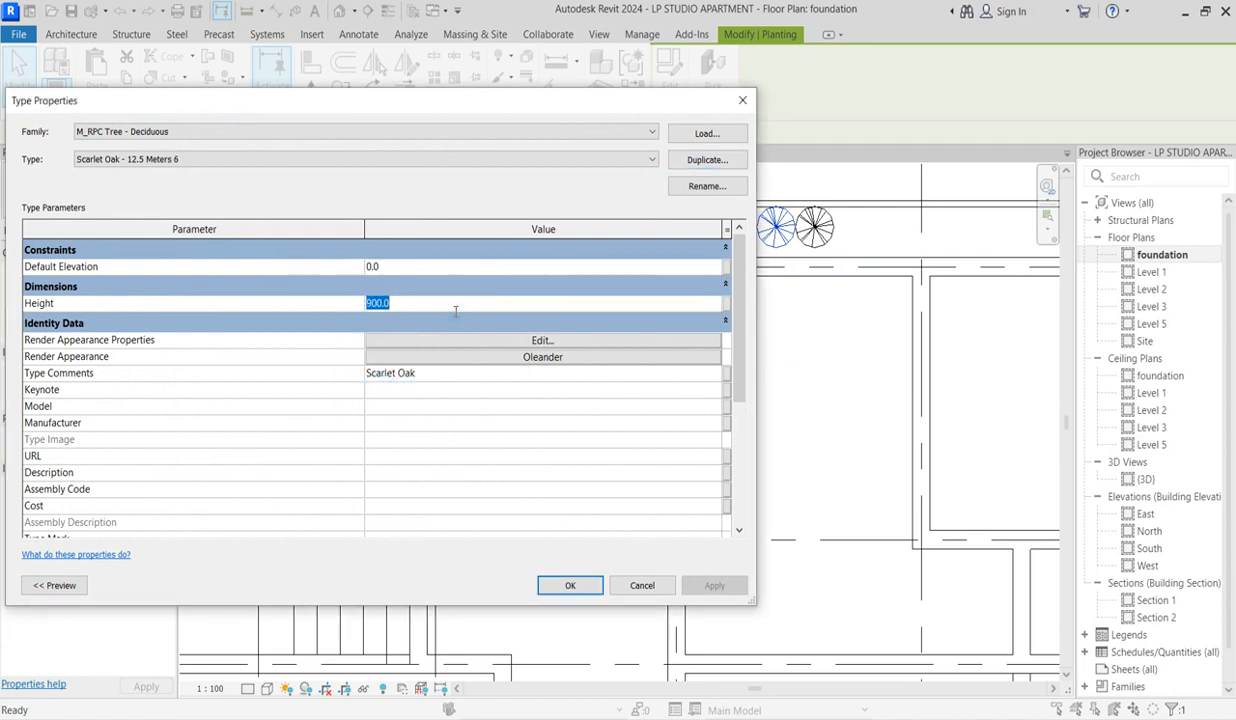
text(1)
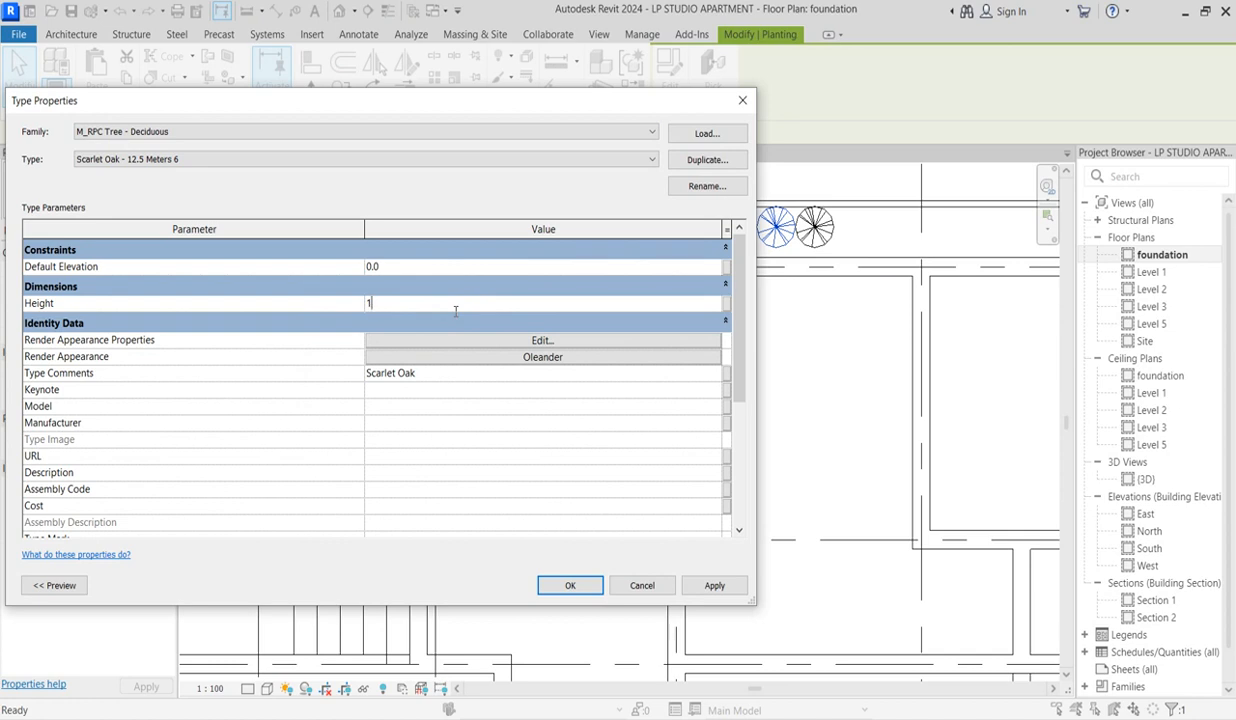
text(400.0)
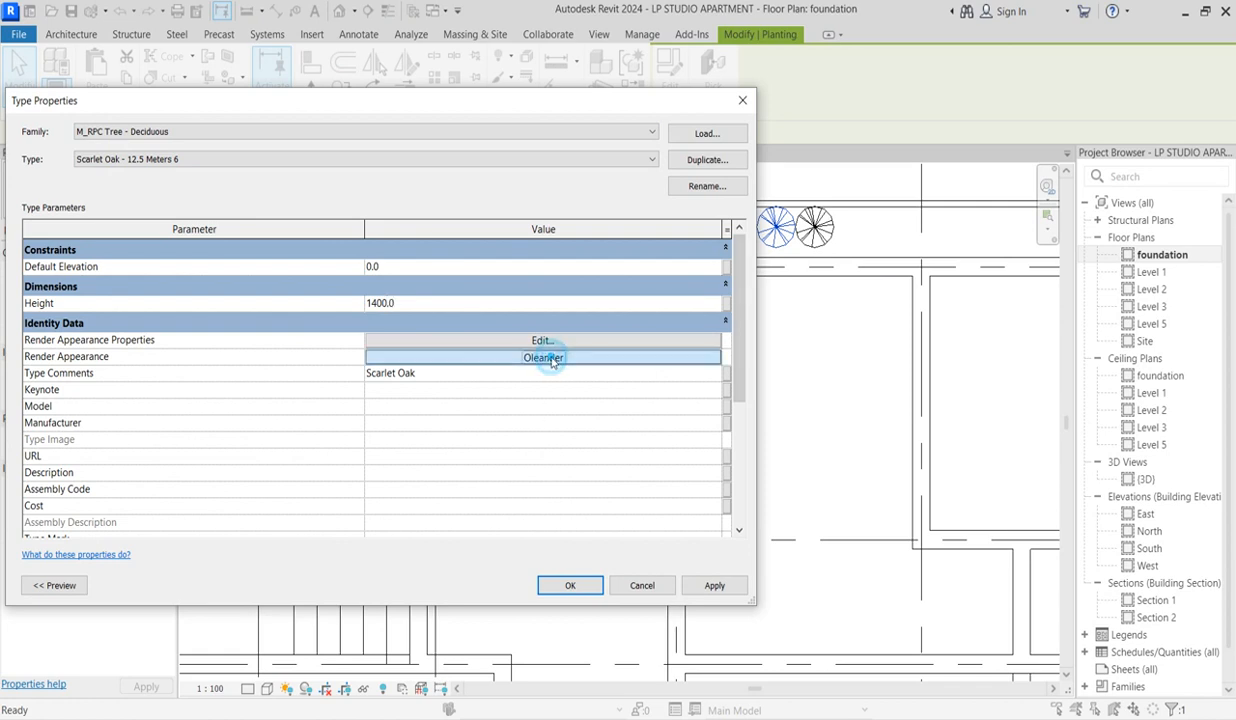
Give the new type a Windmill Palm render appearance and apply the settings.
click(542, 340)
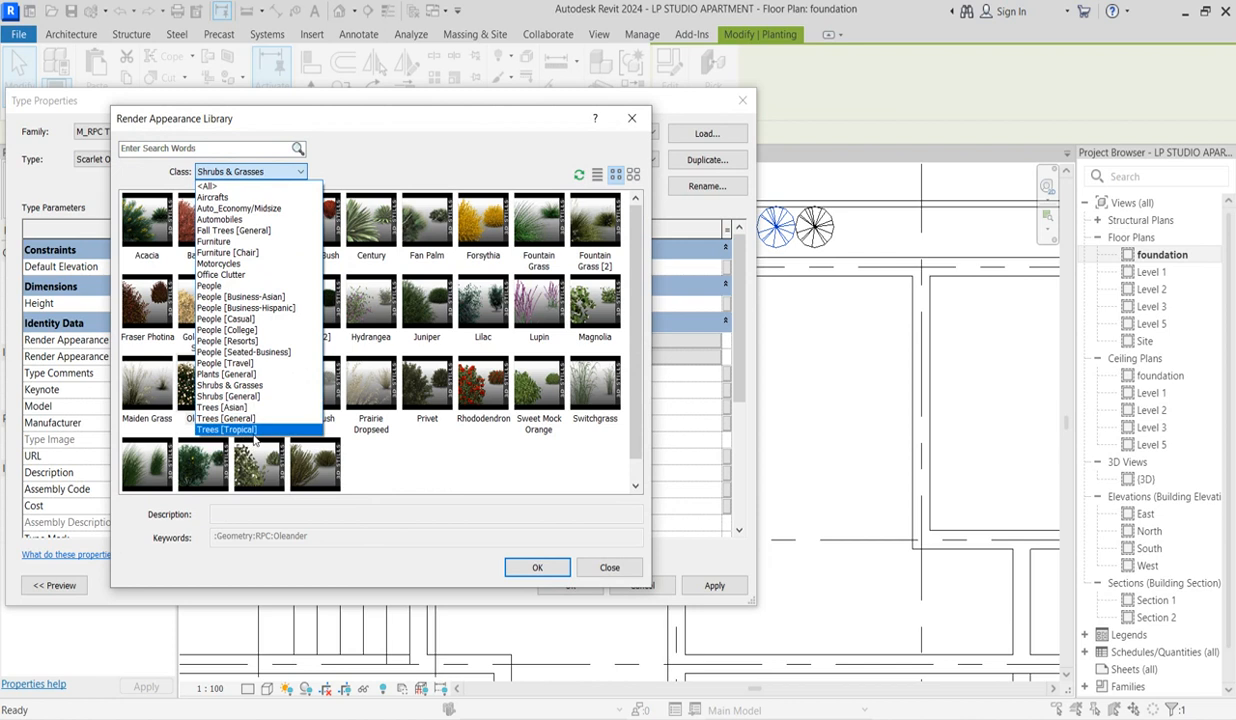
click(256, 428)
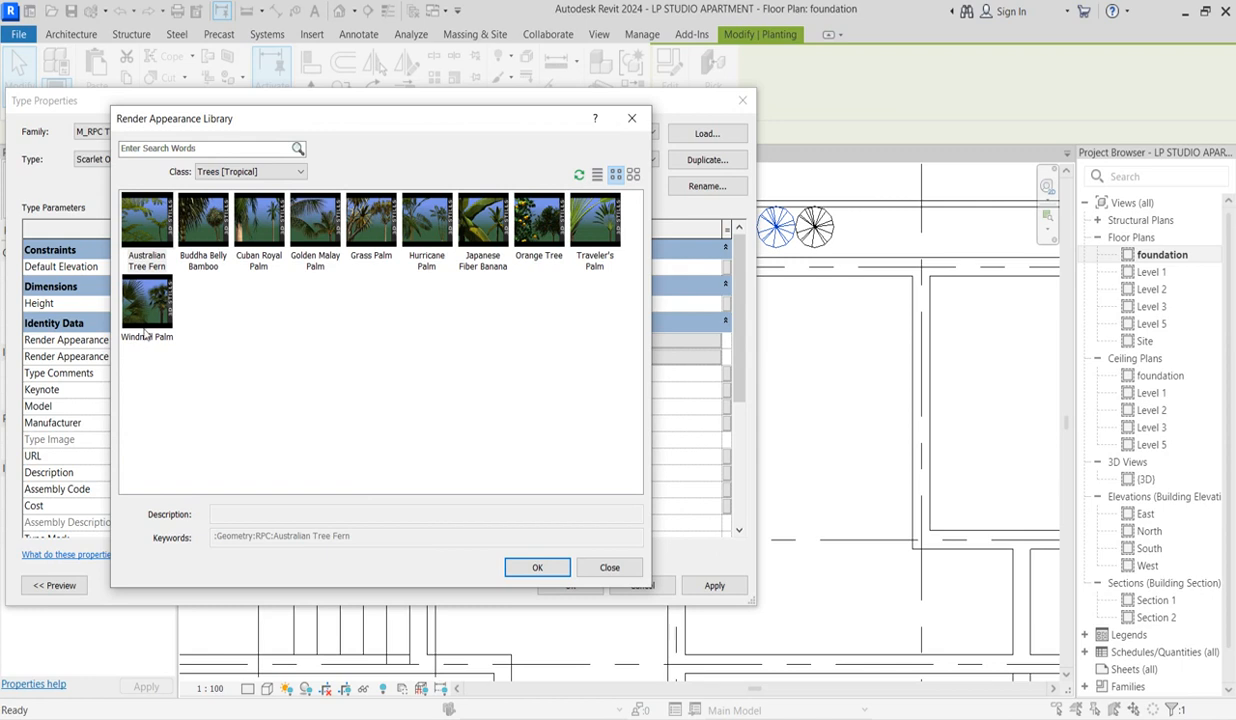
mouse_move(596, 236)
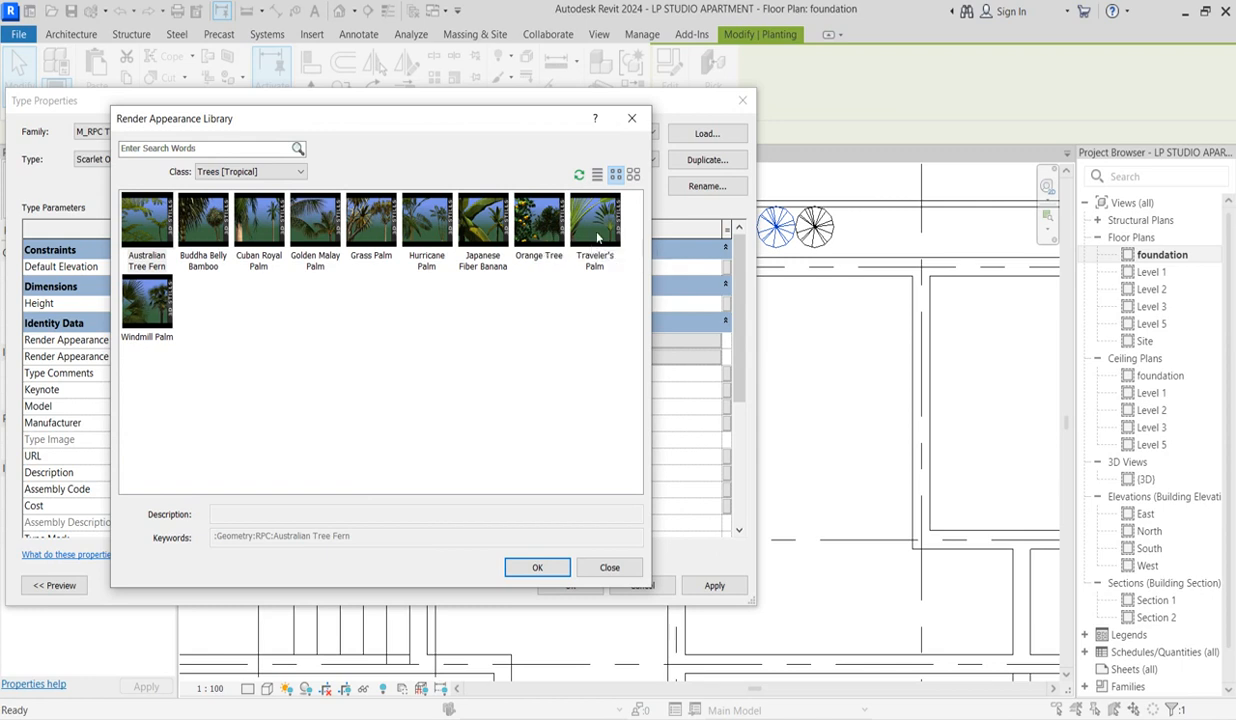
mouse_move(316, 304)
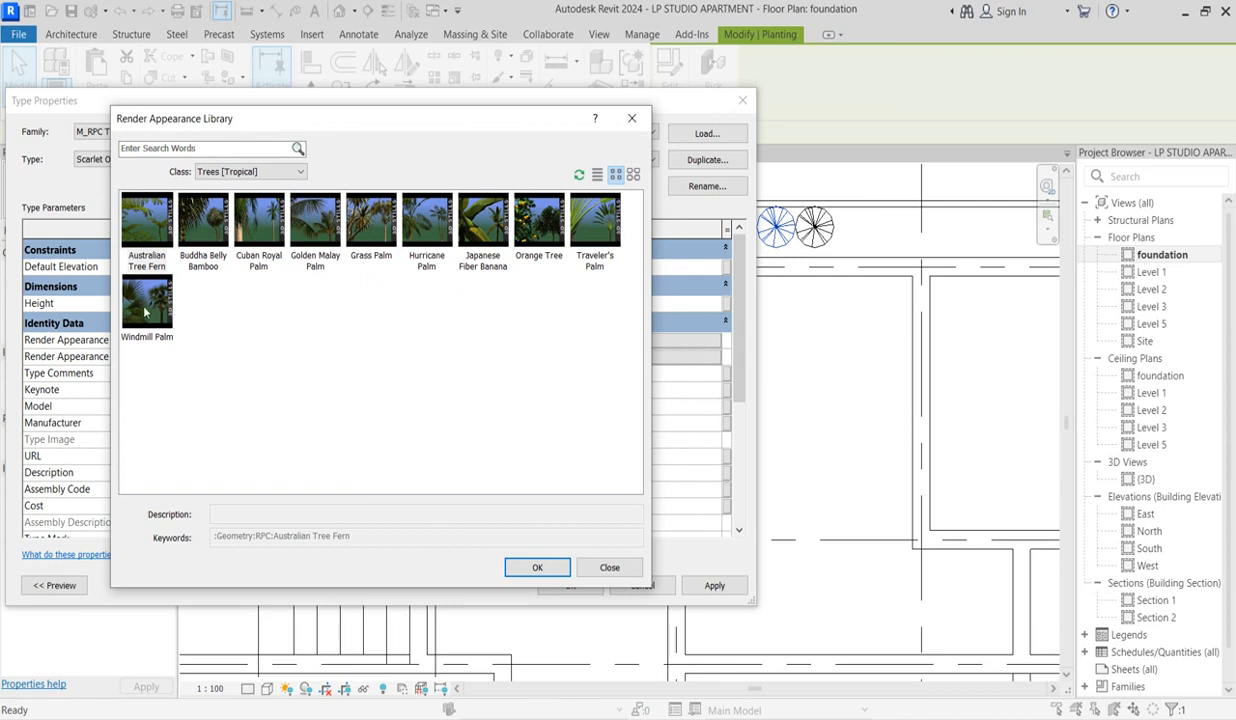
click(148, 304)
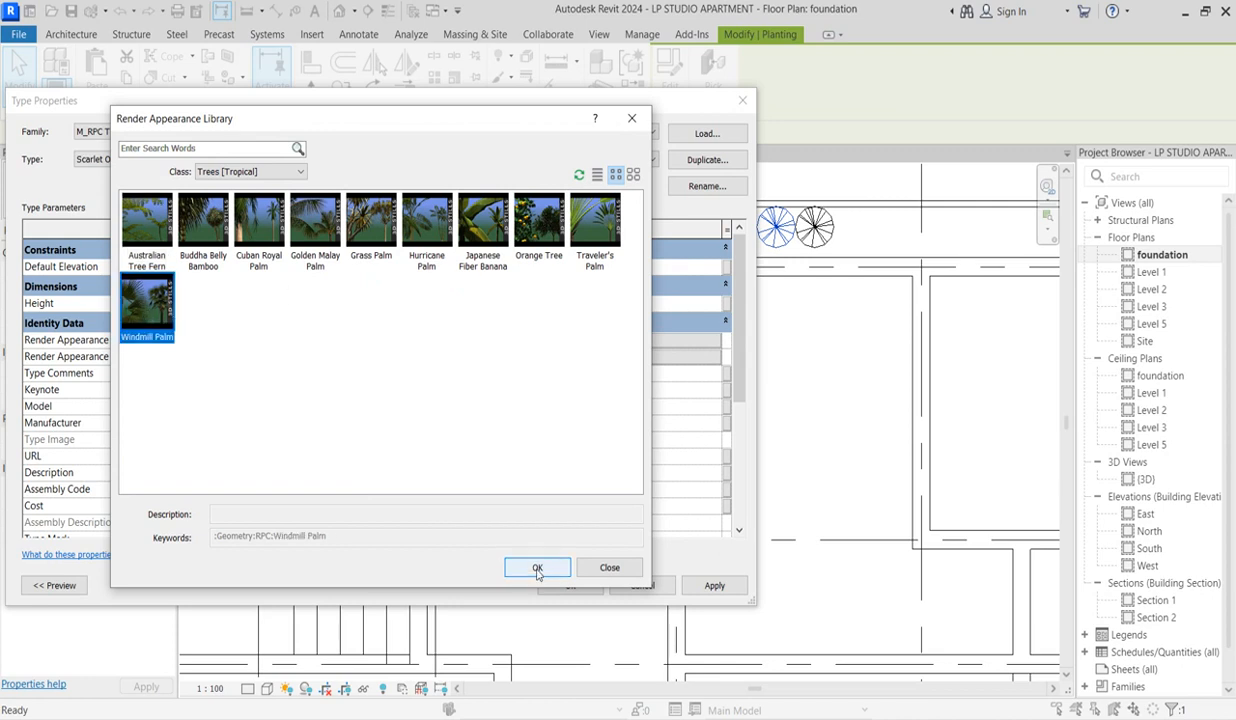
click(536, 568)
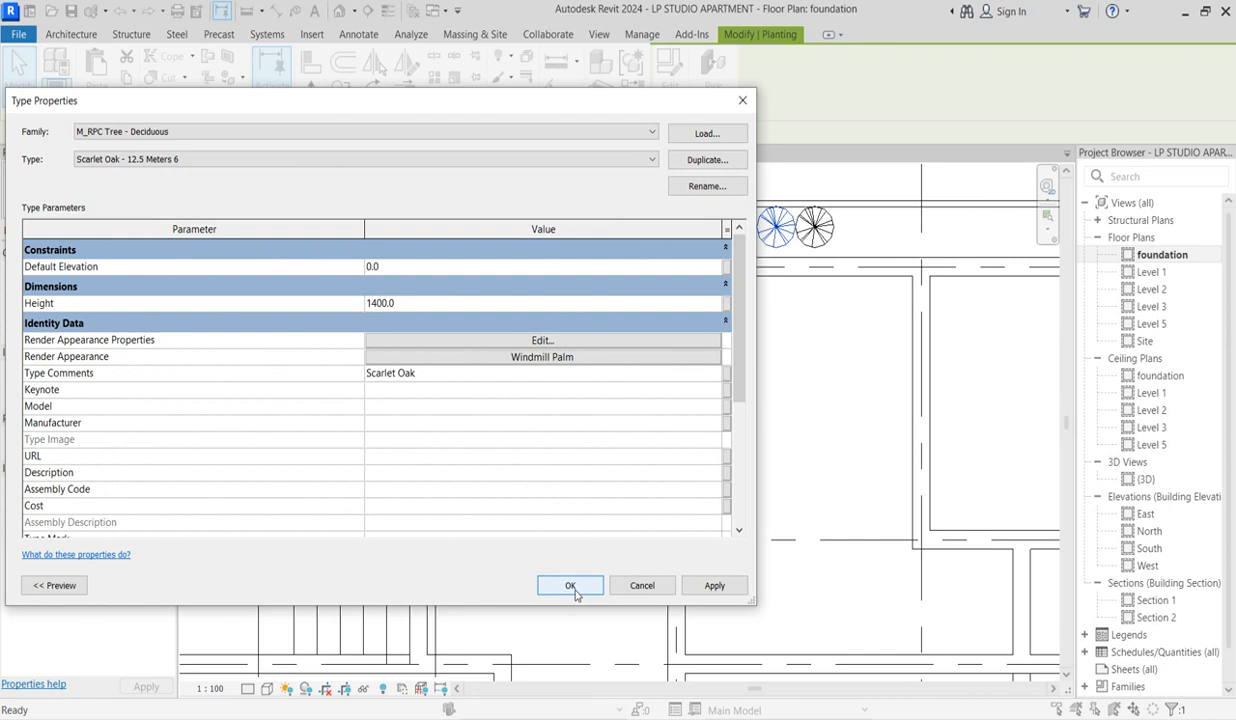
click(570, 584)
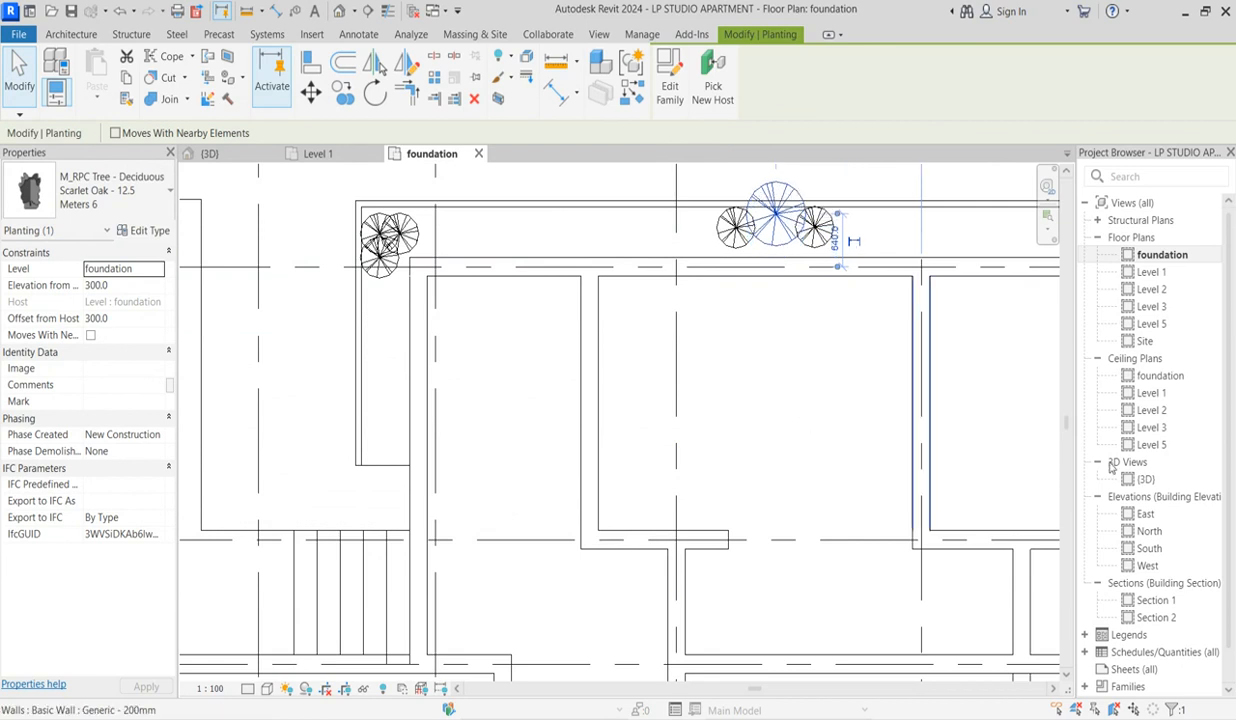
Review the palm in 3D, then select the planting near grid 3 and begin copying it.
double_click(1146, 480)
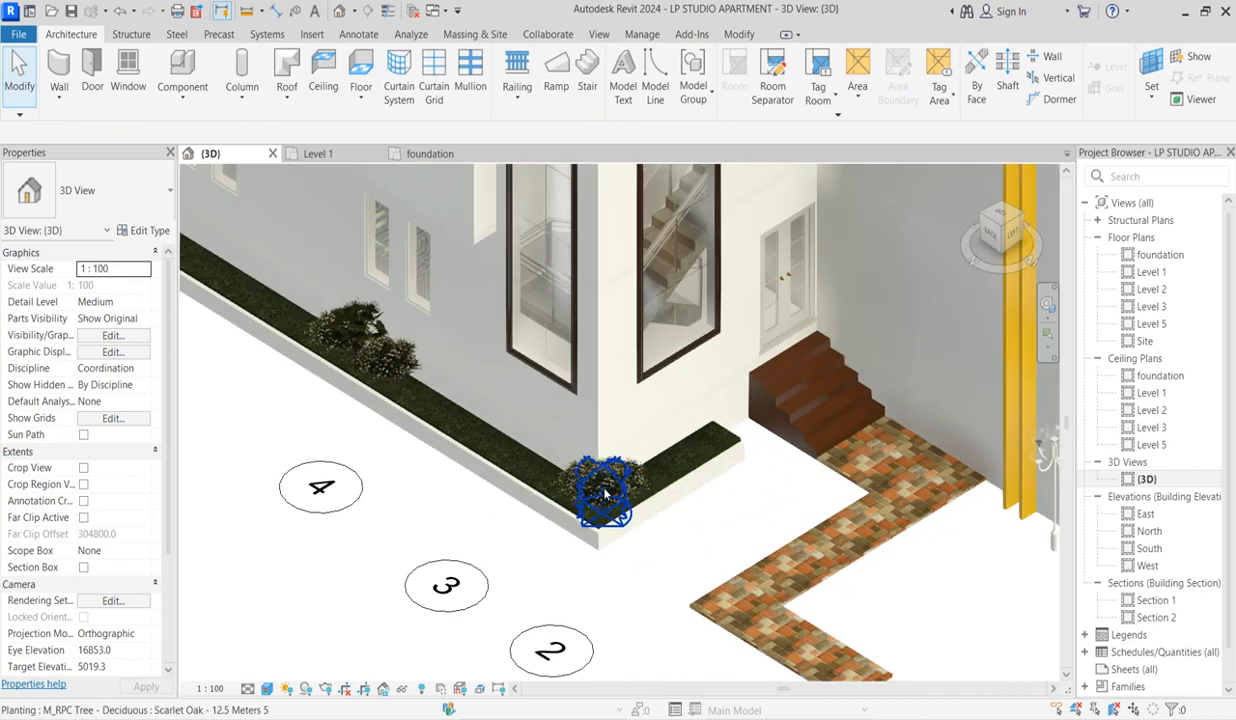
double_click(1160, 254)
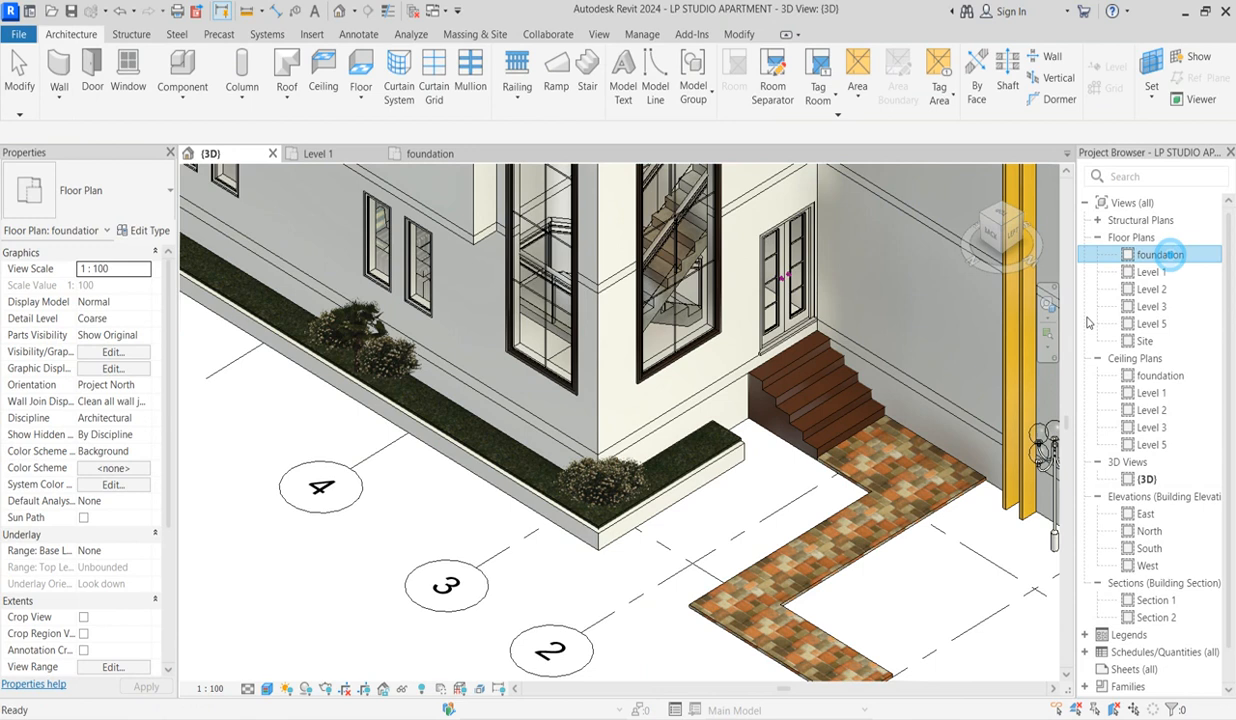
double_click(1160, 254)
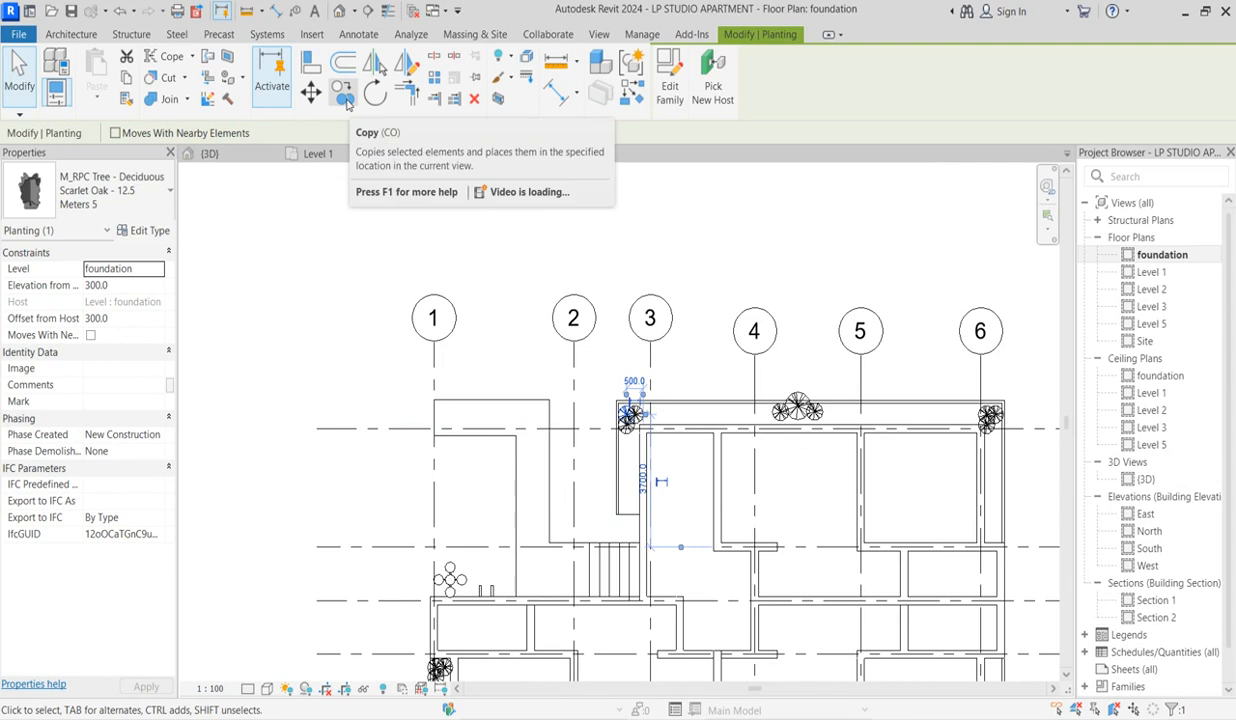
click(344, 90)
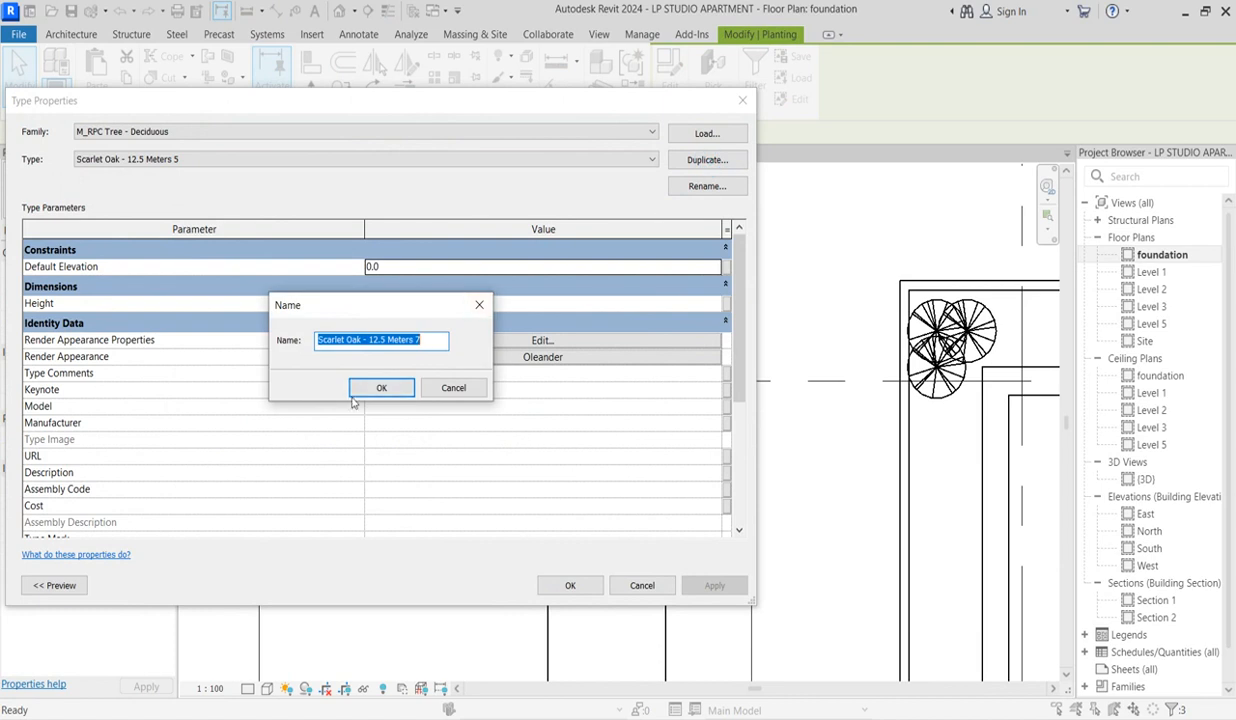
Accept the Scarlet Oak - 12.5 Meters 7 name and go to choose its render appearance.
click(380, 388)
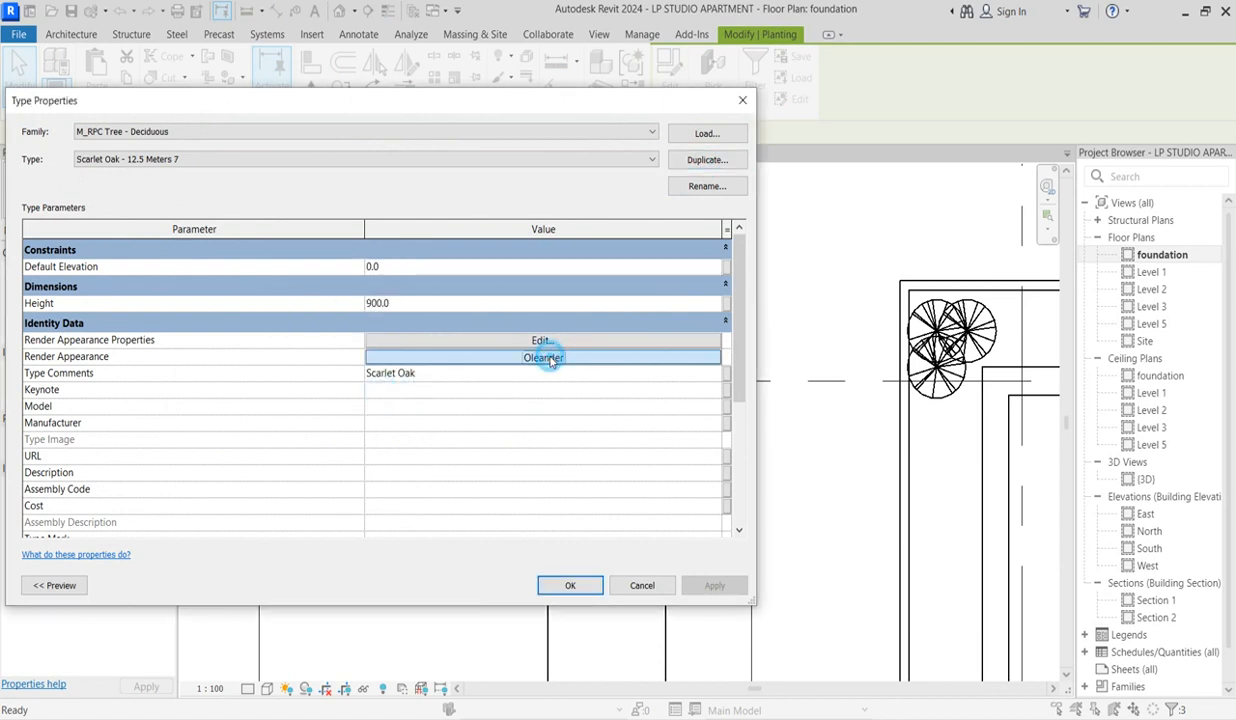
click(540, 340)
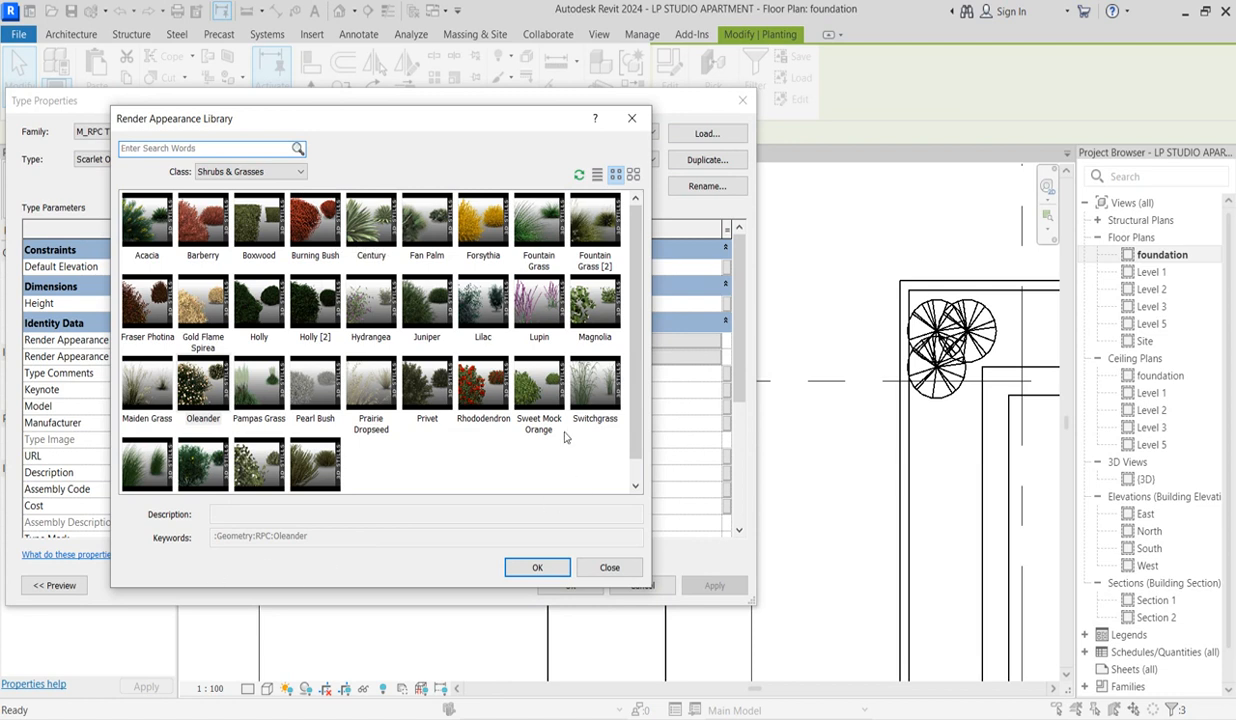
mouse_move(484, 384)
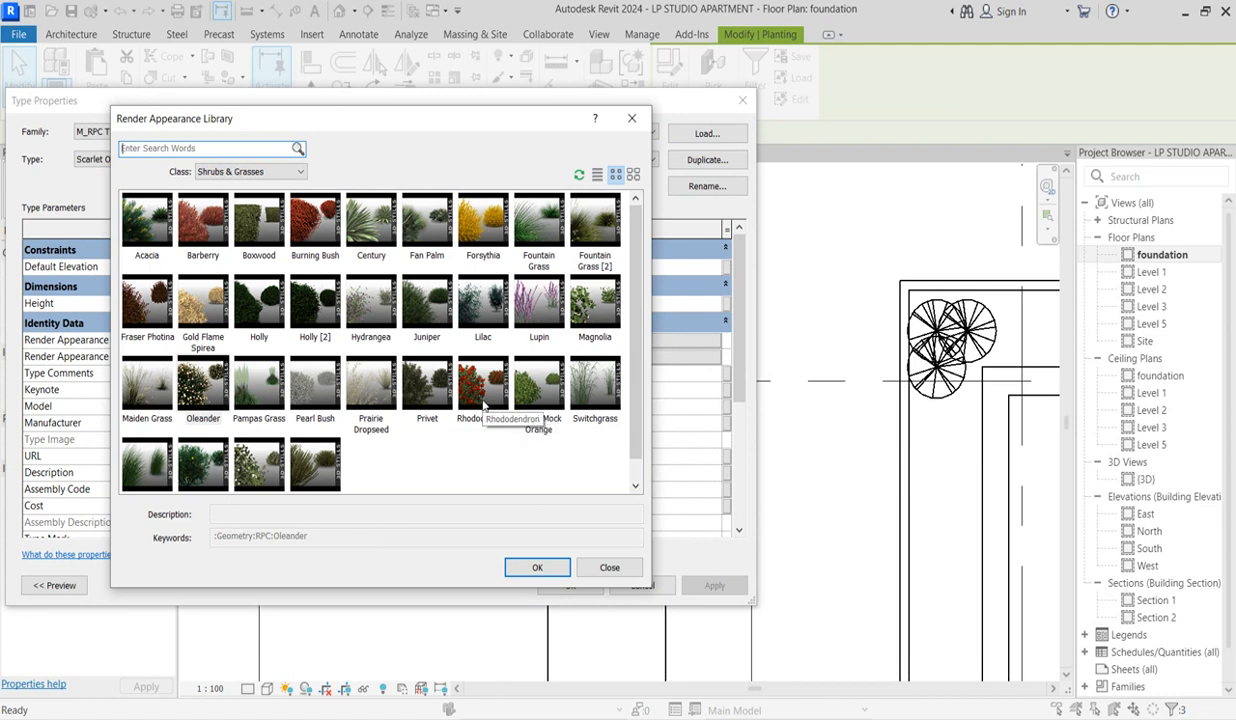
mouse_move(144, 512)
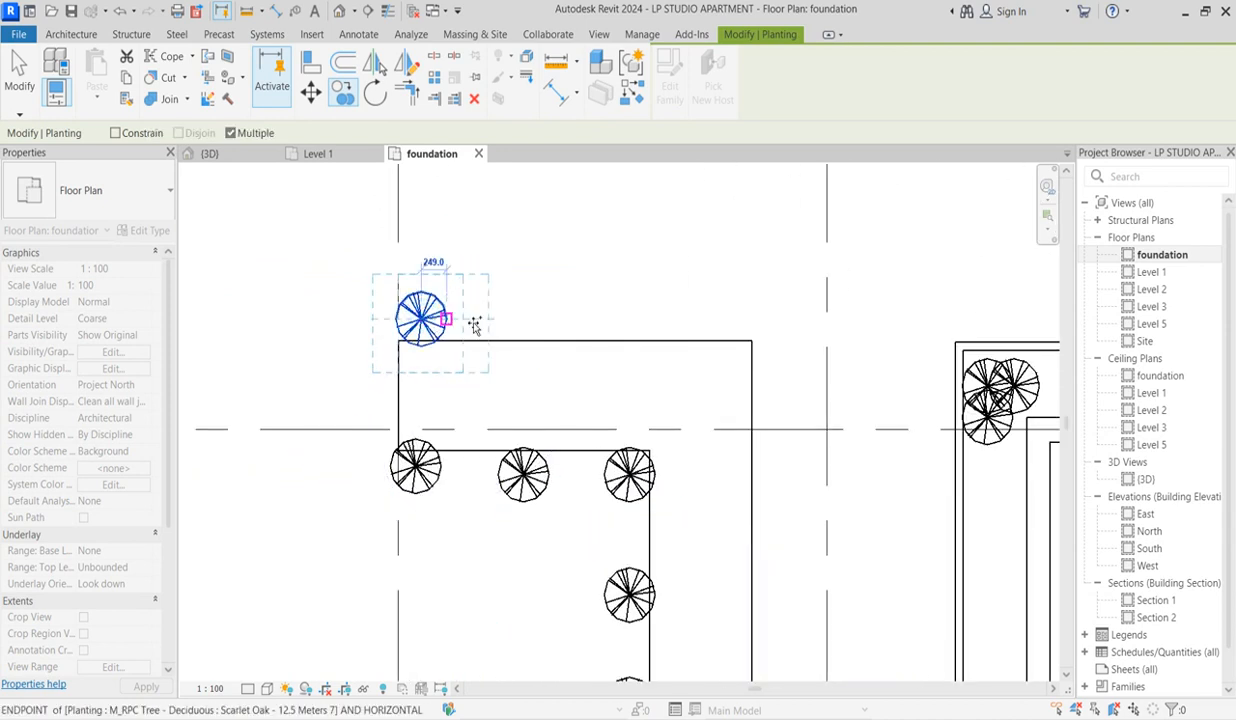
Finish the shrub copies along the walkway and check the shrub's offset from its host.
right_click(476, 324)
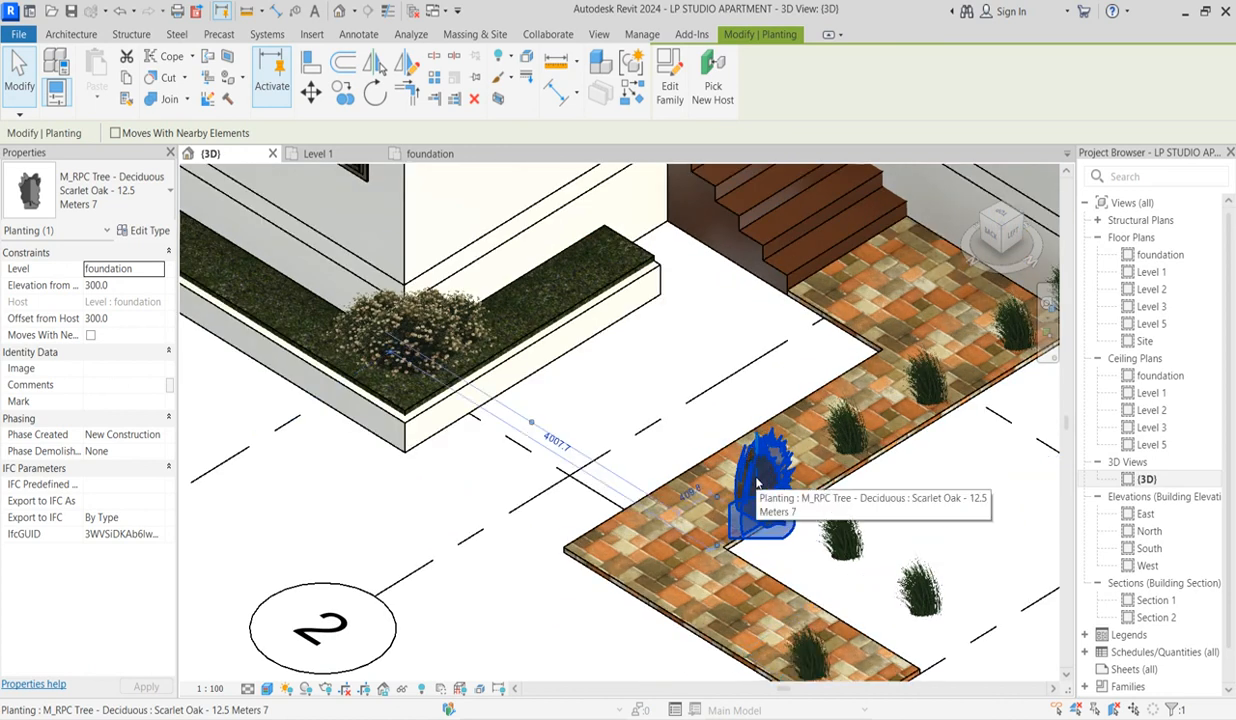
mouse_move(44, 318)
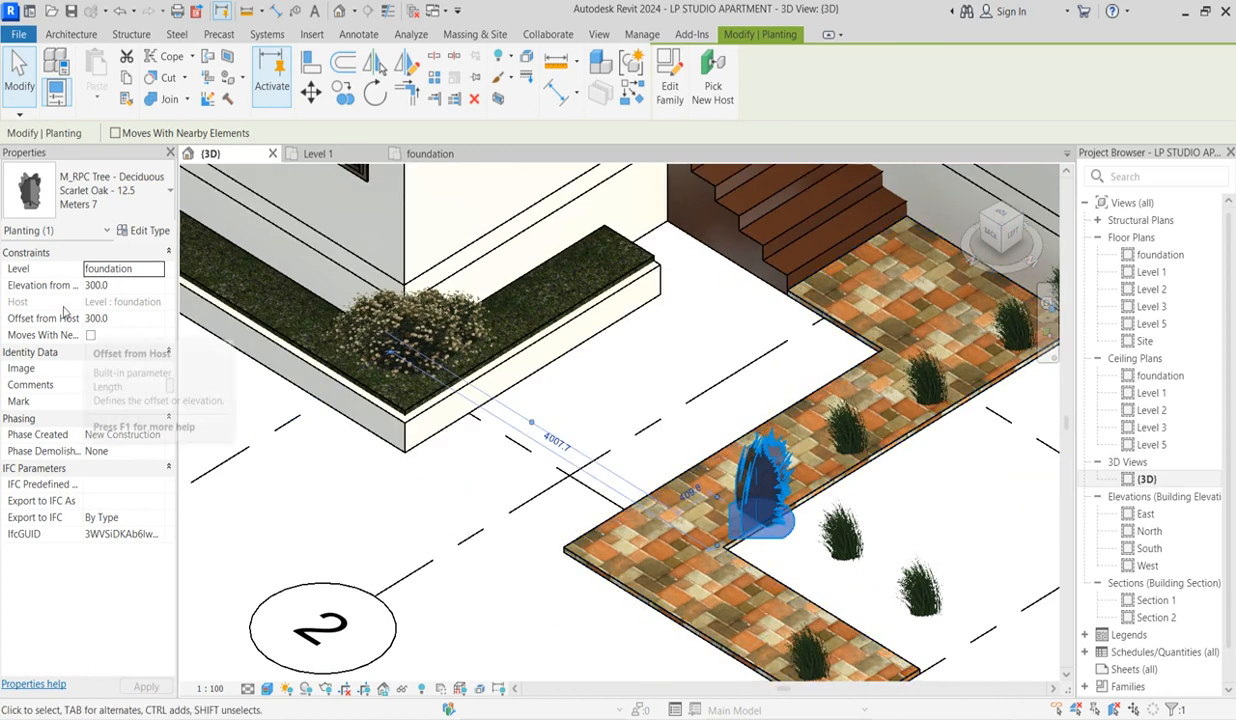
click(850, 444)
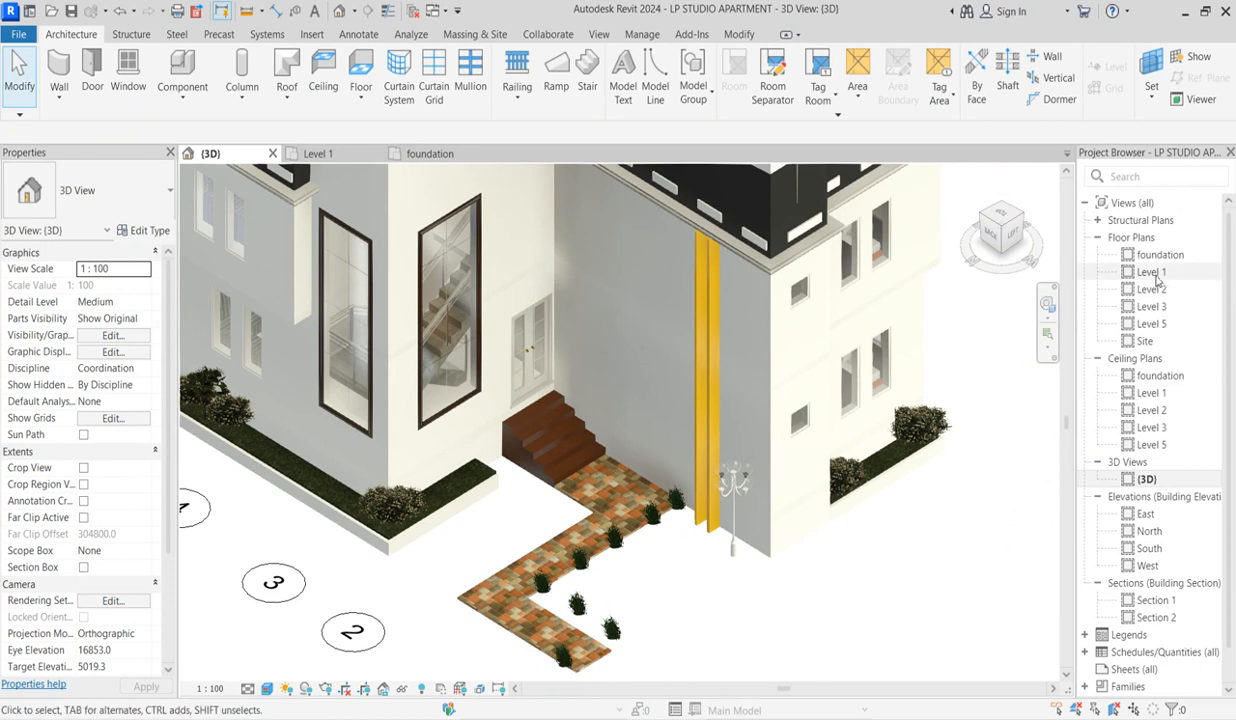
Mirror the planter-corner shrub along the planter edge and review it in 3D.
double_click(1160, 254)
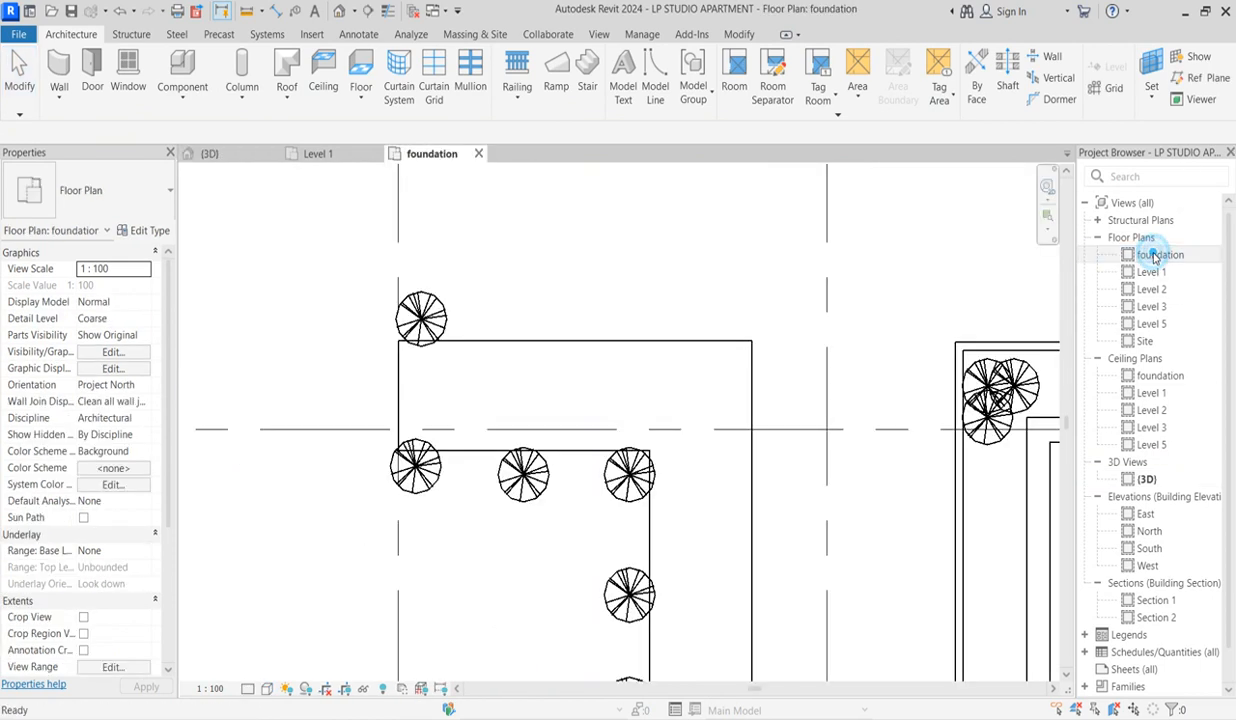
click(420, 318)
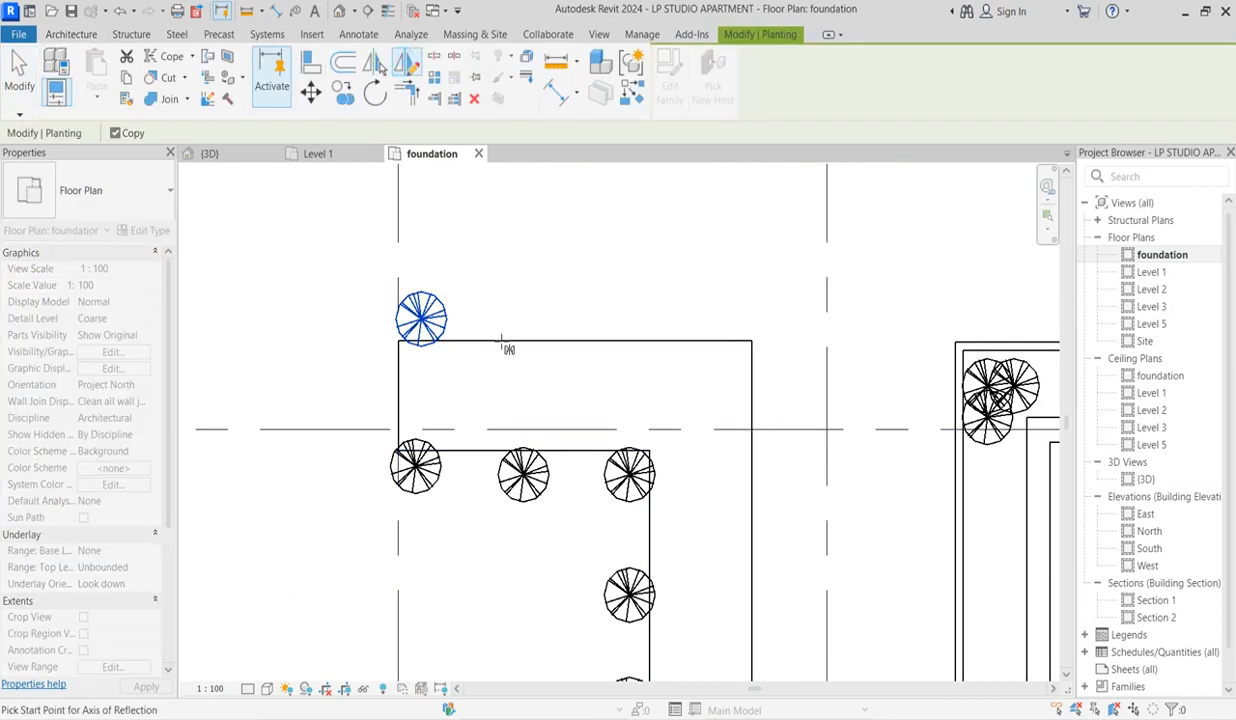
click(580, 320)
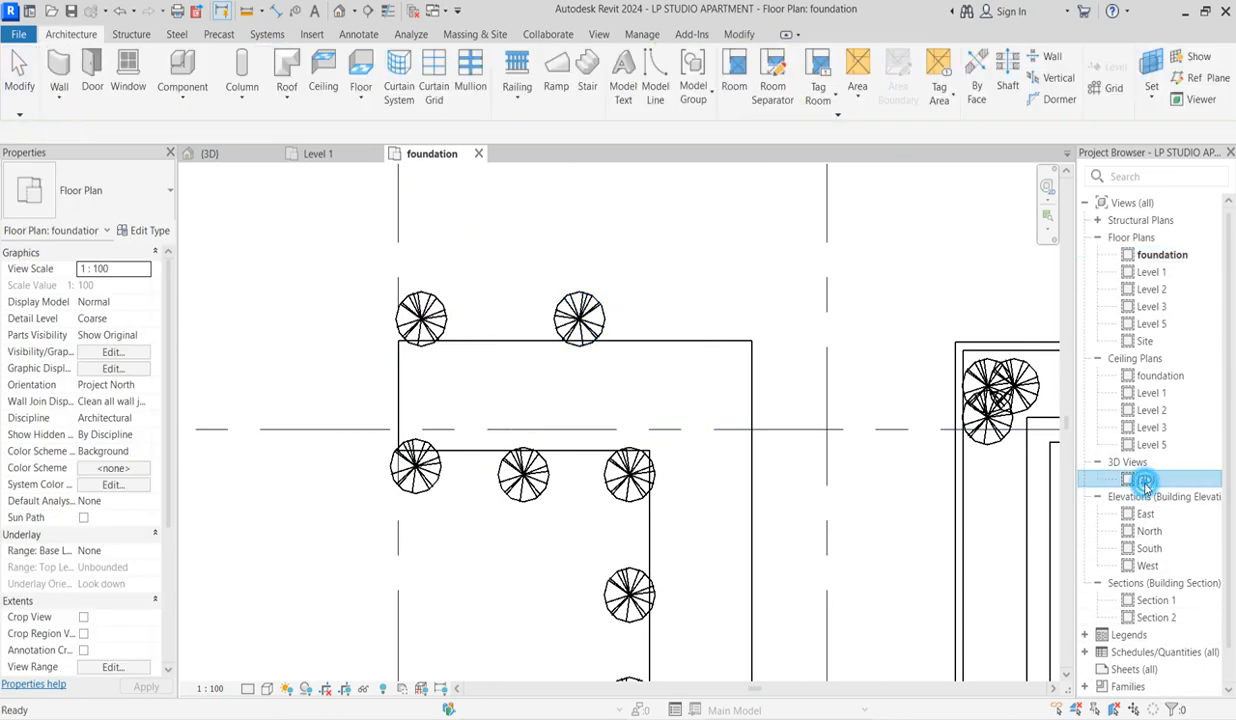
double_click(1148, 478)
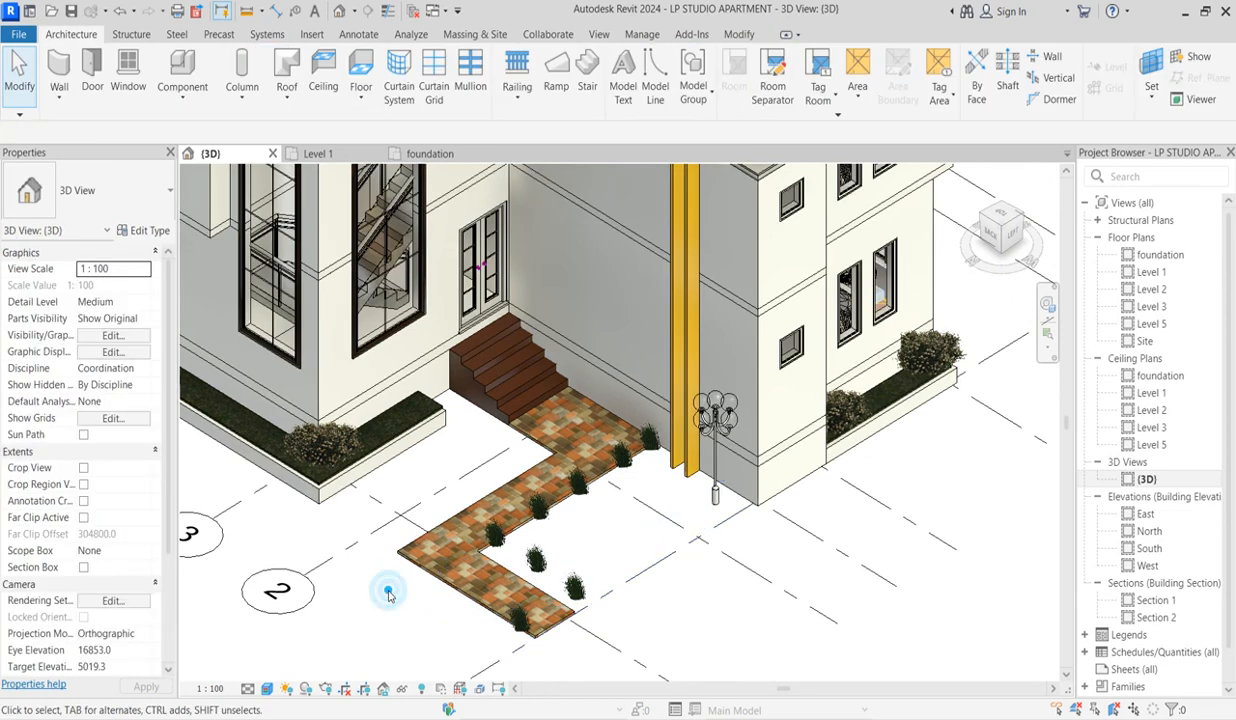
click(456, 580)
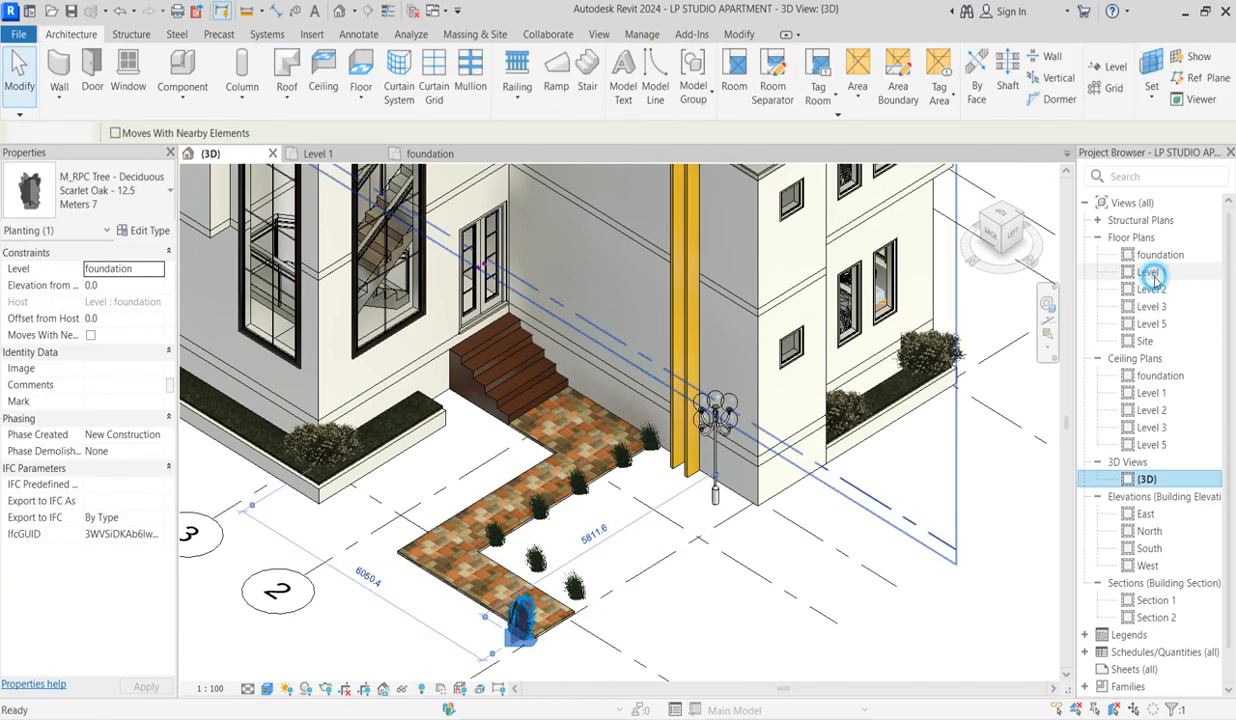
Copy the corner shrub repeatedly along the L-shaped planter outline.
double_click(1160, 254)
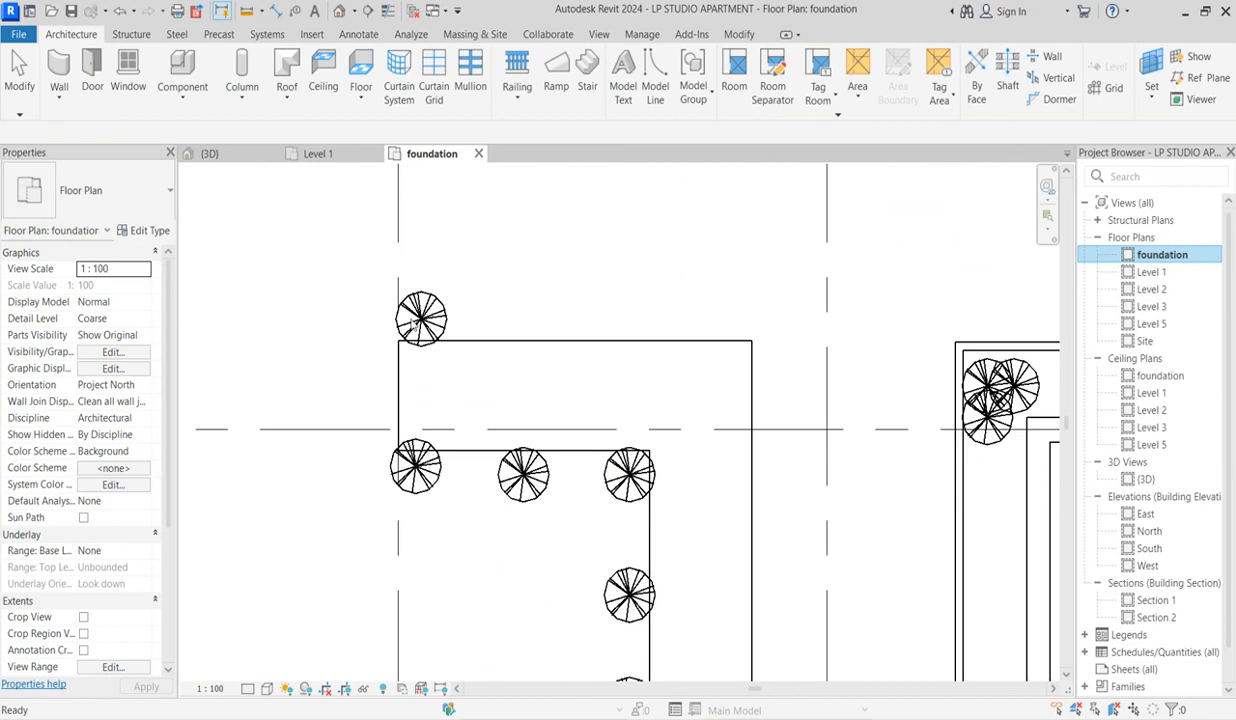
click(420, 320)
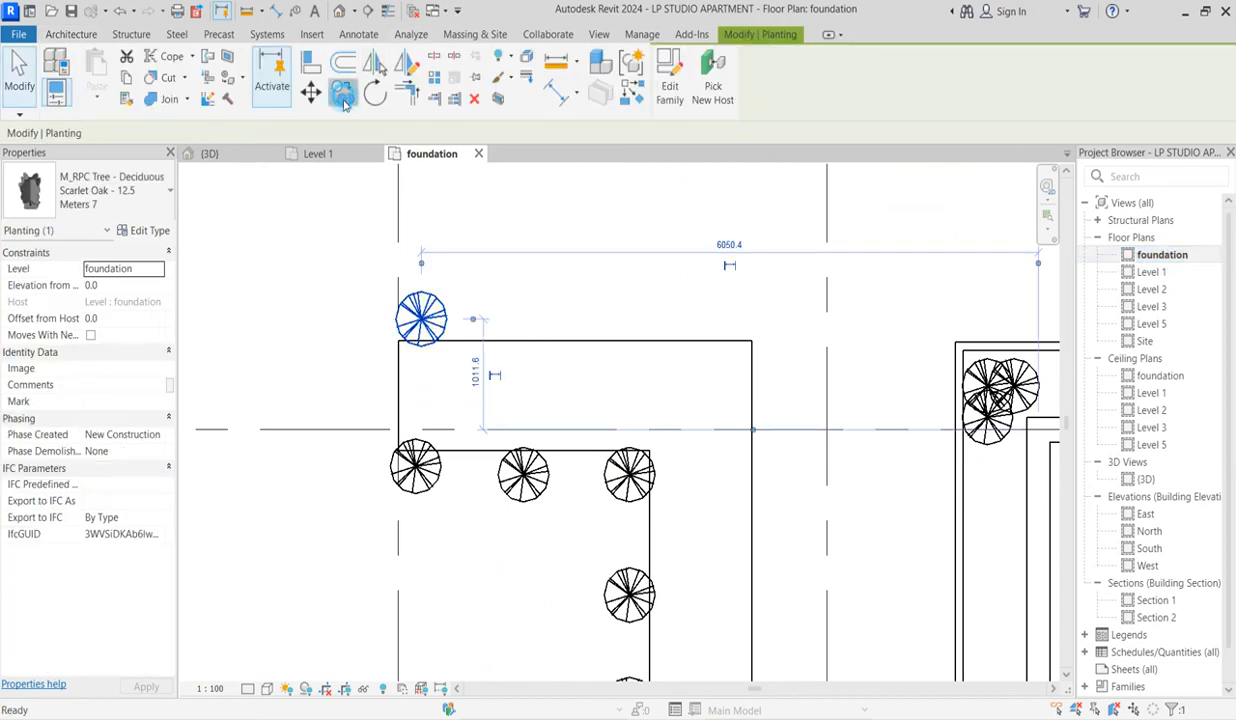
click(344, 92)
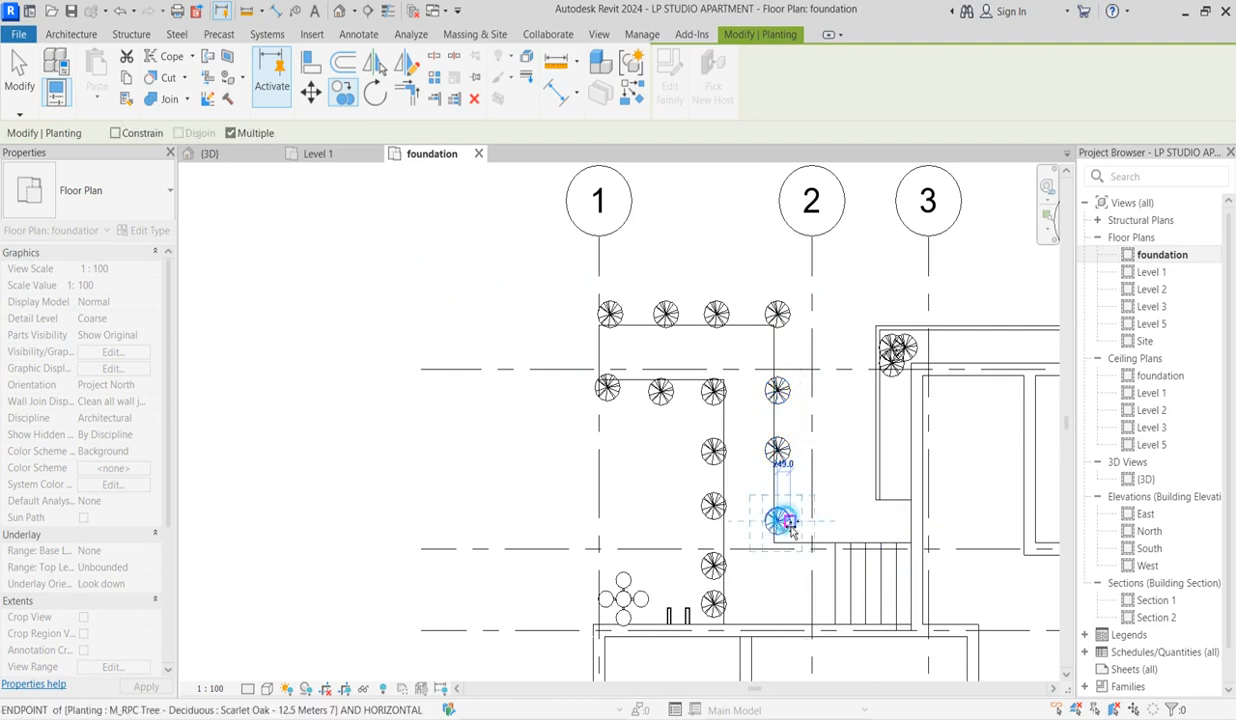
click(778, 520)
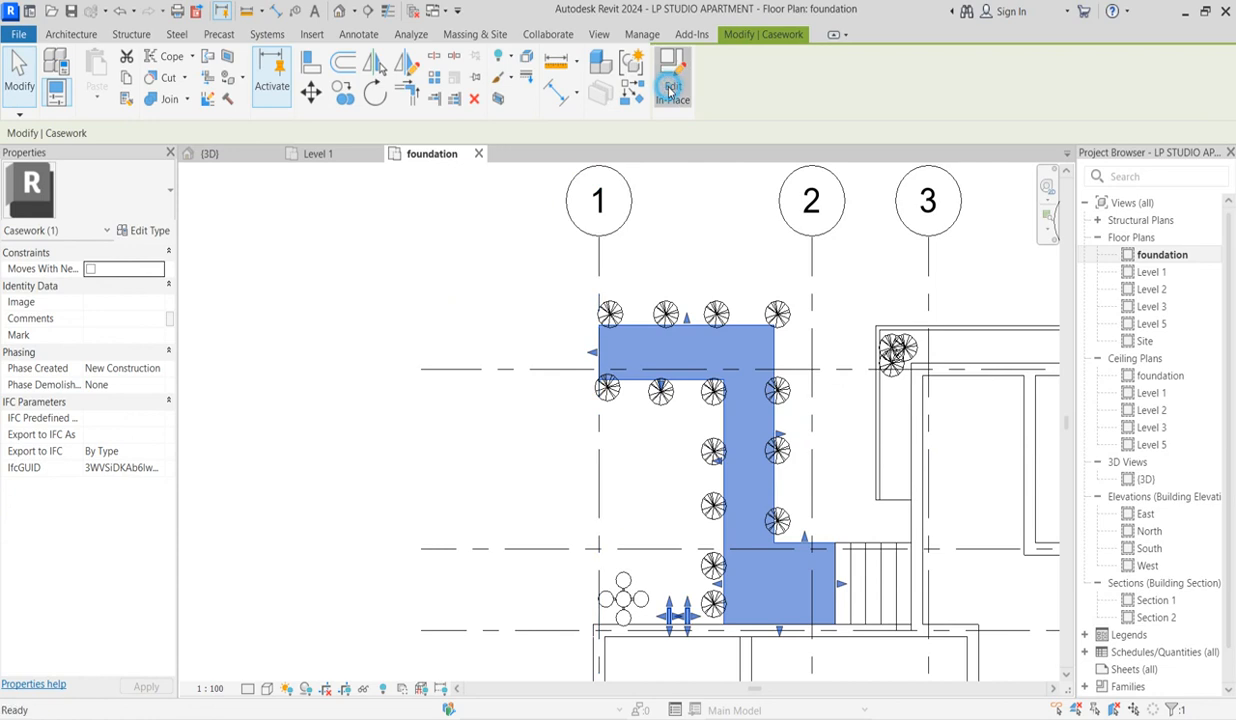
Edit the planter family and enter the L-shaped extrusion's sketch.
click(672, 80)
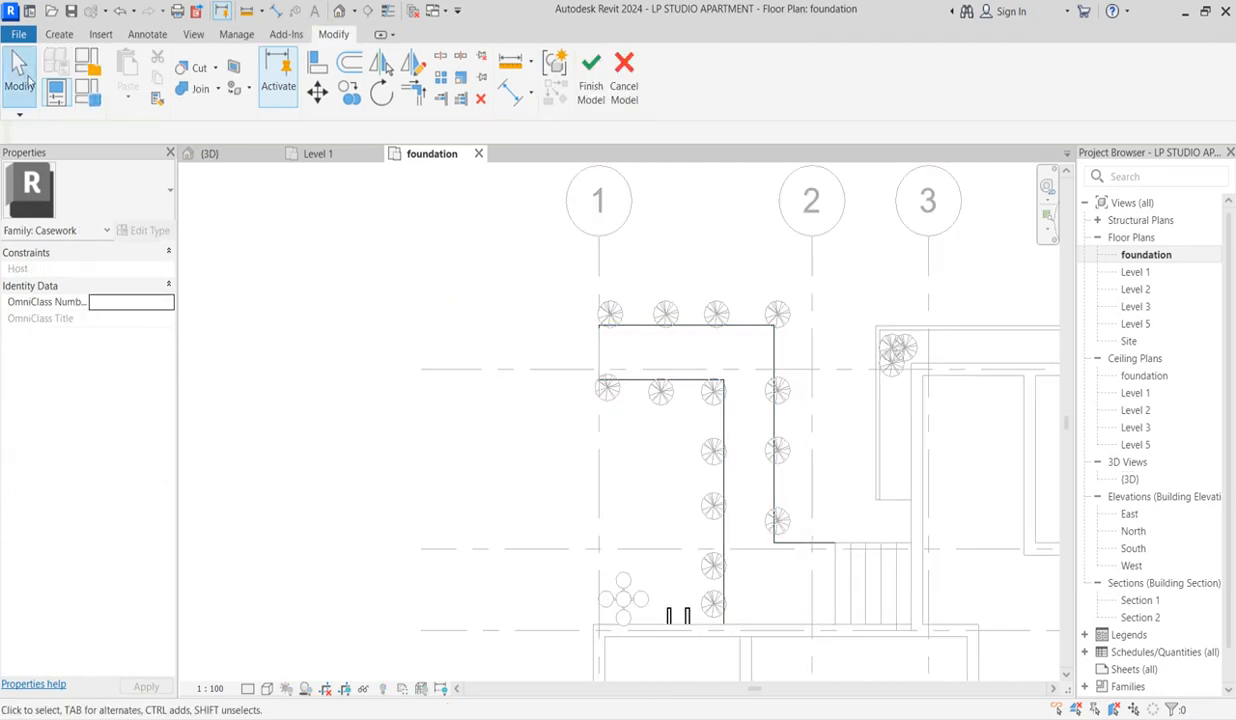
click(60, 32)
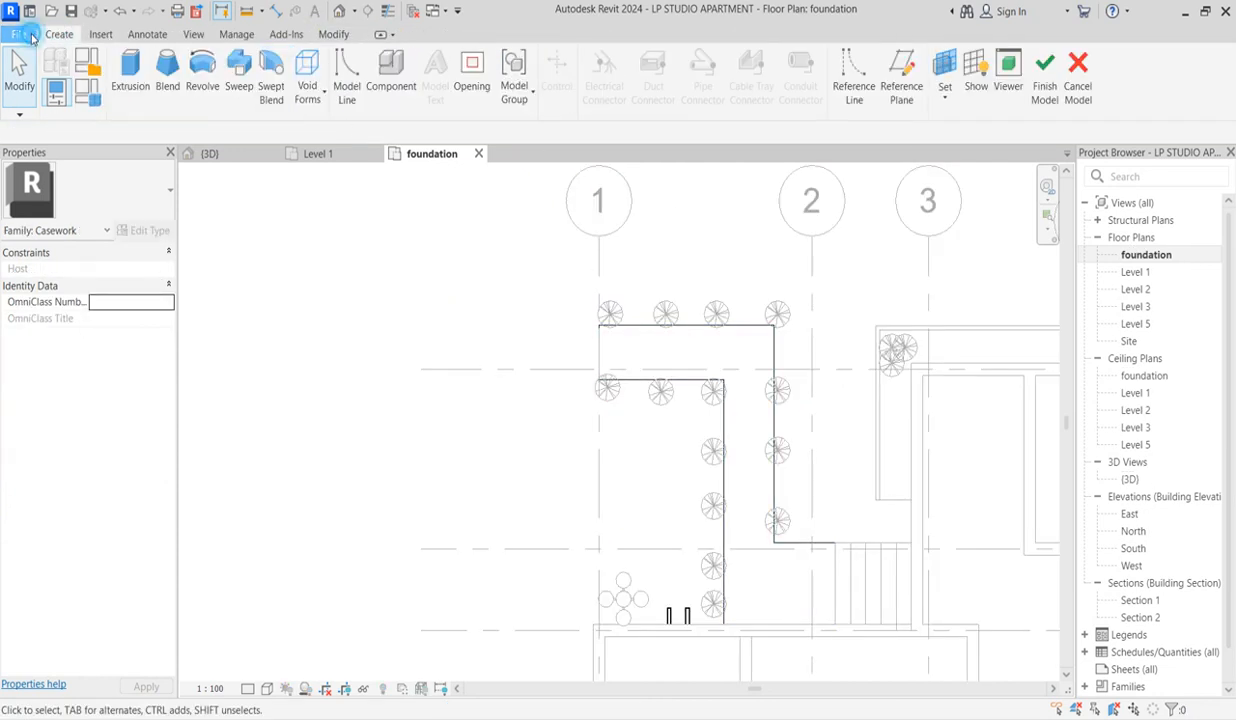
click(700, 330)
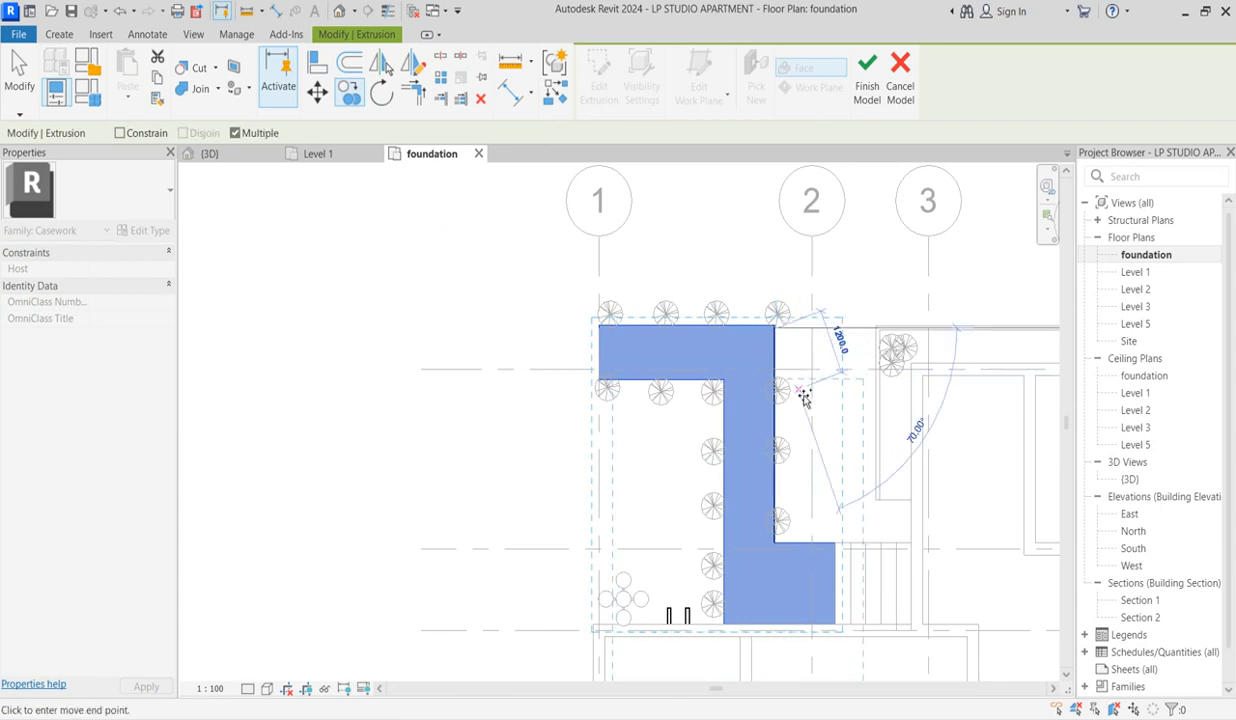
click(686, 450)
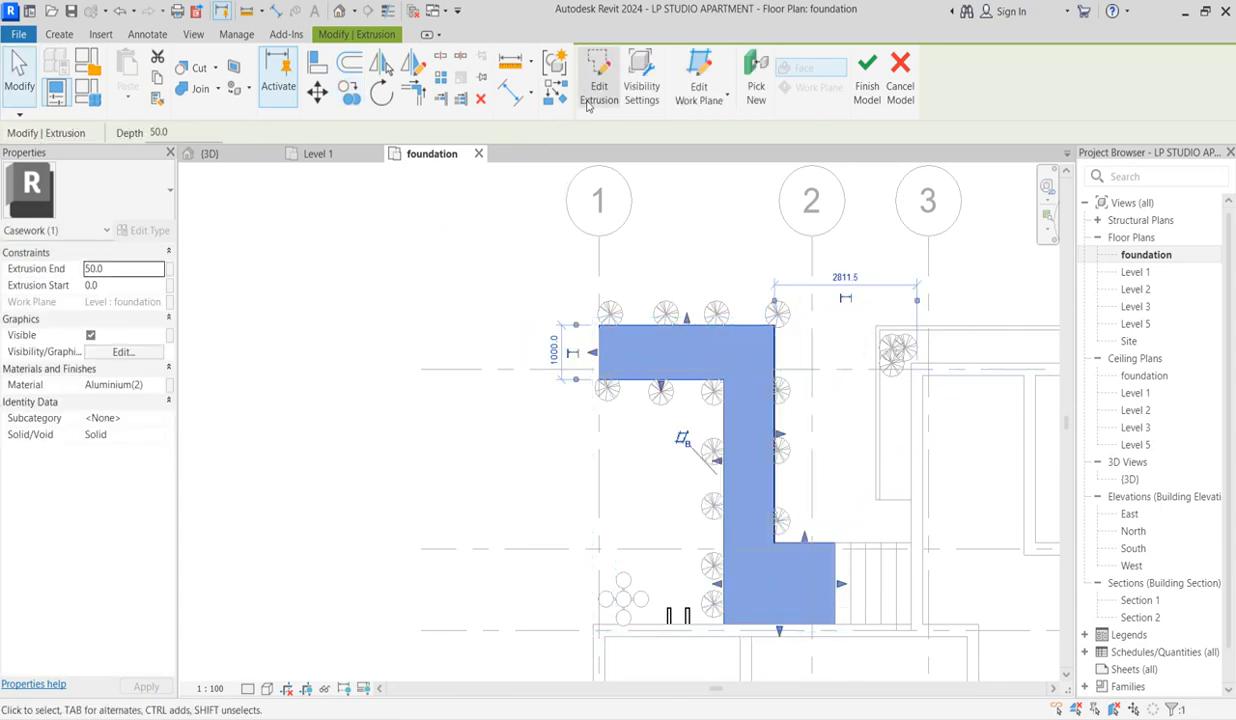
click(600, 84)
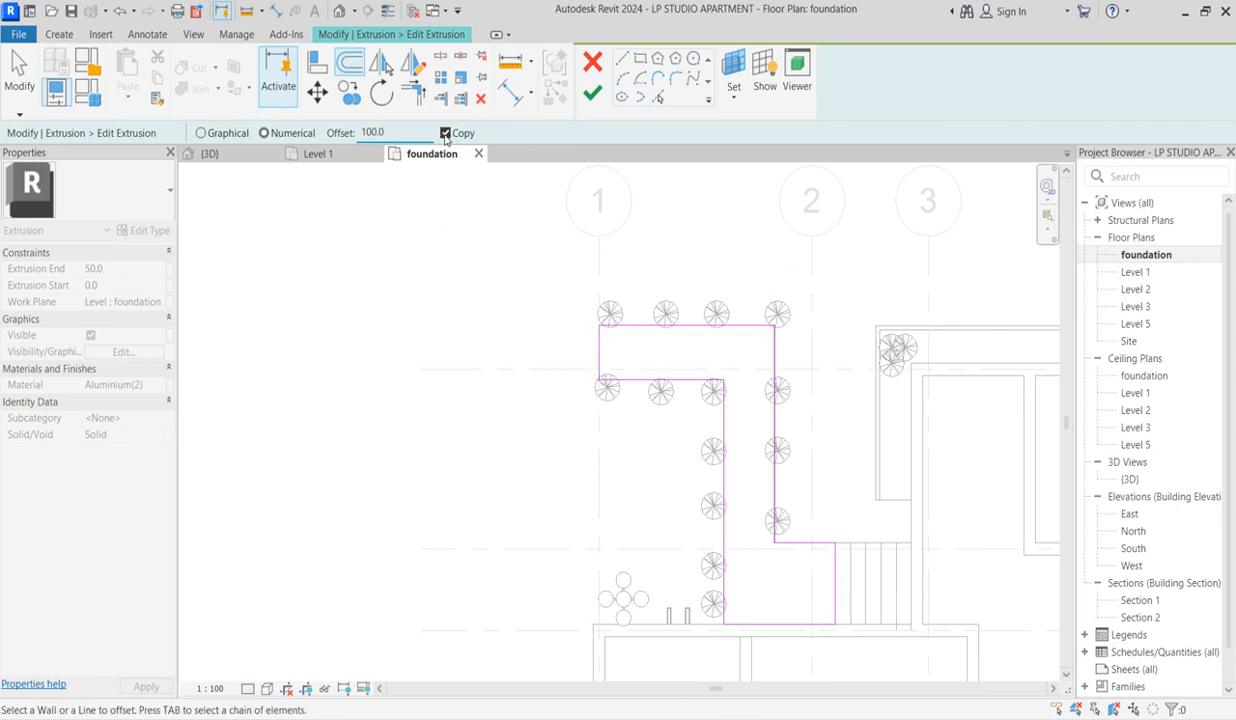
Offset a copy of the outline by 100 and change the extrusion end to 30.
click(446, 132)
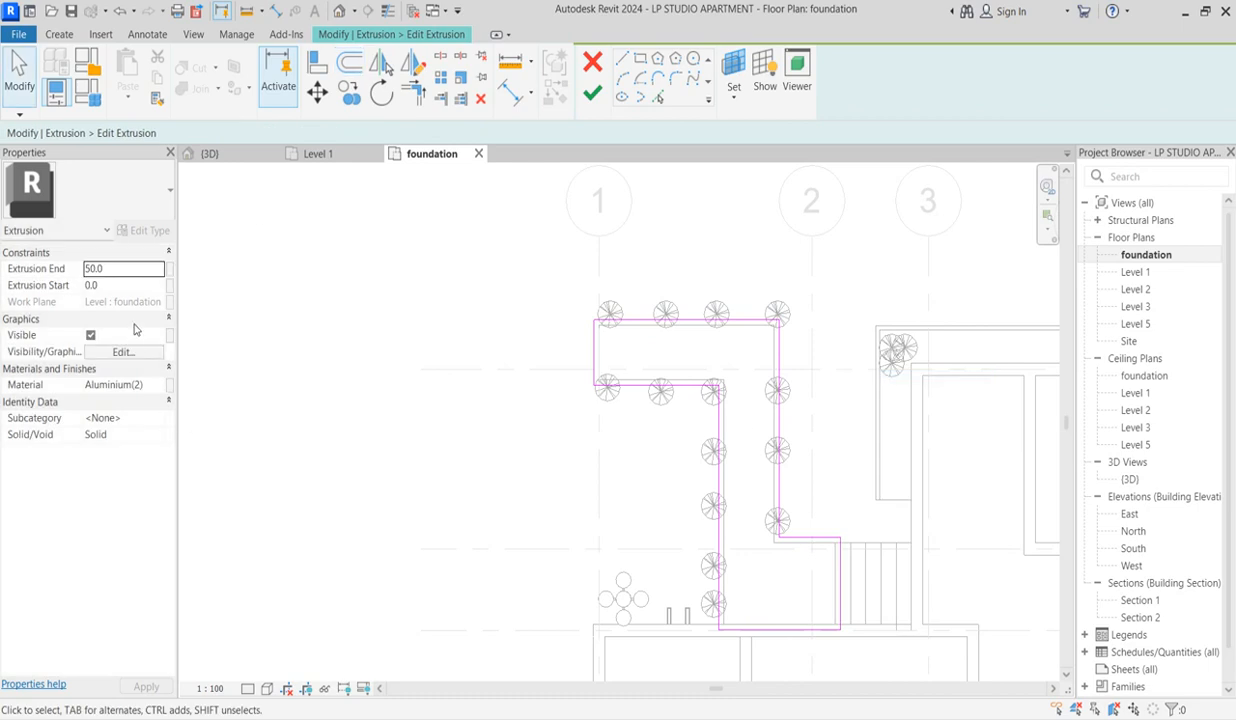
triple_click(124, 268)
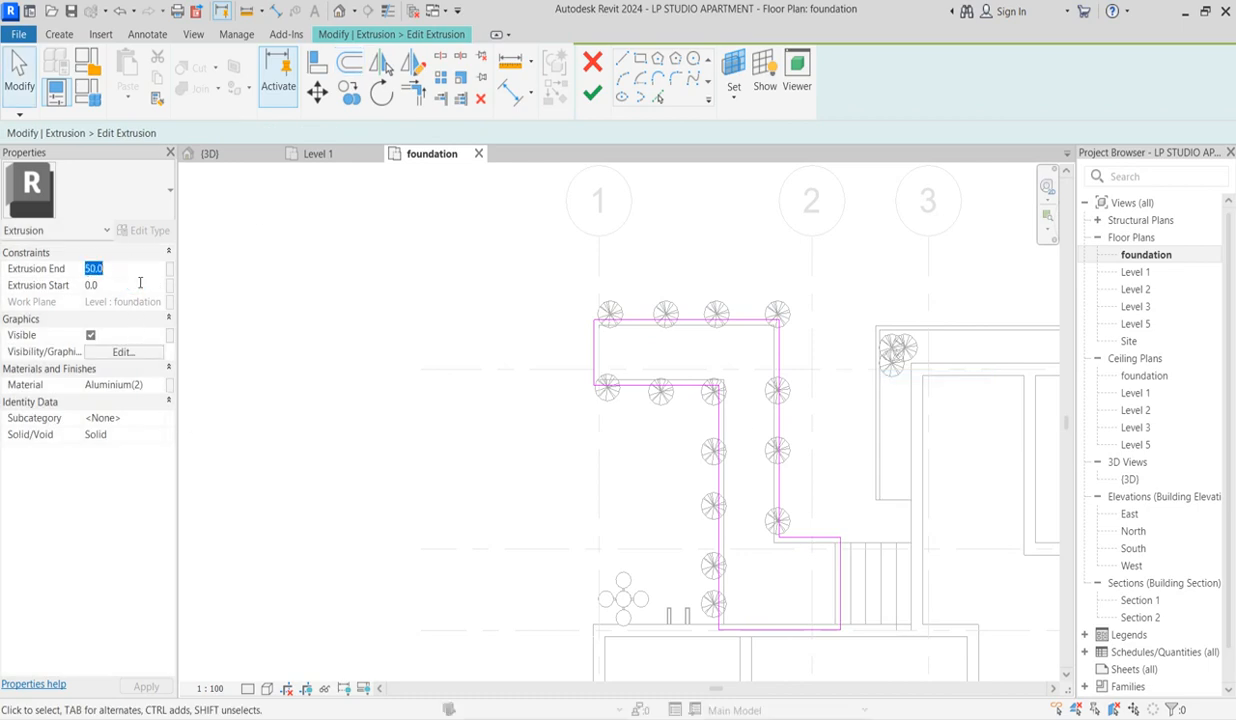
text(3)
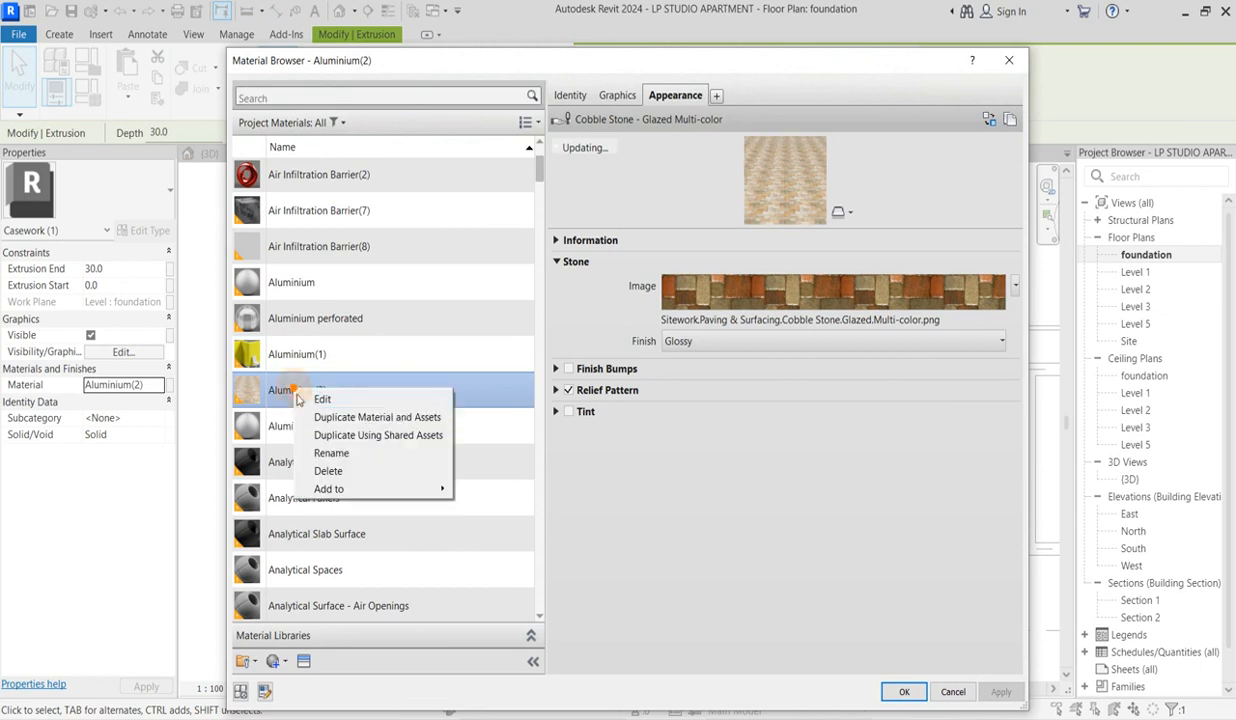
Duplicate Aluminium(2) as Aluminium(3) with a 3in Squares - White ceramic appearance.
click(376, 418)
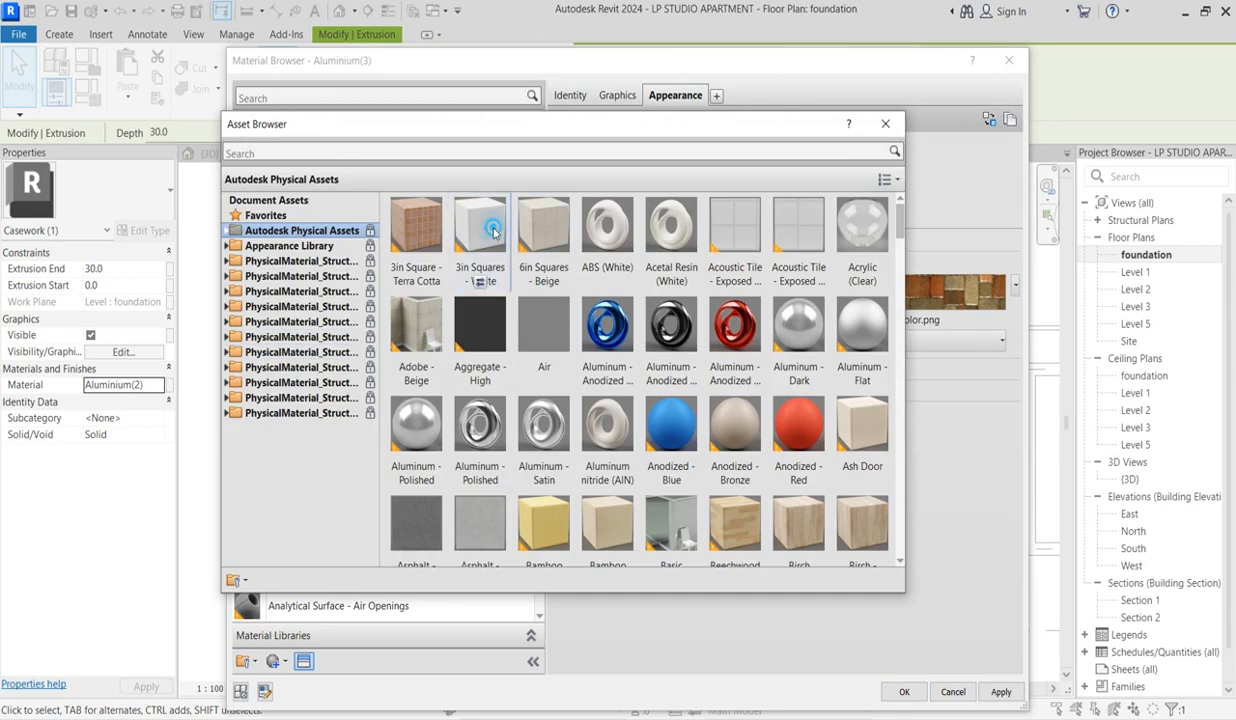
click(904, 692)
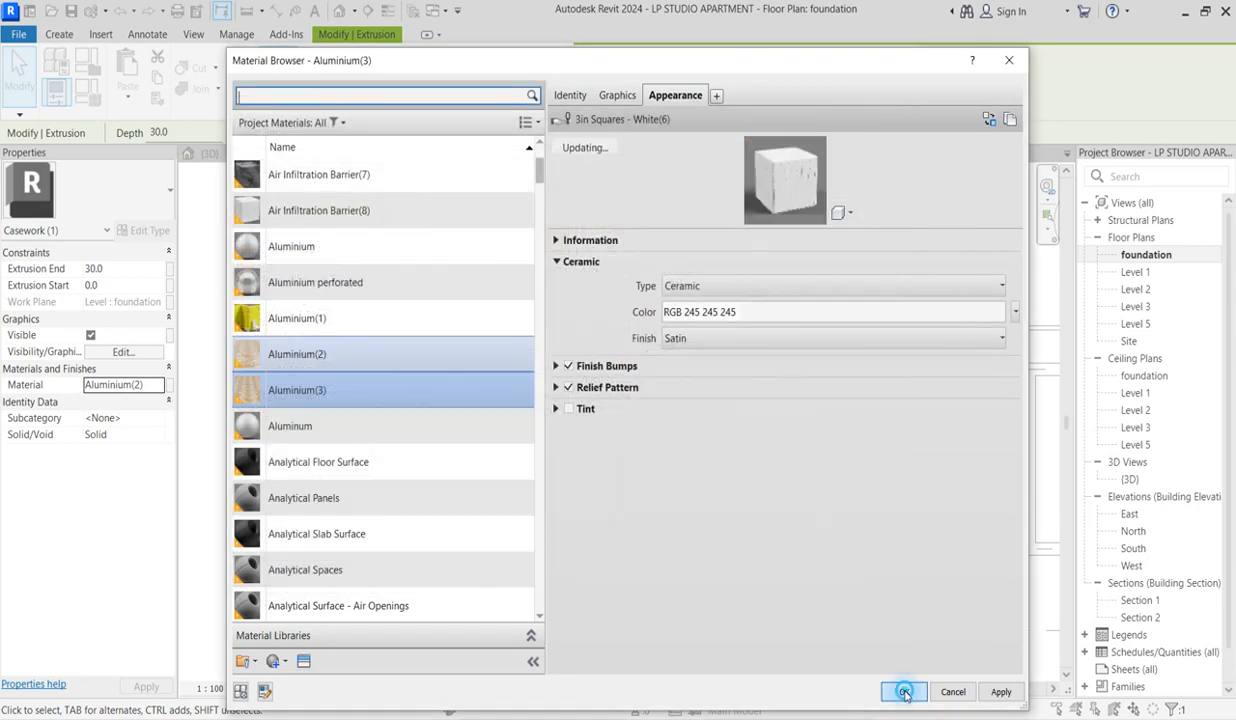
click(904, 692)
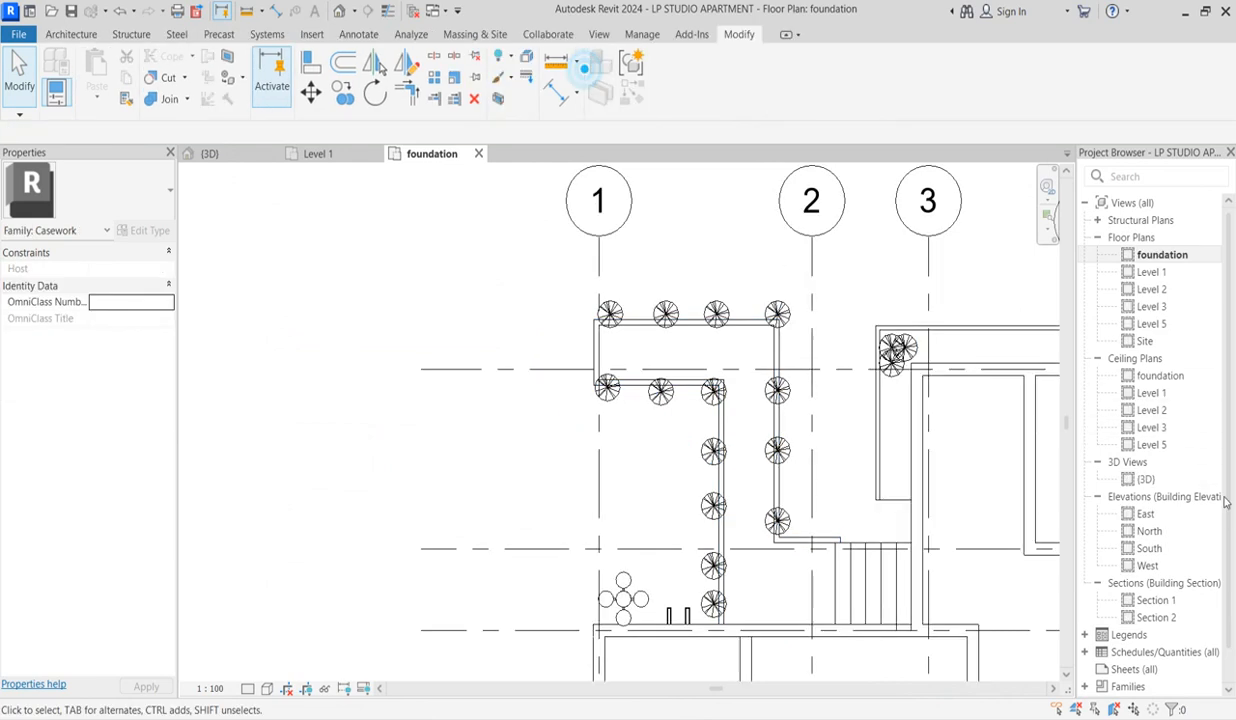
Switch to the {3D} view showing the apartment with walkway and plantings.
double_click(1146, 480)
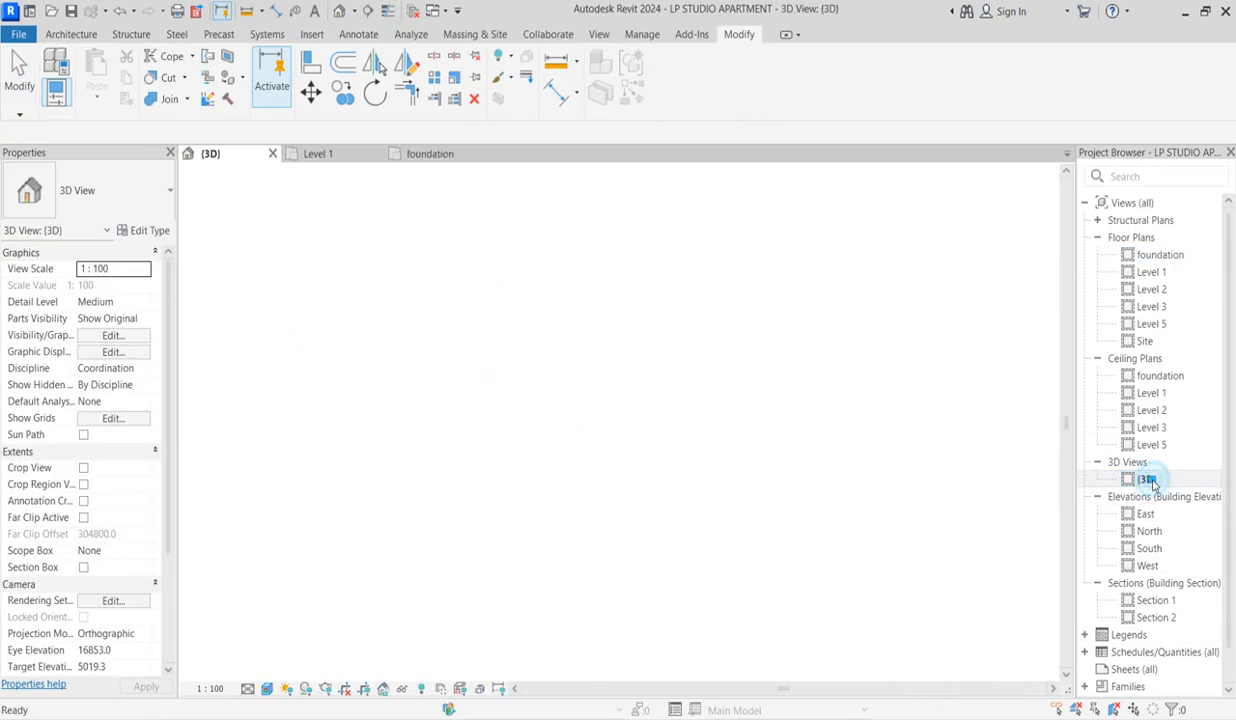
double_click(1146, 480)
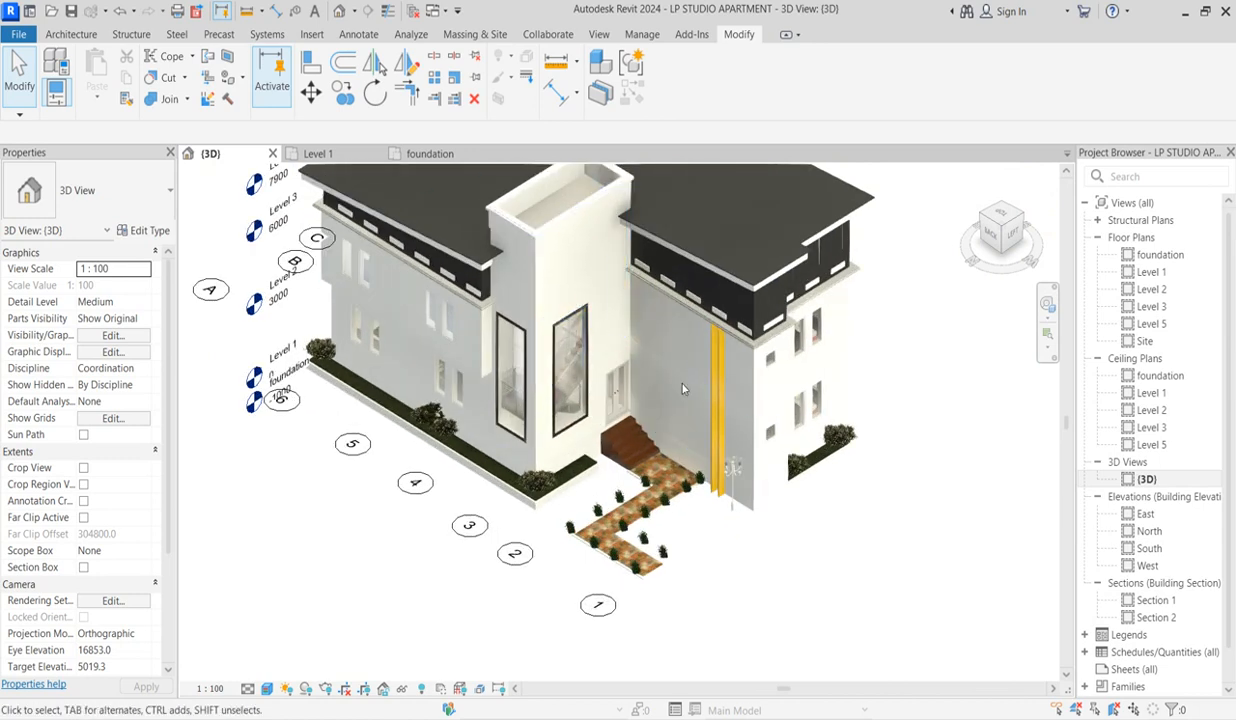
mouse_move(700, 370)
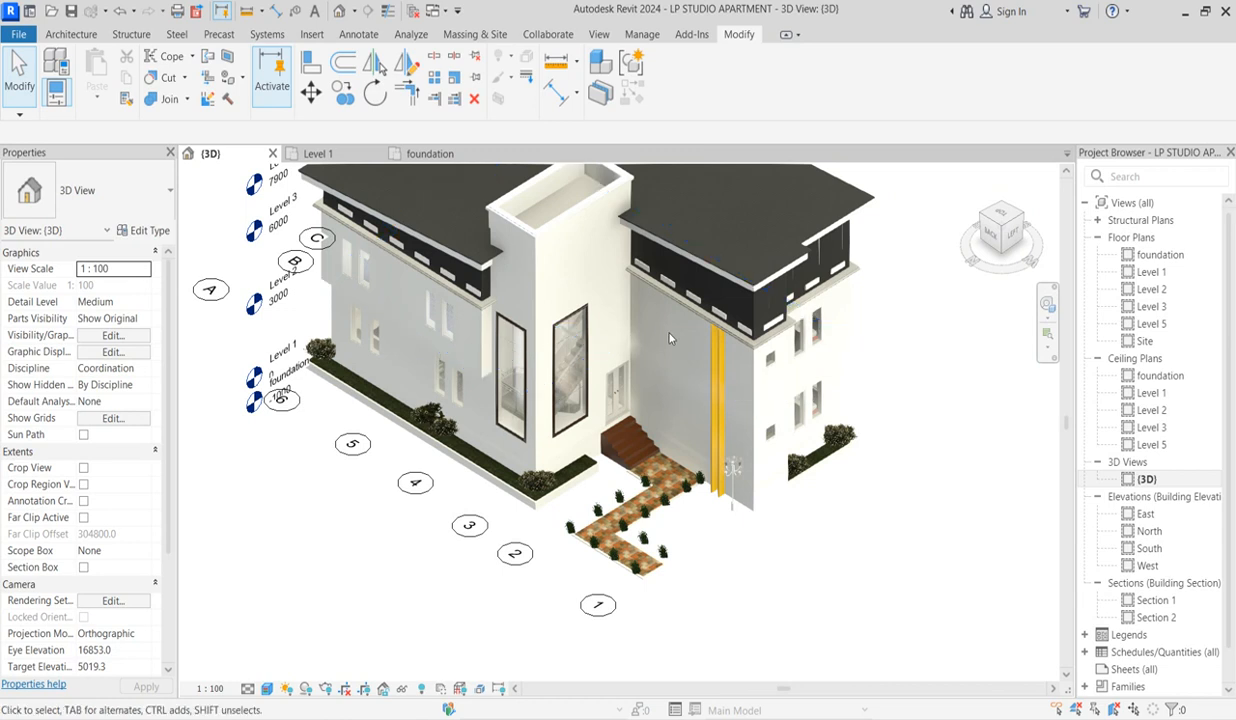
mouse_move(676, 394)
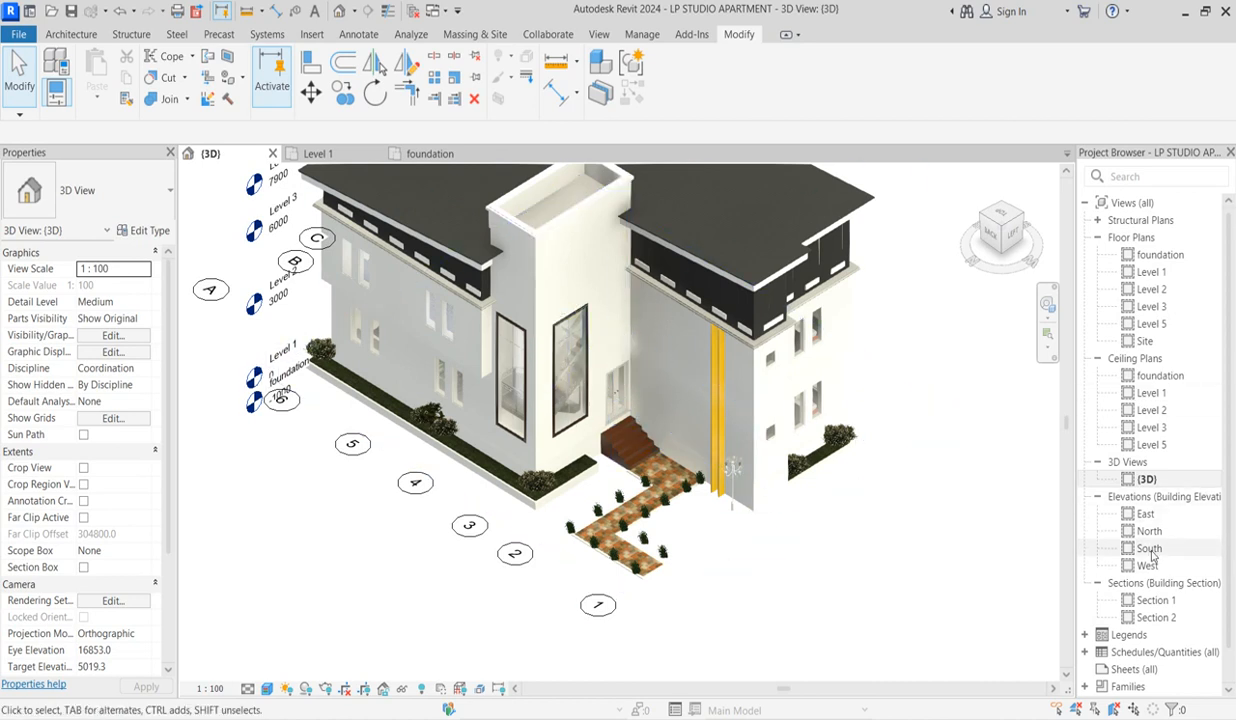
mouse_move(1156, 600)
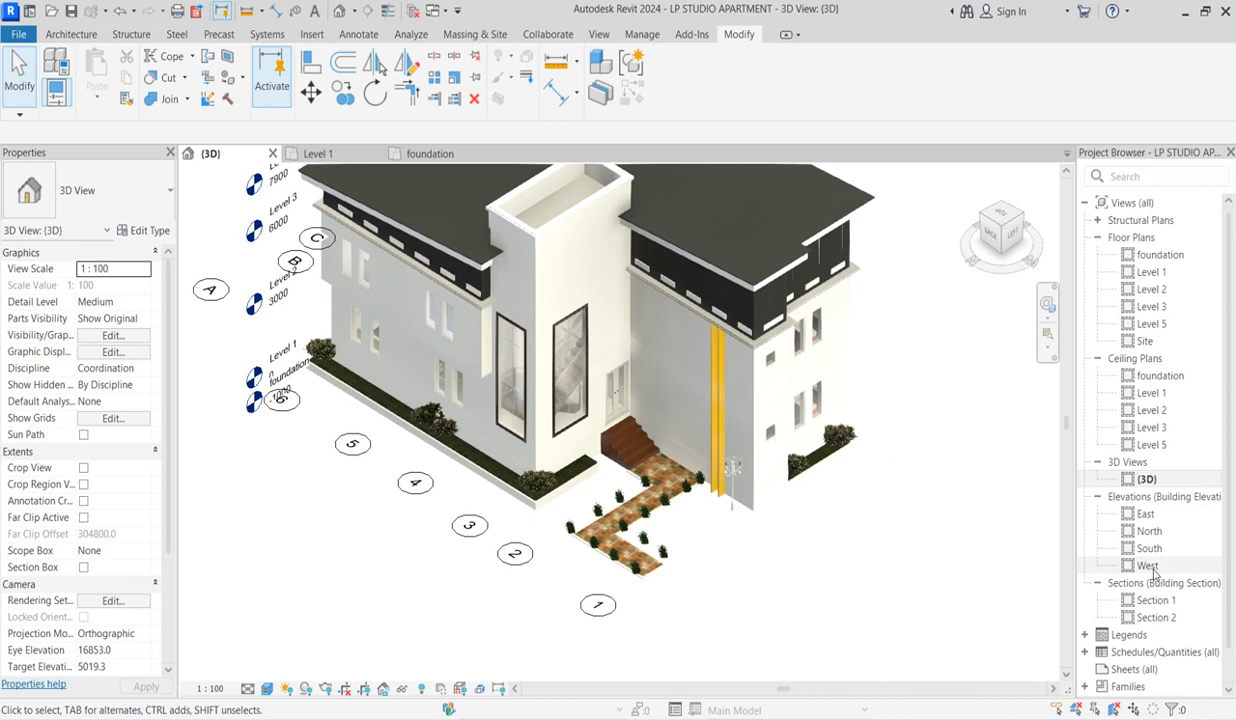
Open the West, South and North elevation views in turn.
double_click(1148, 564)
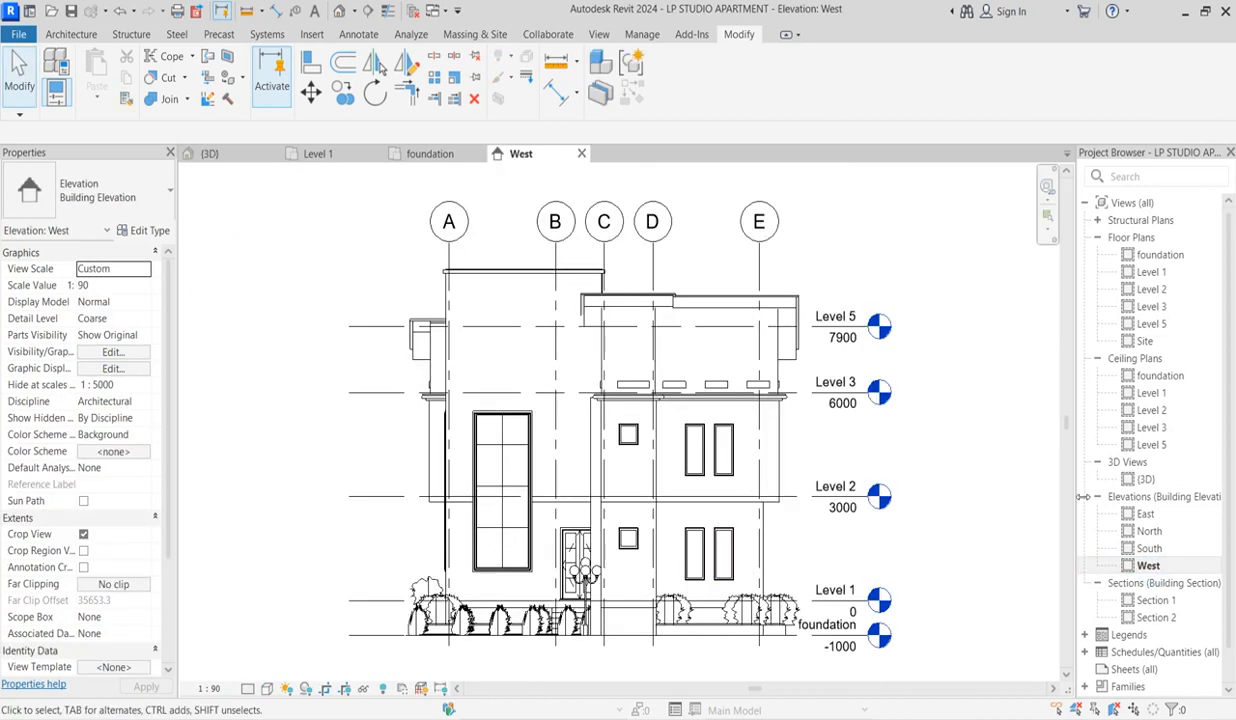
double_click(1148, 548)
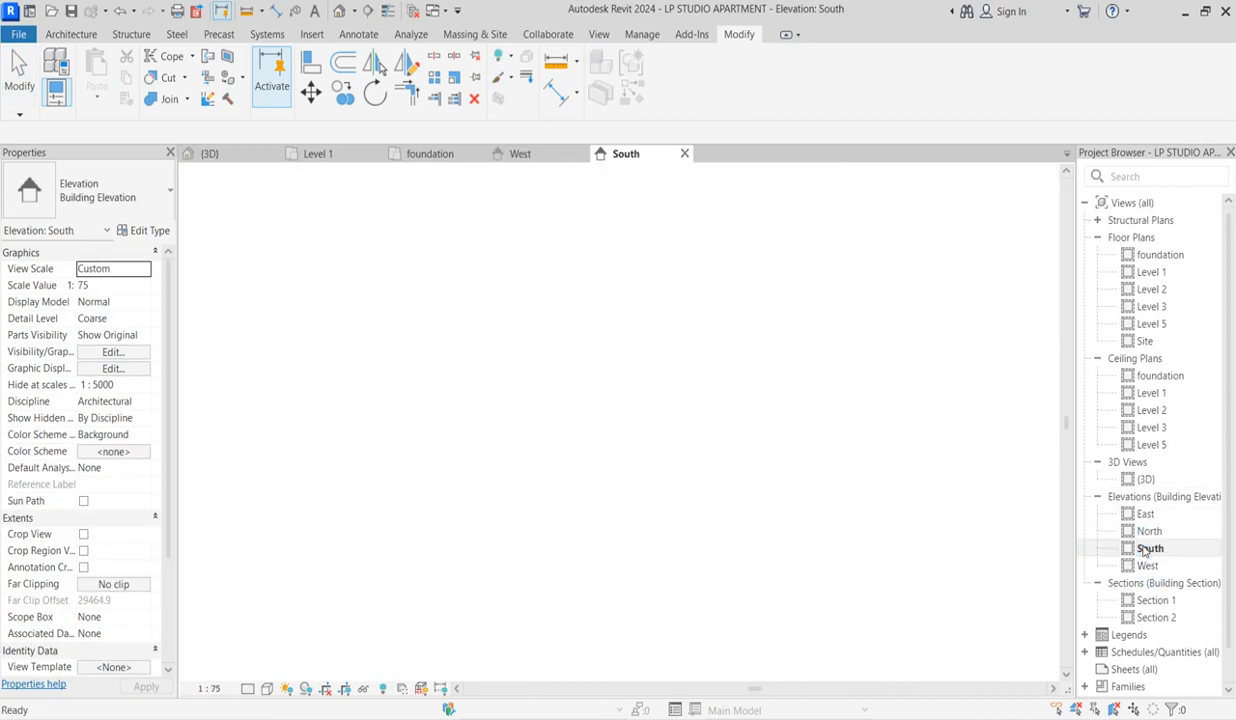
click(1148, 532)
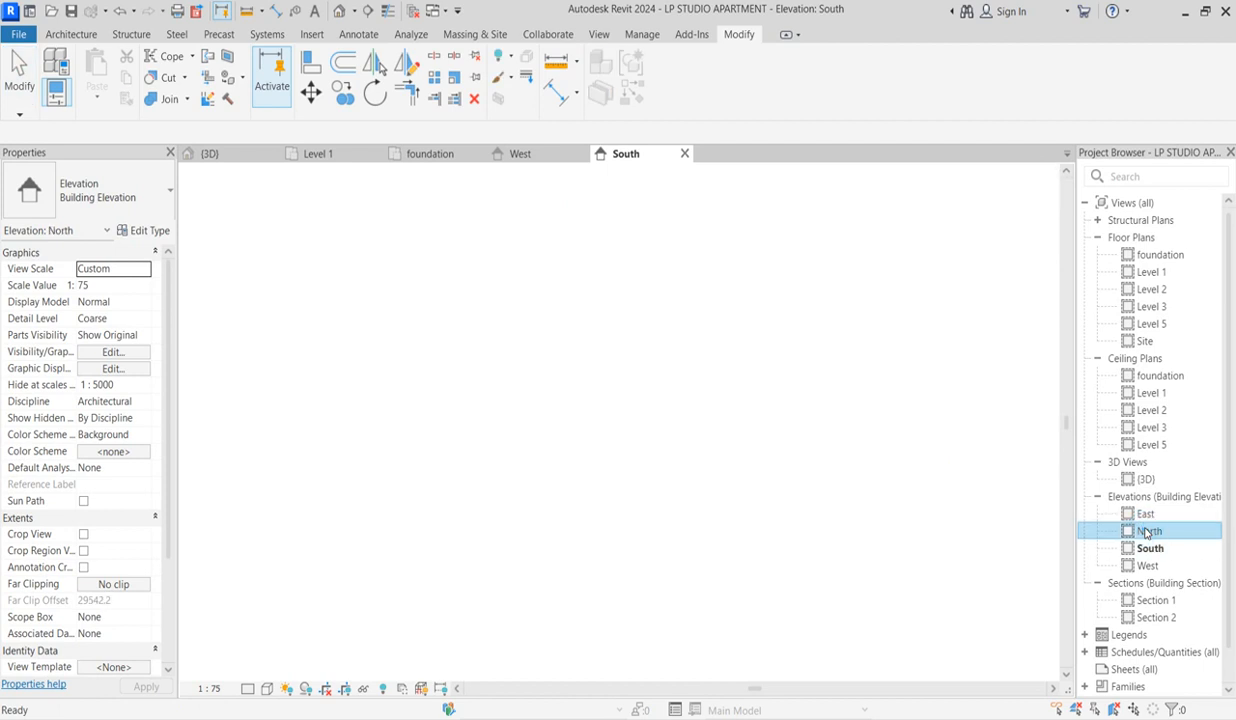
double_click(1150, 532)
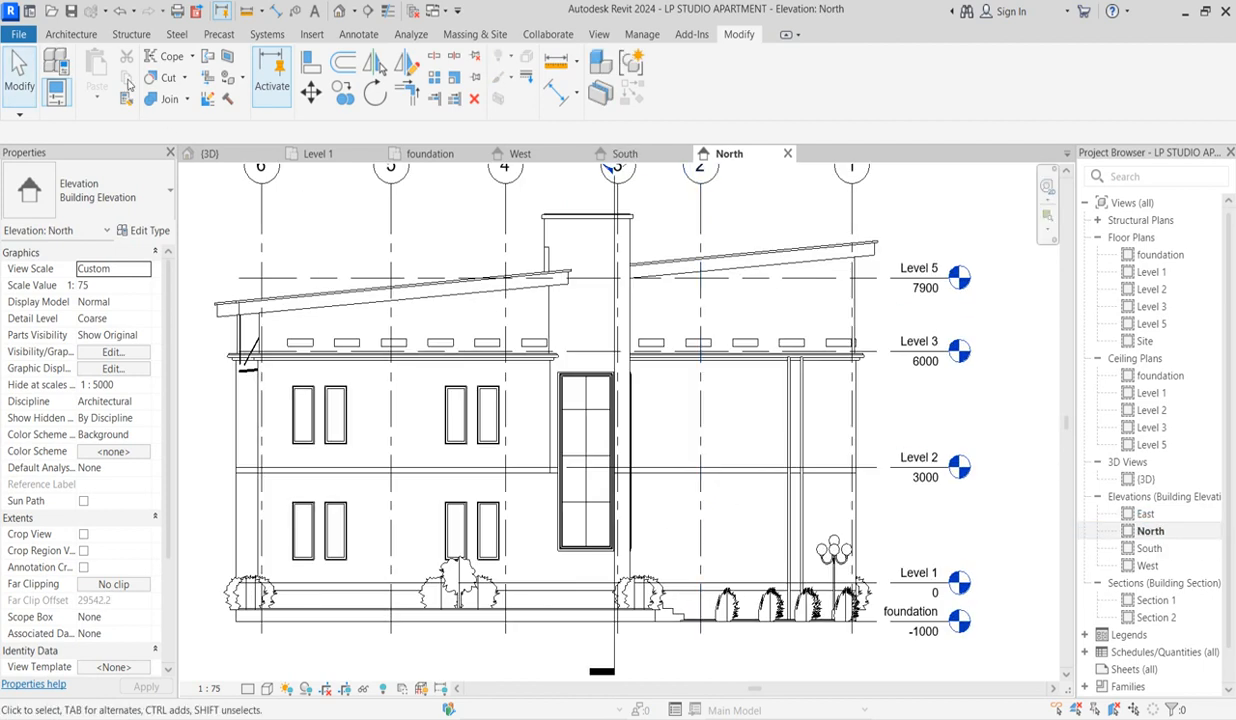
mouse_move(774, 68)
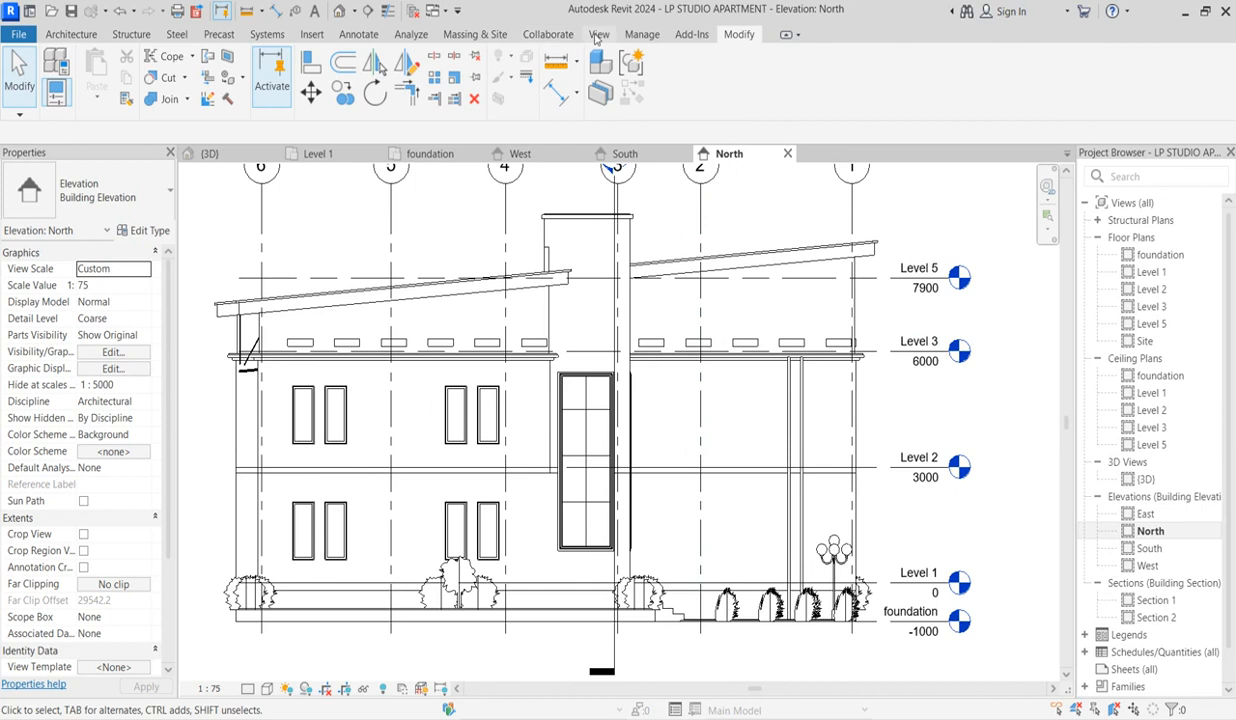
Create a decal type with the default name New Decal from Insert > Decal > Decal Types.
click(312, 34)
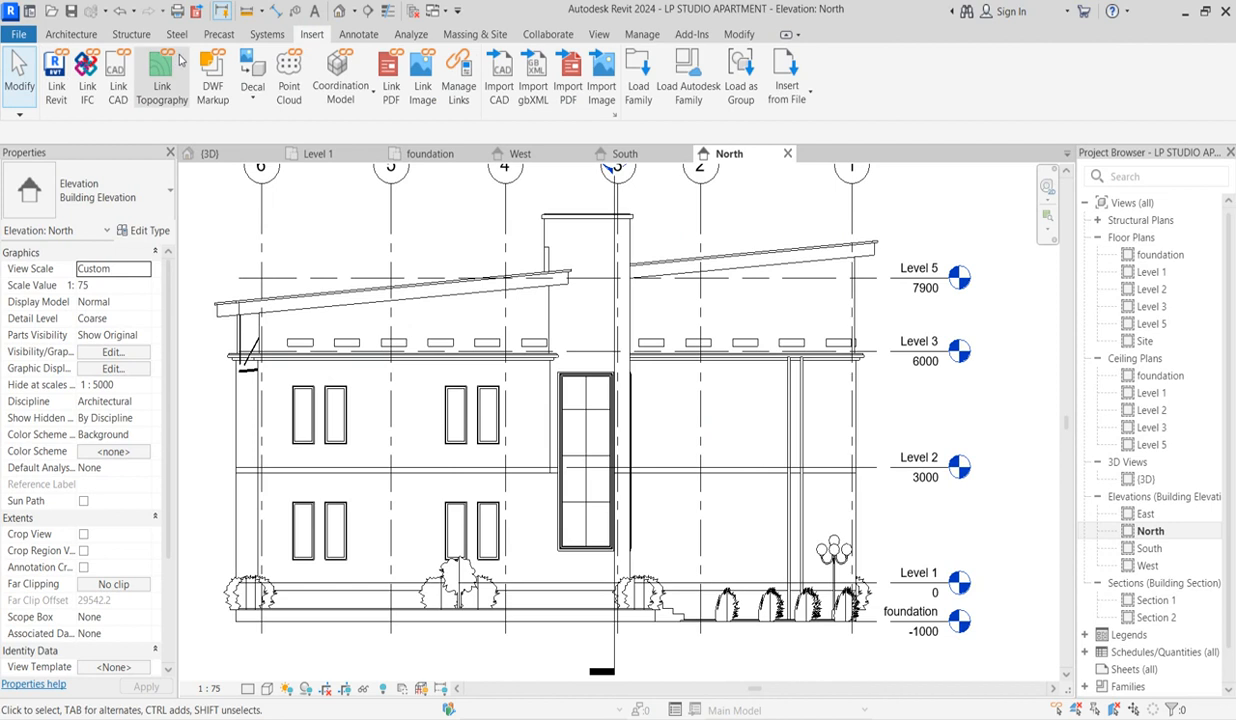
mouse_move(252, 76)
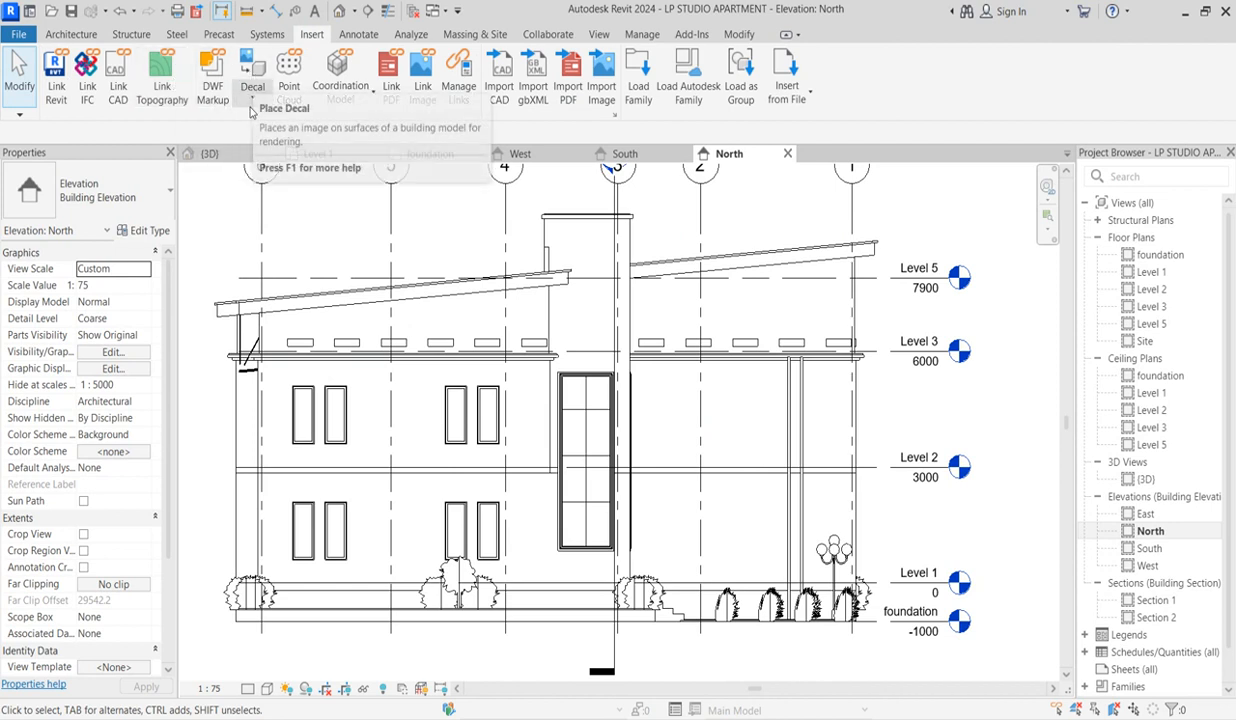
click(252, 108)
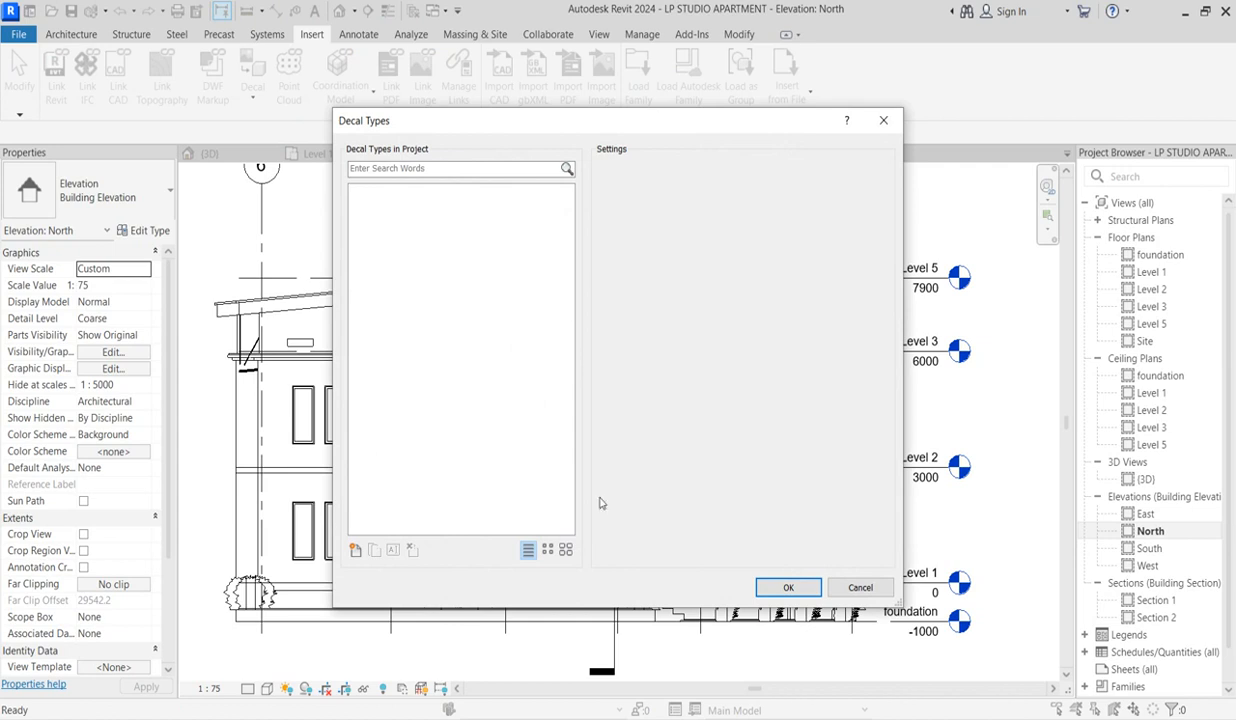
click(356, 550)
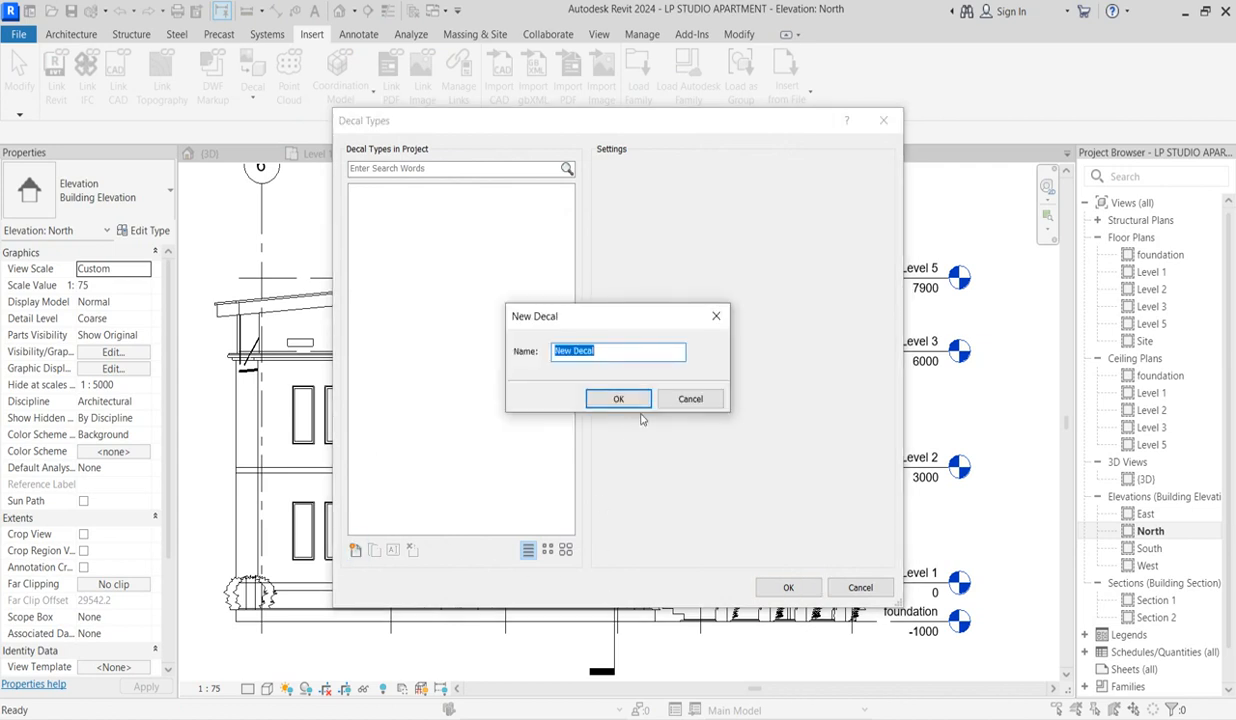
click(618, 398)
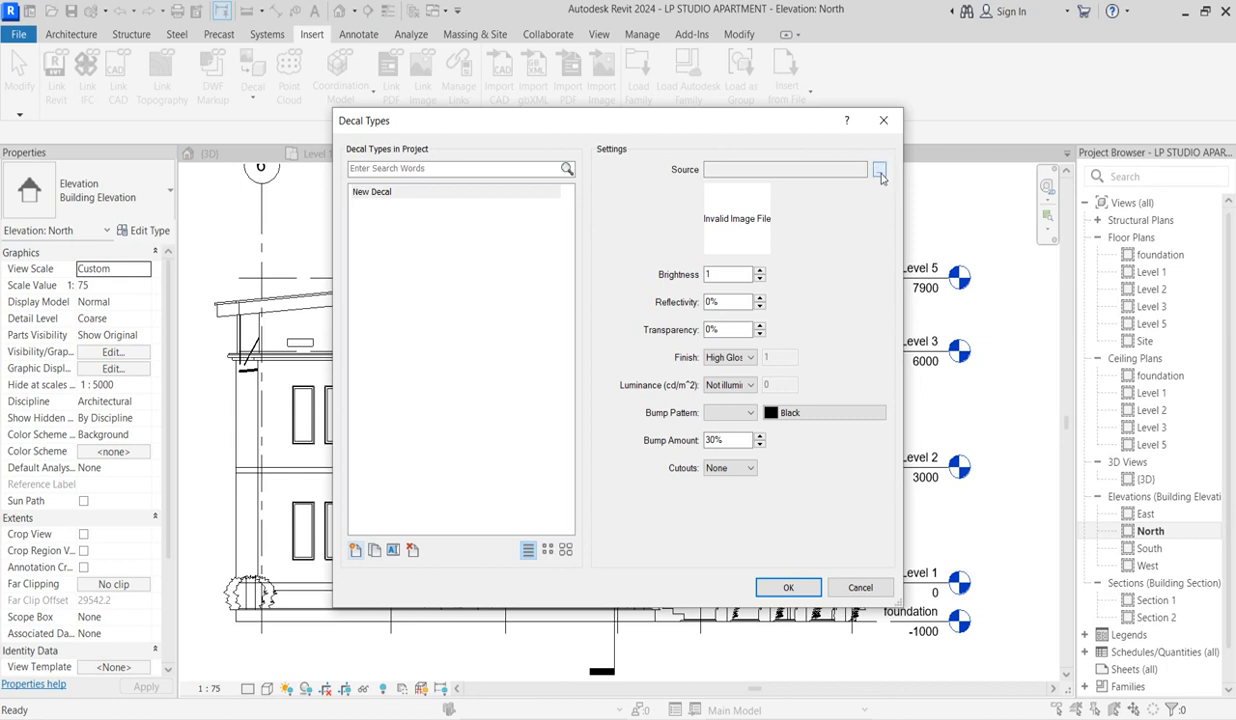
Browse the Desktop as thumbnails and select the LP photo as the New Decal source image.
click(880, 168)
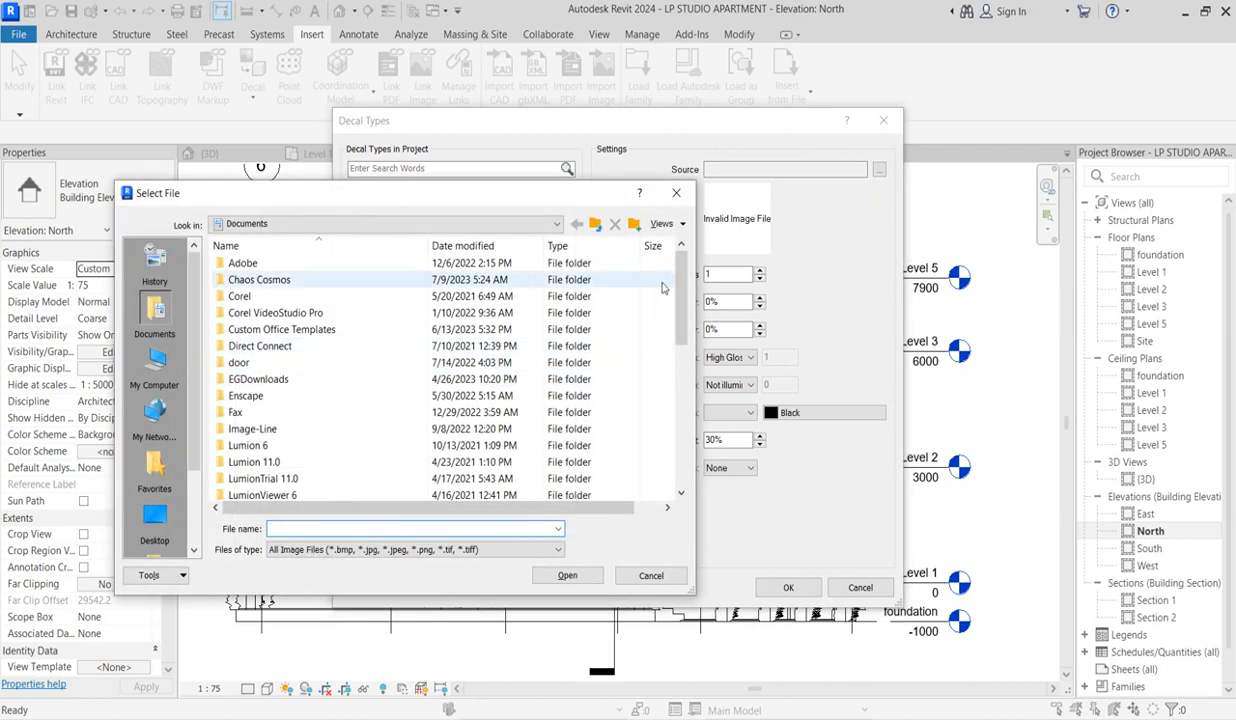
scroll(down, 3)
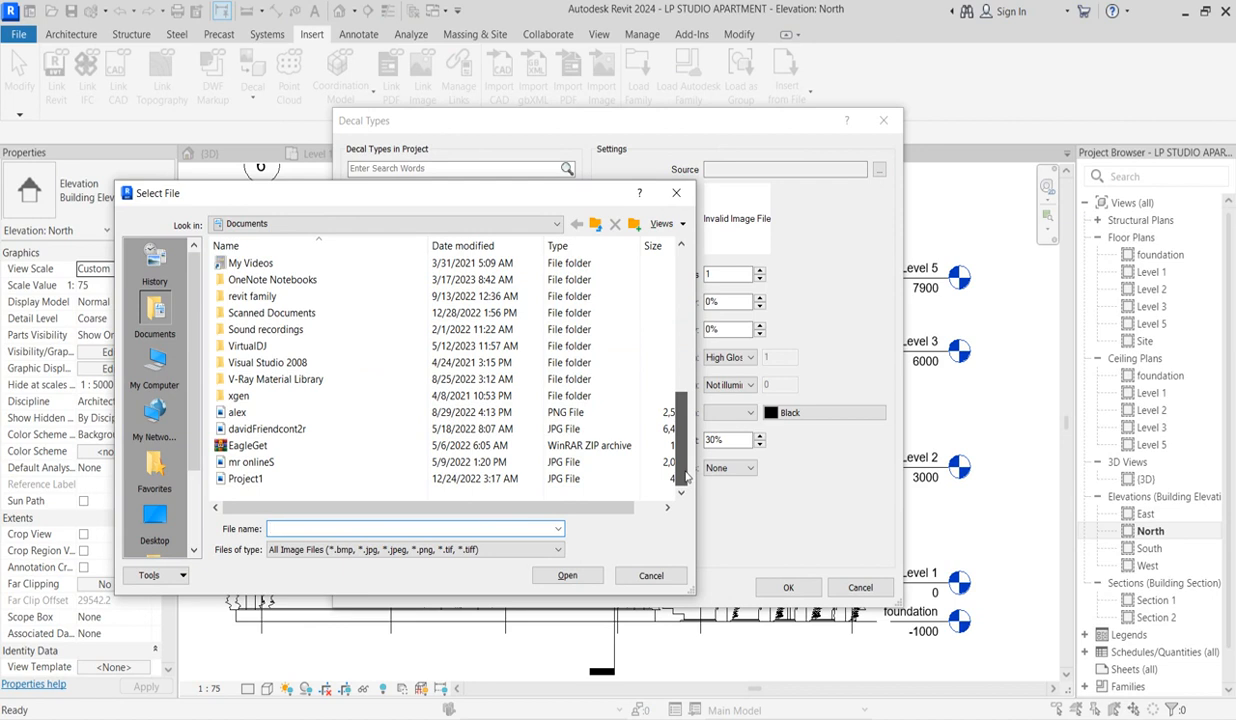
scroll(up, 3)
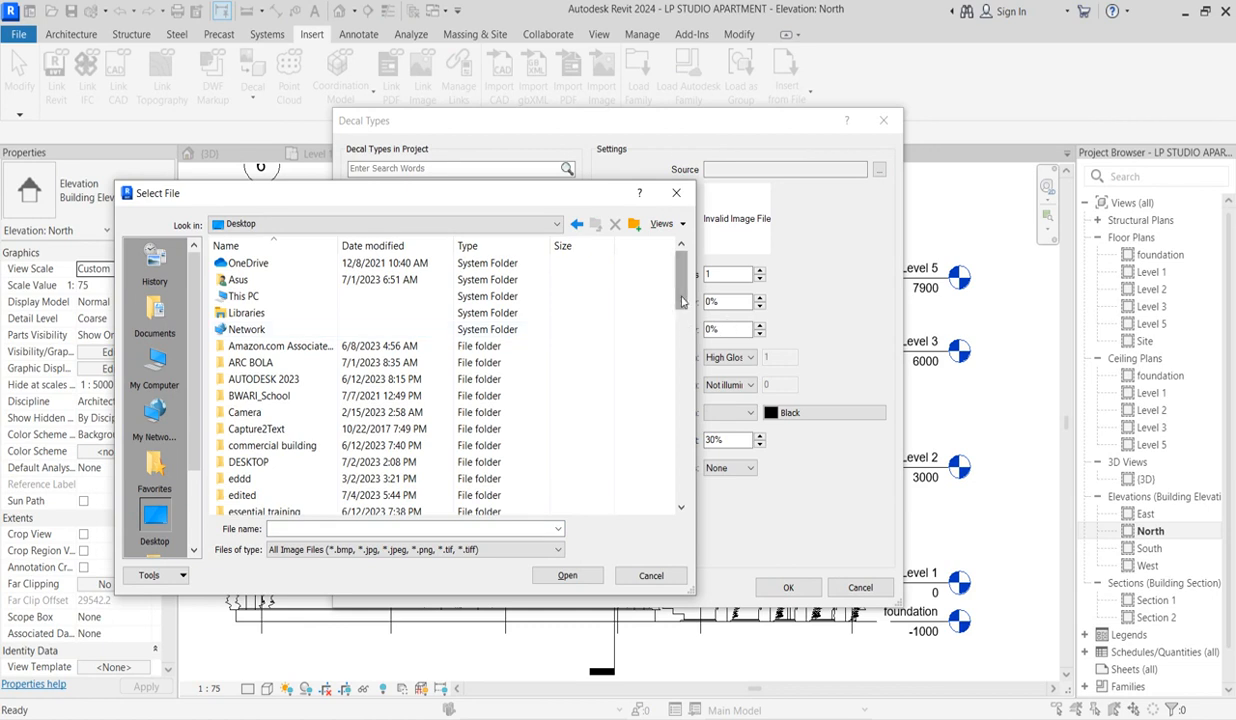
scroll(down, 3)
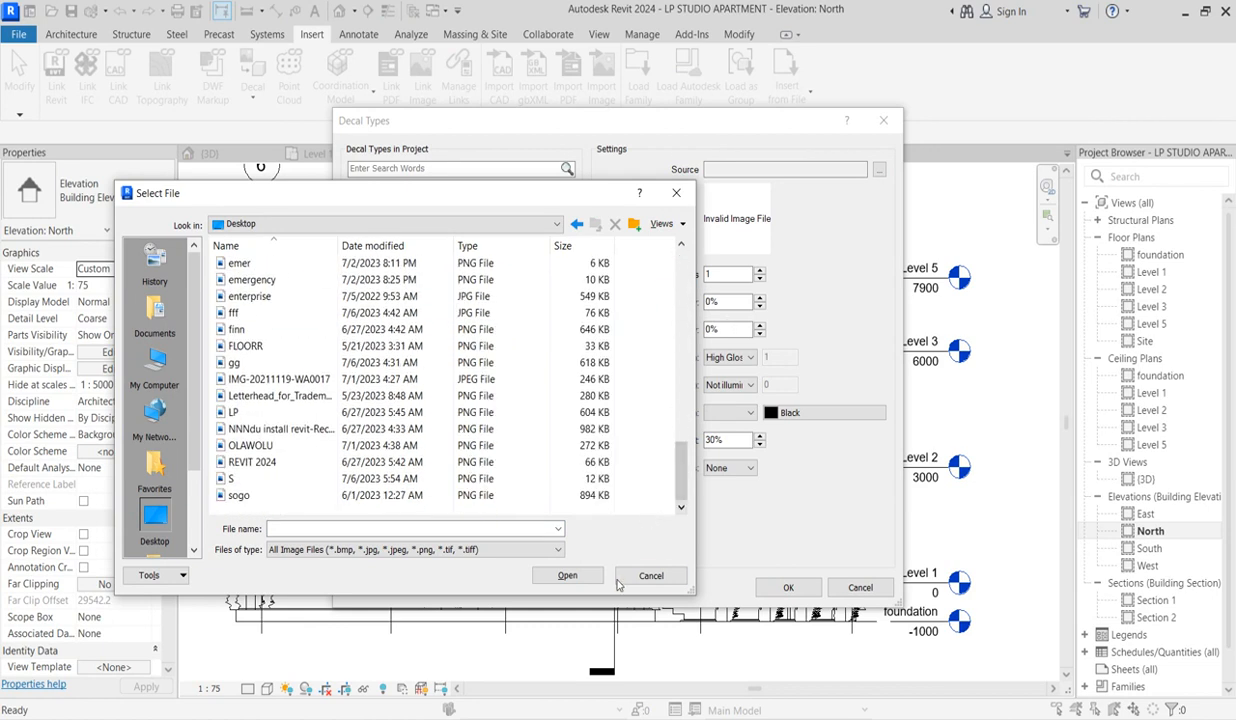
click(662, 224)
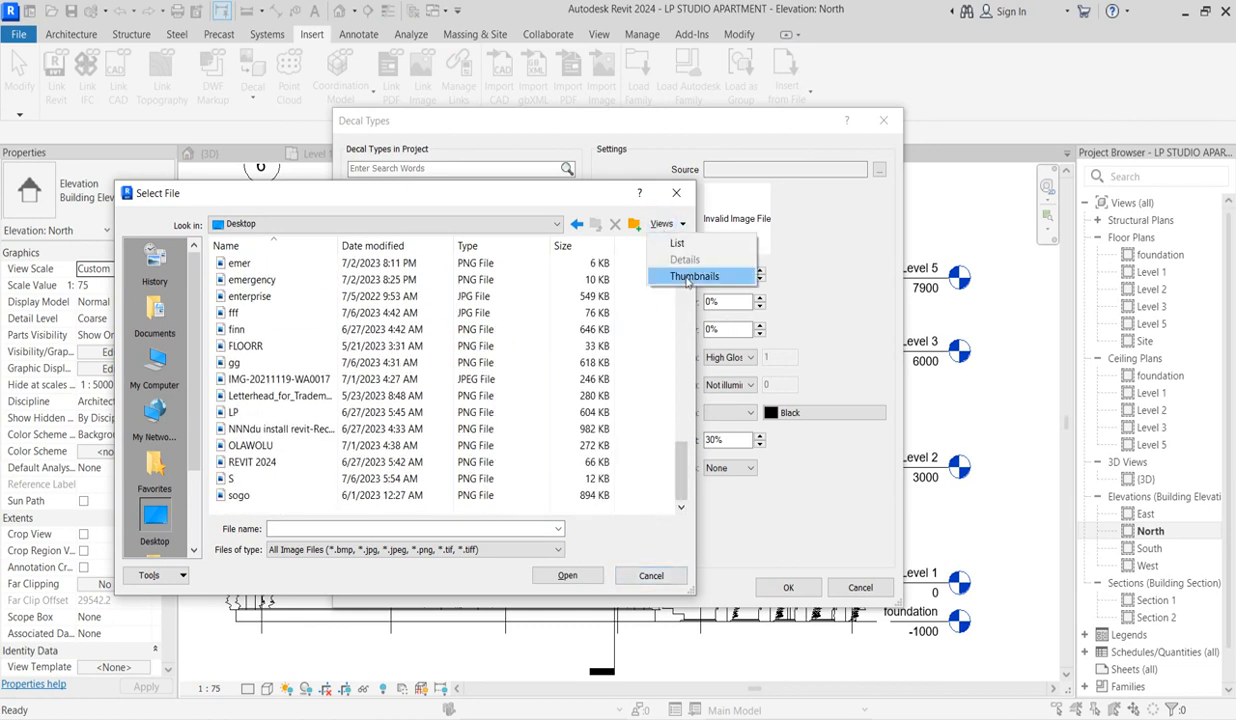
click(694, 276)
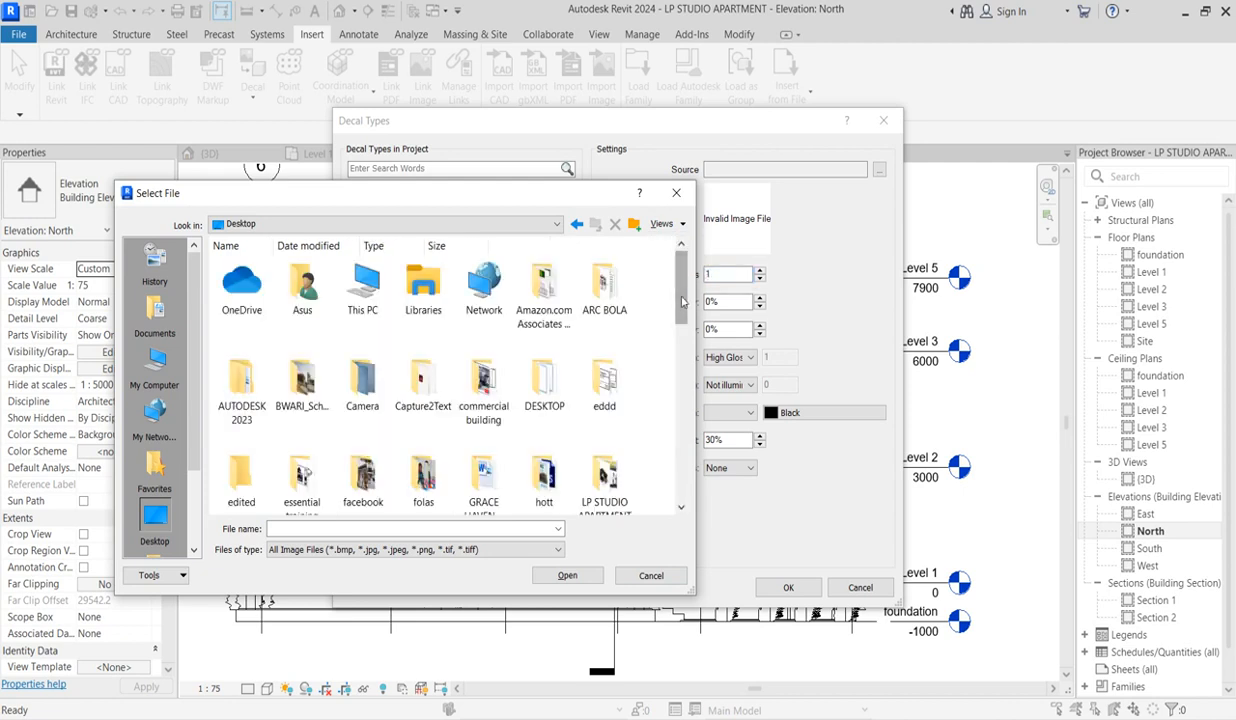
scroll(down, 3)
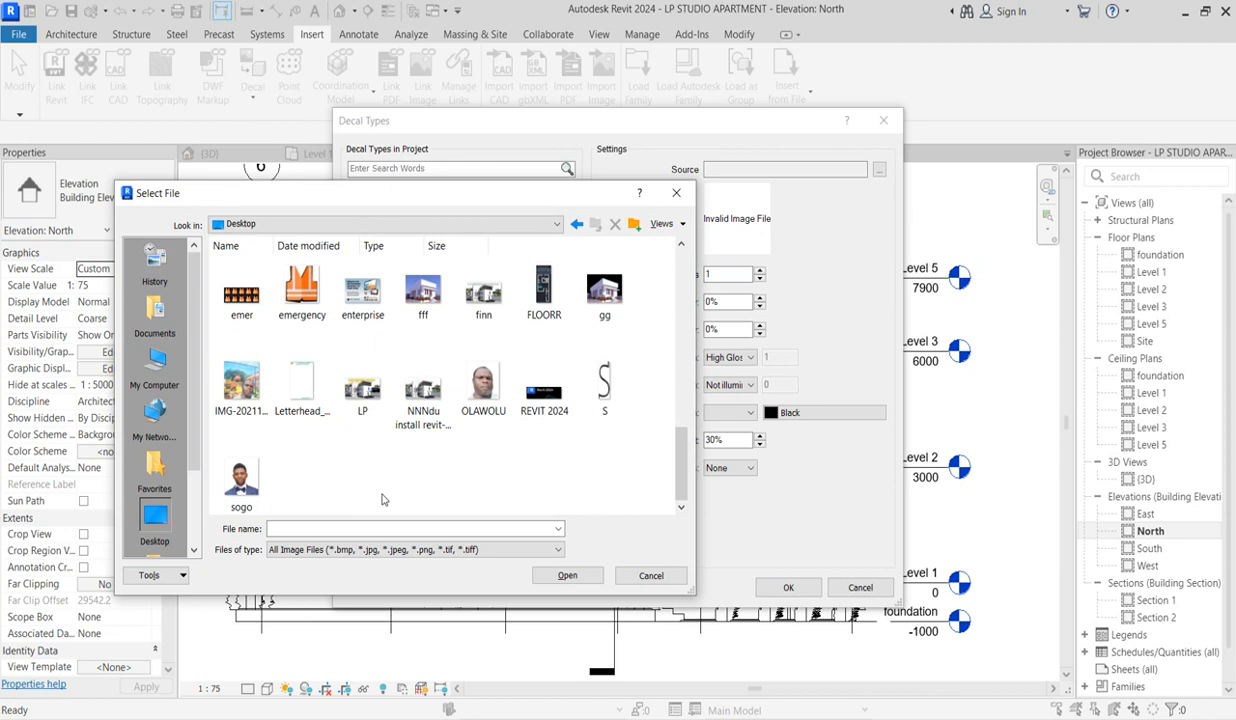
mouse_move(550, 270)
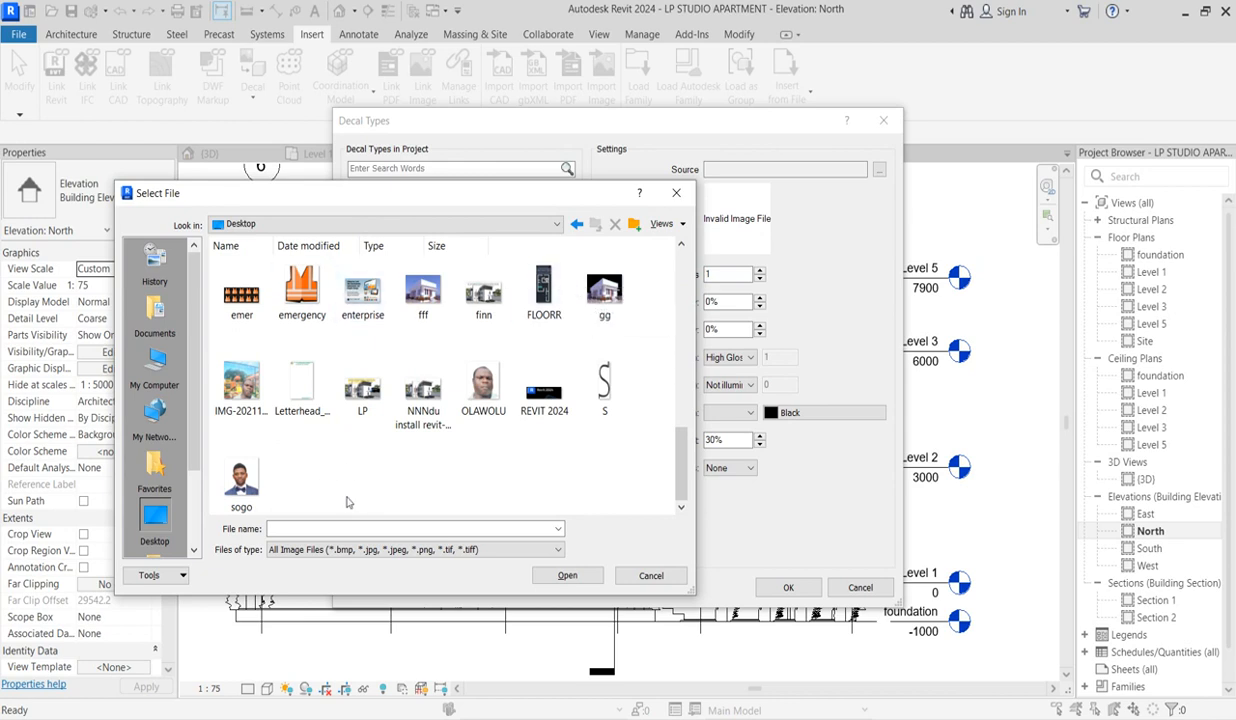
scroll(up, 3)
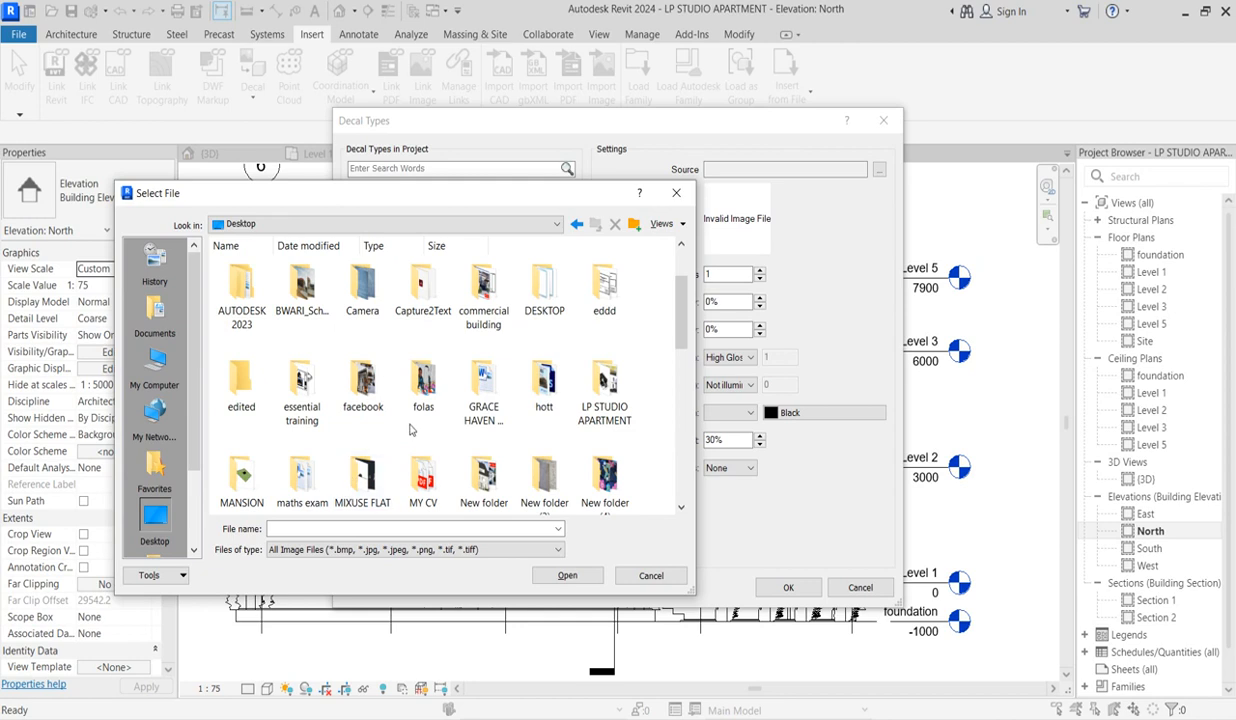
scroll(down, 3)
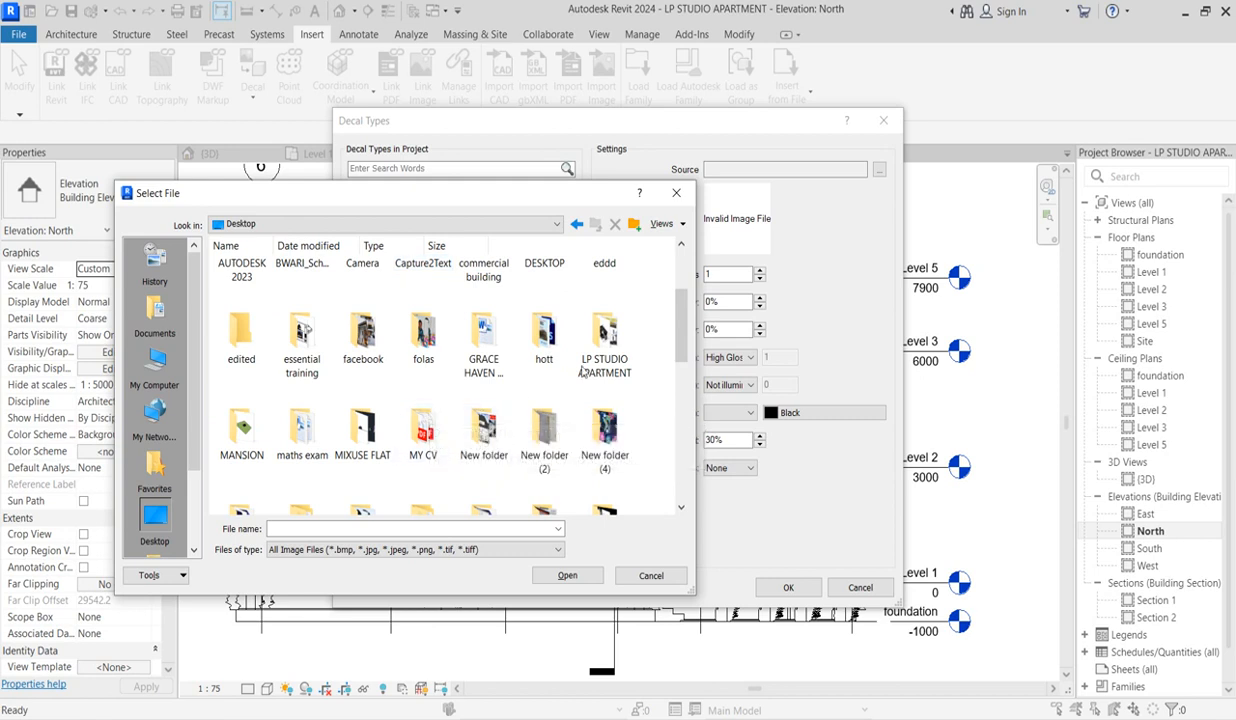
scroll(down, 3)
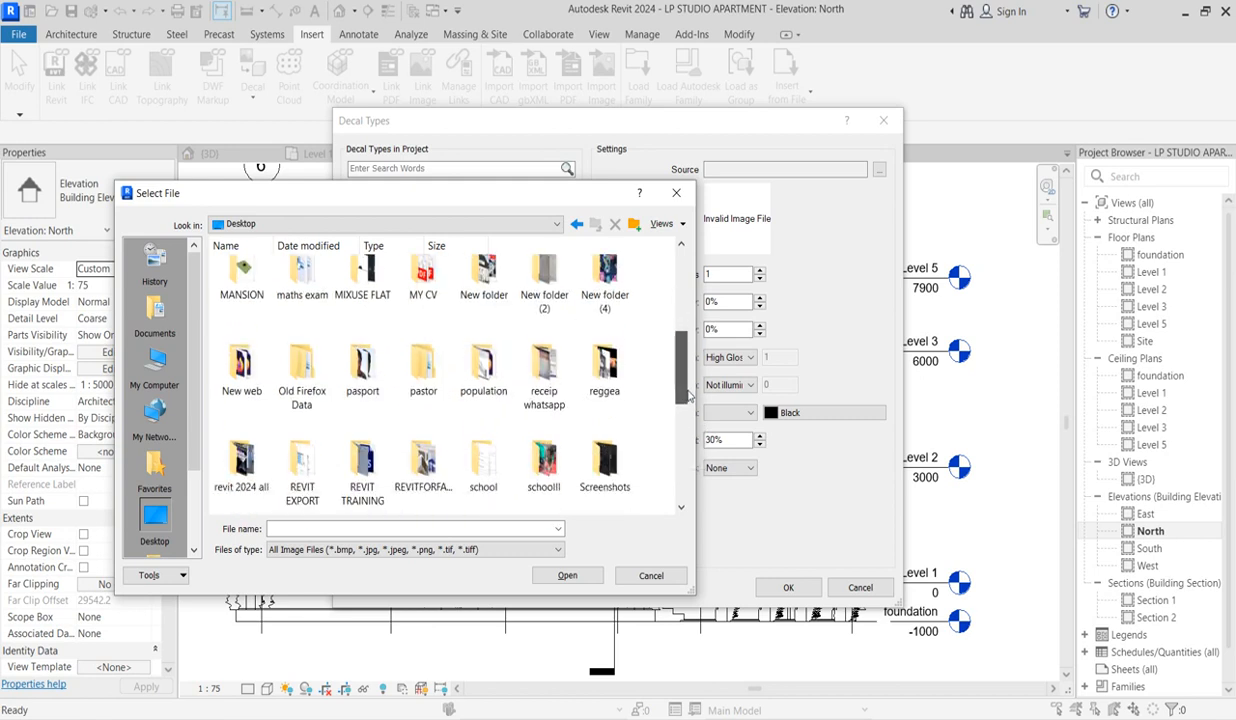
scroll(down, 3)
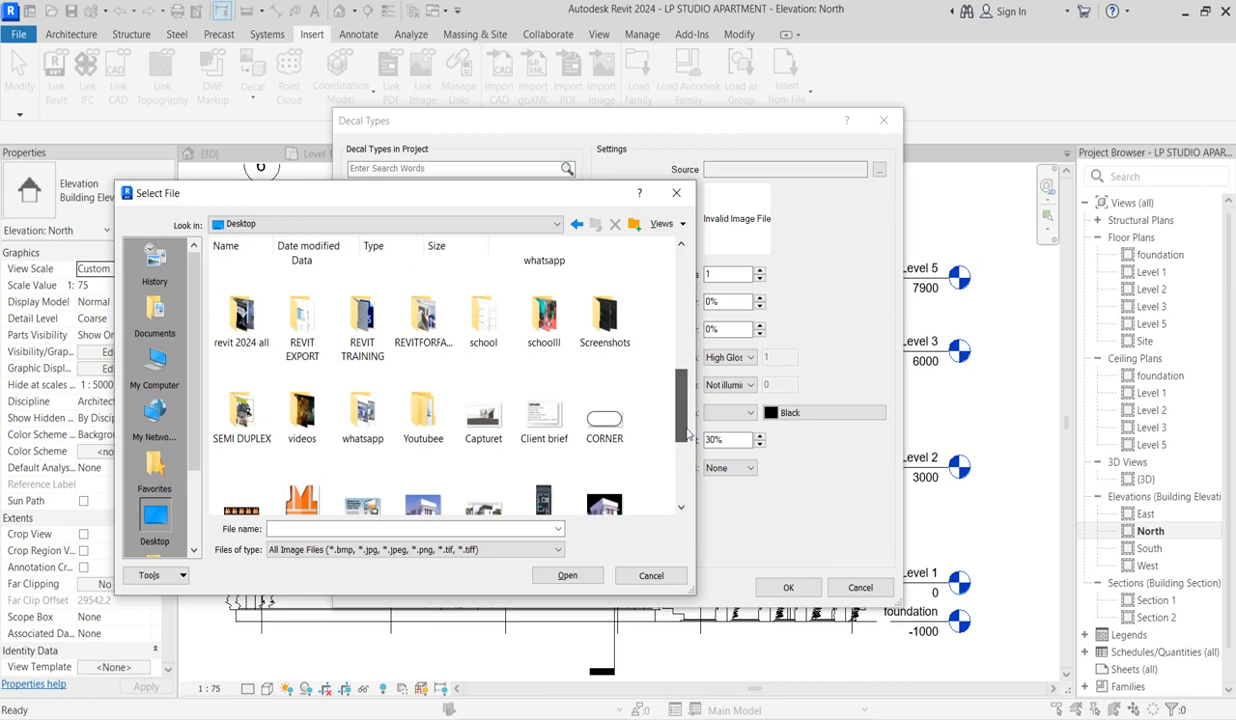
scroll(down, 3)
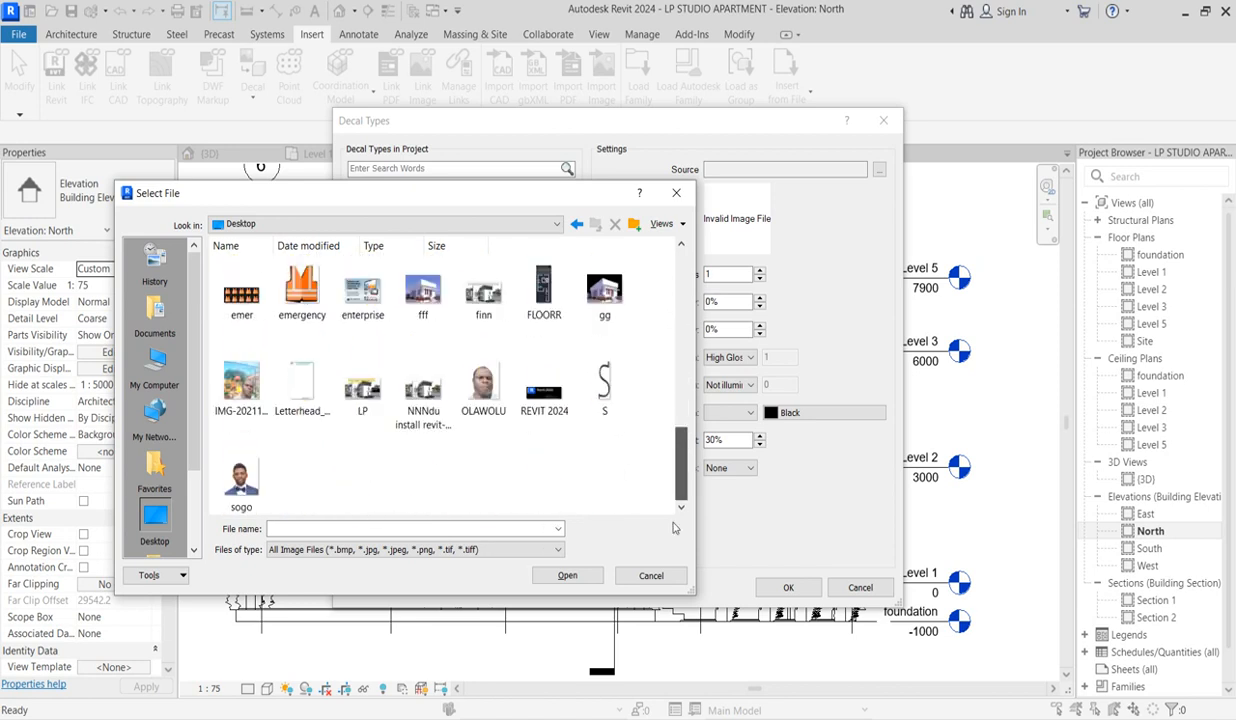
click(362, 388)
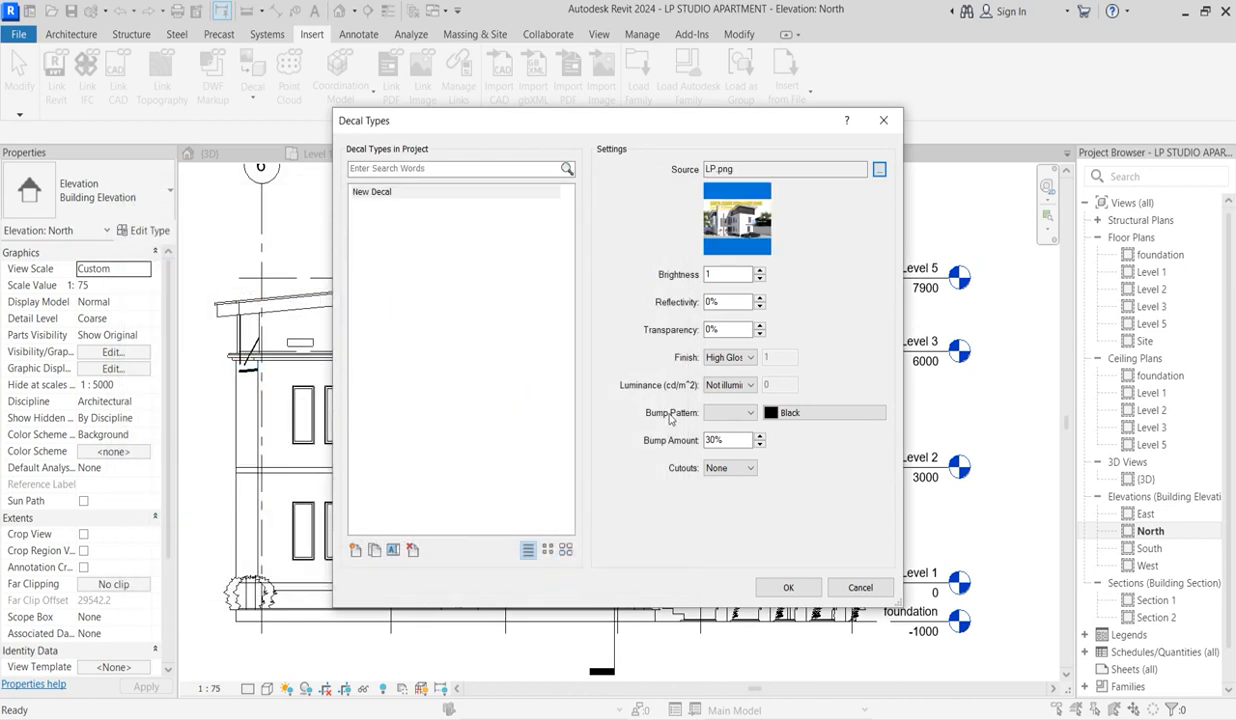
mouse_move(810, 390)
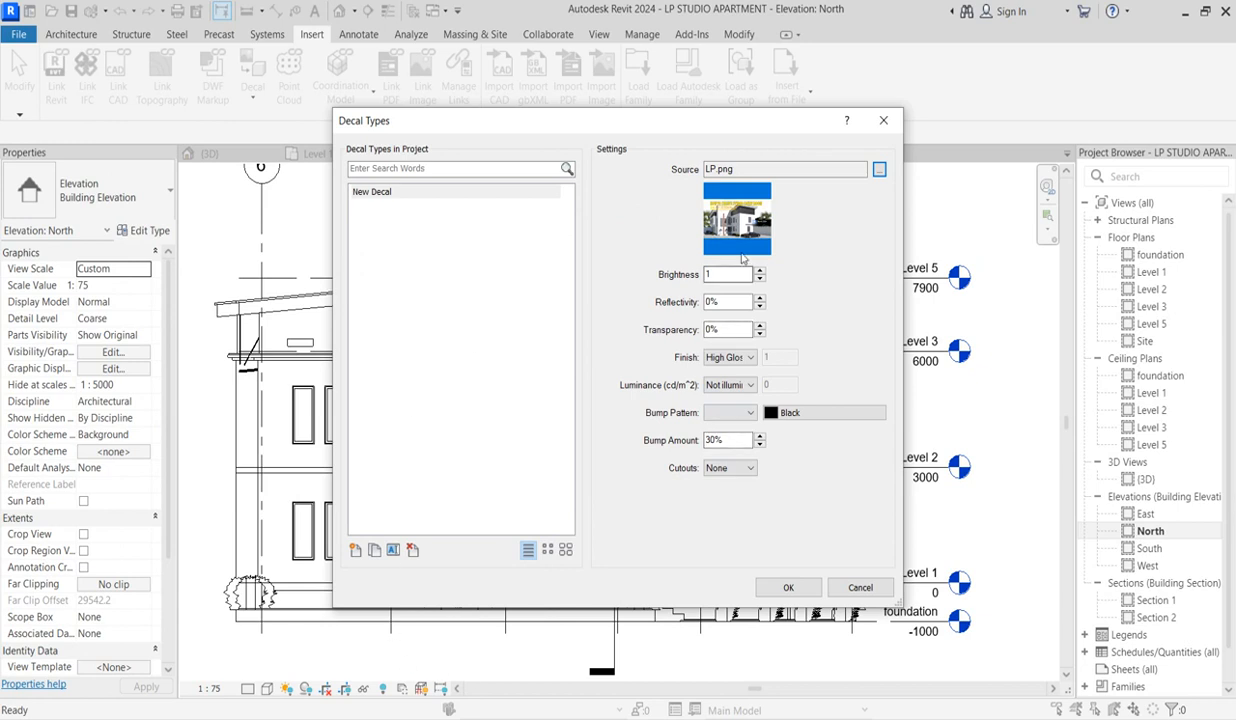
mouse_move(812, 580)
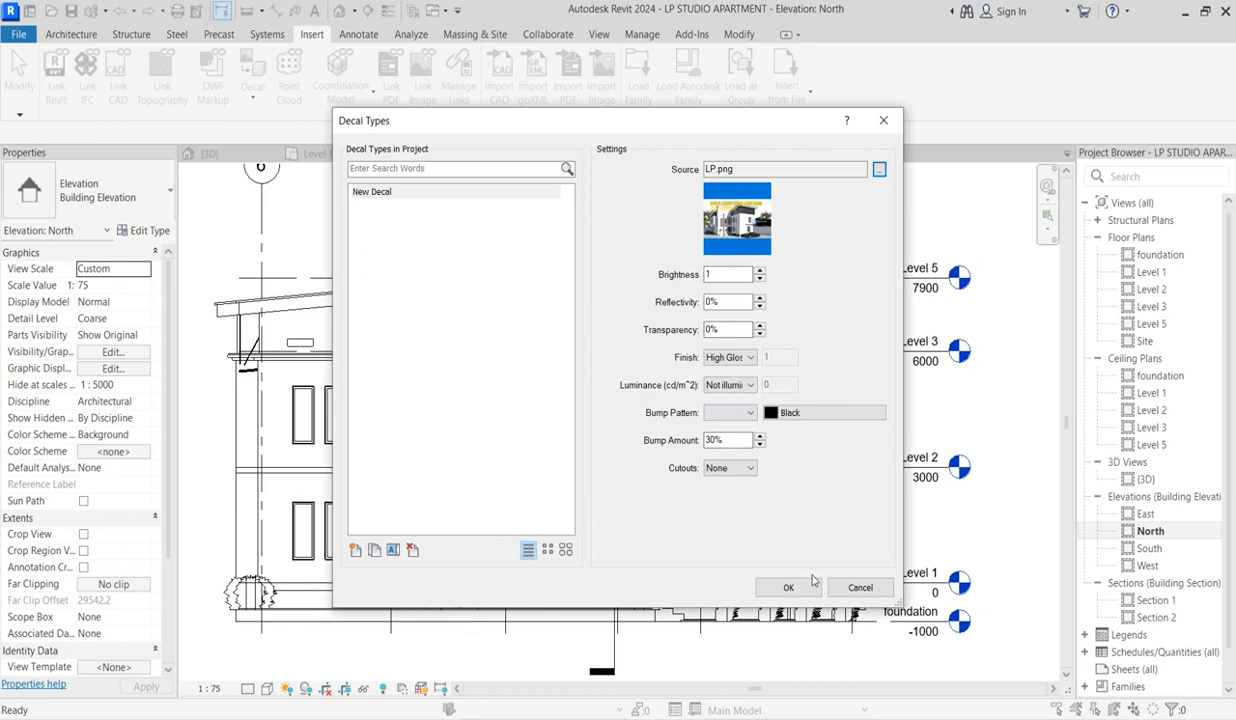
mouse_move(798, 572)
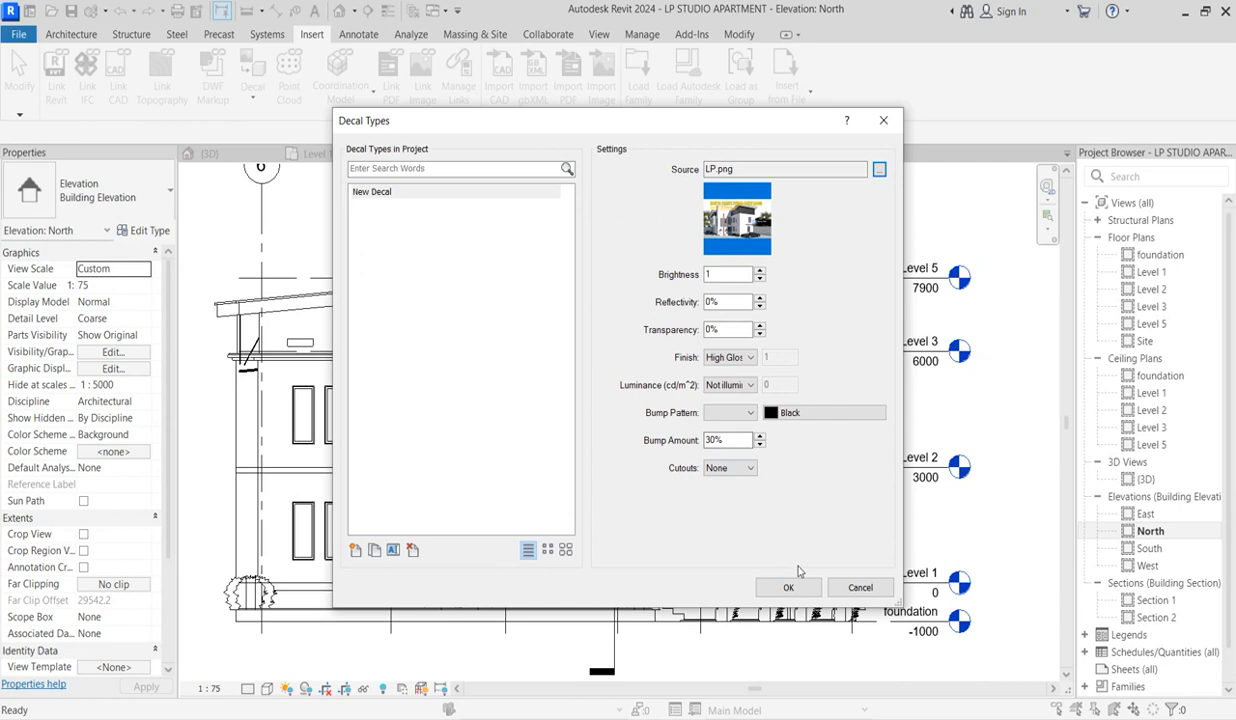
Accept the New Decal settings so it can be placed on the north wall.
click(788, 588)
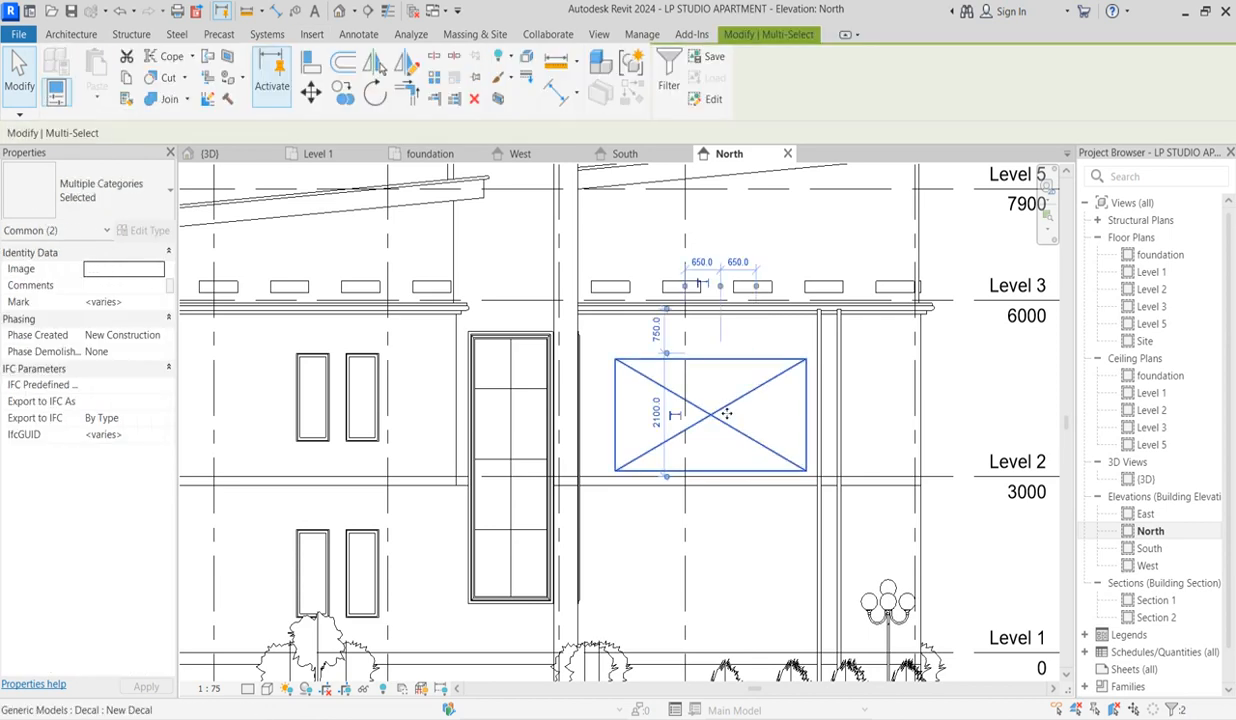
click(712, 414)
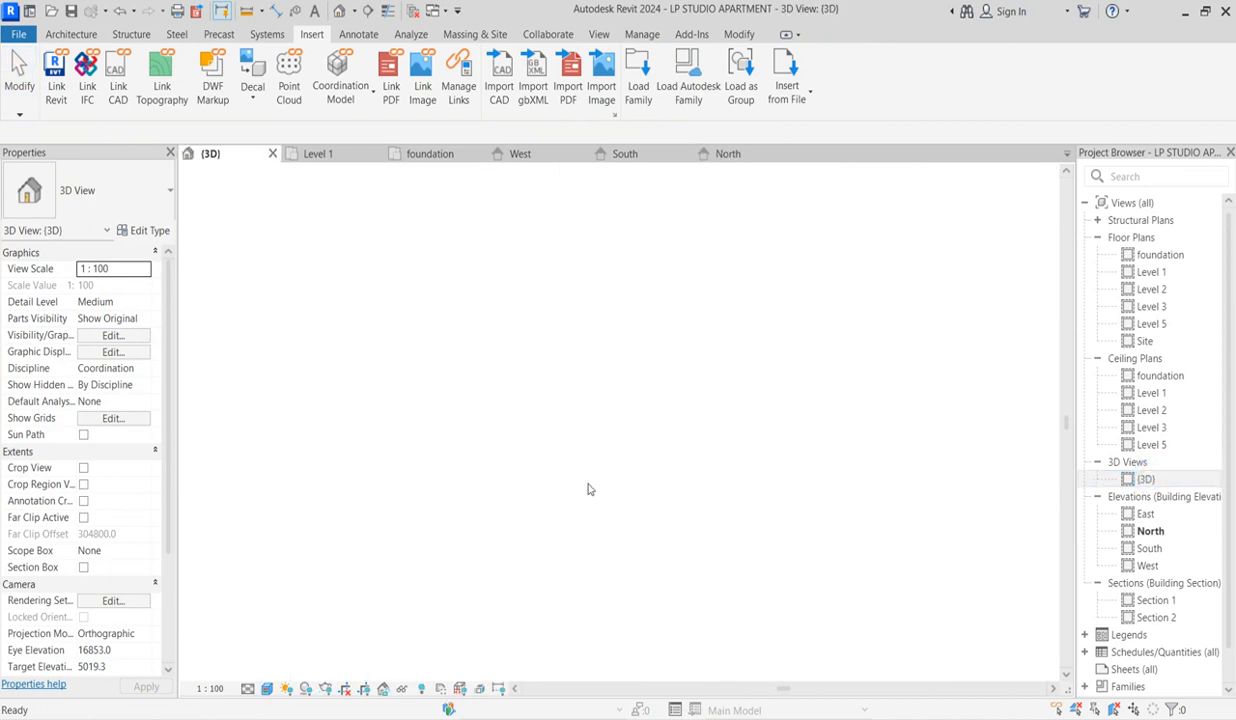
click(670, 364)
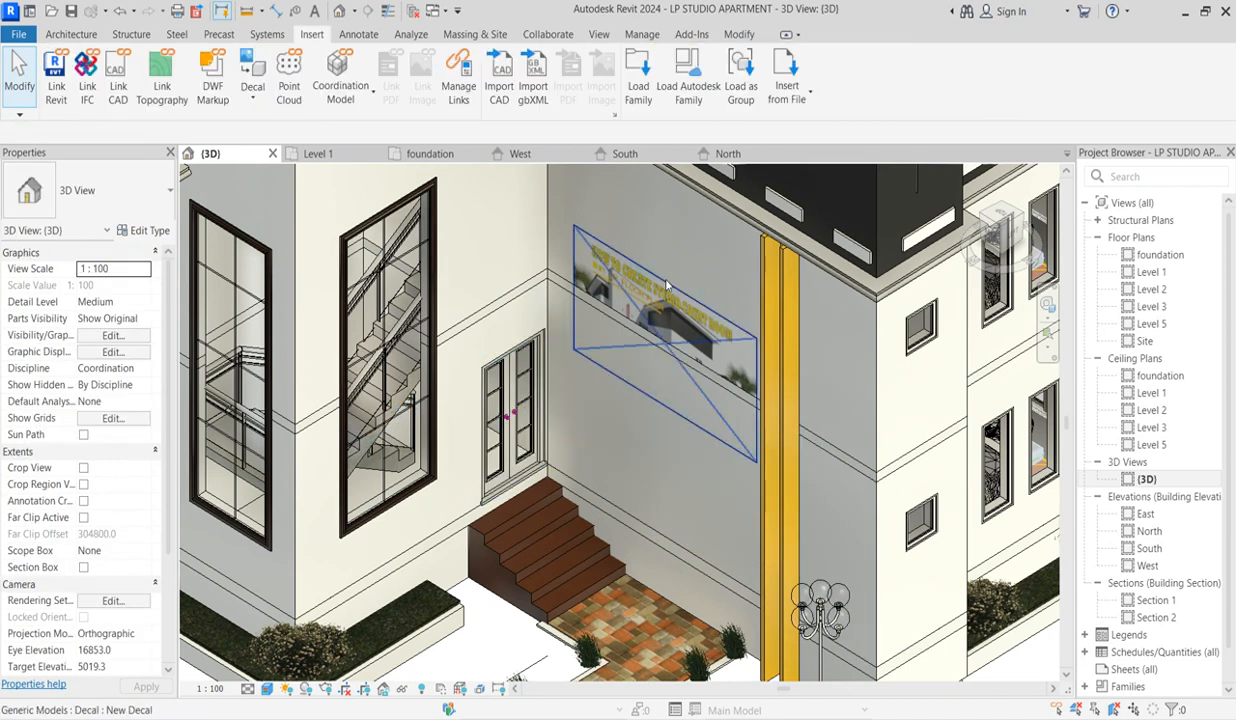
click(664, 290)
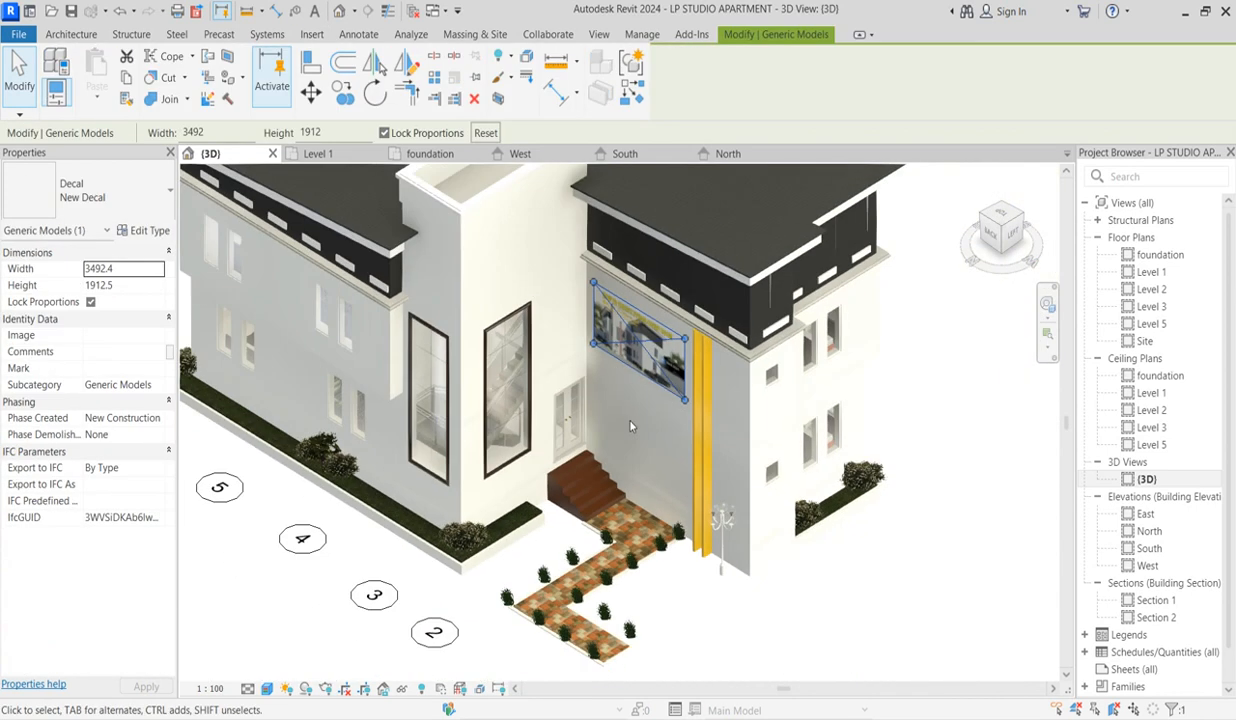
click(640, 340)
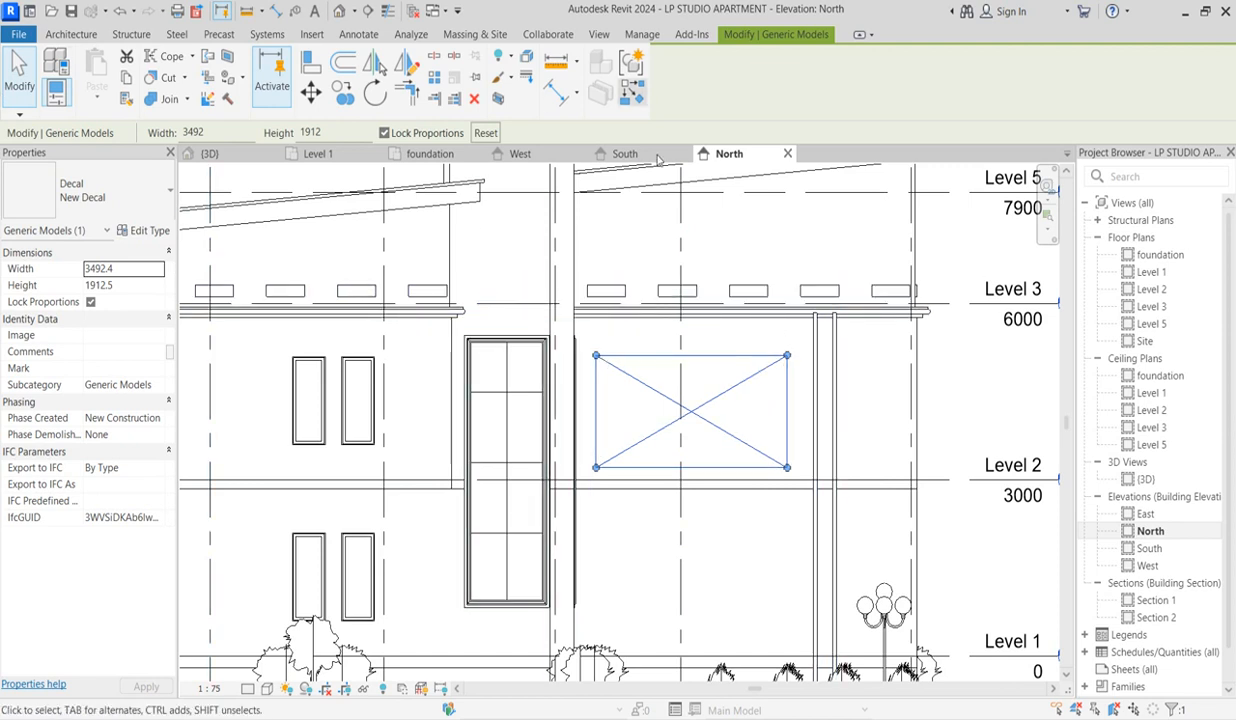
Start a Model In-Place Casework component and begin an extrusion sketched by picking a plane.
click(70, 32)
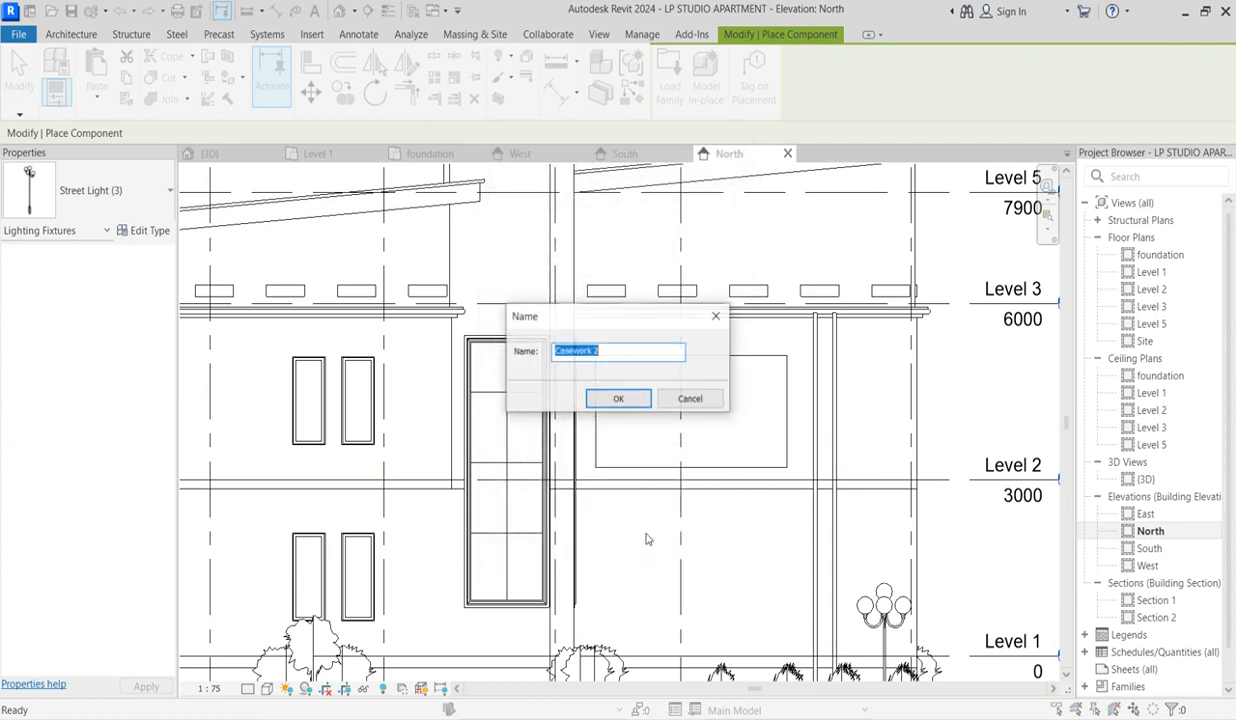
click(616, 398)
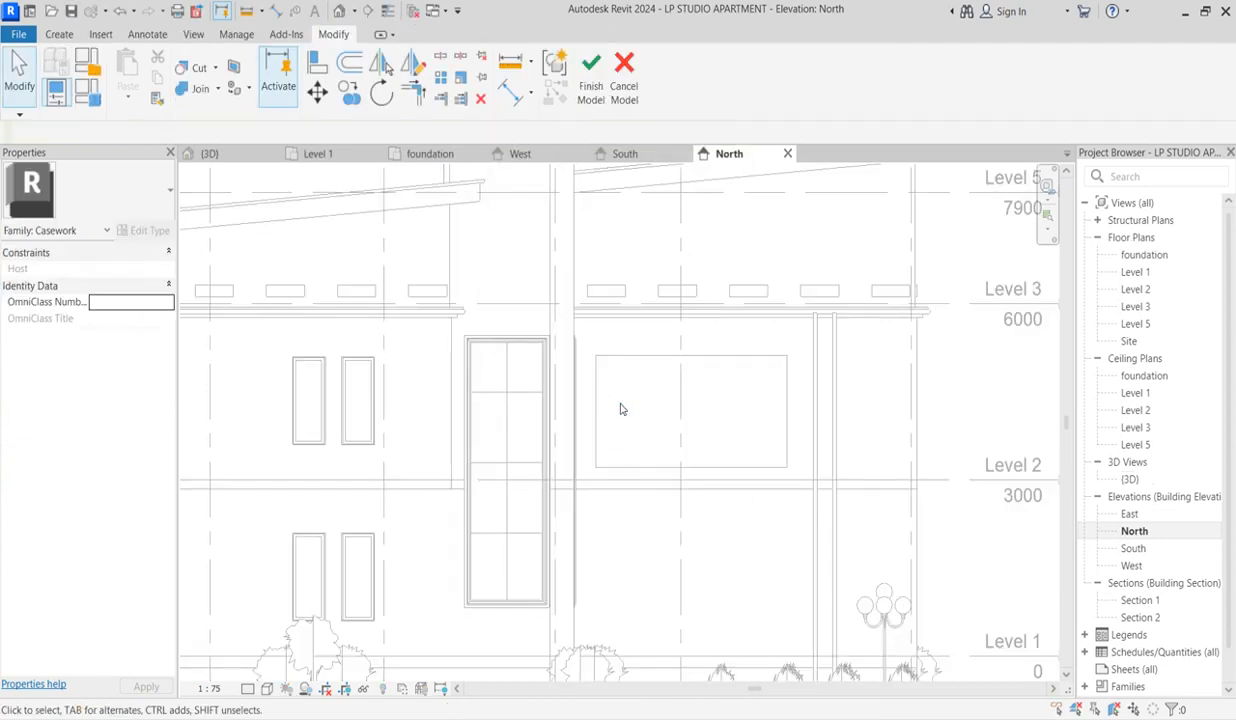
click(60, 32)
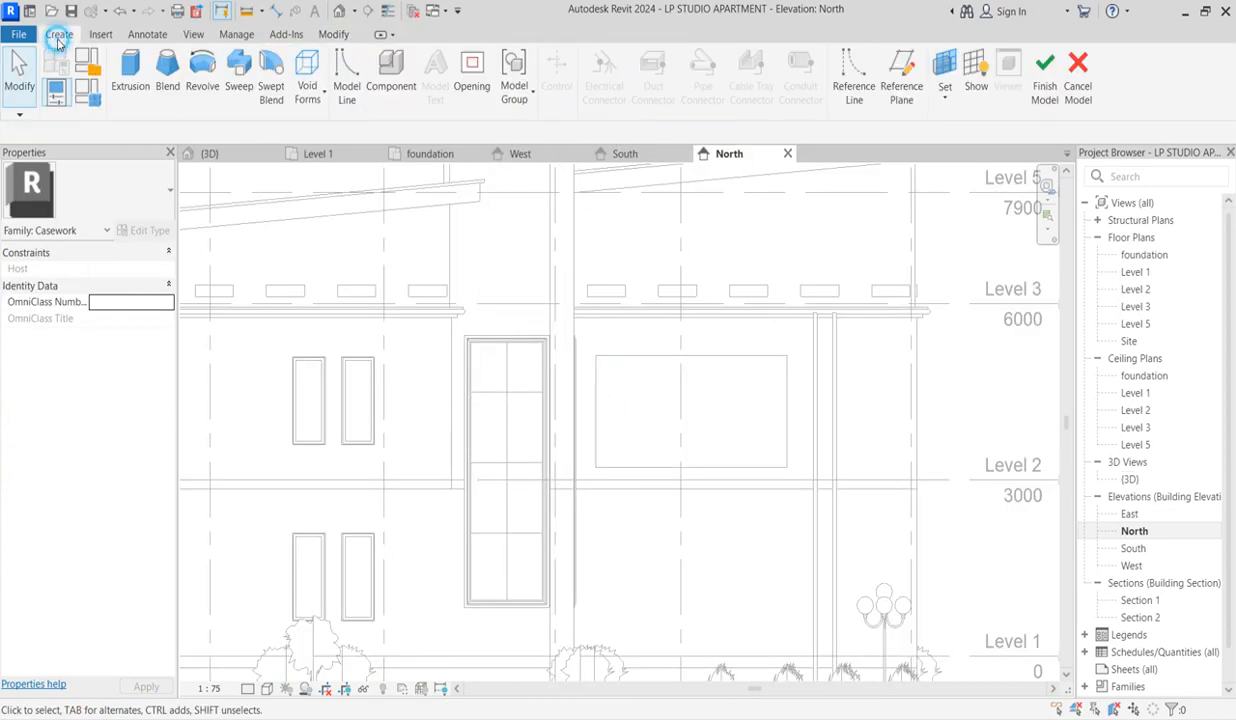
click(128, 76)
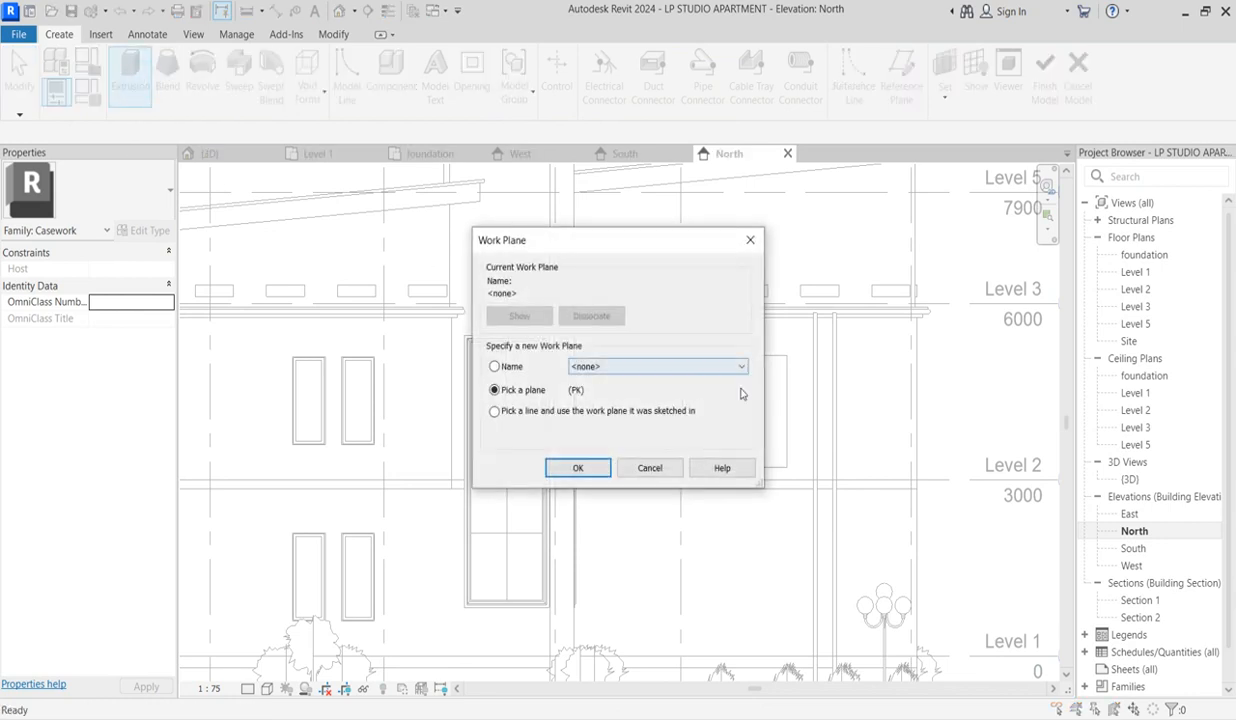
click(740, 366)
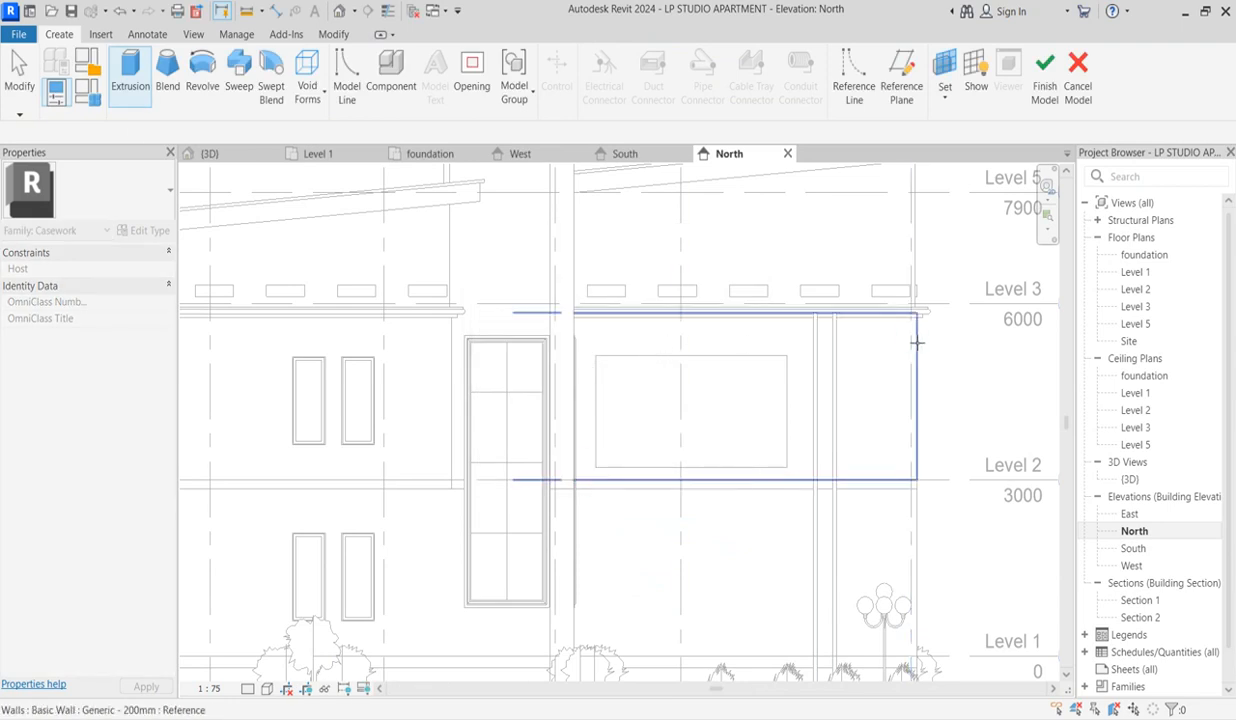
Sketch a rectangular frame outline around the decal on the north wall and finish the 250-deep extrusion.
click(130, 76)
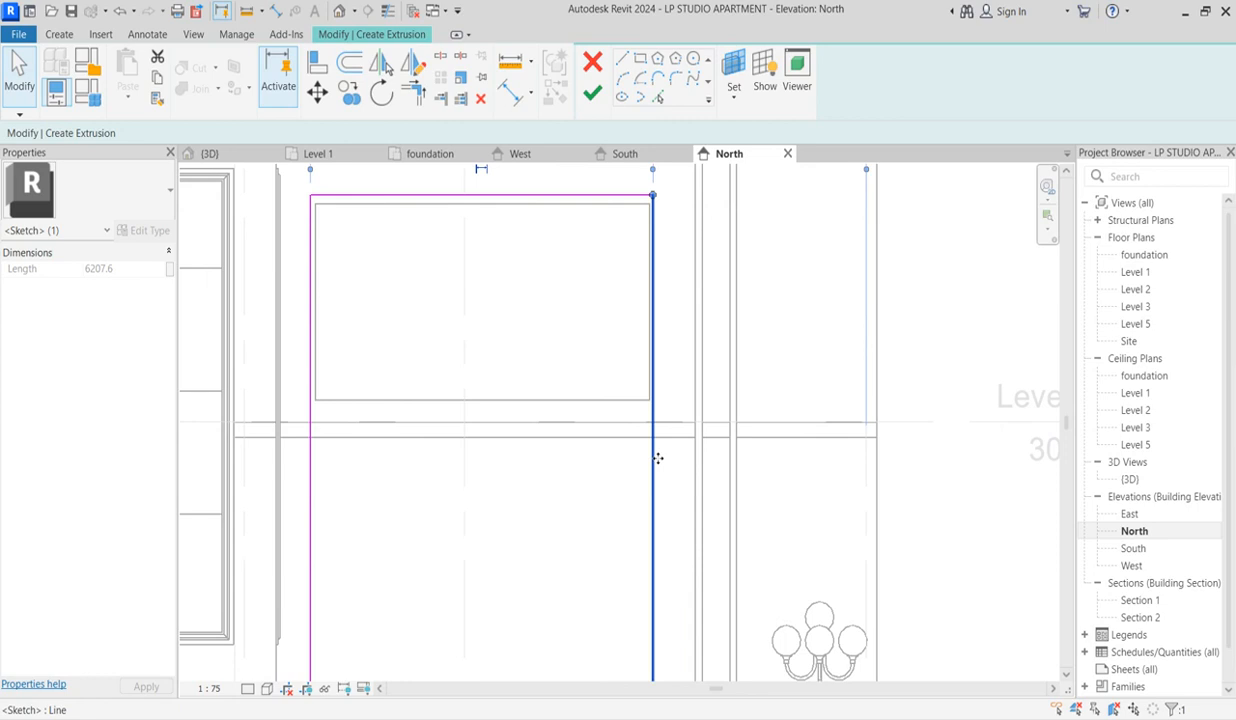
click(532, 196)
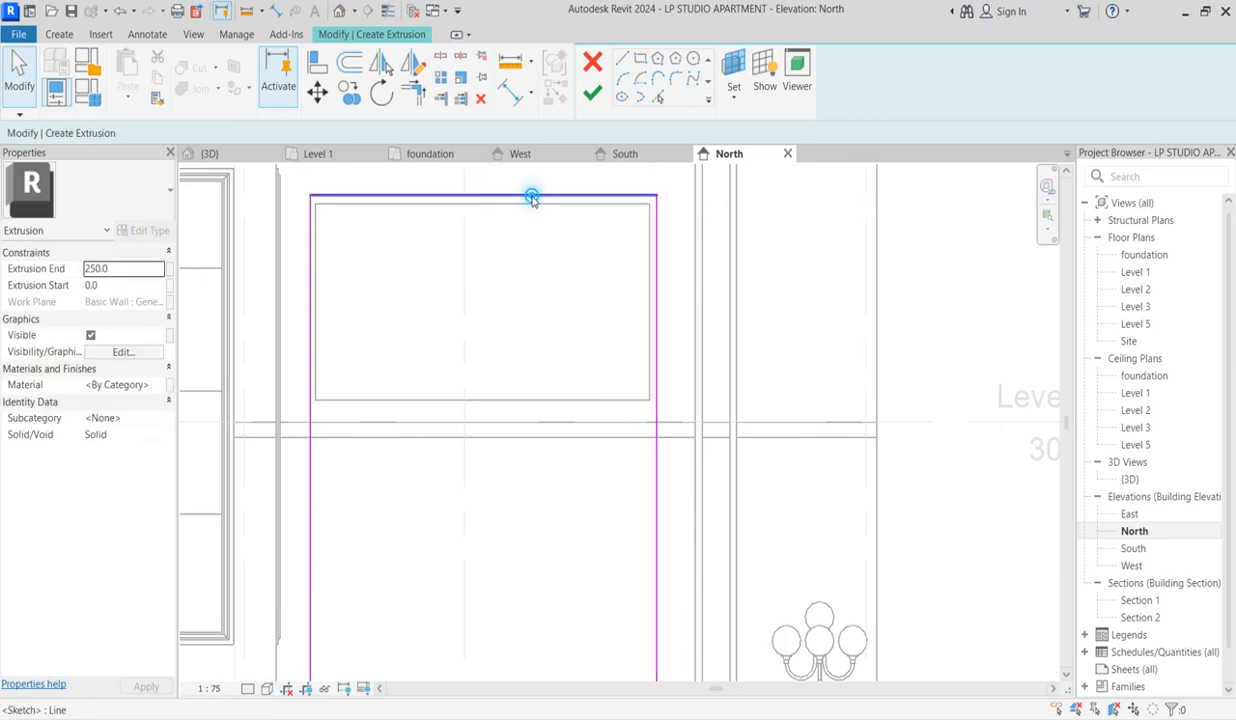
click(532, 196)
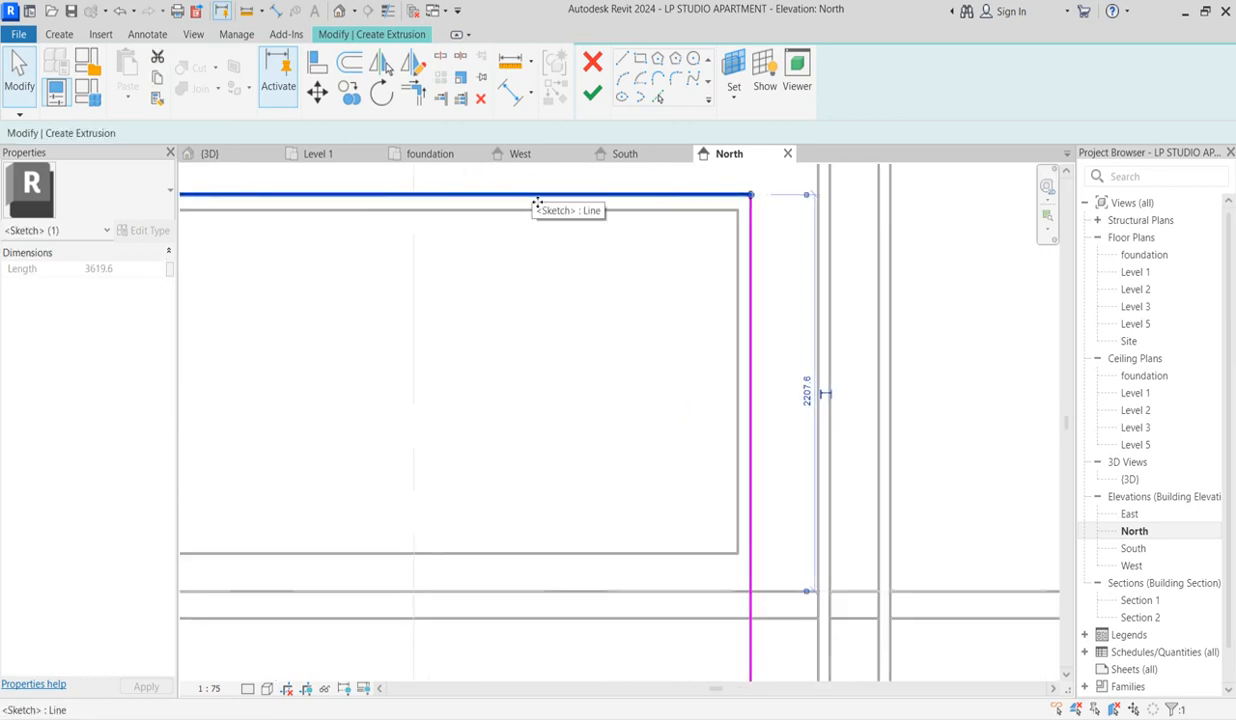
click(592, 94)
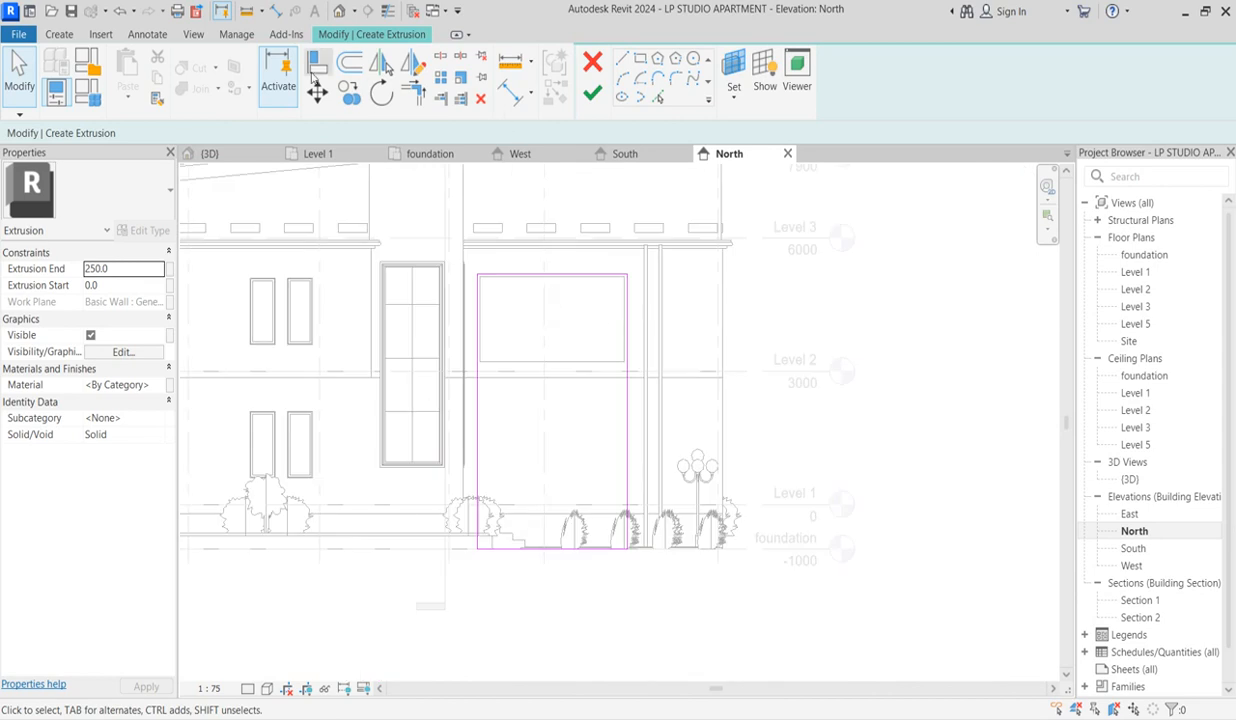
click(350, 62)
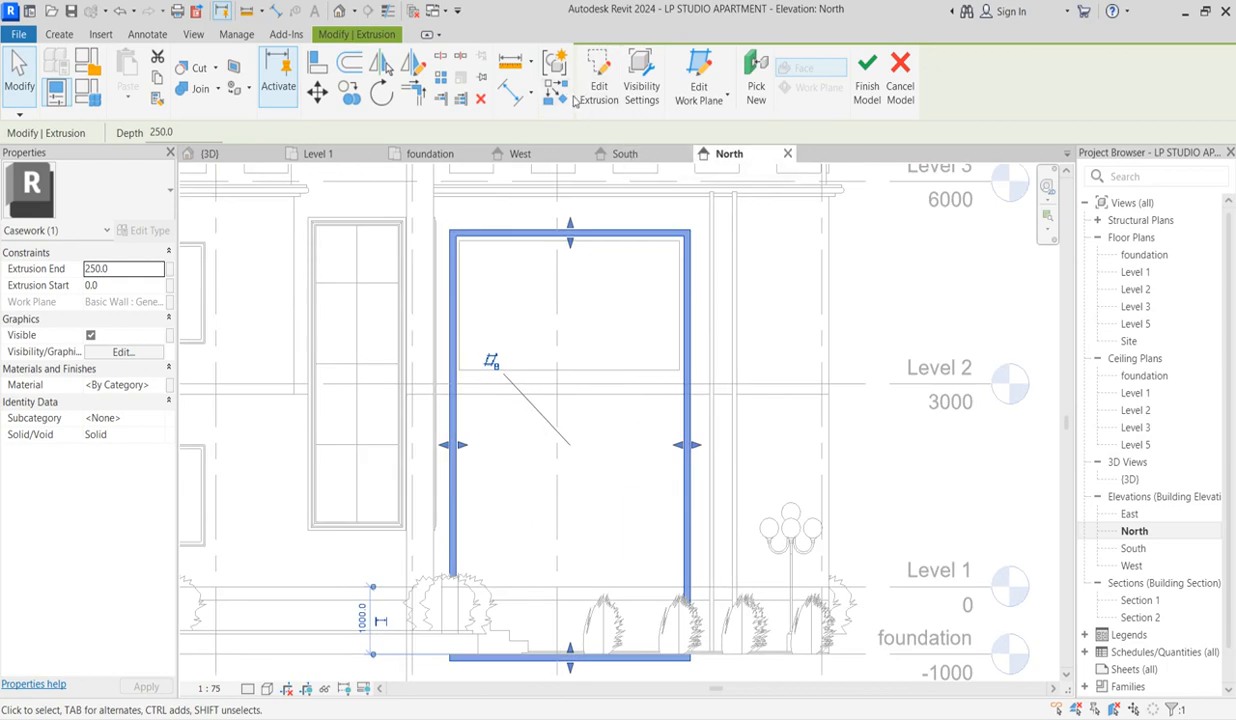
Sketch a second rectangular extrusion inside the frame on the picked wall plane and stop drawing.
click(698, 76)
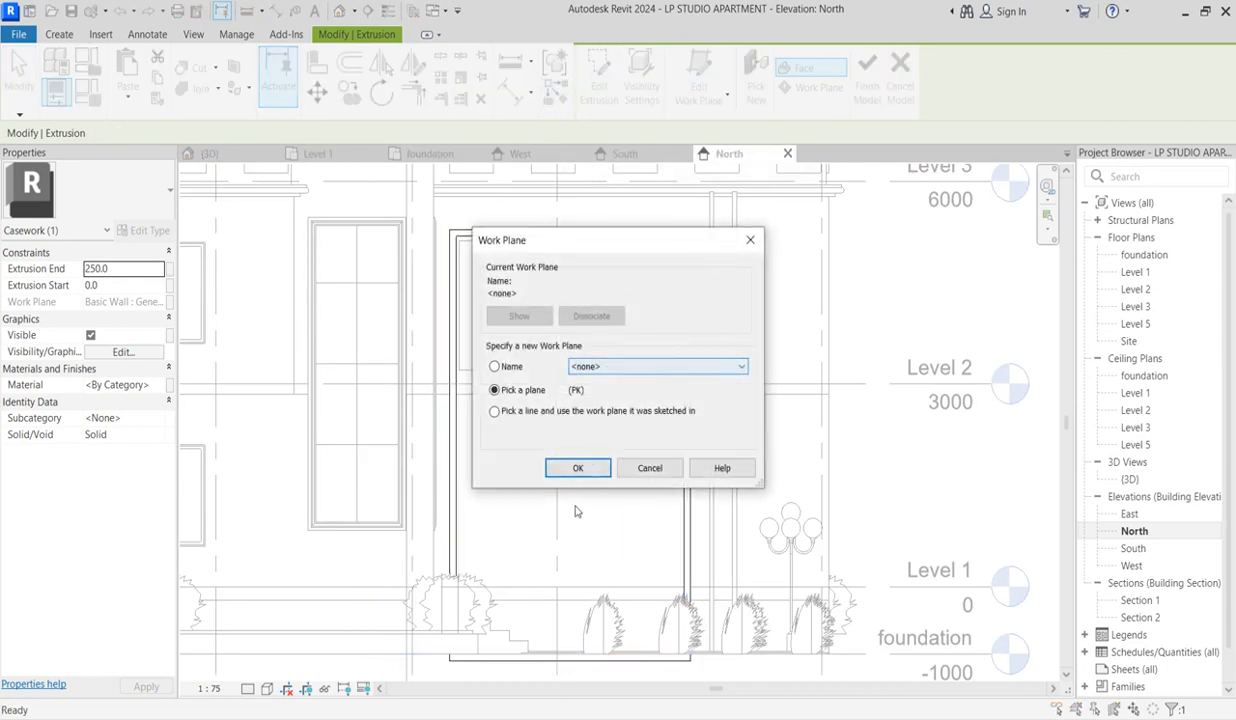
click(576, 468)
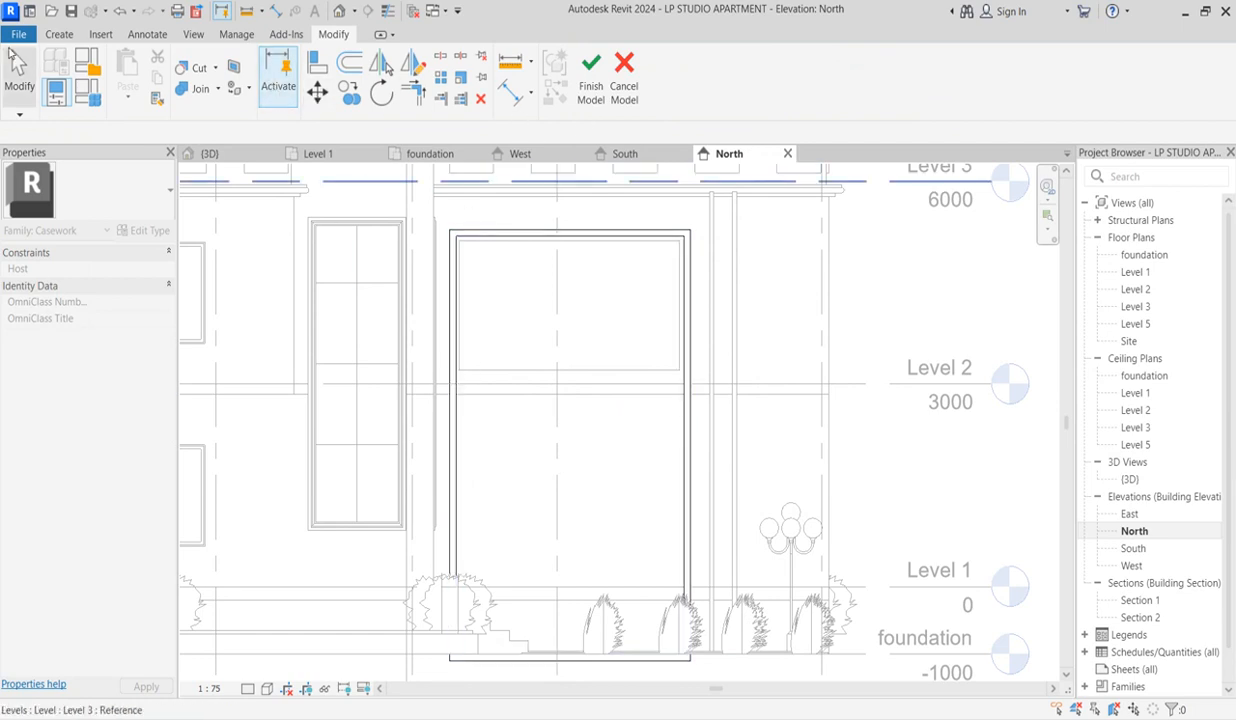
click(58, 32)
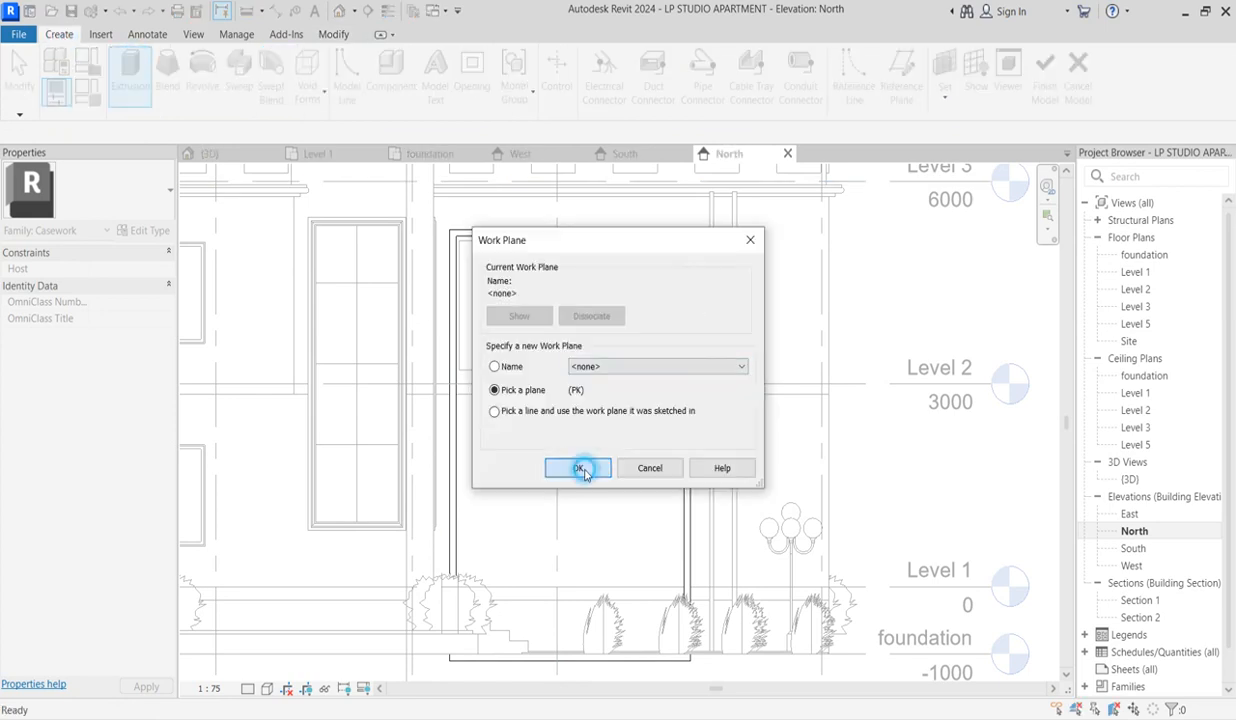
click(578, 468)
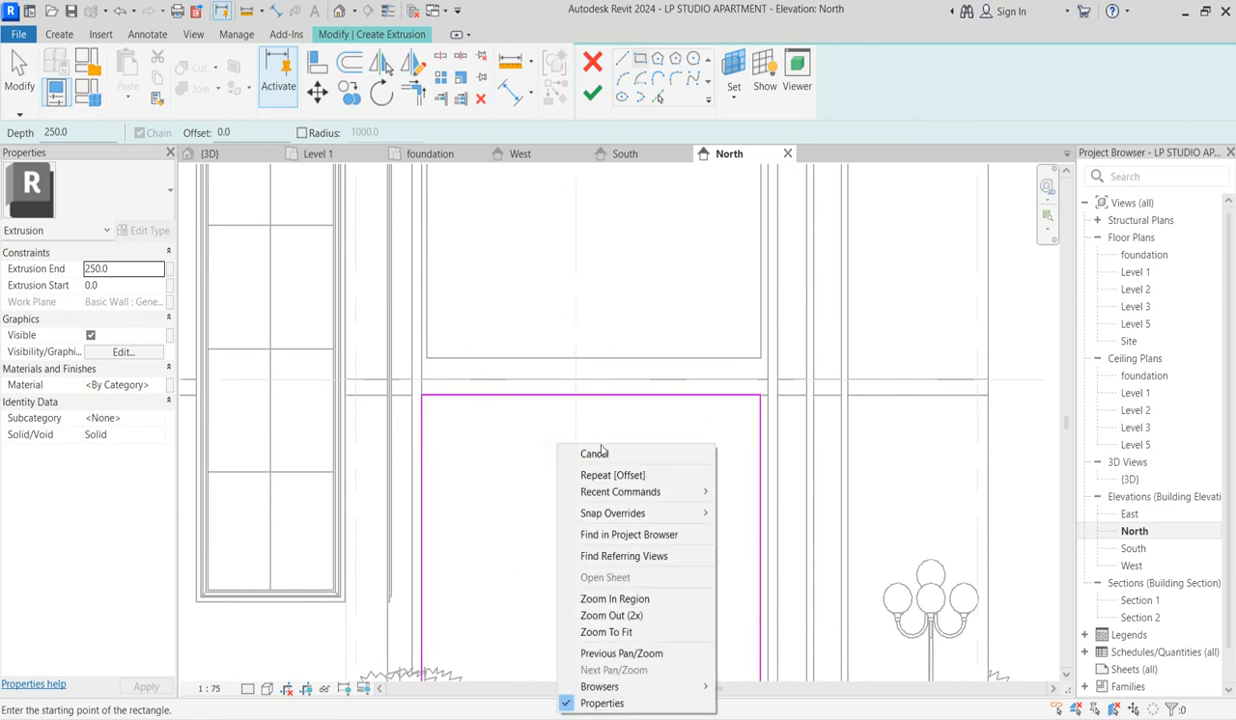
click(594, 452)
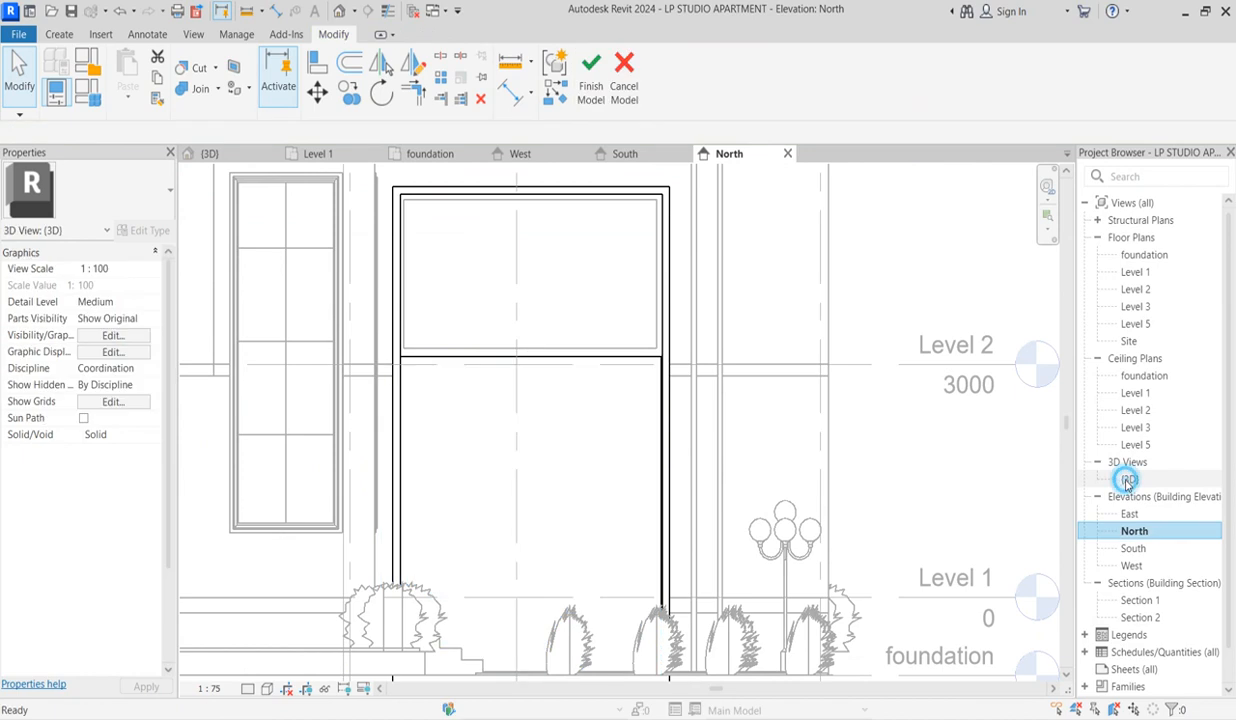
Switch to the {3D} view to see the photo above the new framed panel.
double_click(1128, 480)
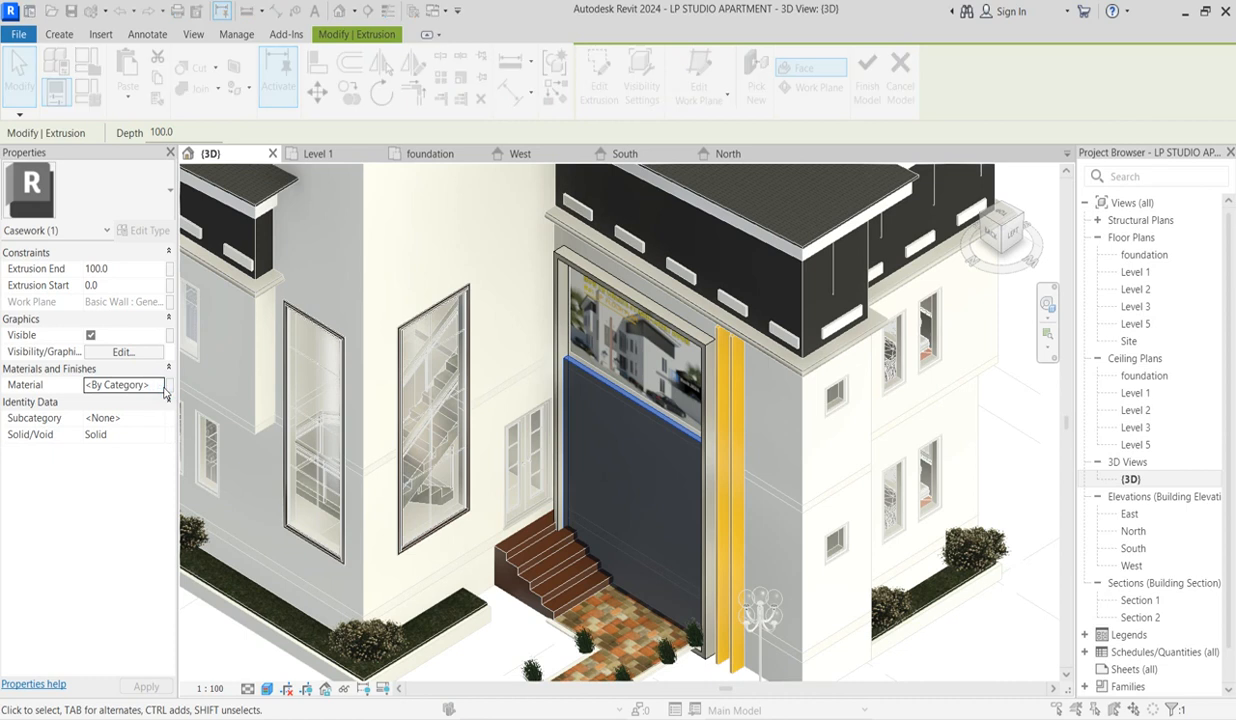
Give the panel material the Black Wall Paint appearance recoloured to grey RGB 114 and apply it.
click(160, 384)
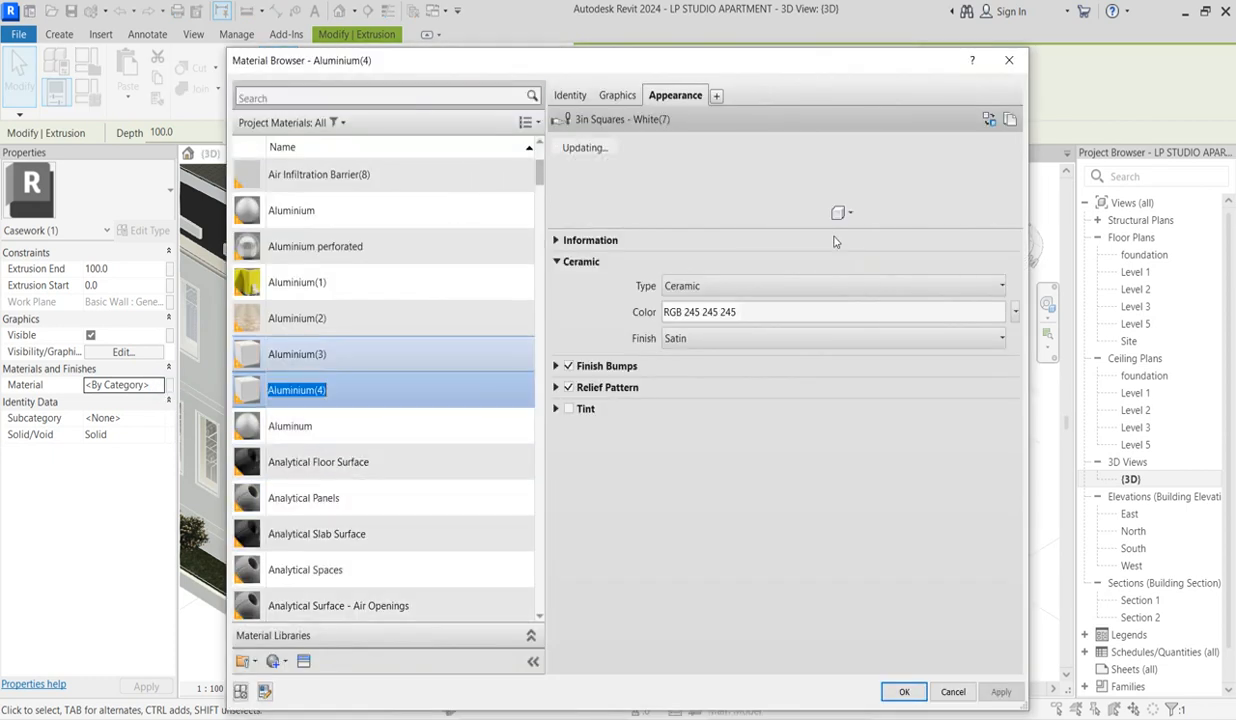
click(1010, 120)
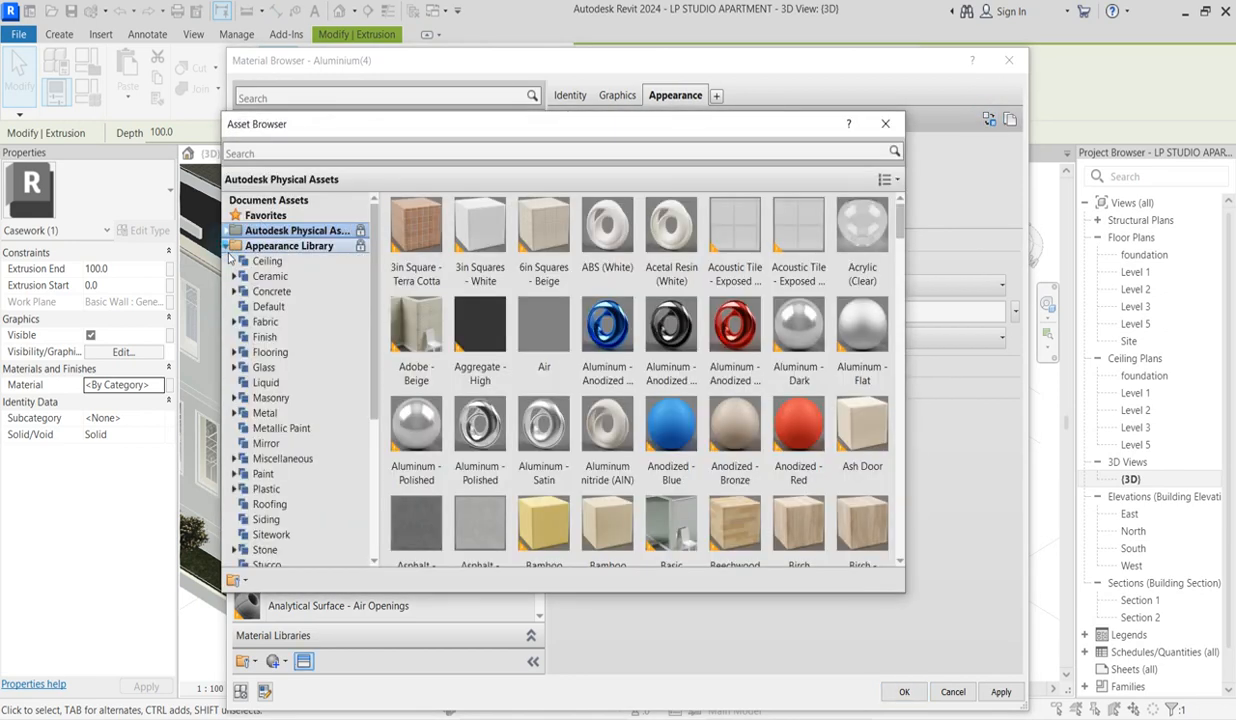
click(268, 306)
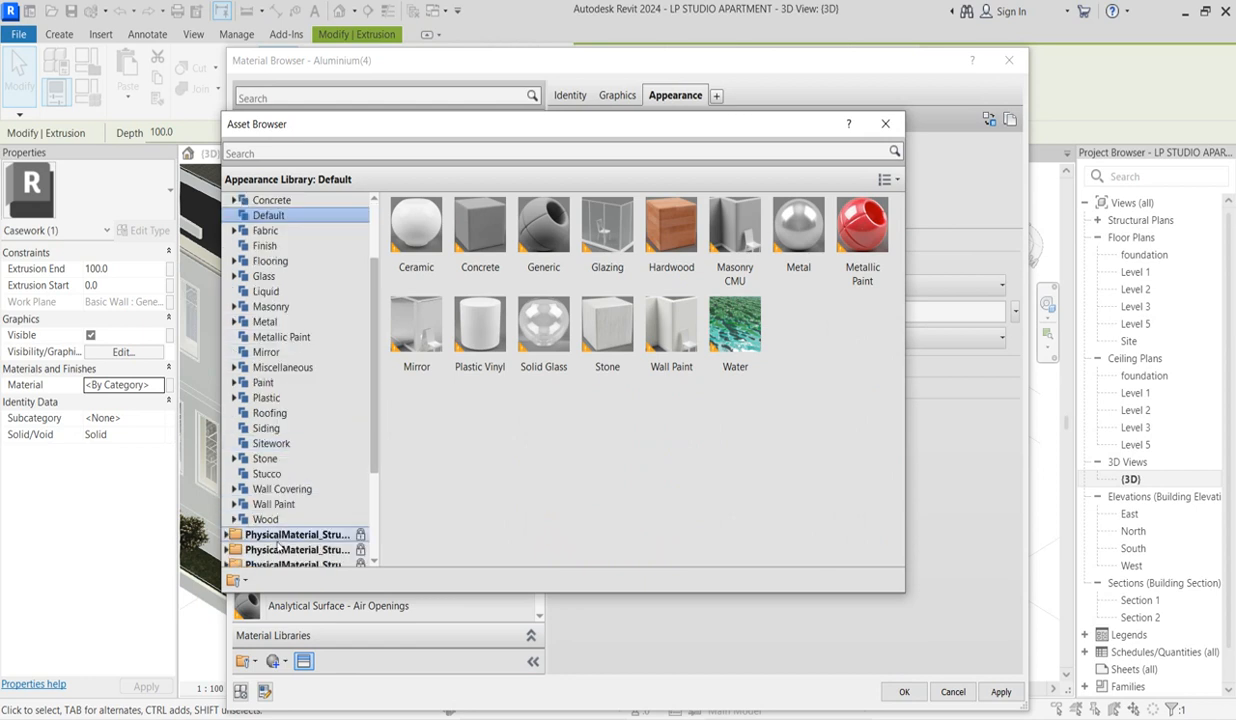
click(274, 504)
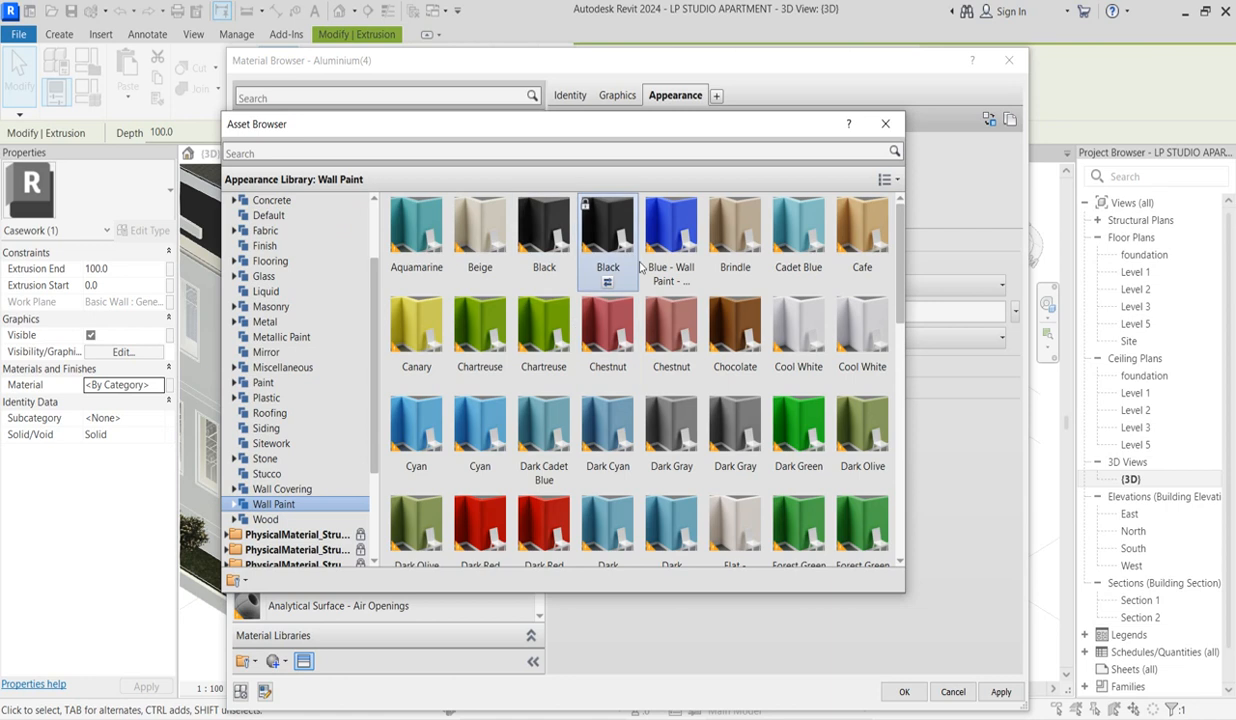
click(608, 224)
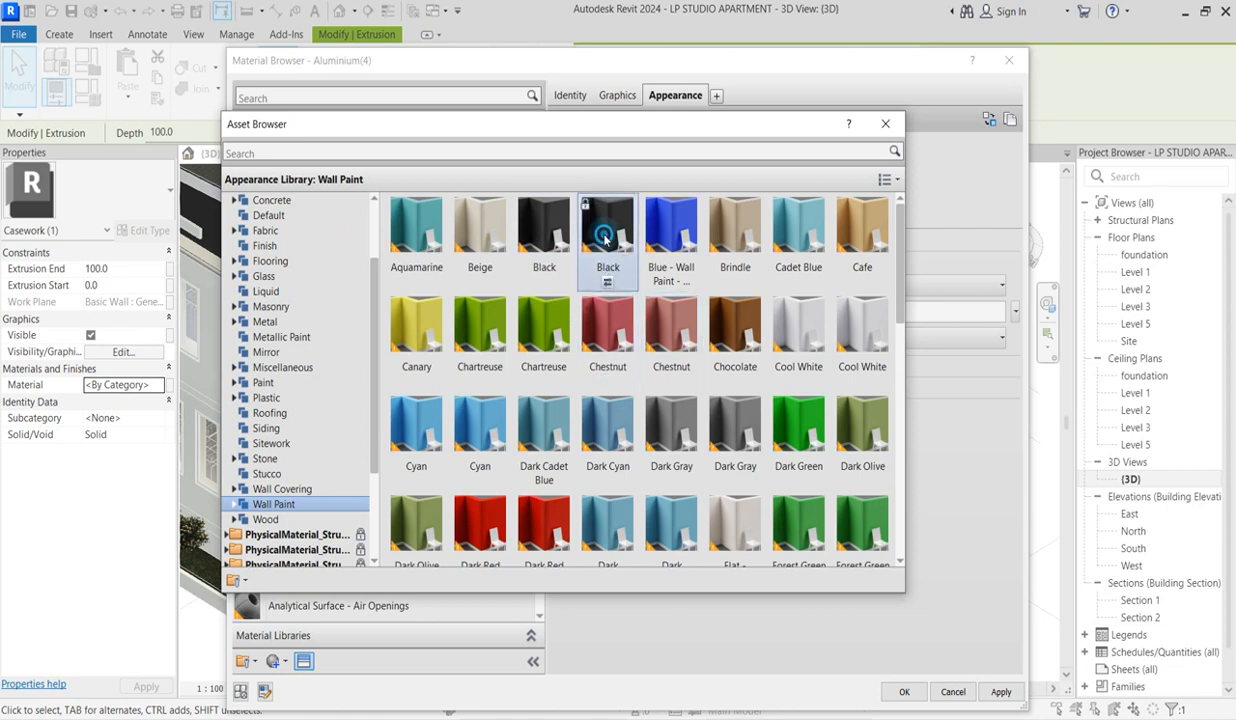
double_click(608, 224)
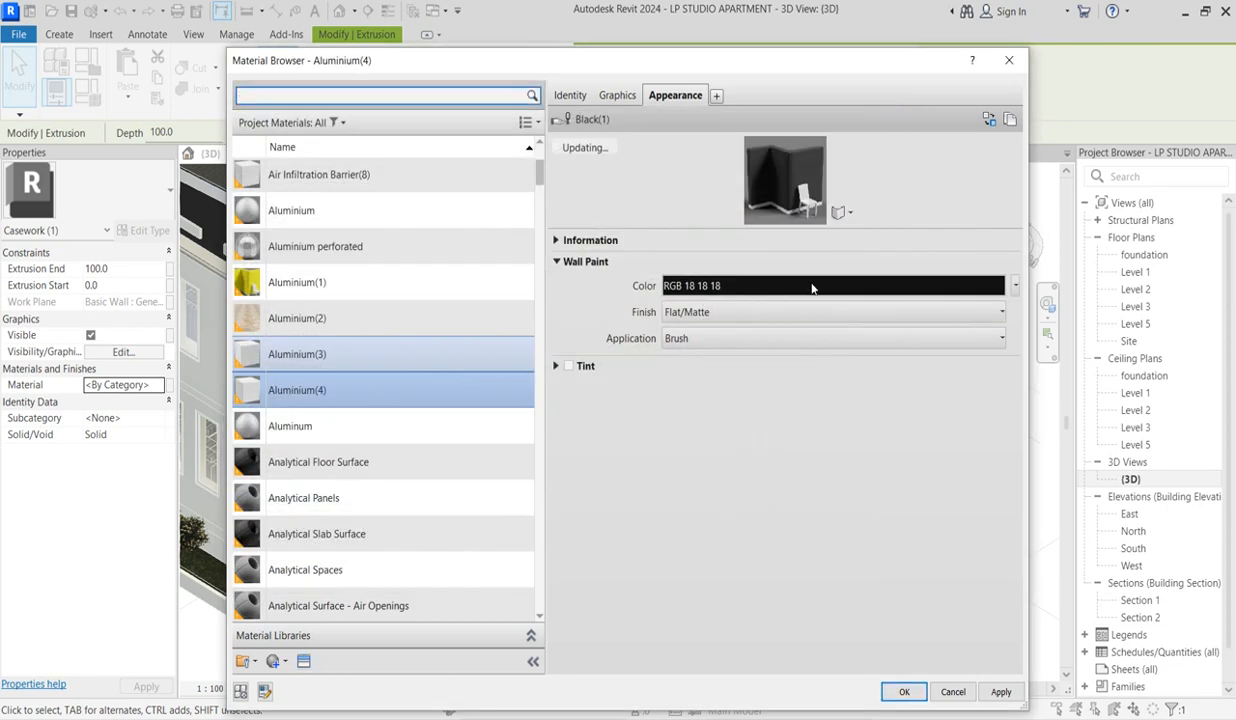
click(832, 284)
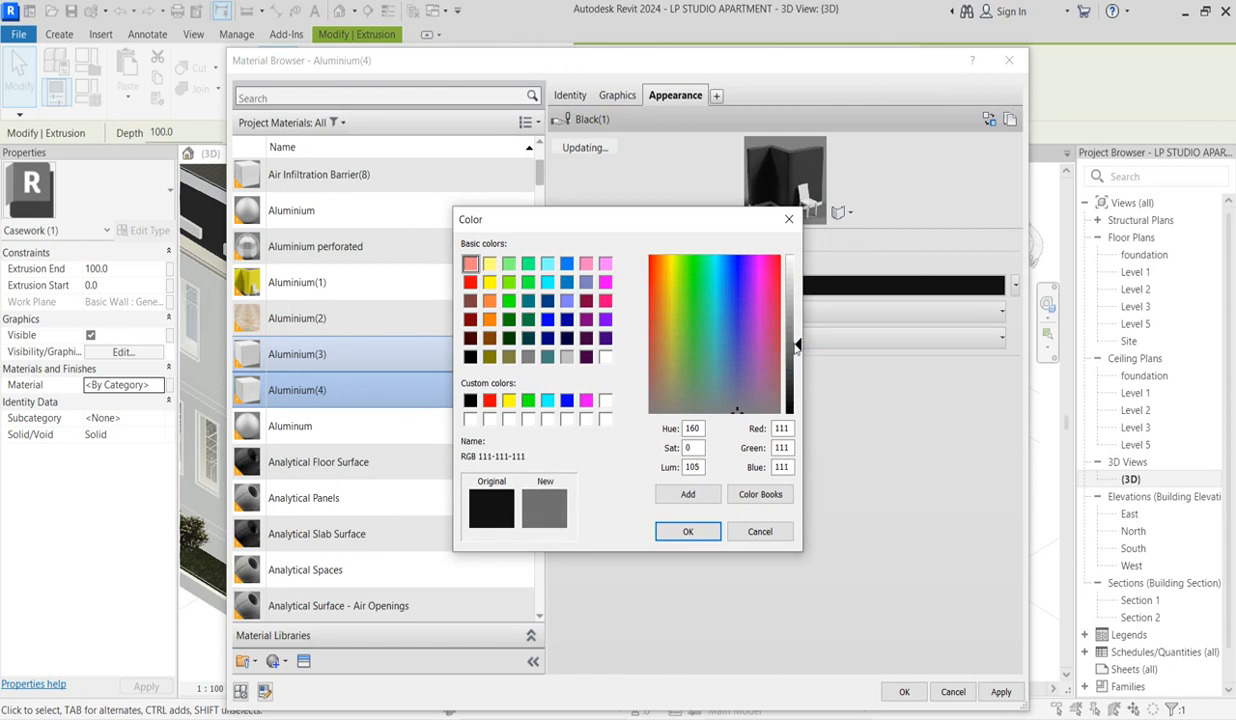
click(688, 532)
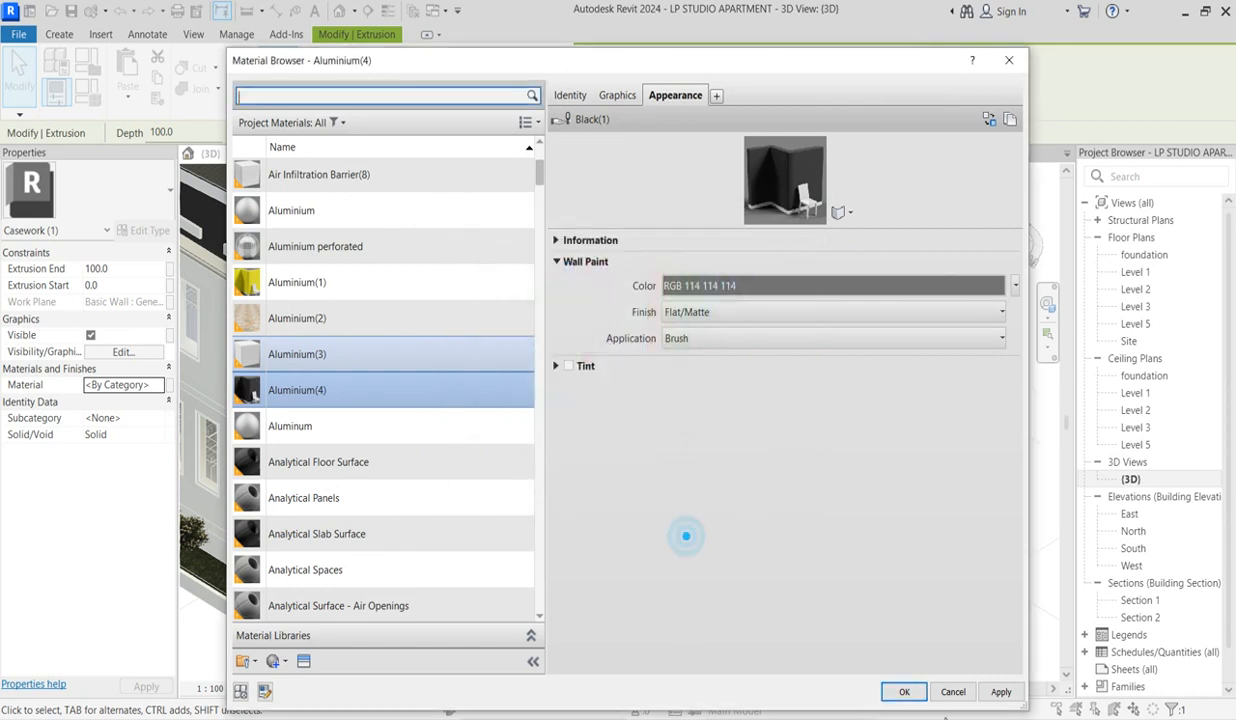
click(904, 692)
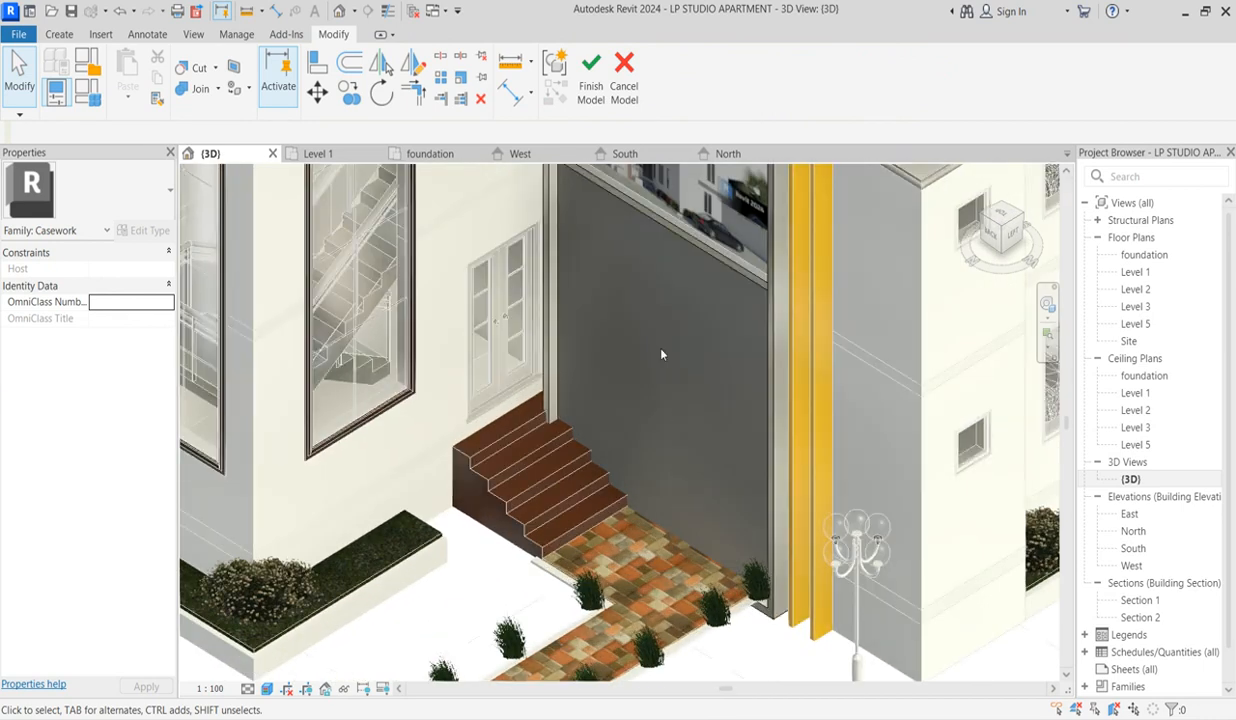
Replace the panel's grey paint with the Clapboards - Smooth - 6" siding appearance.
click(684, 246)
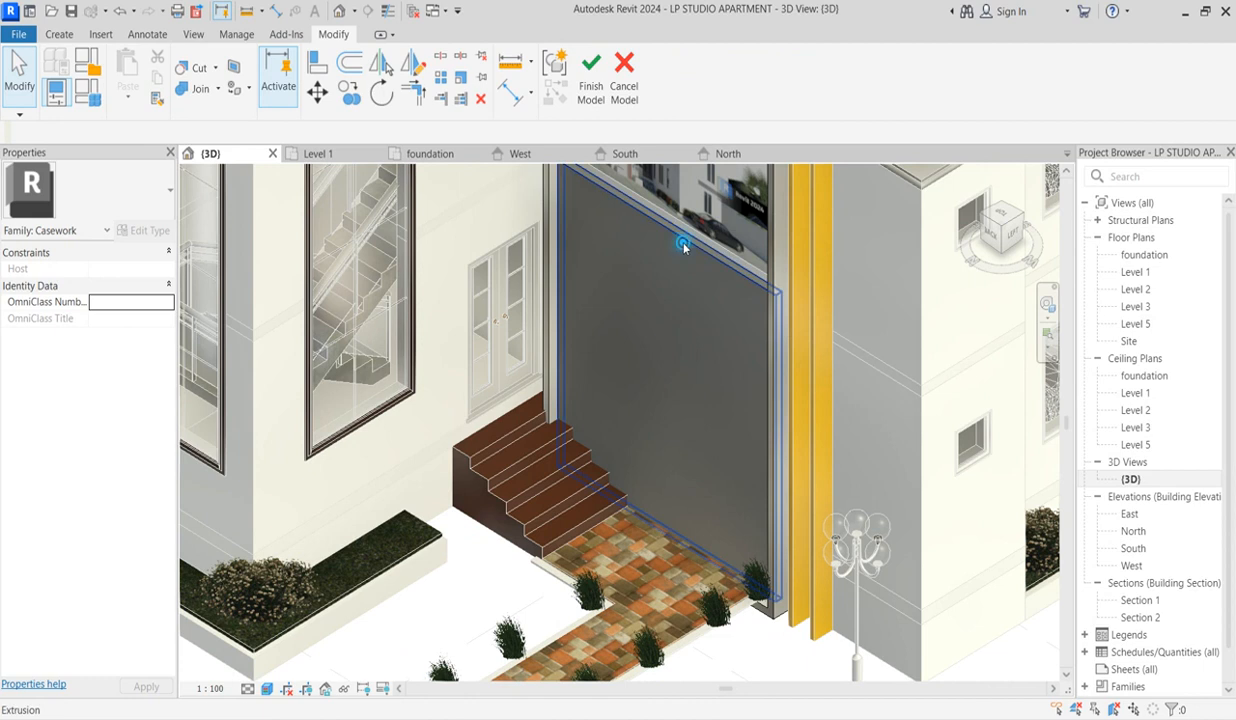
click(684, 248)
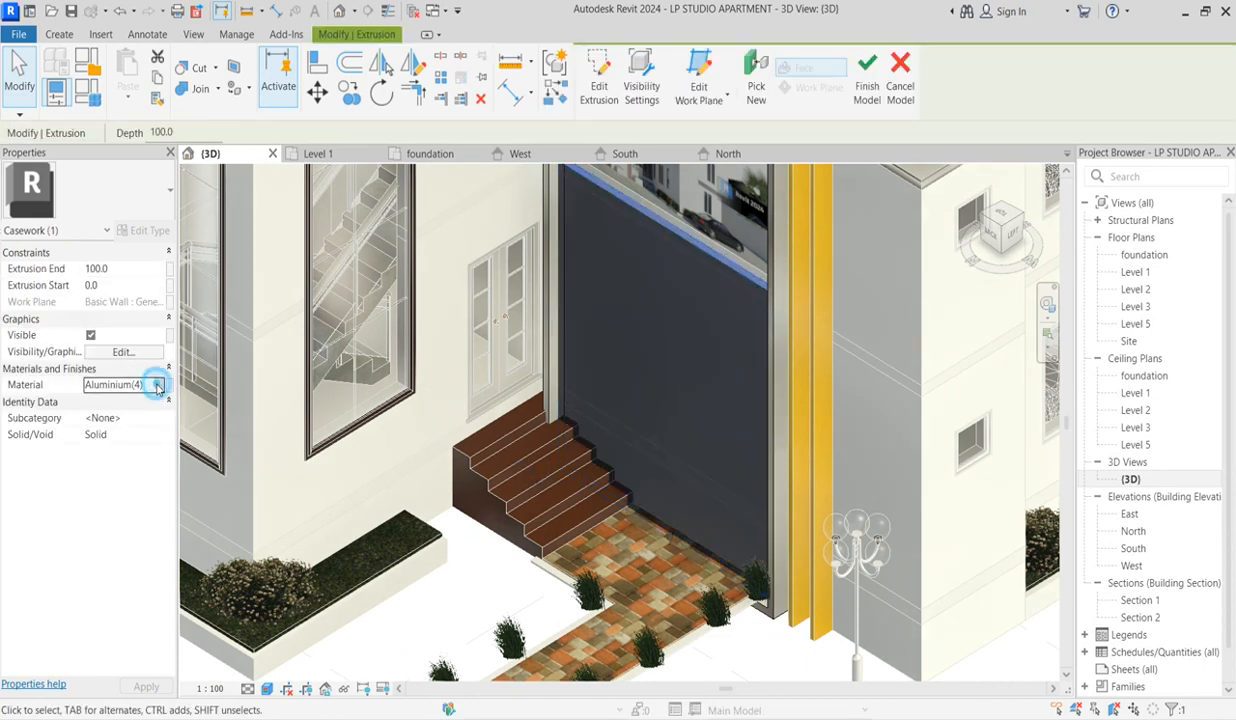
click(156, 384)
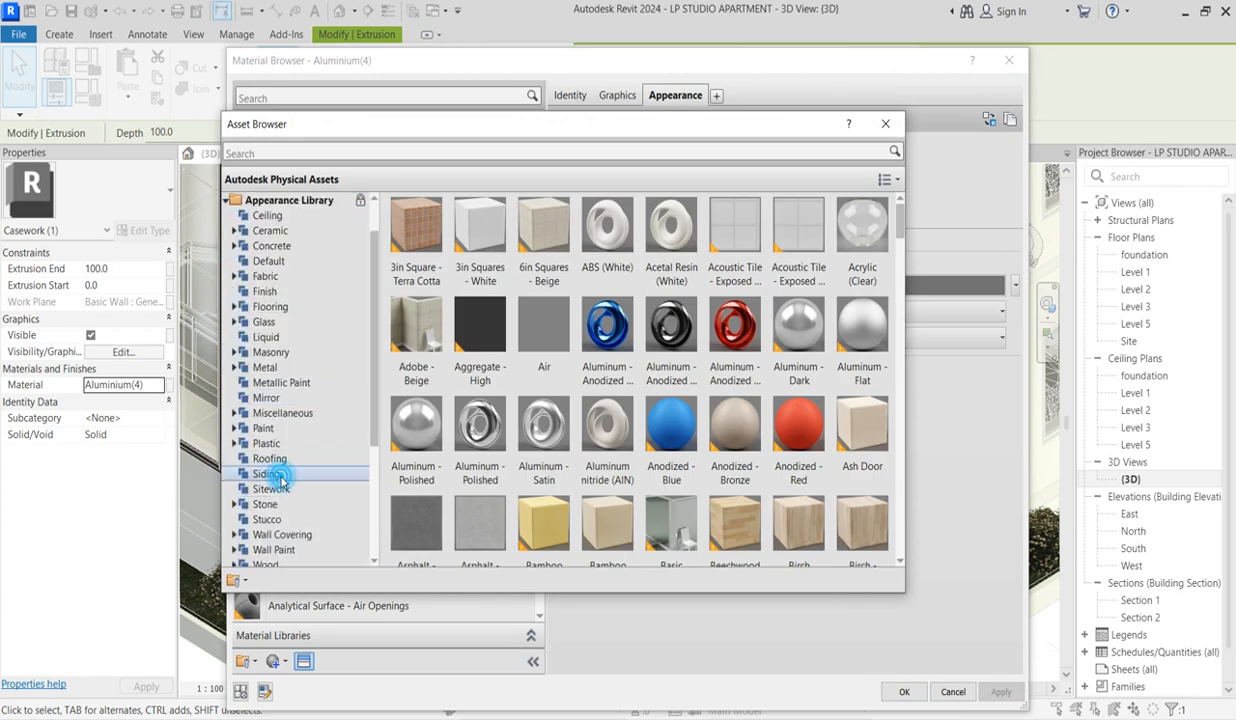
click(268, 472)
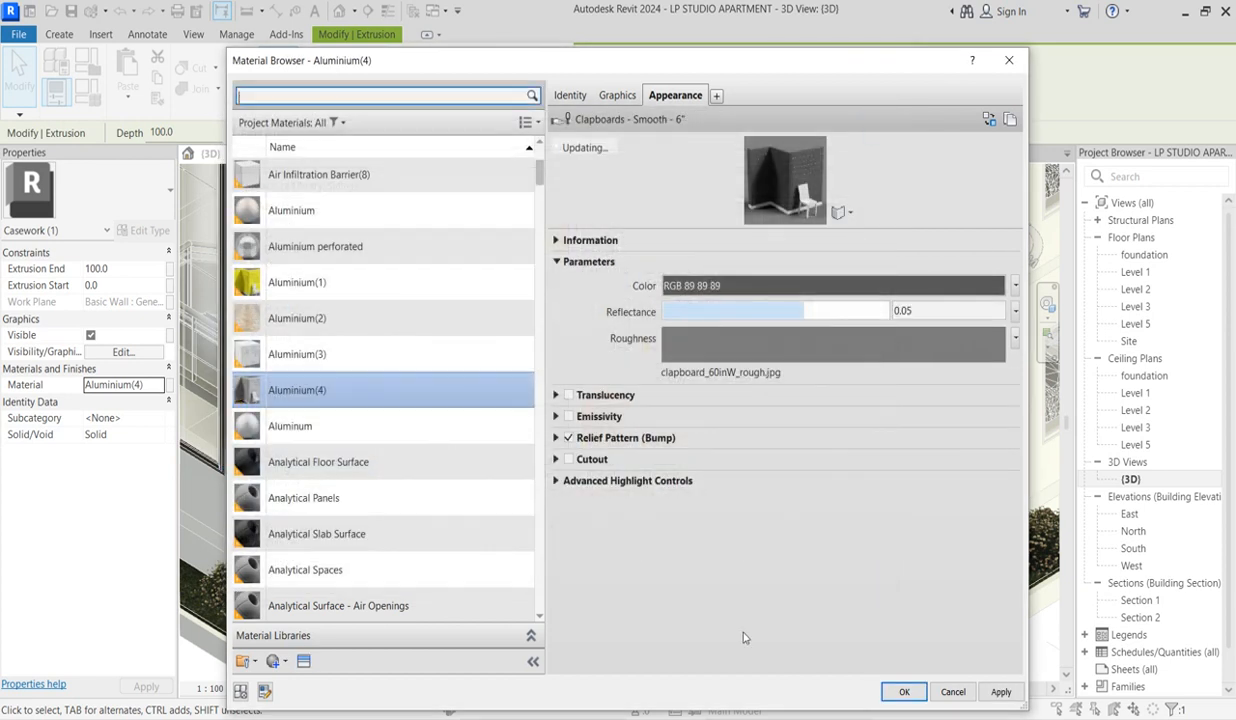
click(904, 692)
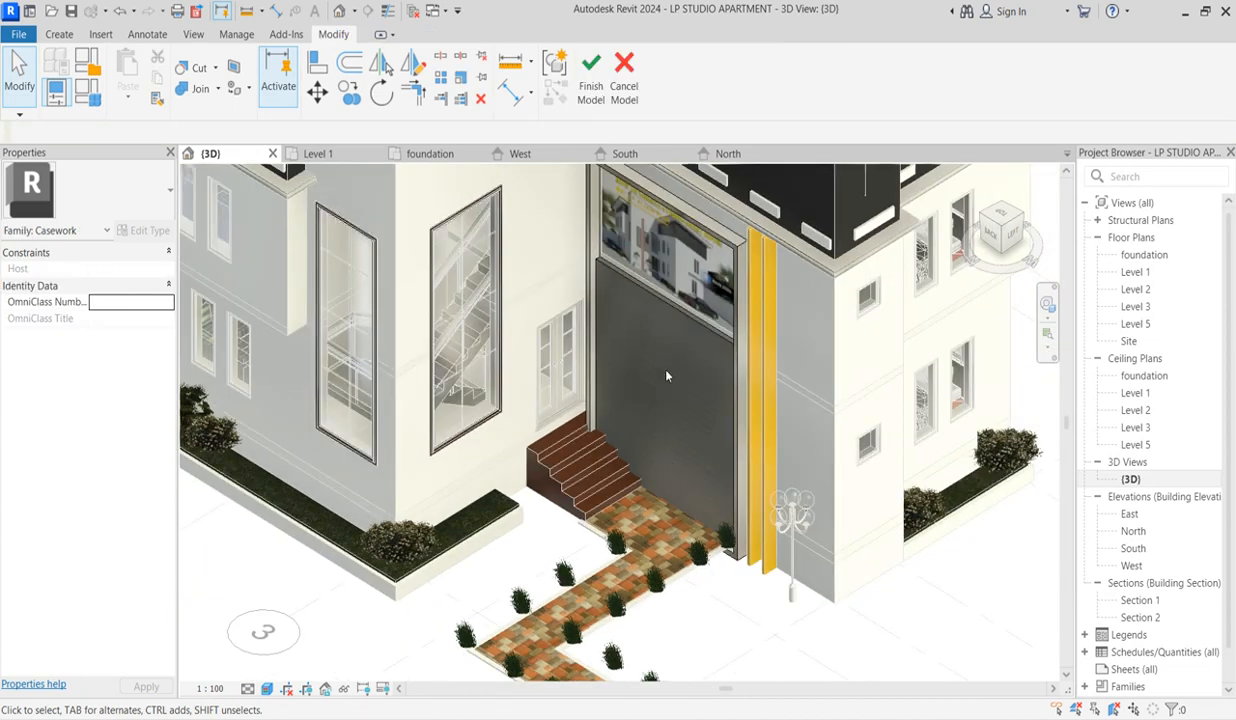
Finish the in-place model and deselect, showing the whole apartment with the siding panel.
drag(666, 376, 676, 430)
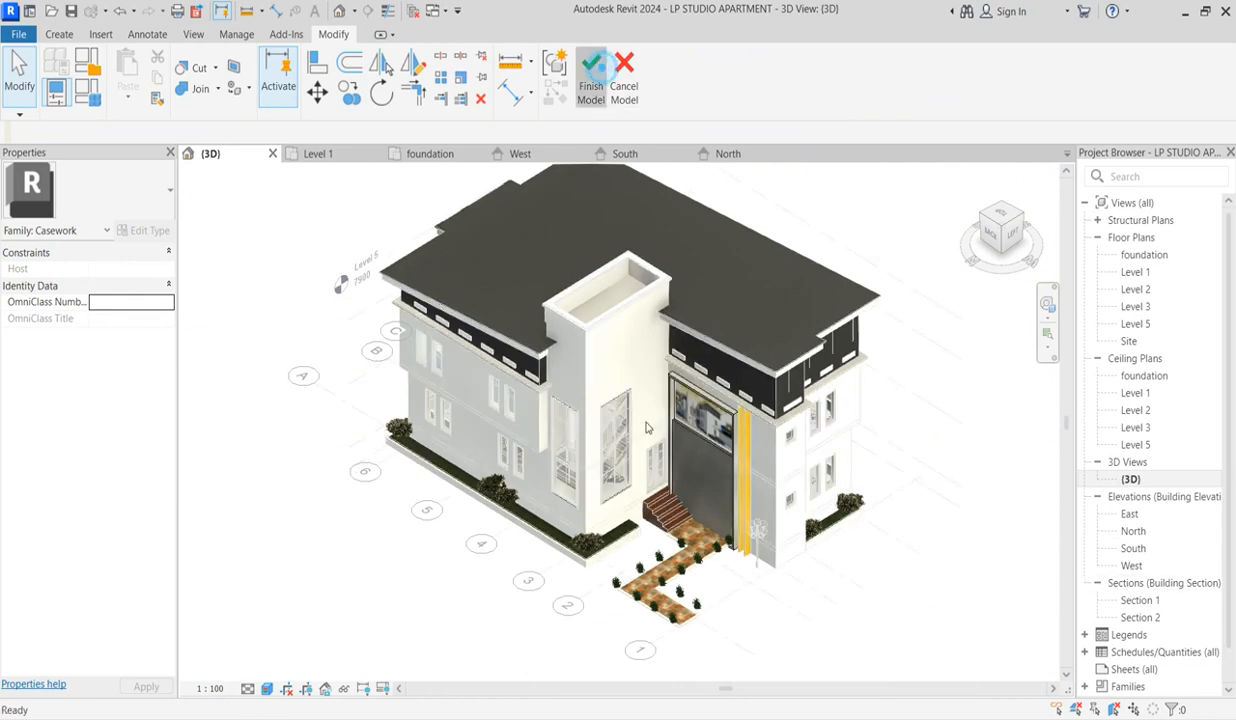
click(592, 76)
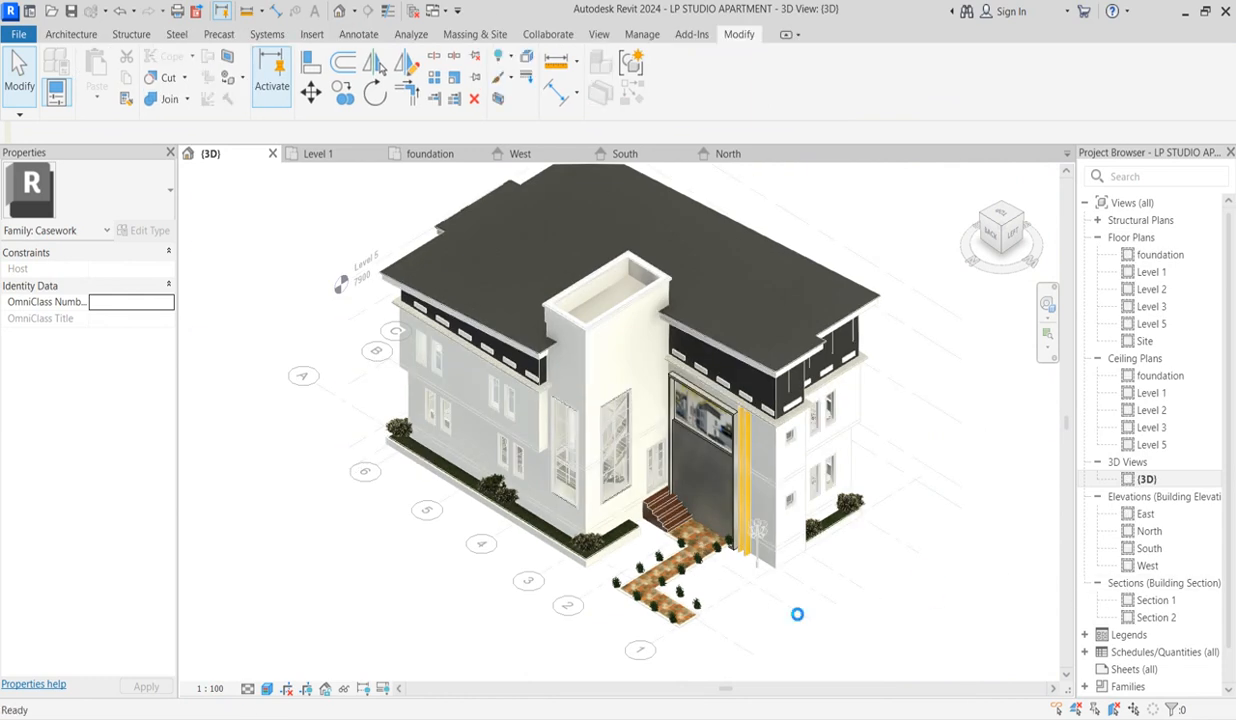
click(960, 590)
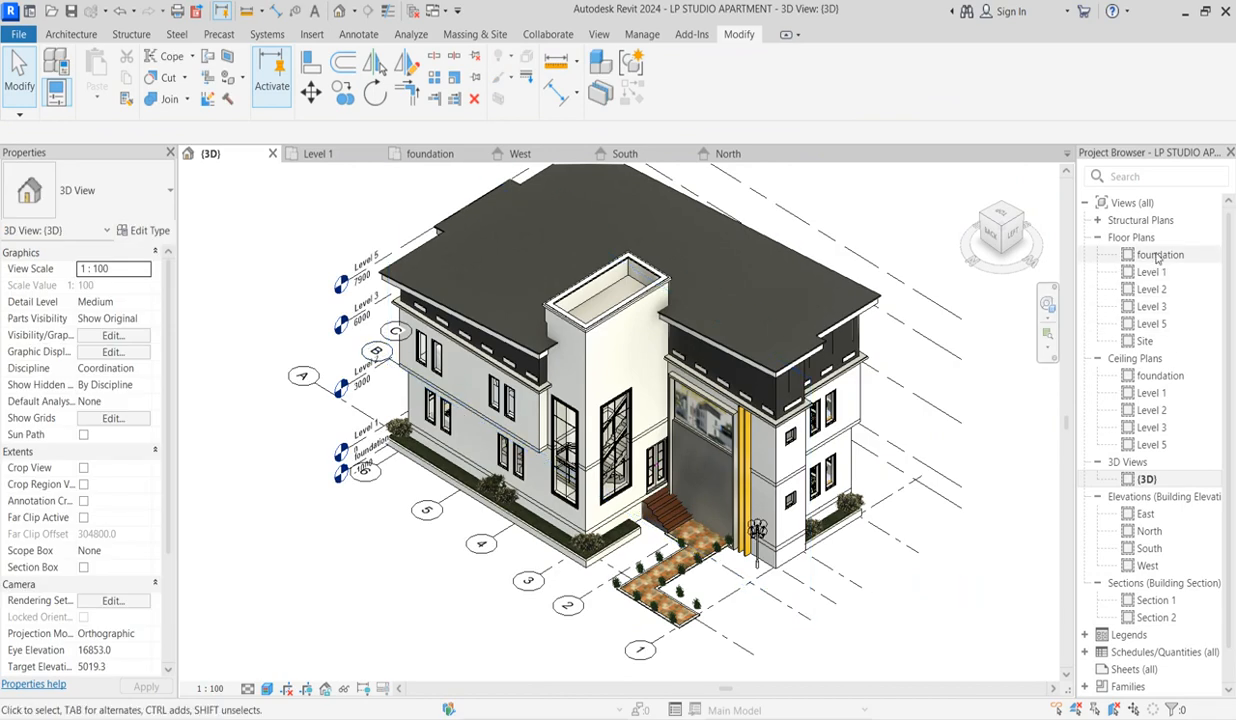
From the foundation plan, start a perspective Camera to create 3D View 1 of the building.
double_click(1160, 254)
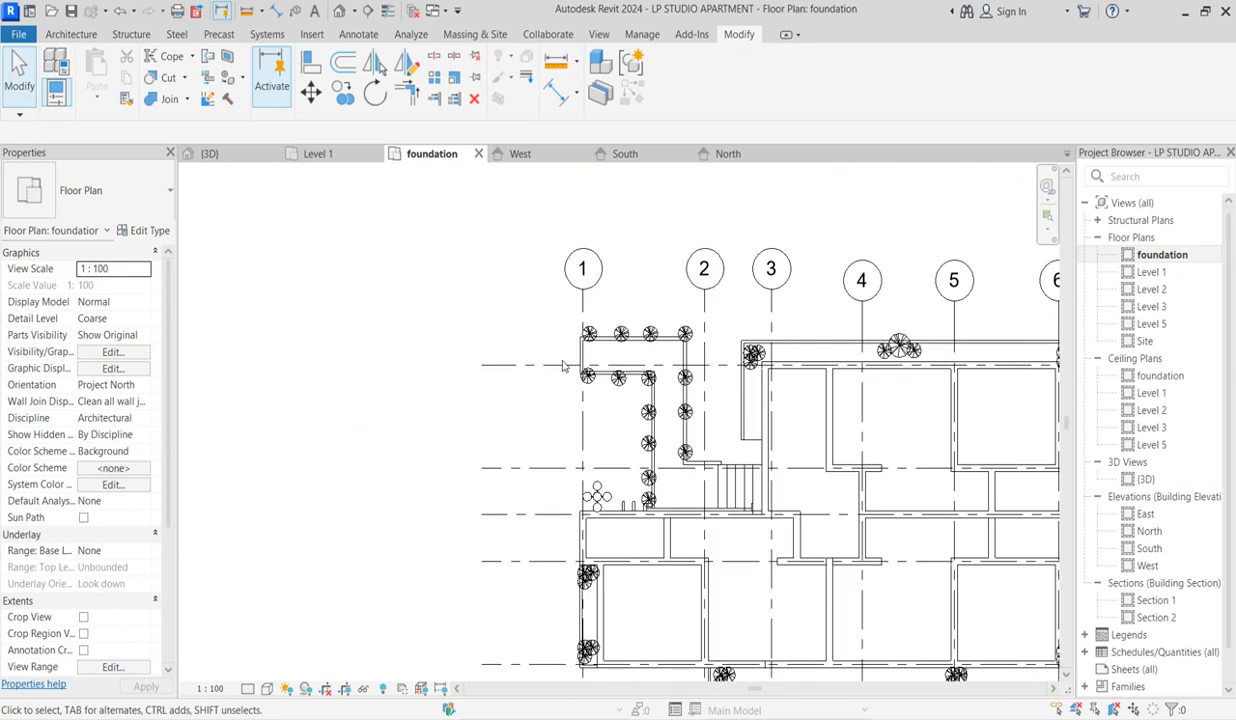
scroll(down, 3)
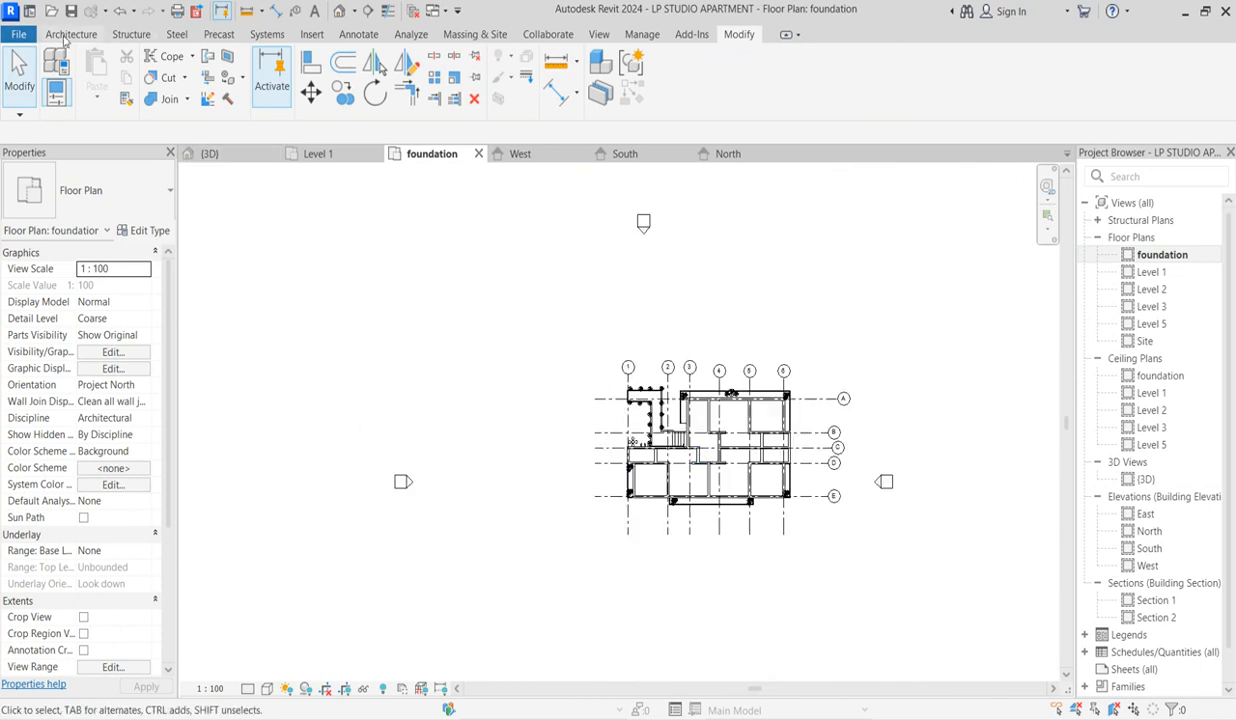
click(72, 32)
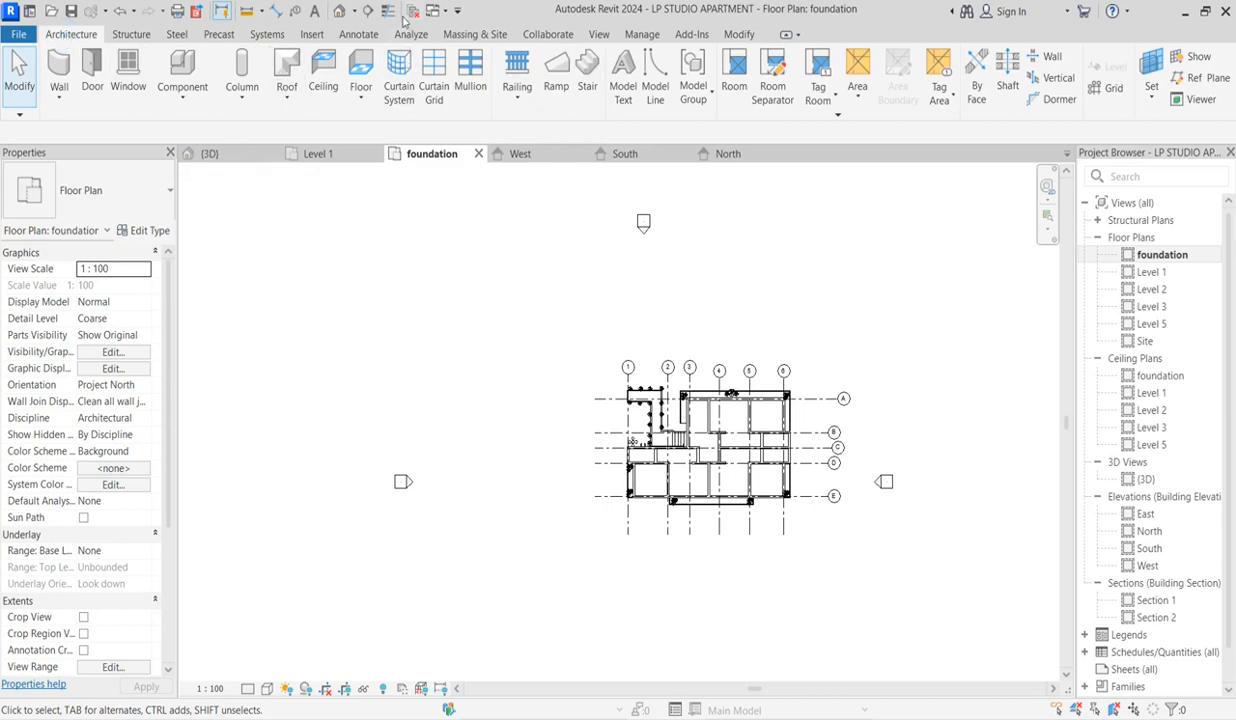
click(344, 20)
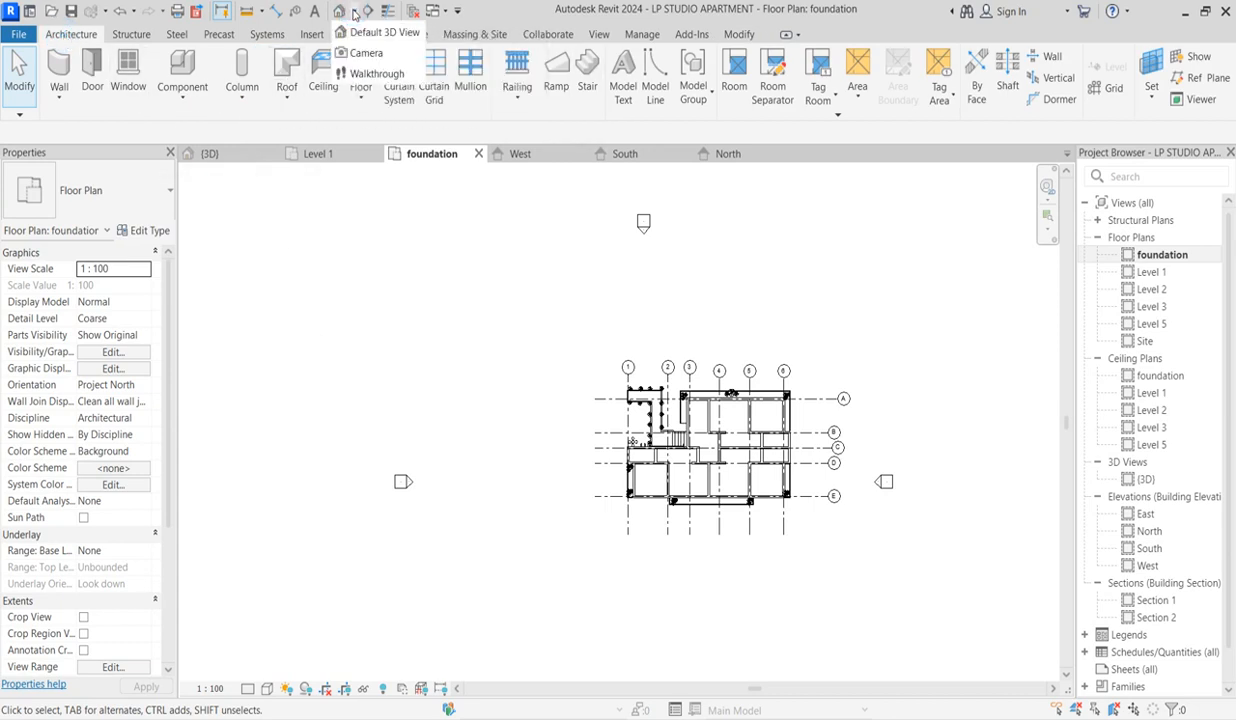
click(366, 52)
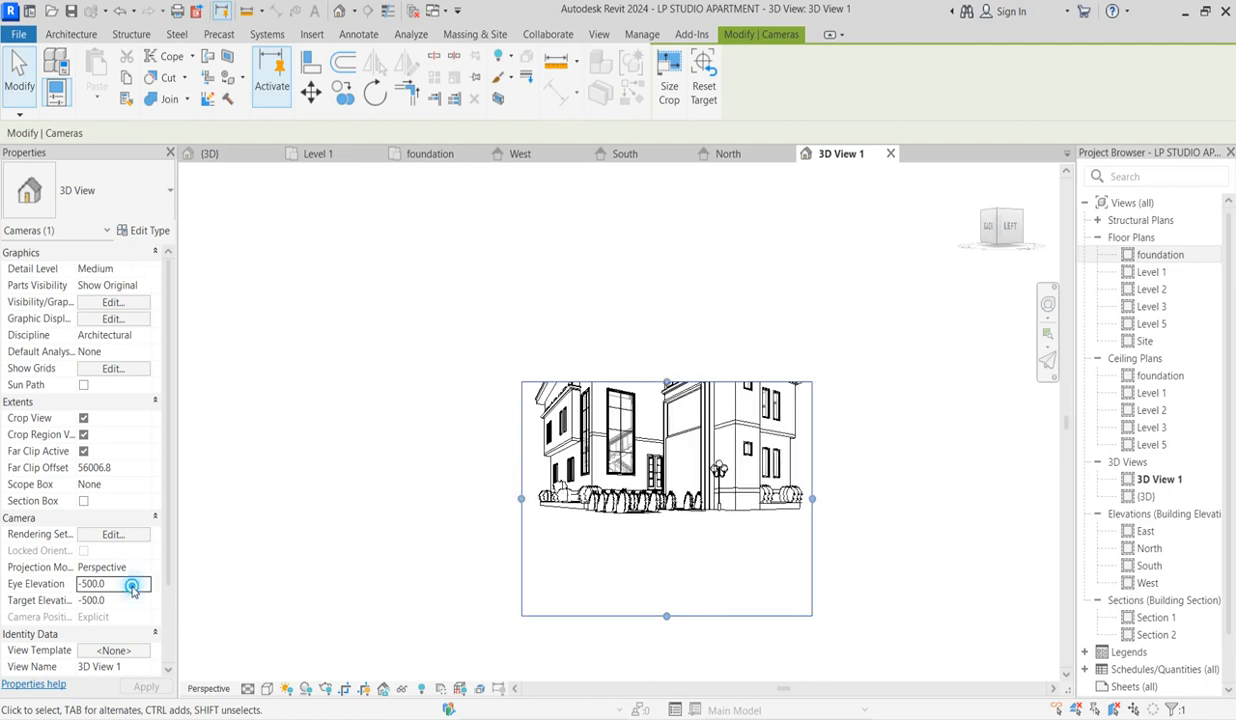
Set eye and target elevation to 600 and stretch the crop region to frame the whole building.
triple_click(92, 584)
text(600)
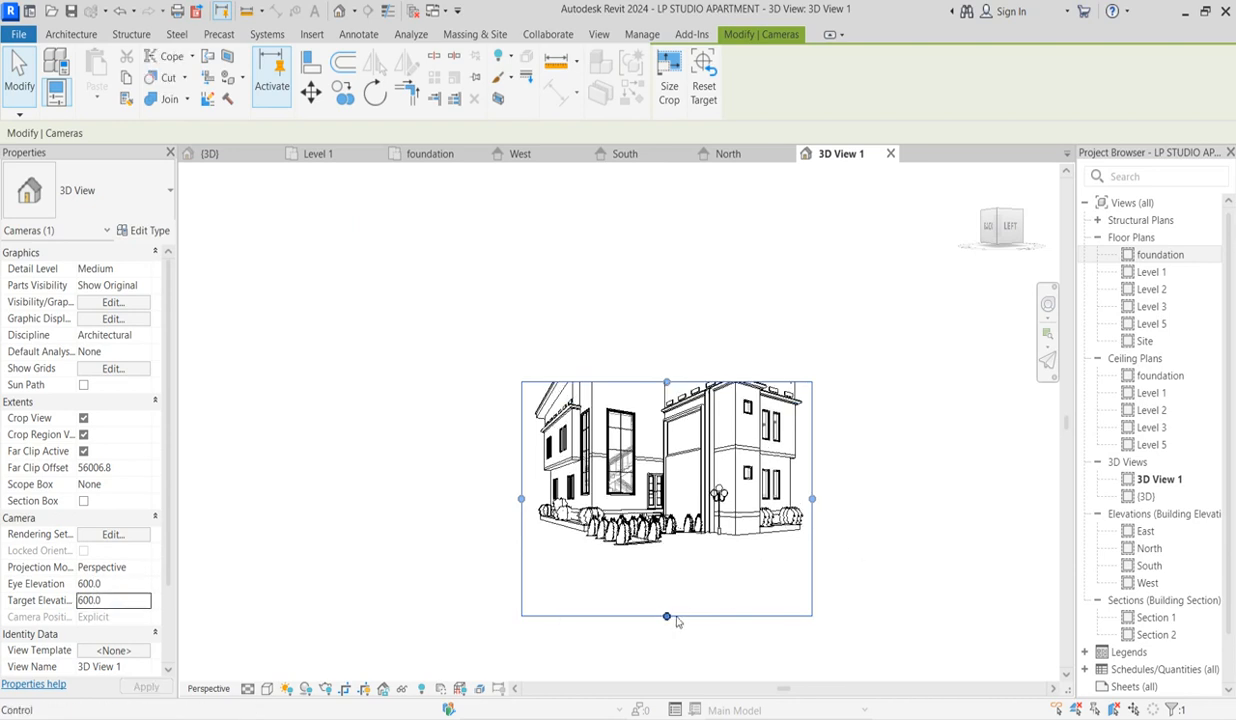
drag(666, 616, 666, 576)
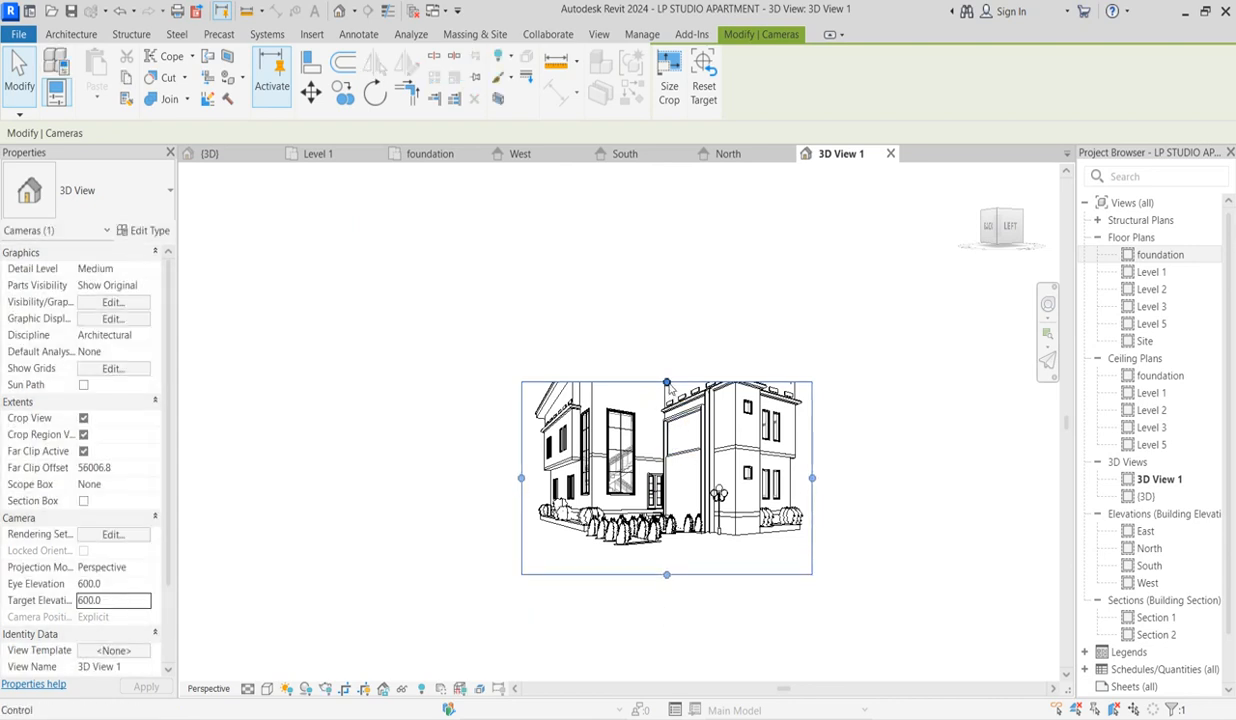
drag(666, 384, 666, 280)
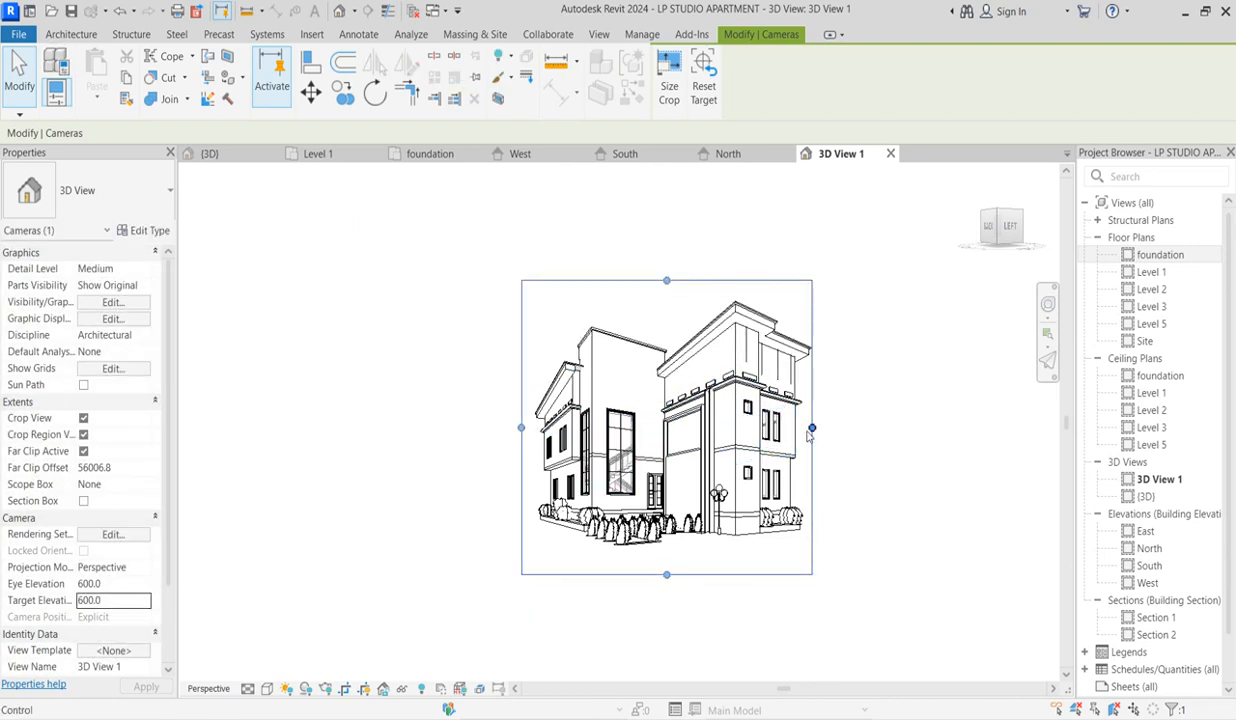
drag(520, 428, 504, 428)
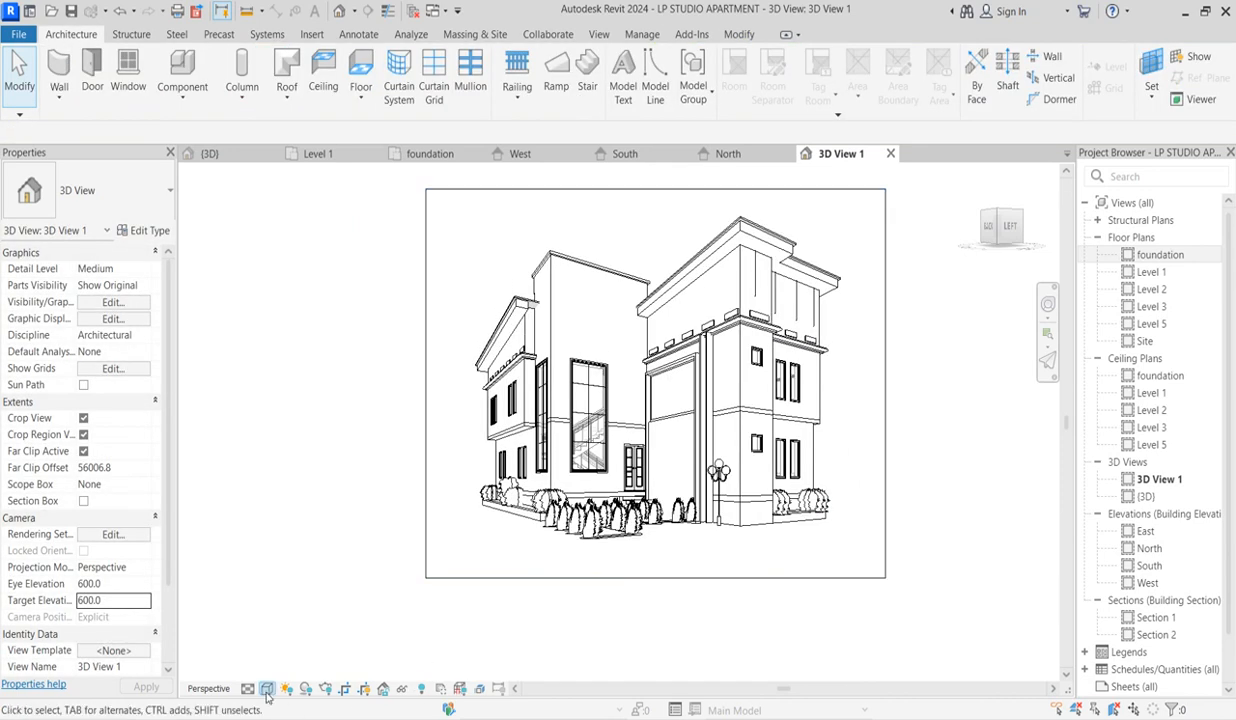
mouse_move(268, 688)
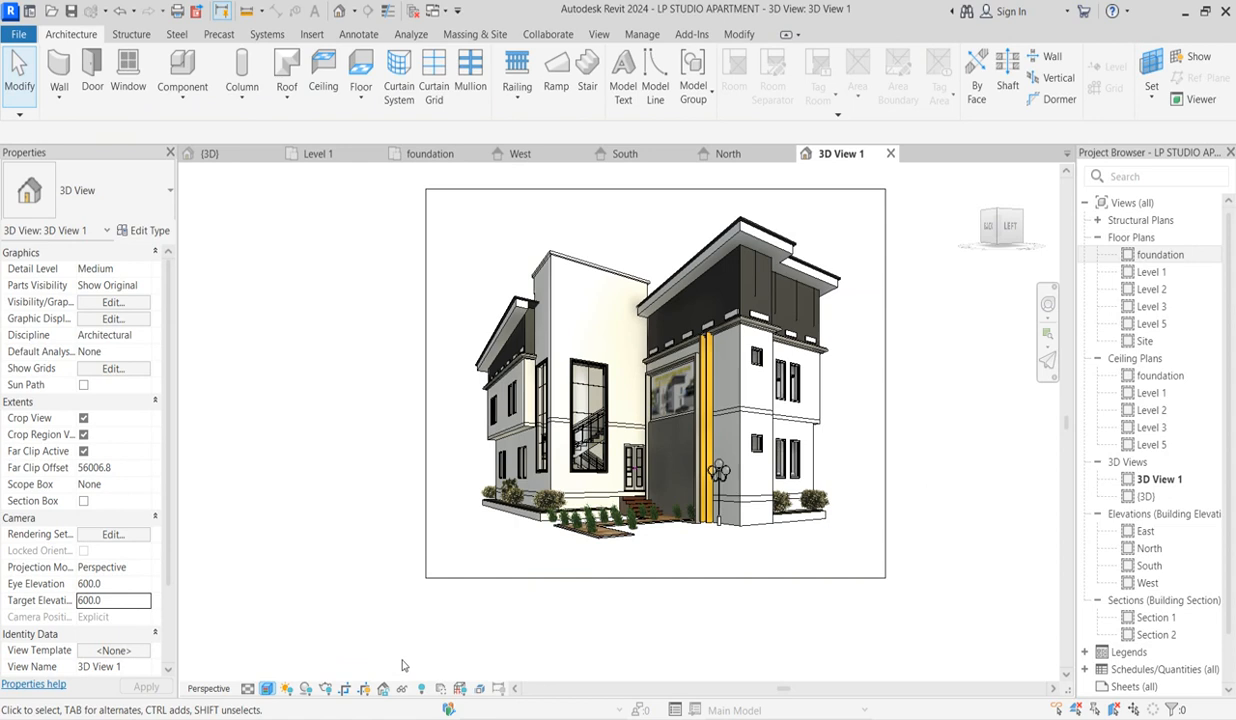
Set 3D View 1 to Realistic visual style, showing materials, yellow posts and plantings.
click(636, 520)
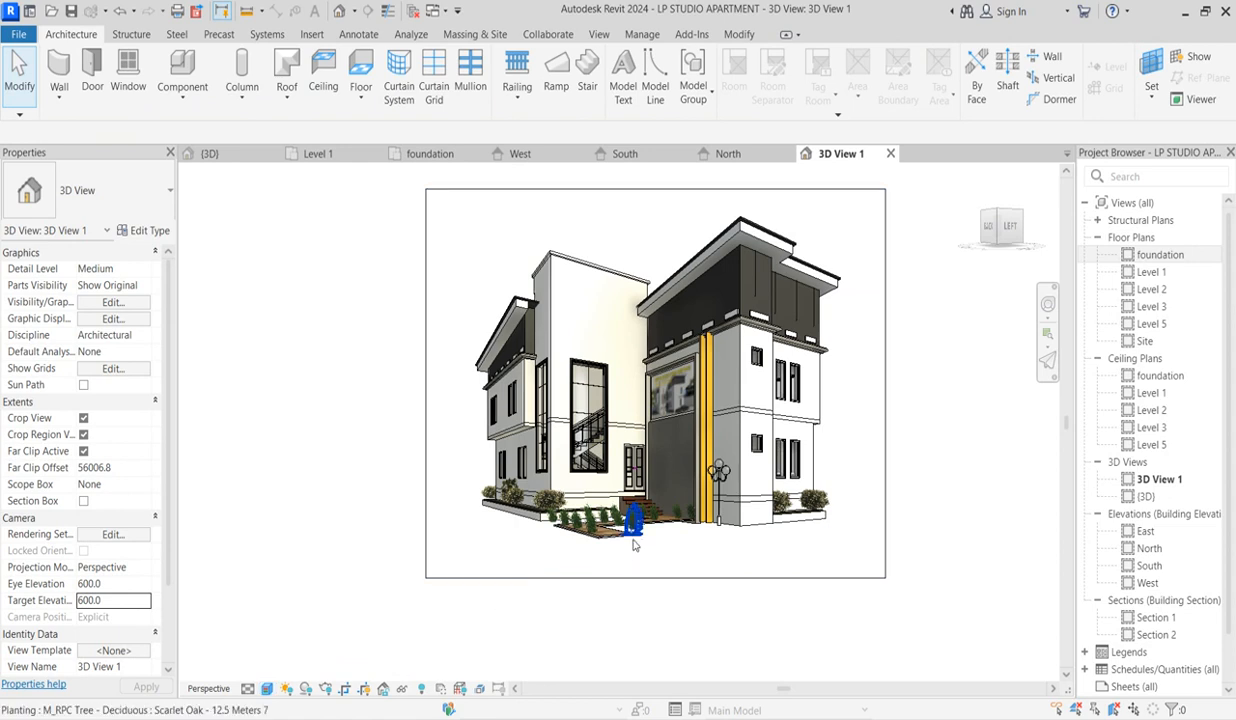
scroll(up, 3)
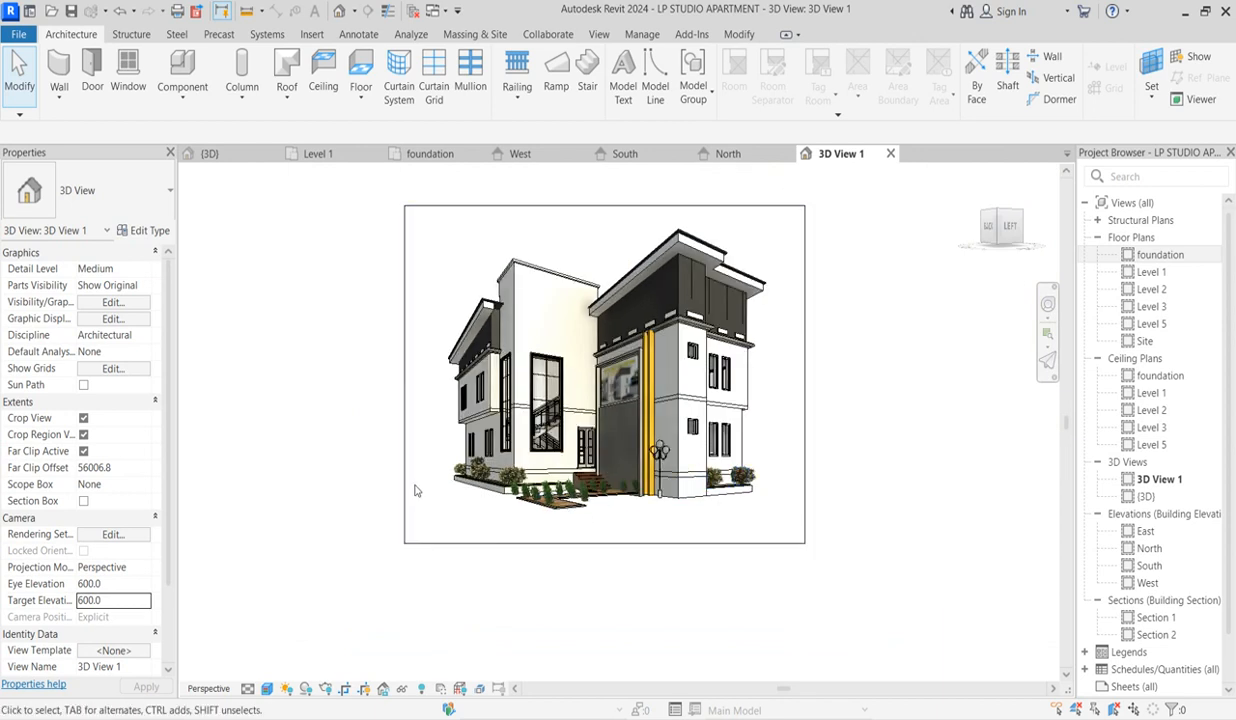
mouse_move(710, 518)
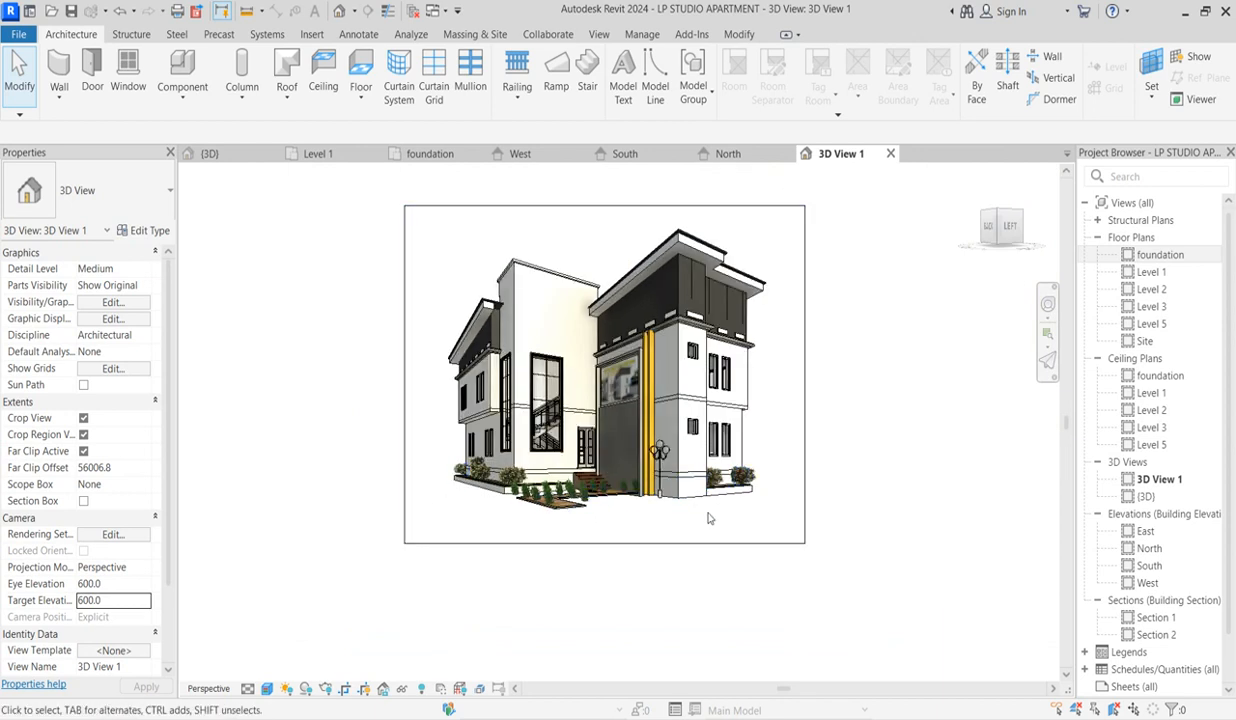